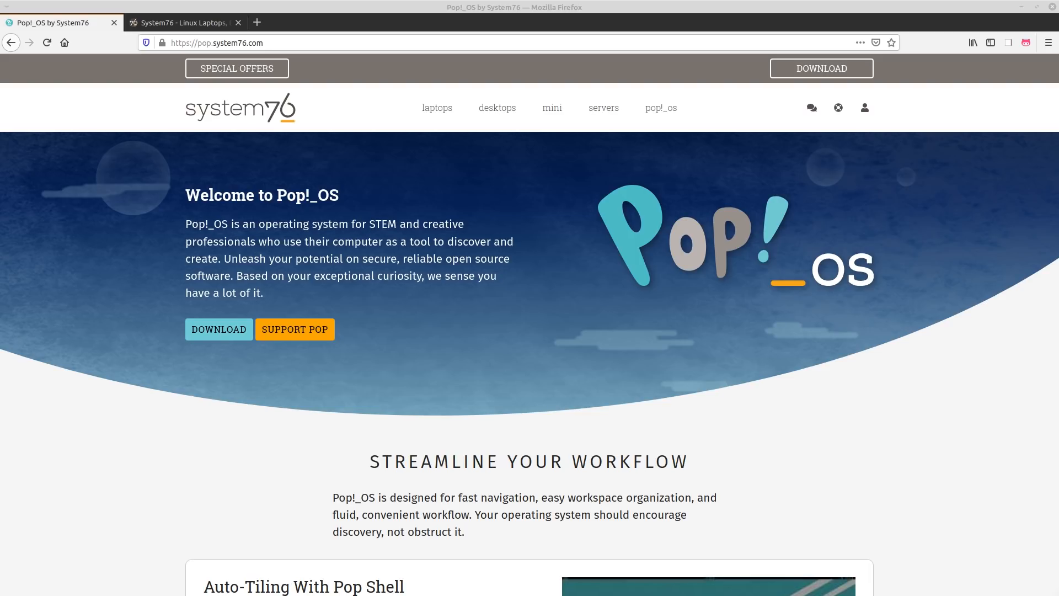
mouse_move(183, 59)
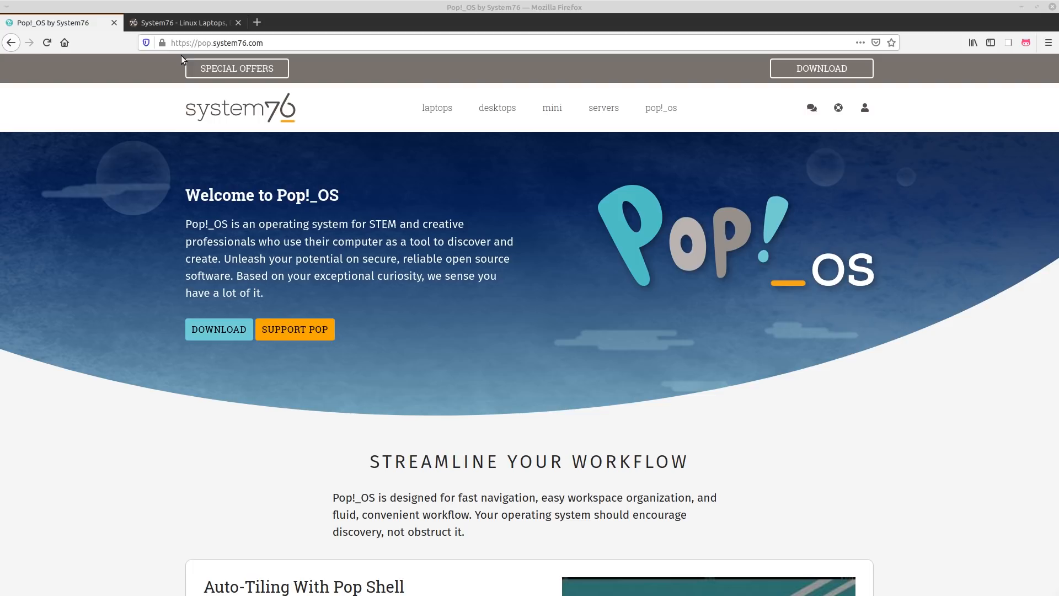
Switch to the 'System76 - Linux Laptops, Desktops, and Servers' page.
click(182, 22)
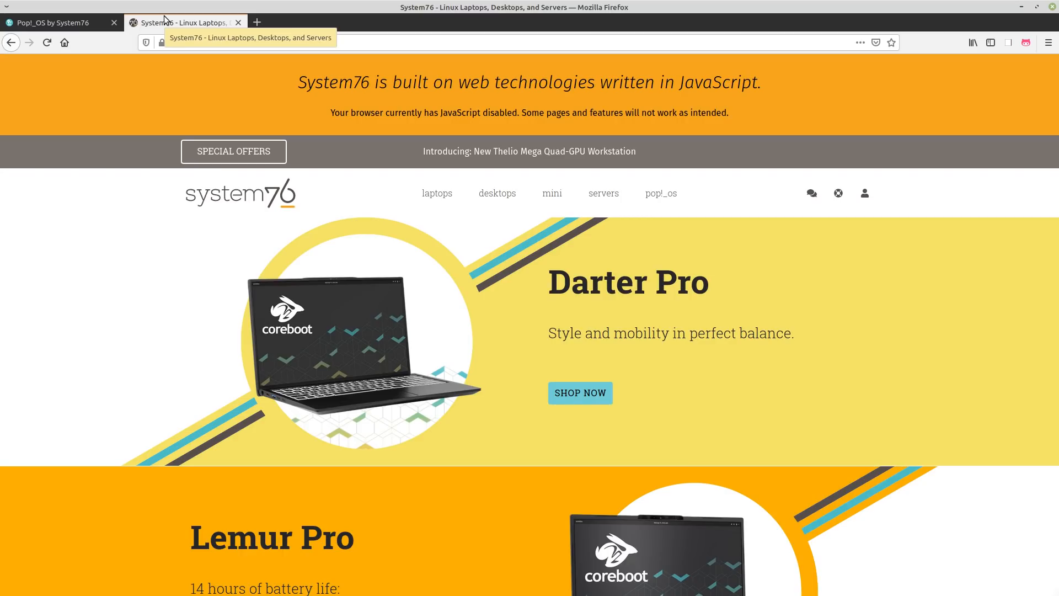
mouse_move(158, 193)
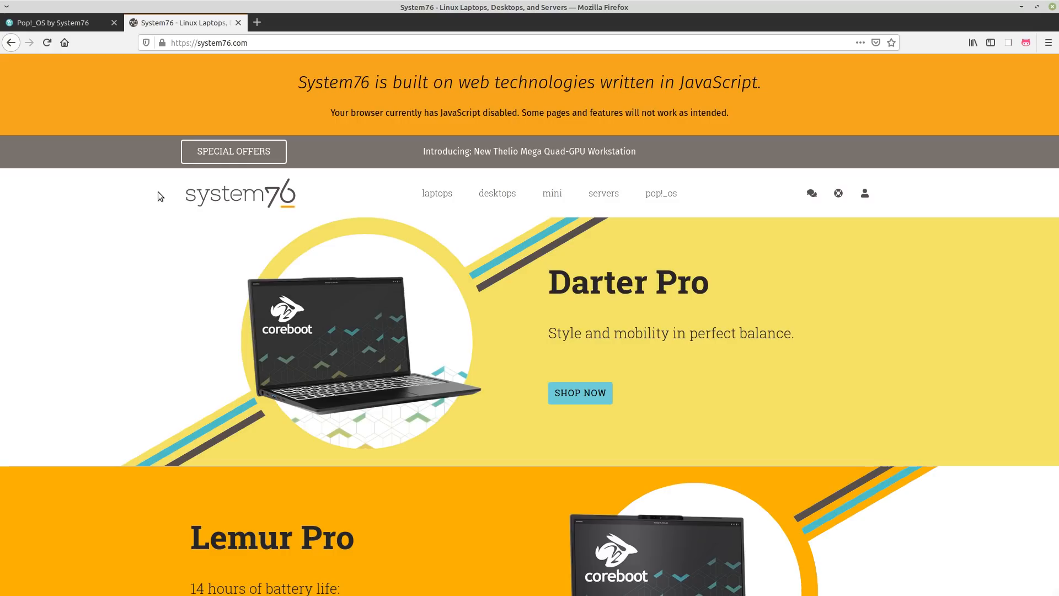
Return to the 'Pop!_OS by System76' page and dismiss the address bar suggestions.
click(53, 22)
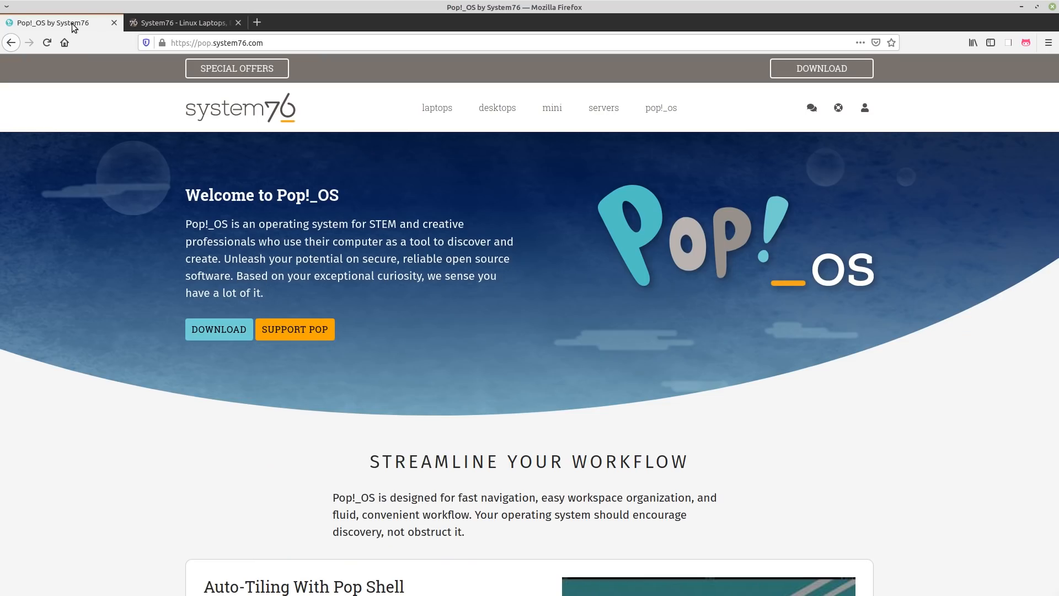
mouse_move(73, 26)
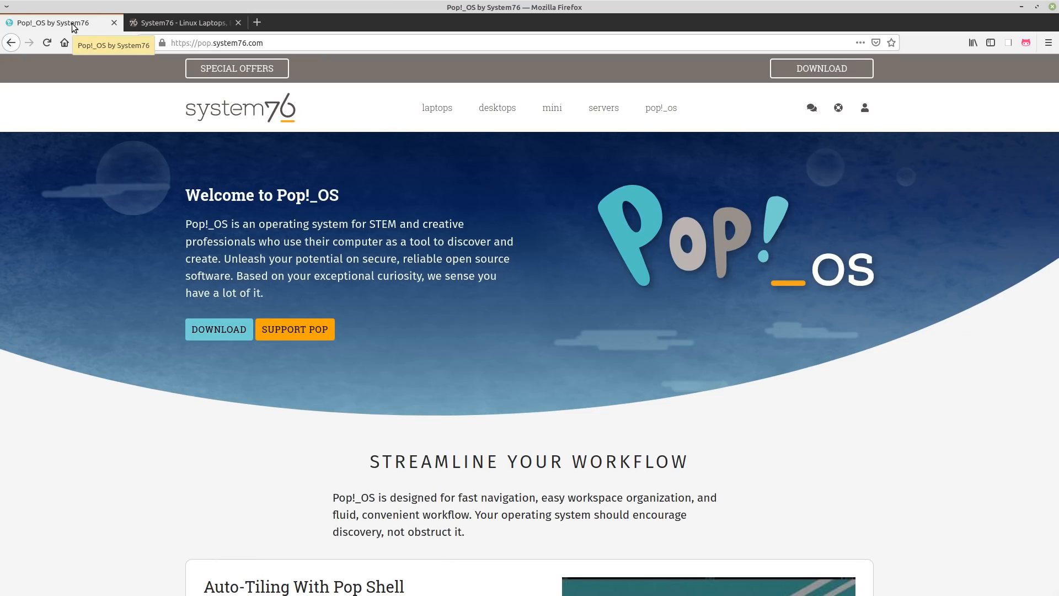
click(219, 43)
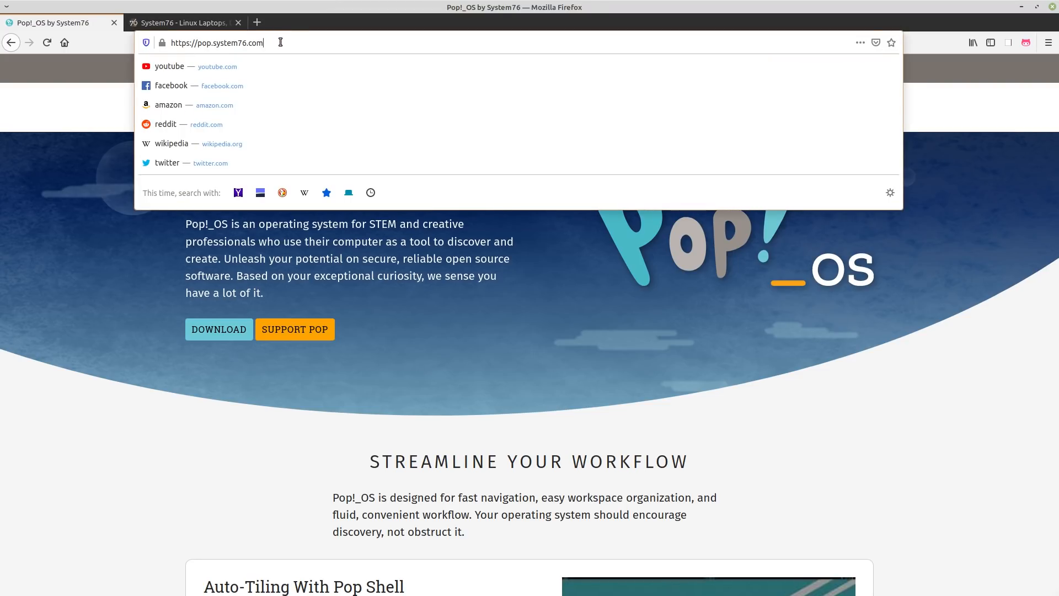
click(118, 271)
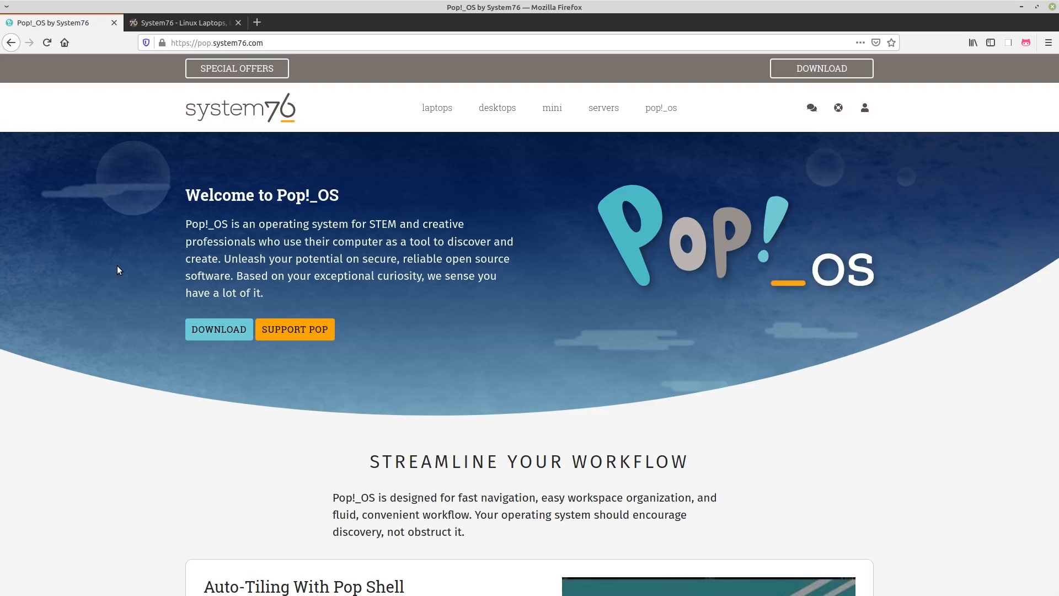
mouse_move(210, 363)
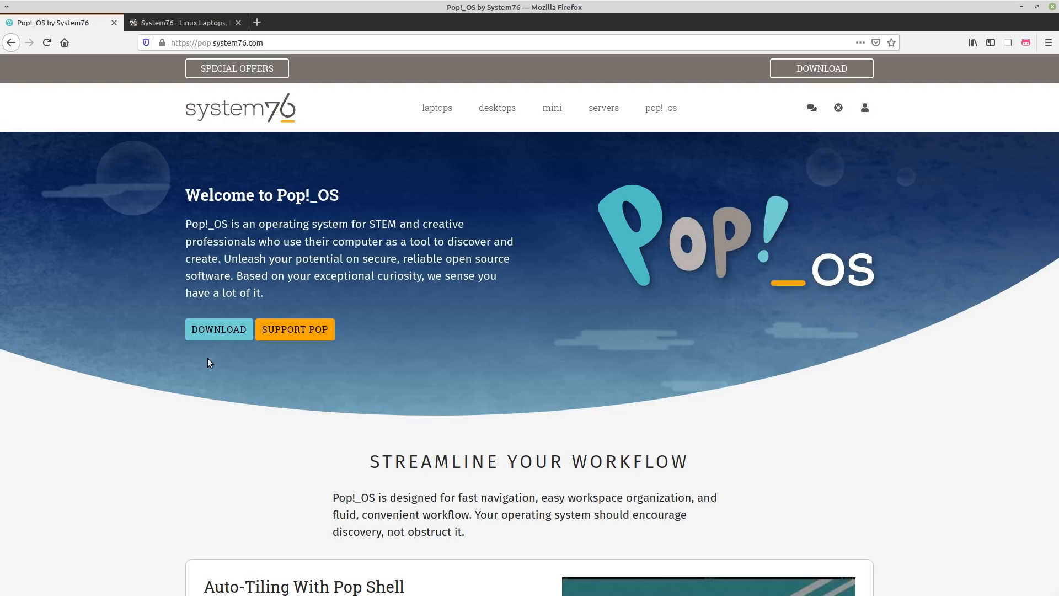
mouse_move(179, 305)
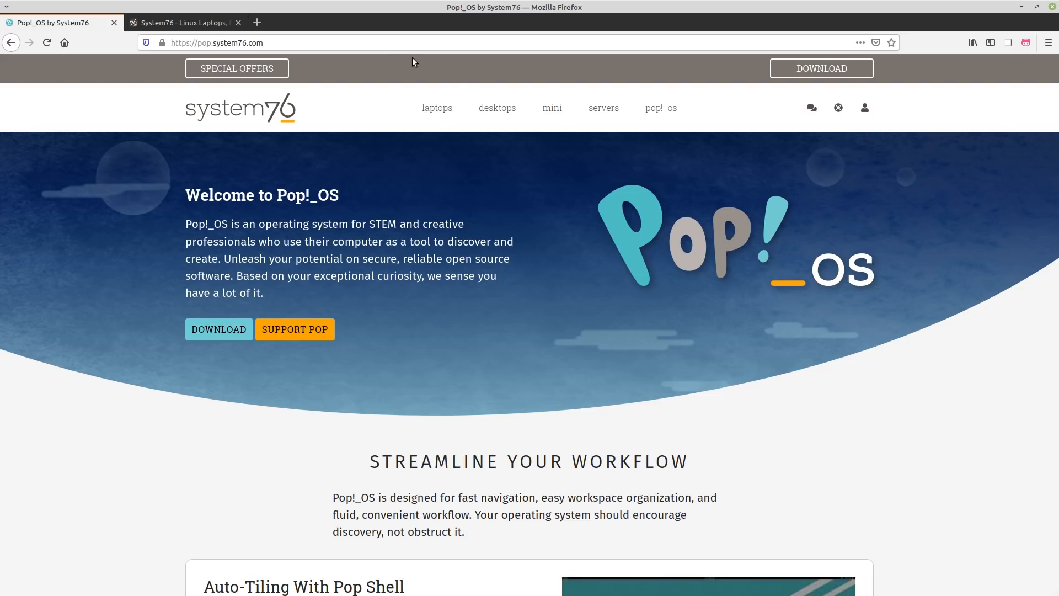
mouse_move(324, 145)
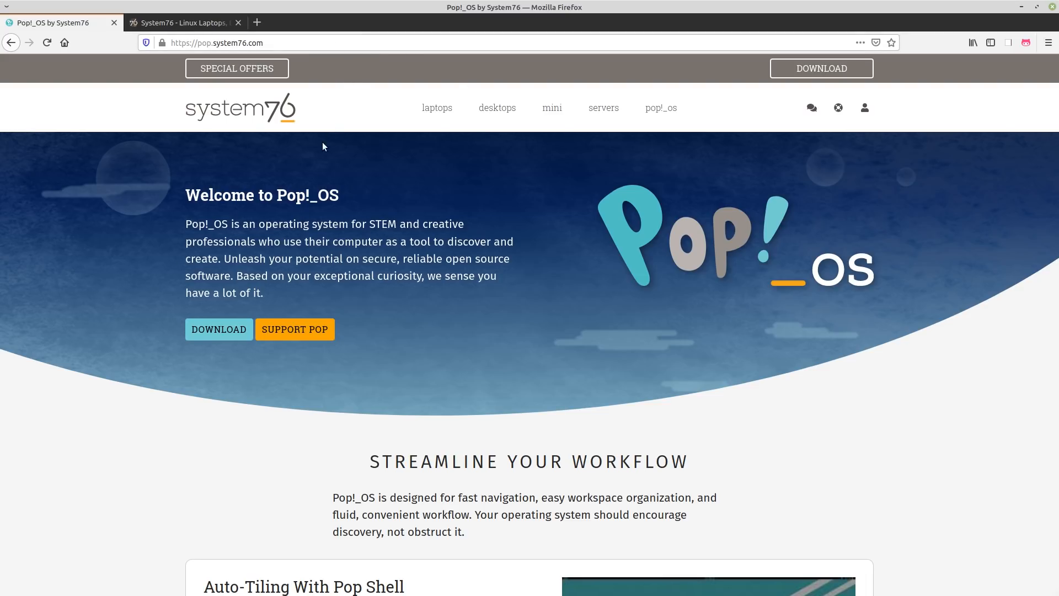
mouse_move(238, 325)
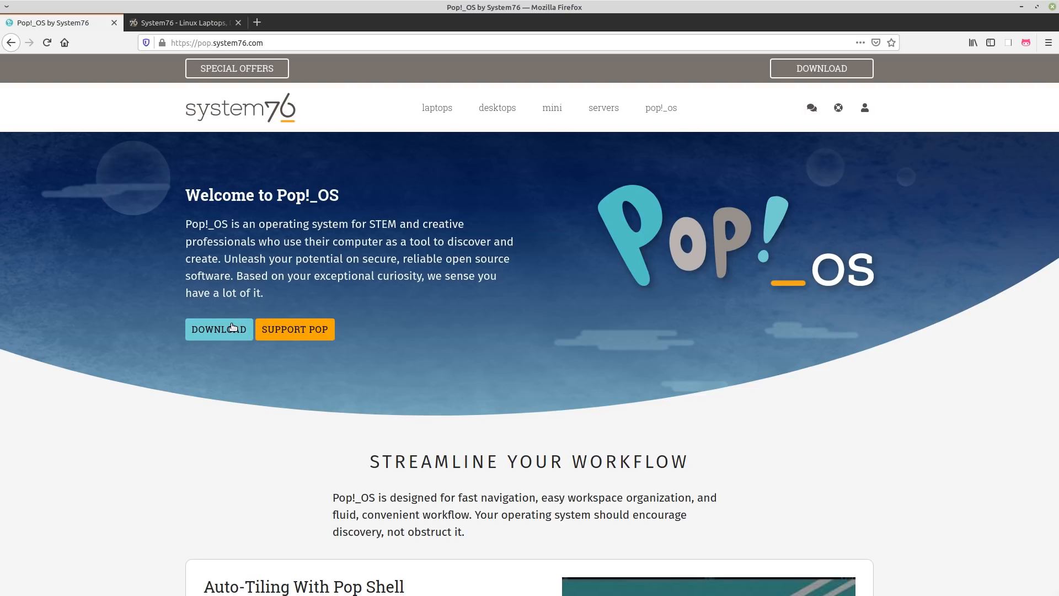
Show the Pop!_OS 20.10 download dialog and briefly highlight the Secure Boot note.
click(218, 328)
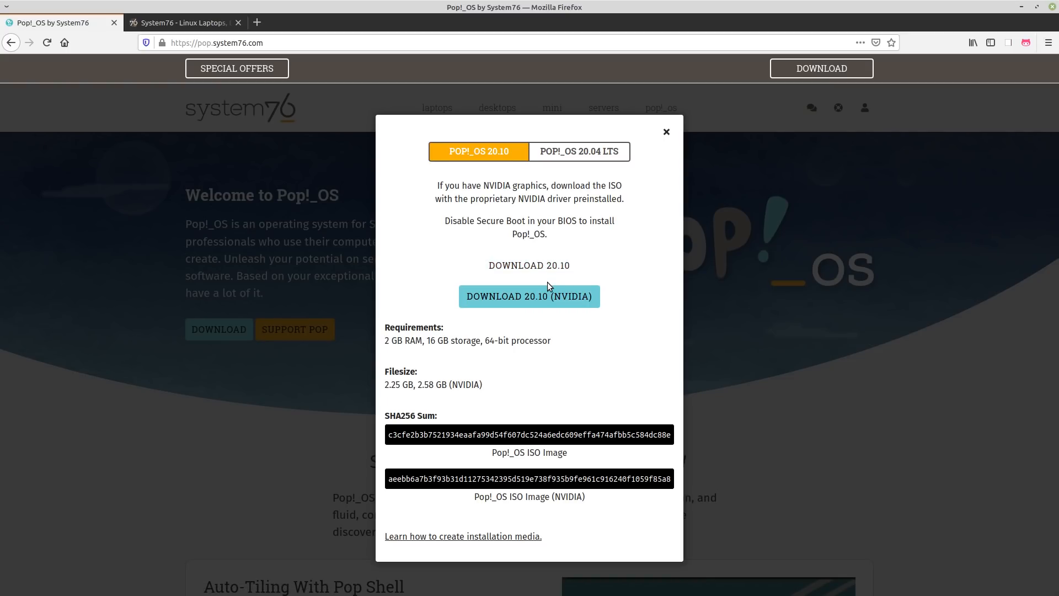
mouse_move(530, 265)
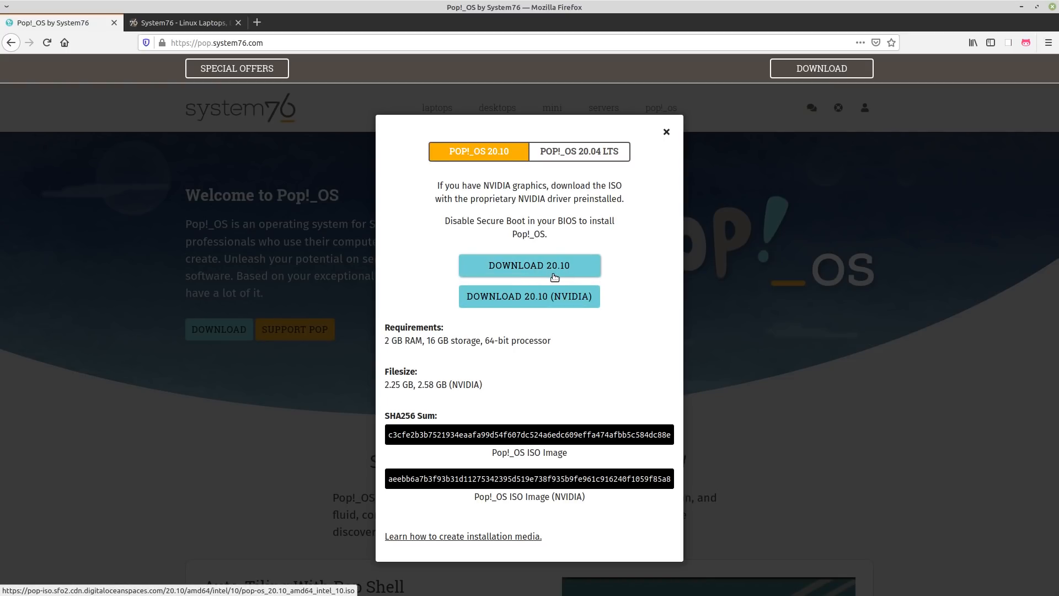
mouse_move(561, 299)
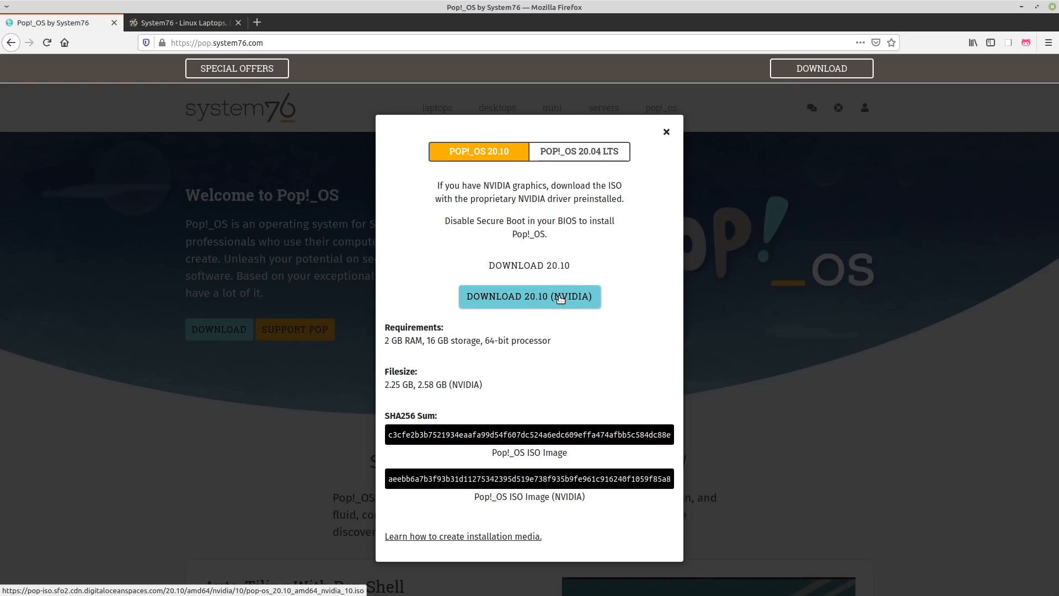
mouse_move(561, 301)
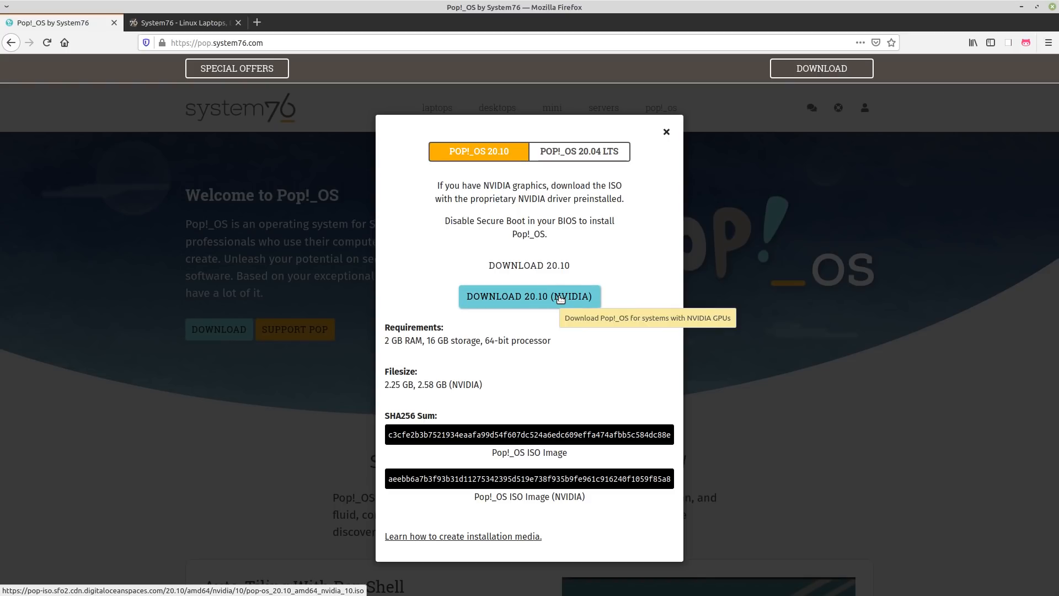
mouse_move(406, 225)
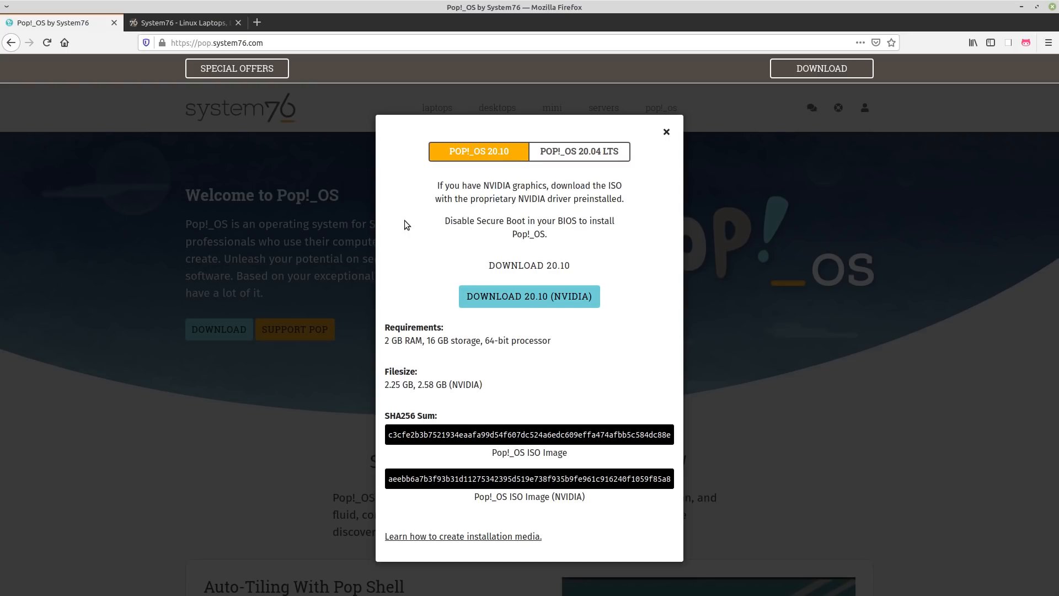
mouse_move(587, 181)
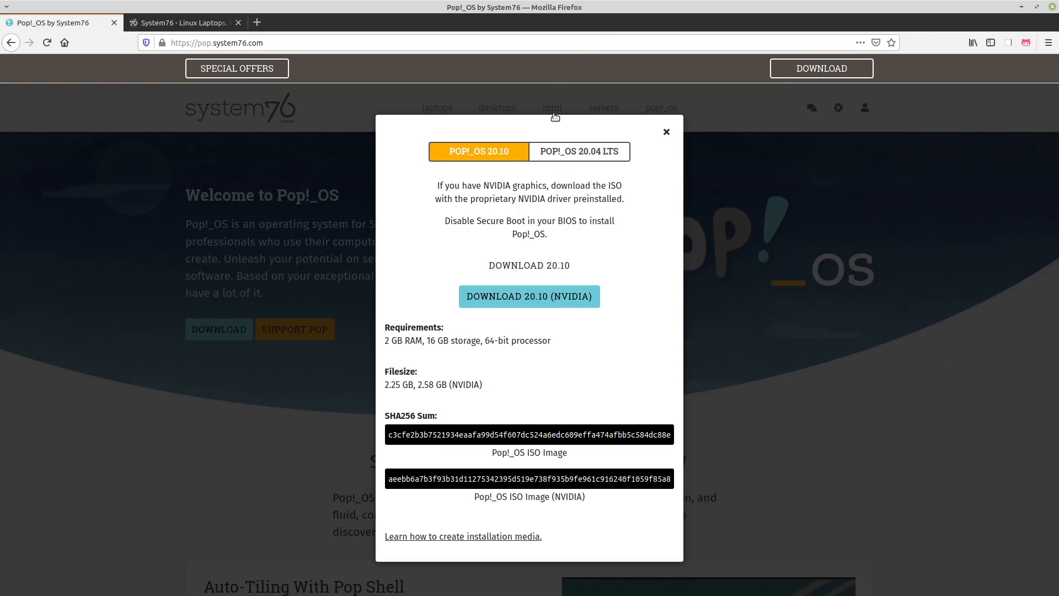
mouse_move(715, 193)
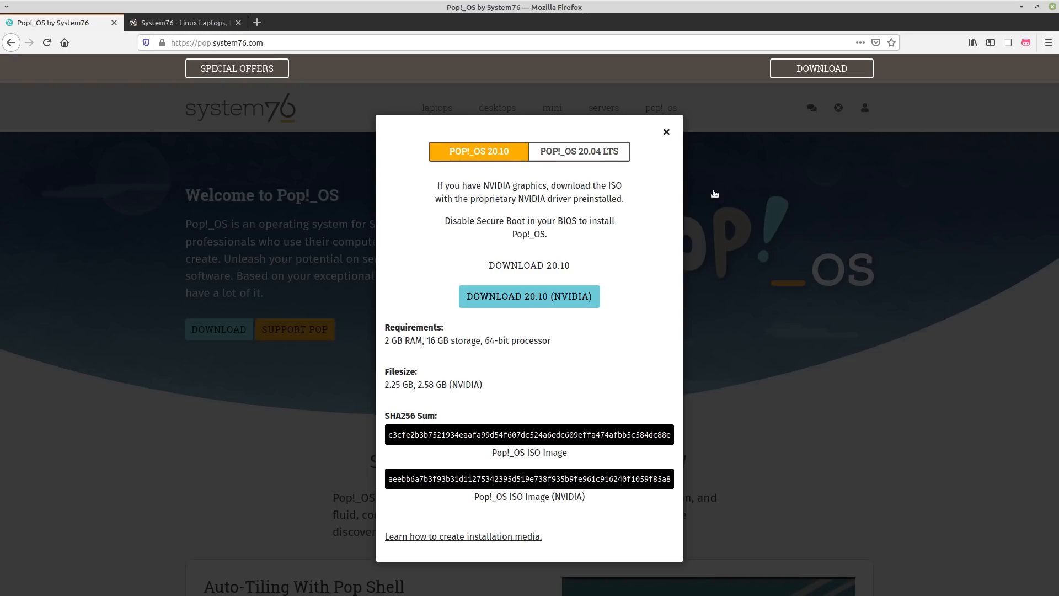
mouse_move(673, 164)
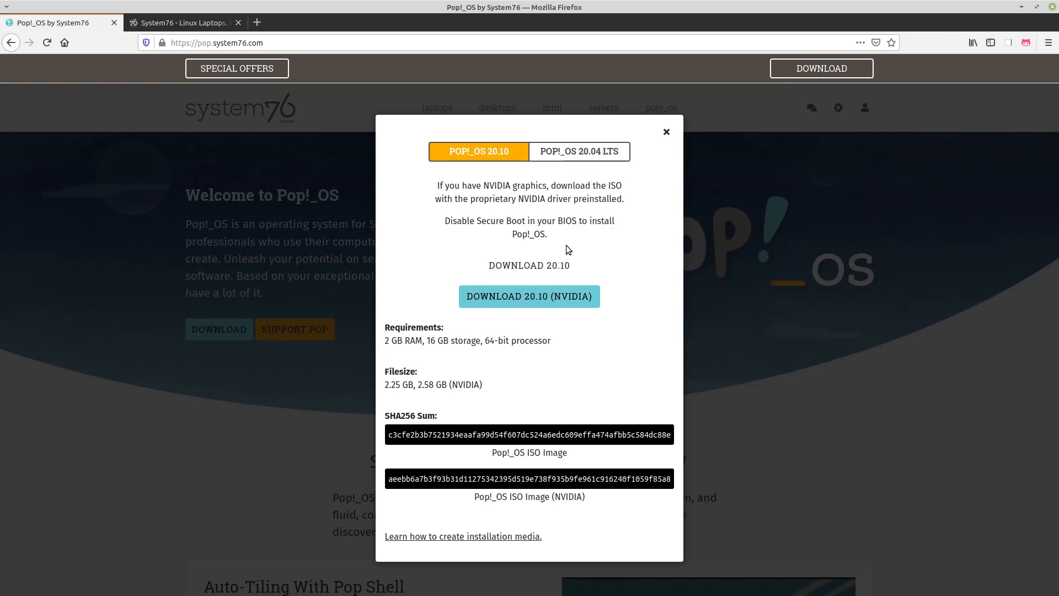
mouse_move(615, 222)
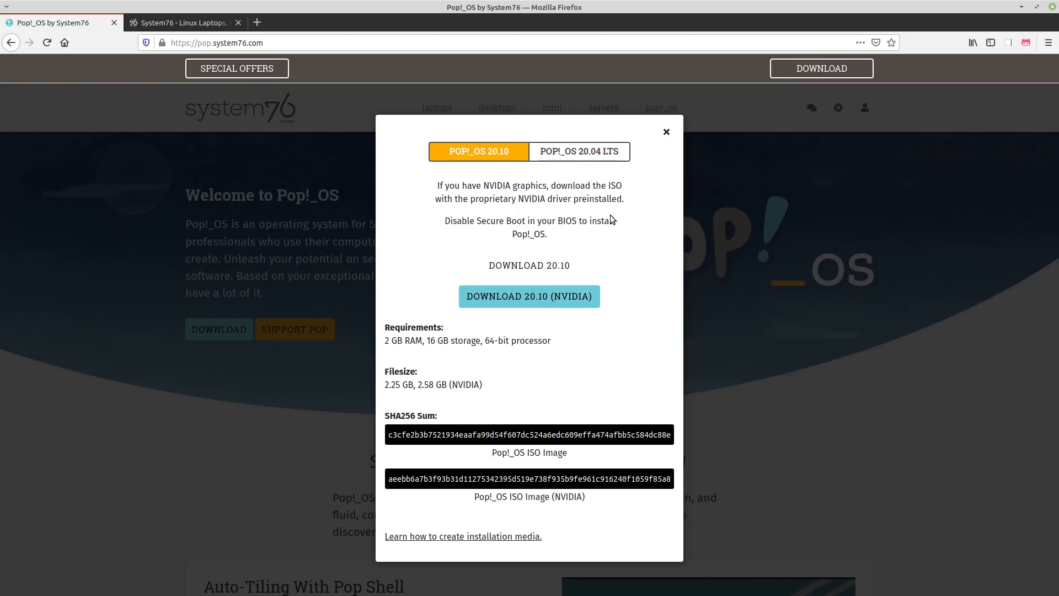
mouse_move(607, 170)
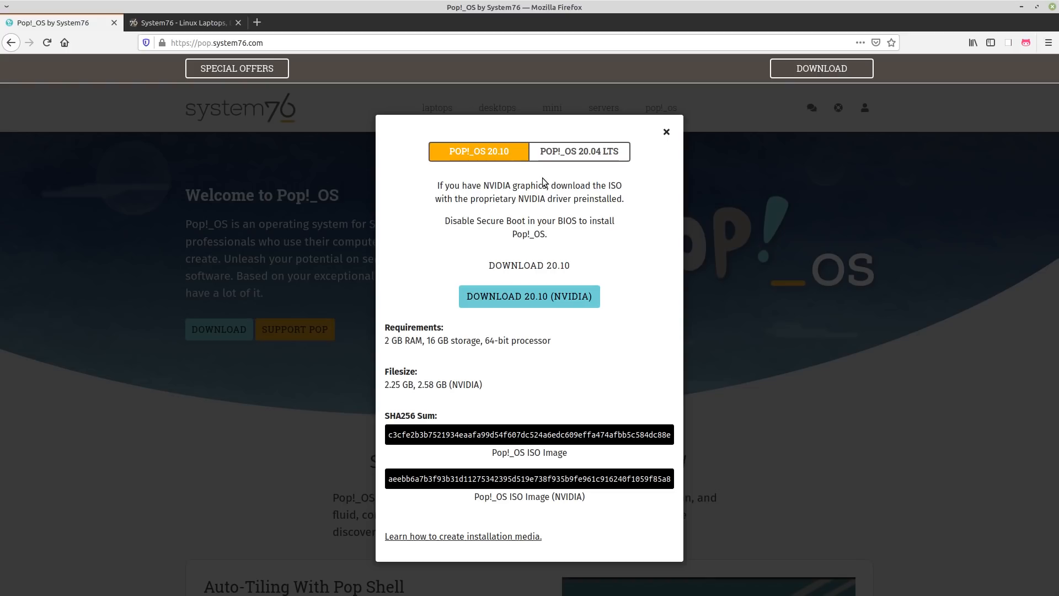
mouse_move(454, 195)
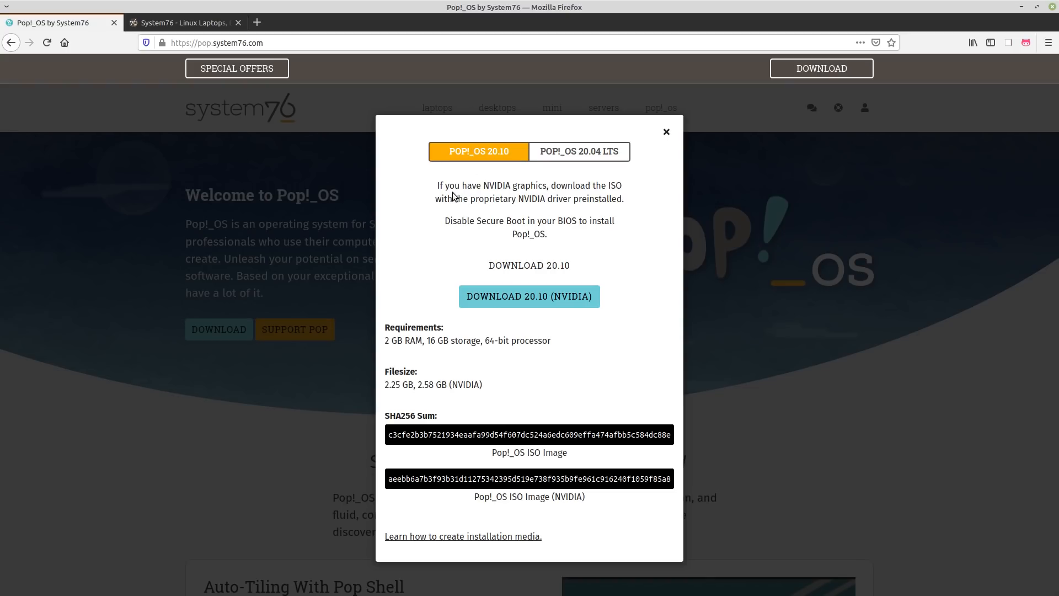
drag(438, 185, 625, 198)
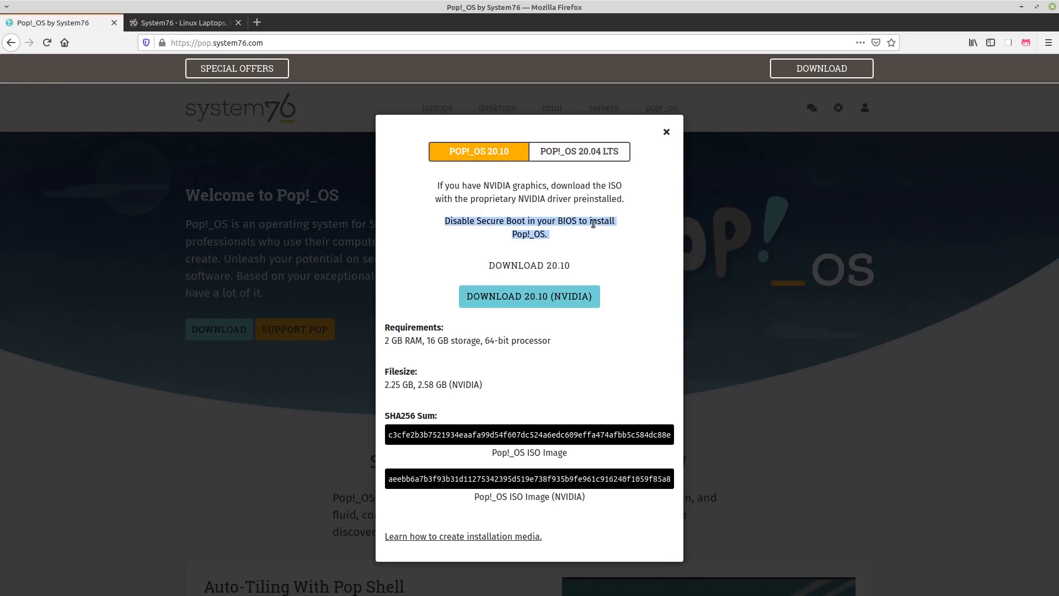
click(559, 230)
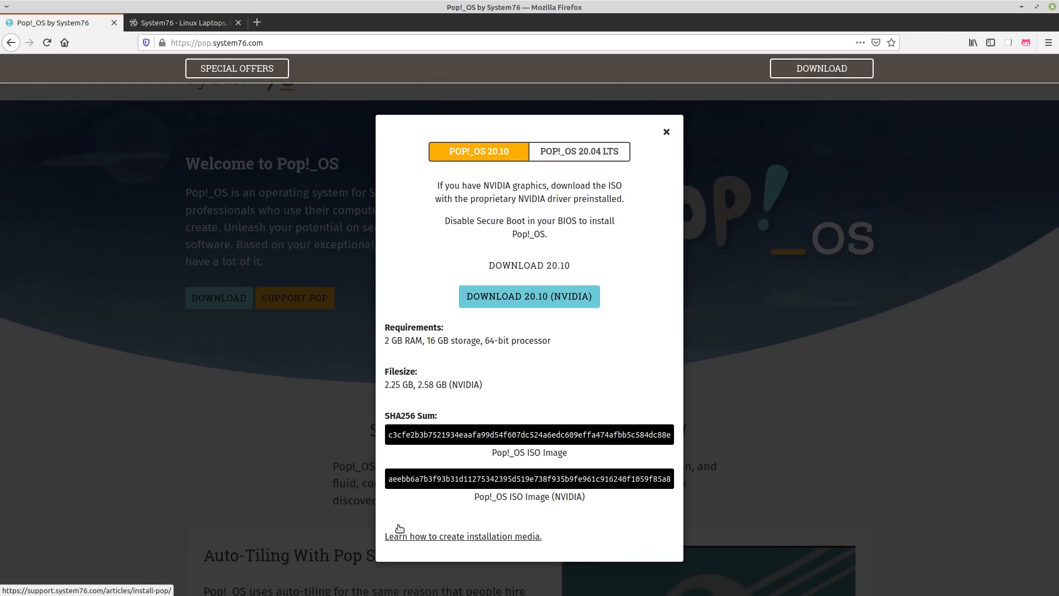
mouse_move(446, 542)
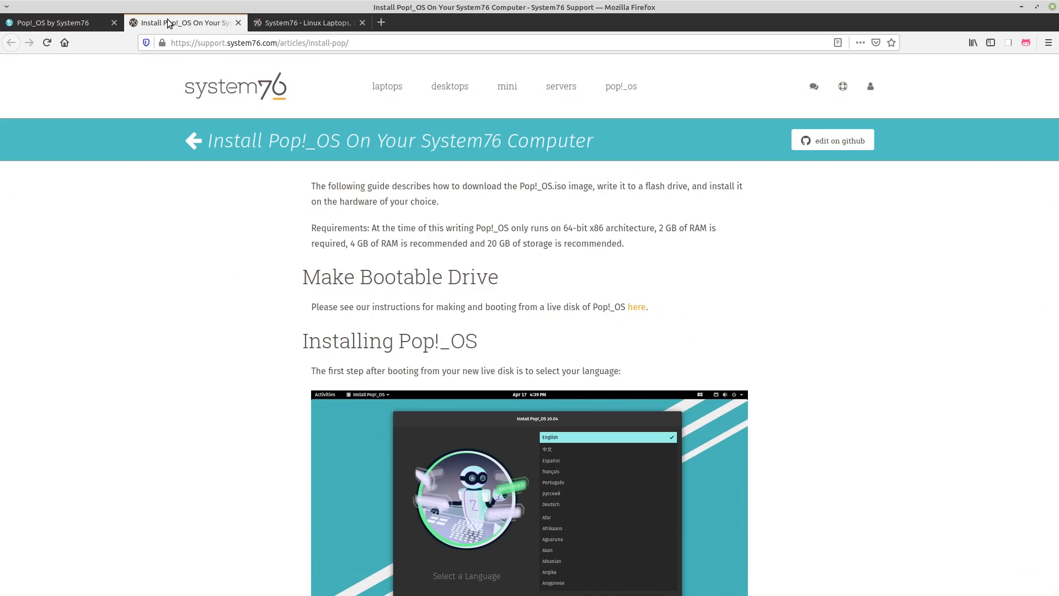
Open the bootable media instructions guide in a new tab and scroll through its overview.
scroll(down, 3)
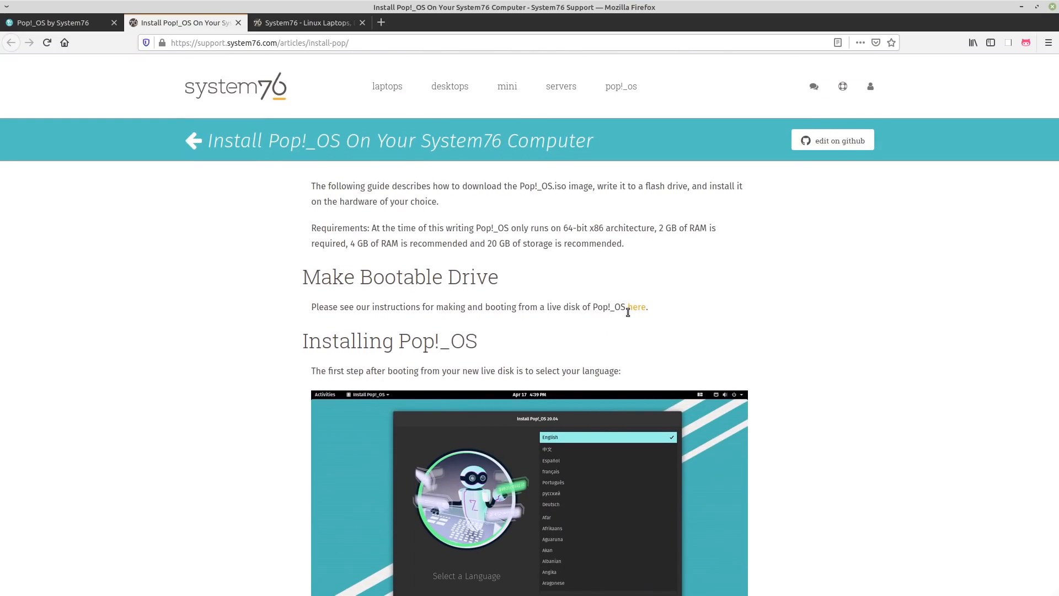
click(635, 307)
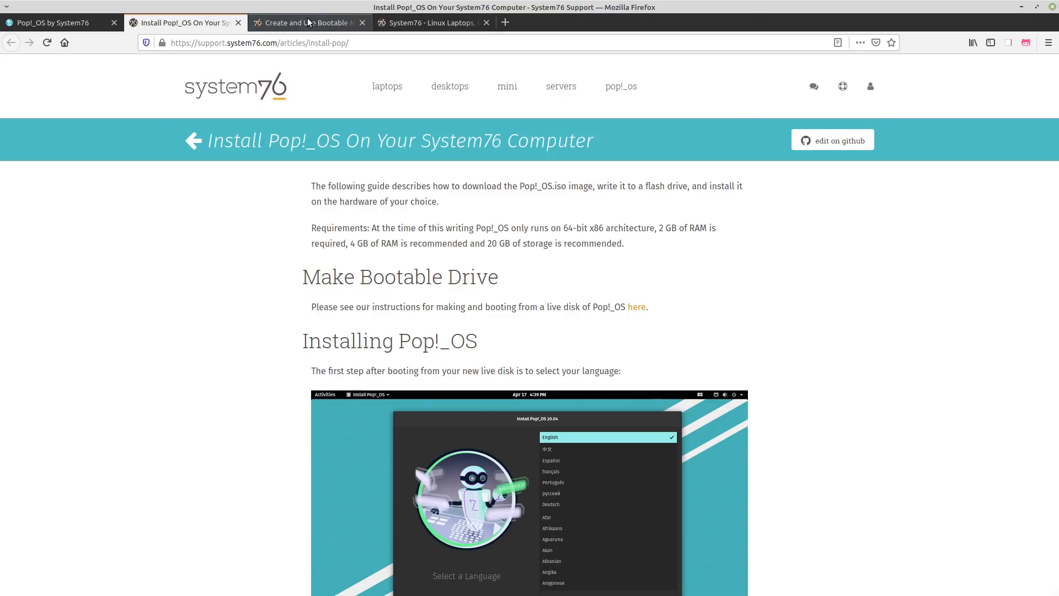
click(307, 22)
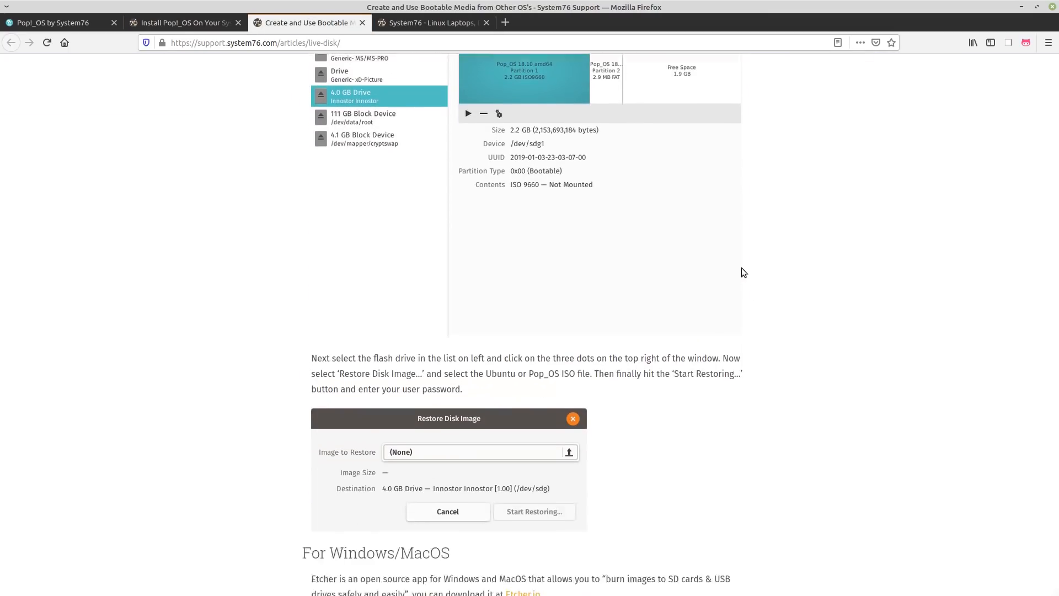
scroll(down, 3)
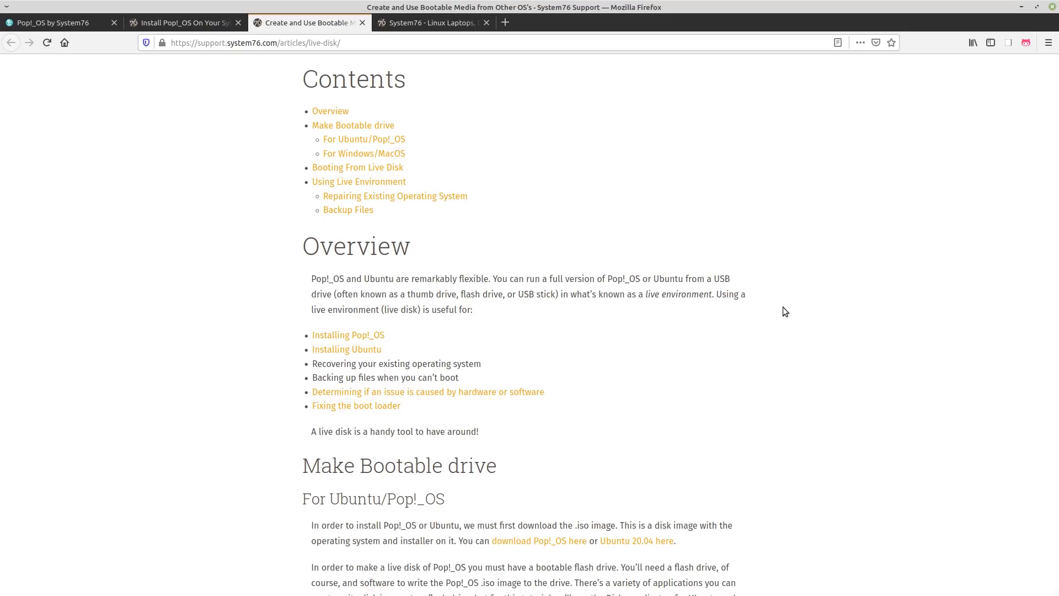
mouse_move(614, 401)
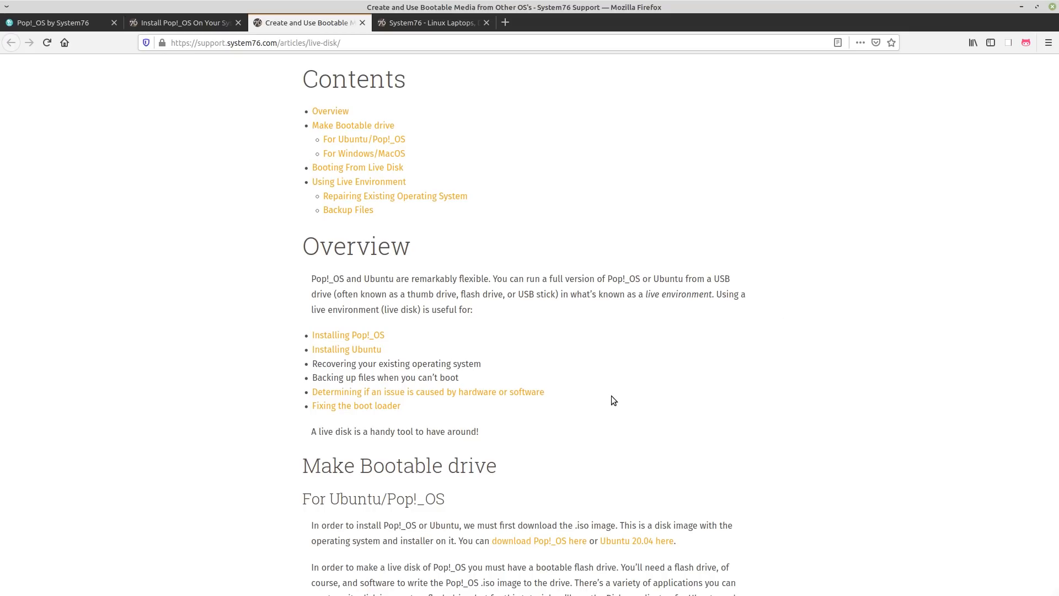
mouse_move(614, 295)
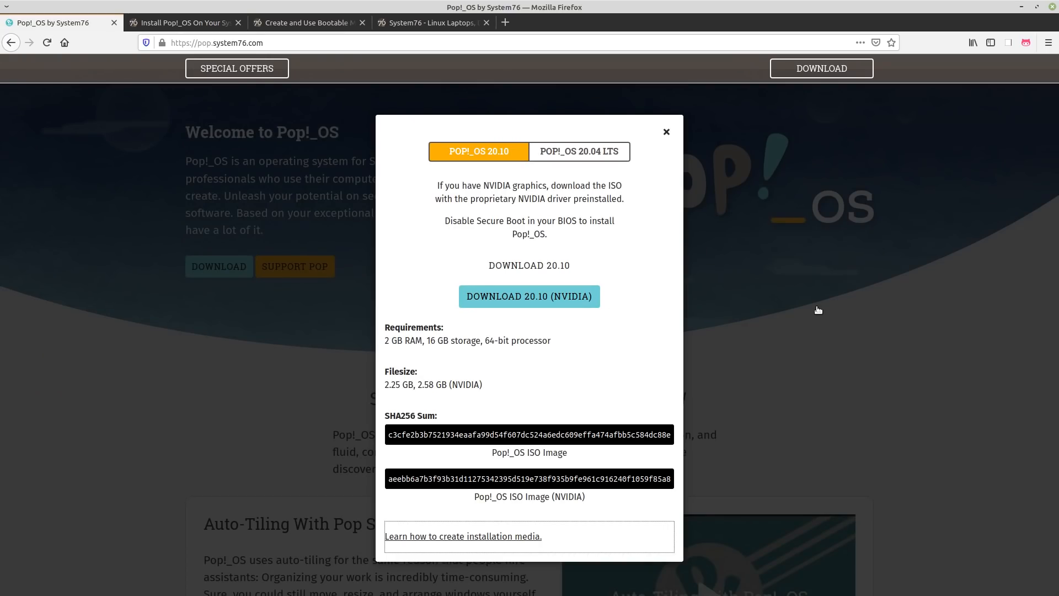
mouse_move(565, 236)
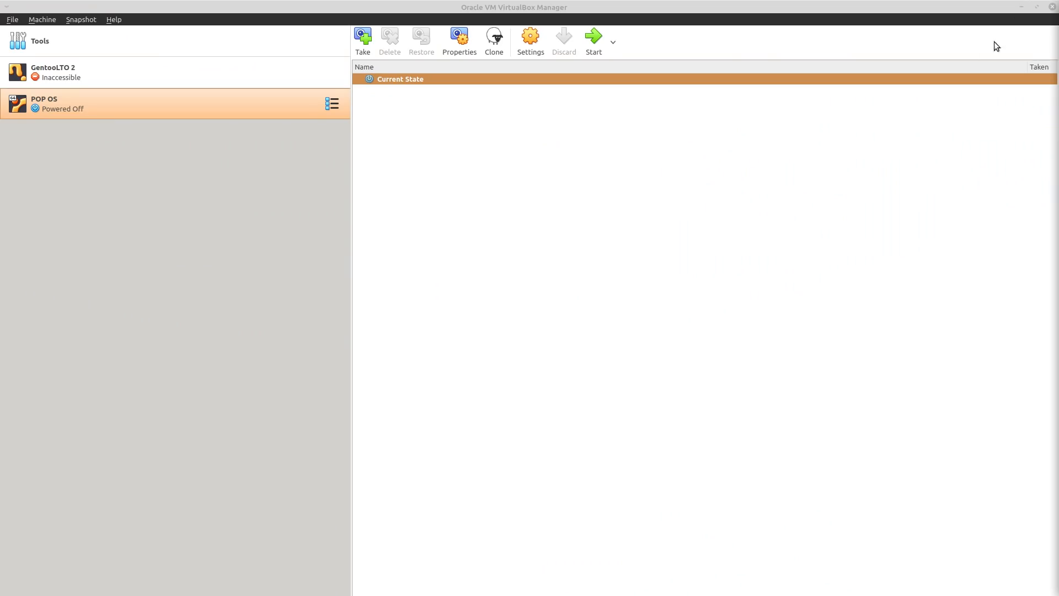
mouse_move(422, 69)
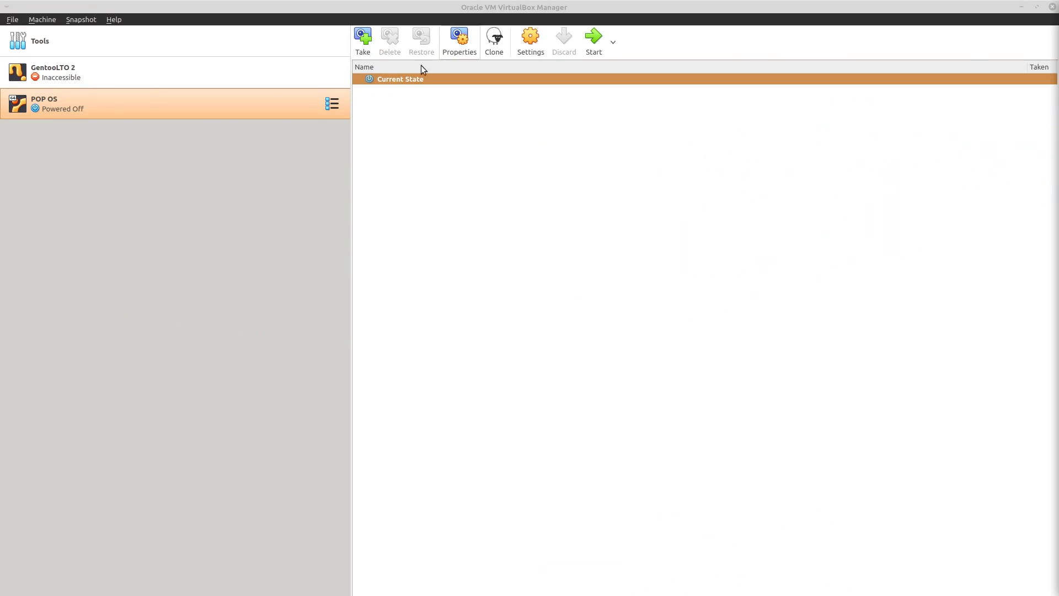
mouse_move(654, 97)
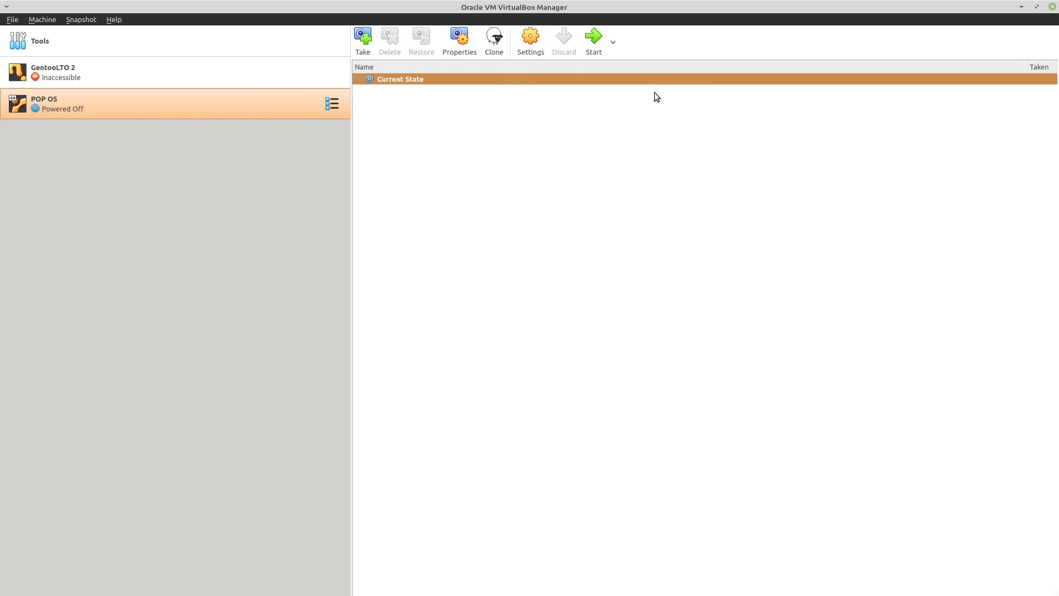
click(530, 36)
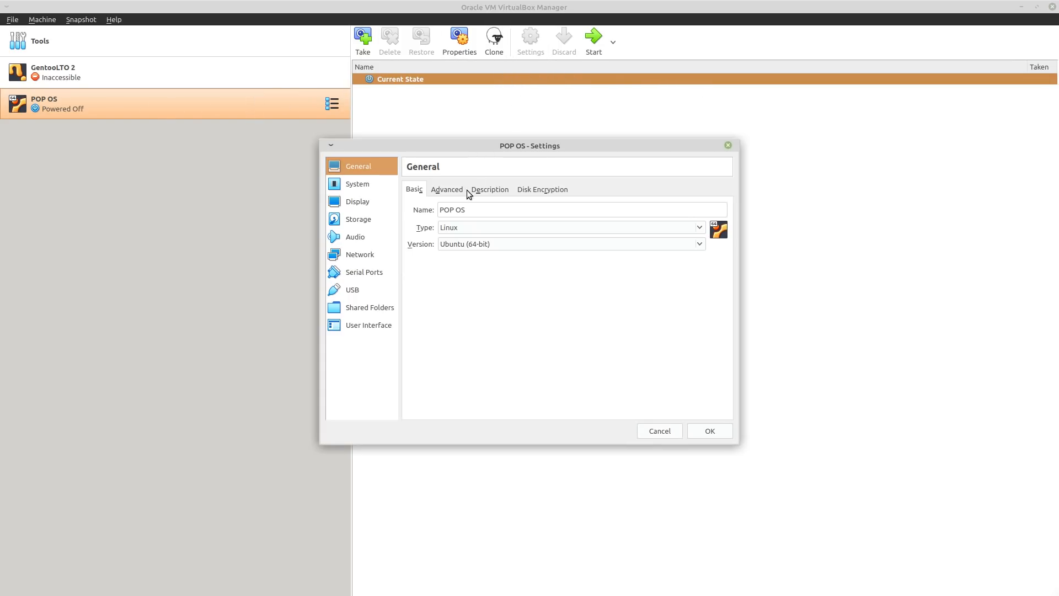
click(357, 184)
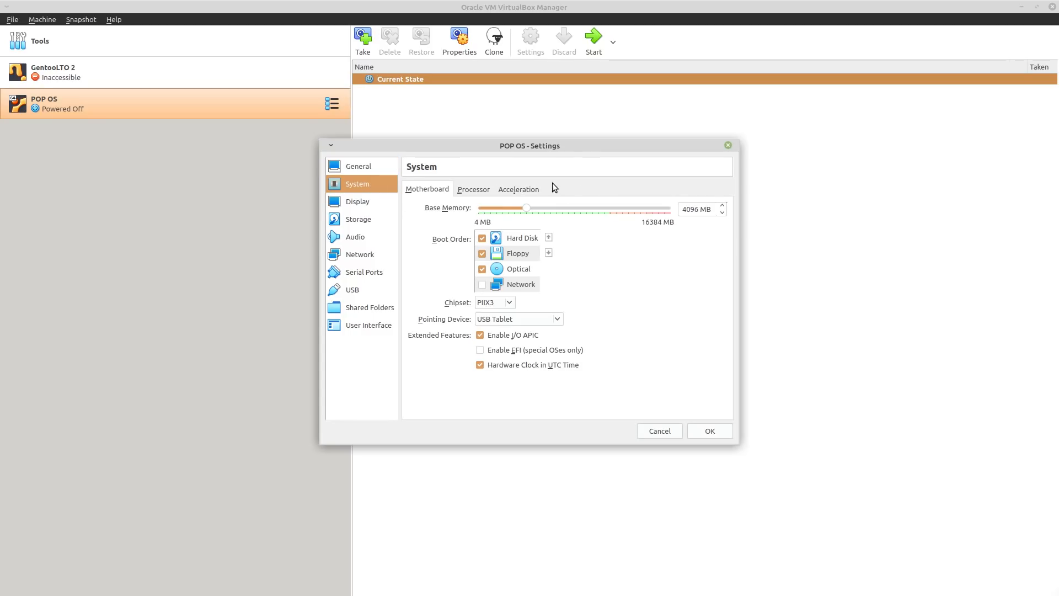
click(473, 189)
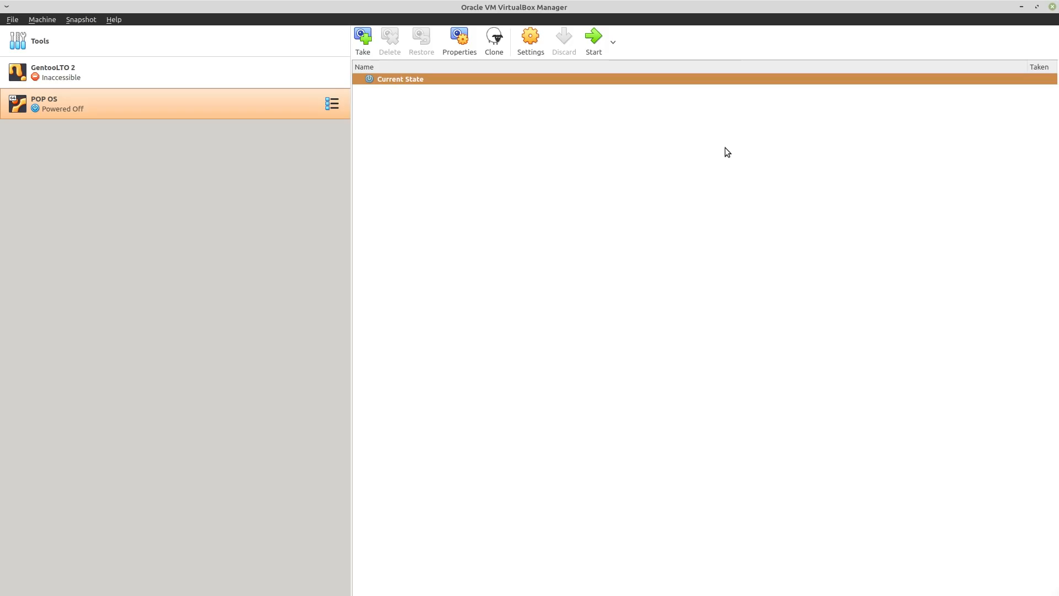
mouse_move(555, 63)
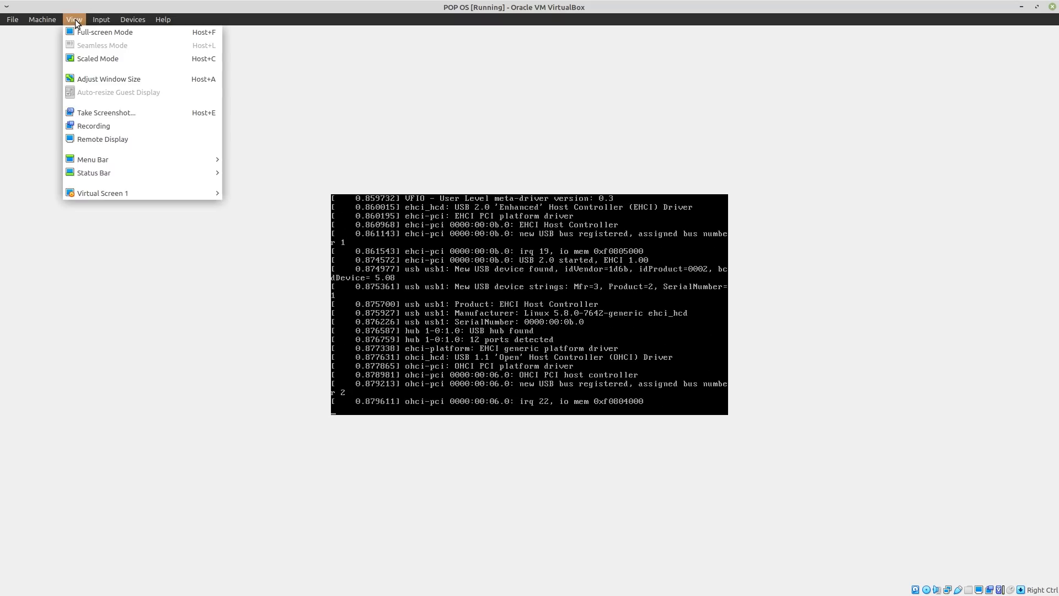
Switch the running POP OS virtual machine to full-screen view.
click(90, 30)
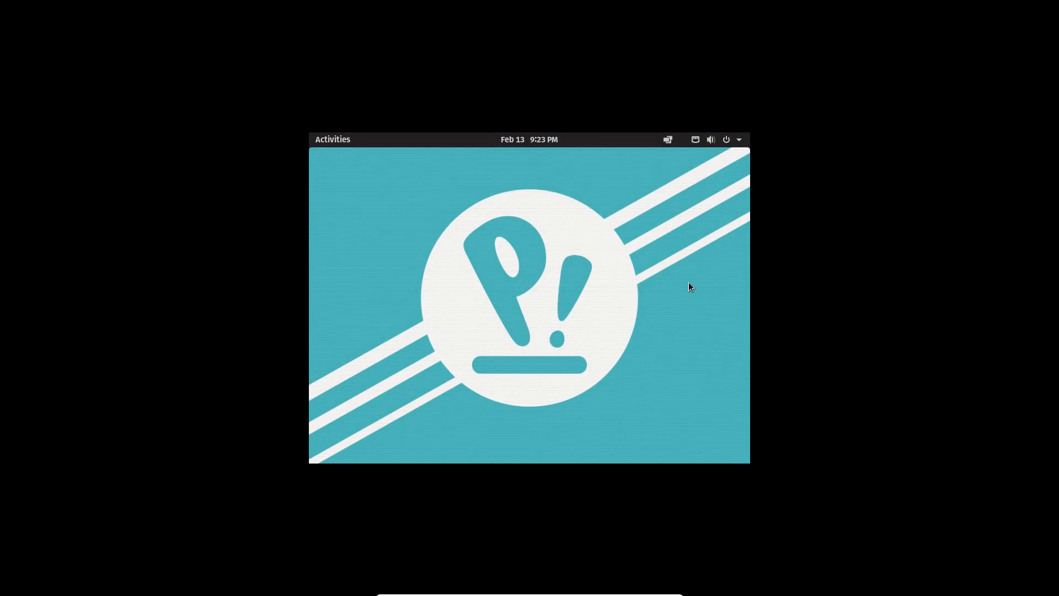
mouse_move(570, 159)
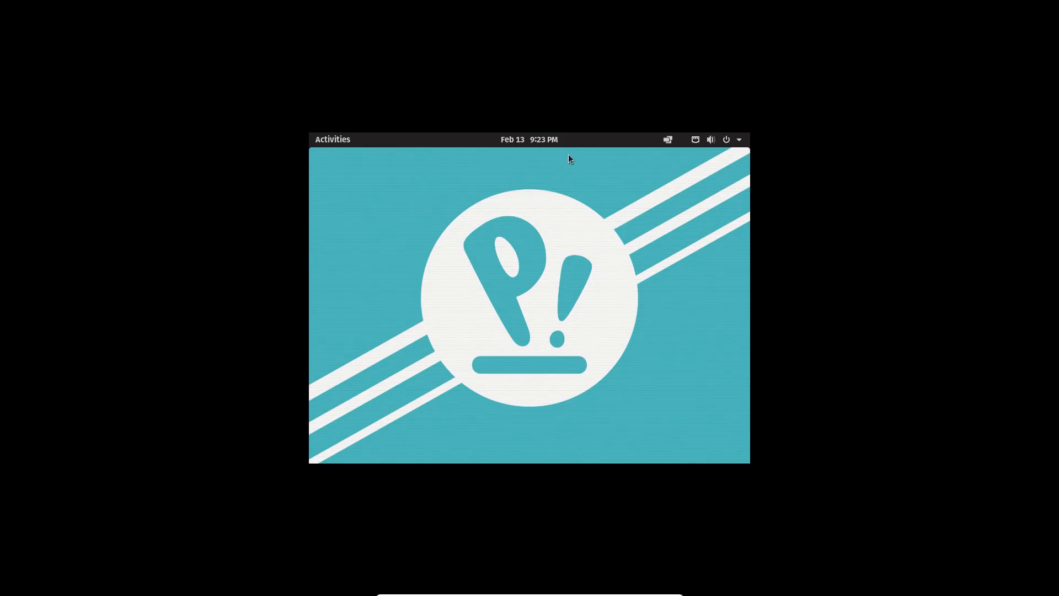
Choose English, back out, reopen its variants and confirm United States English.
drag(447, 241, 636, 343)
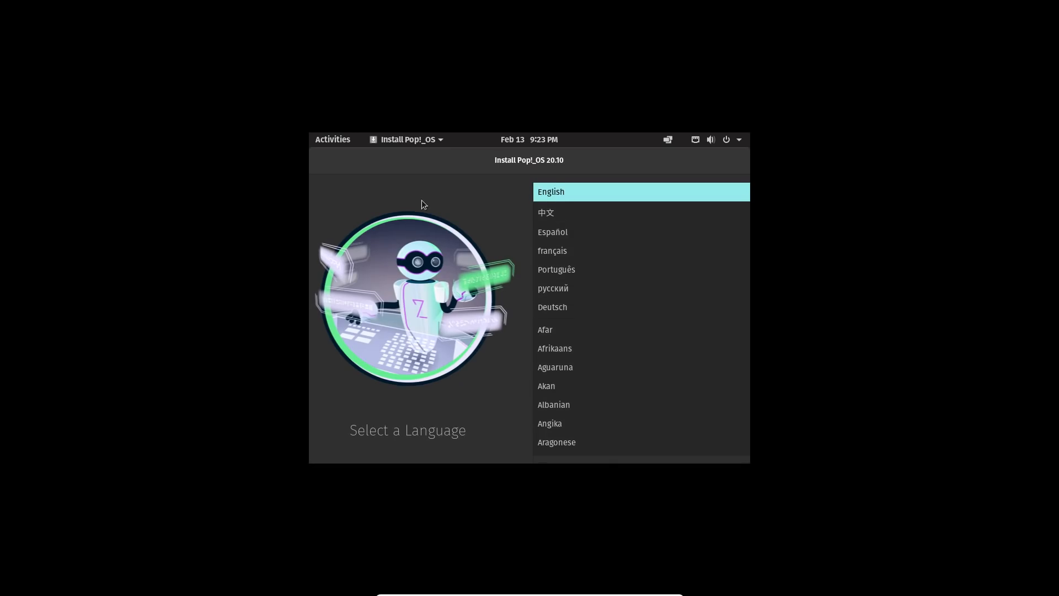
mouse_move(454, 213)
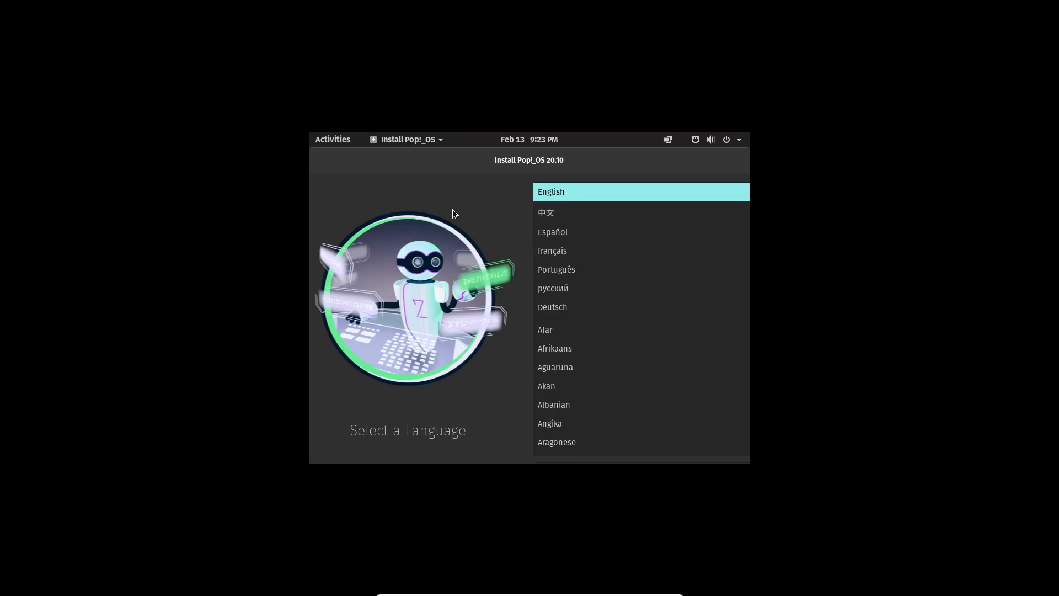
mouse_move(597, 255)
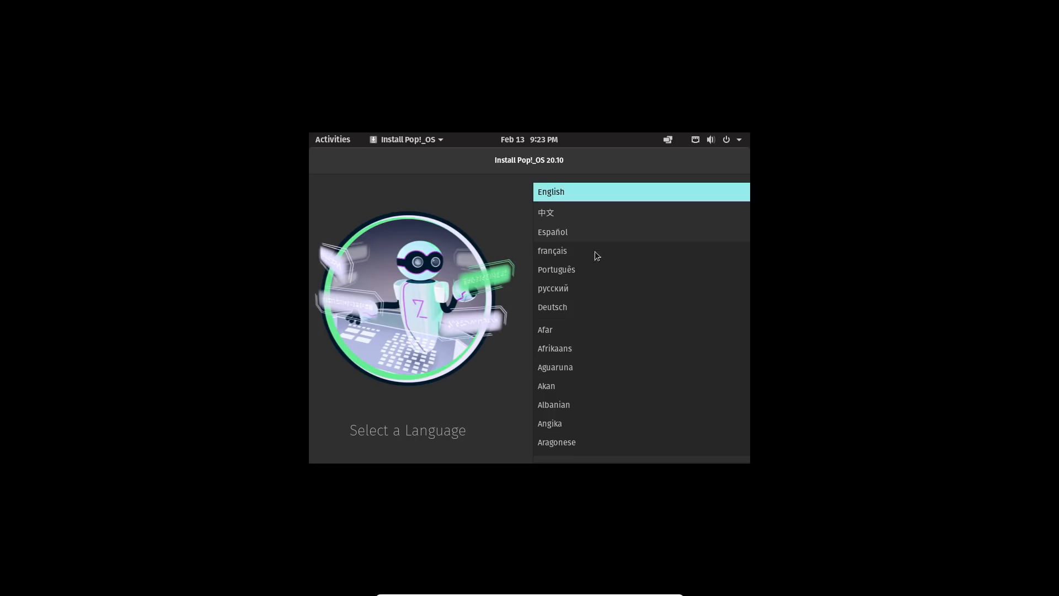
click(551, 192)
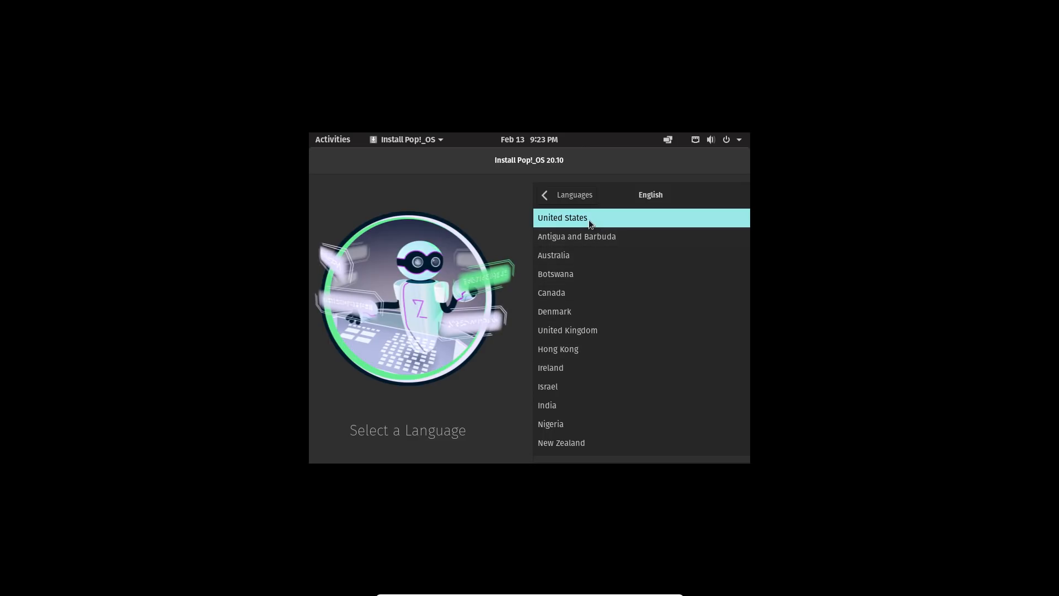
mouse_move(651, 368)
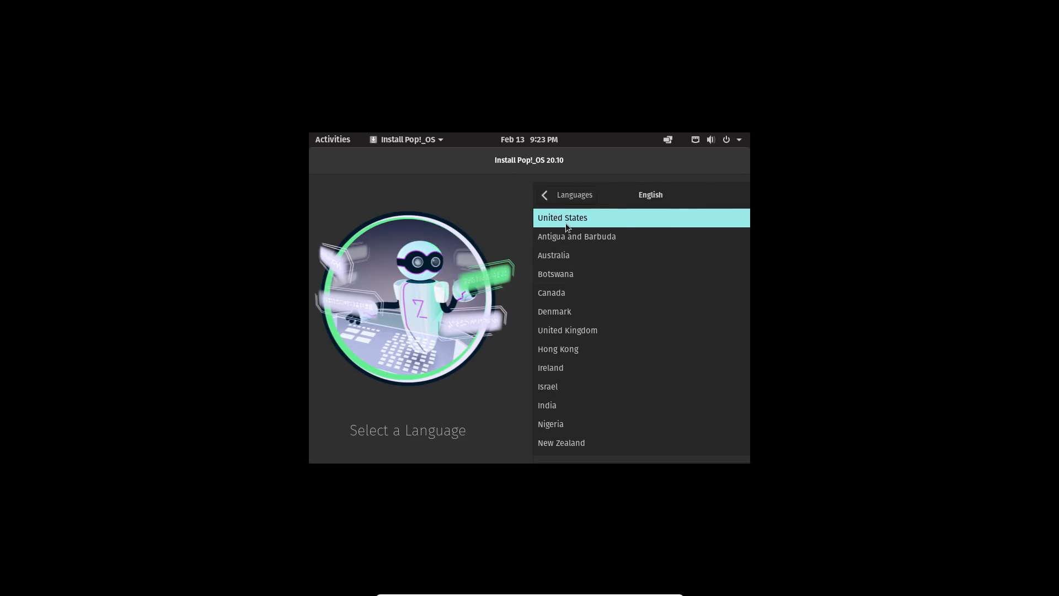
mouse_move(254, 210)
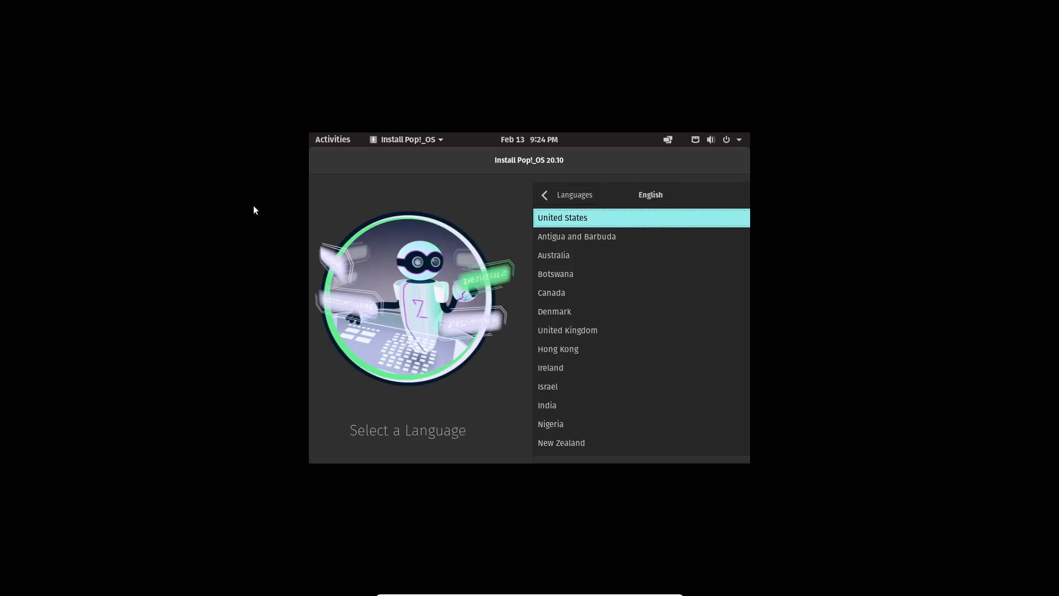
mouse_move(559, 201)
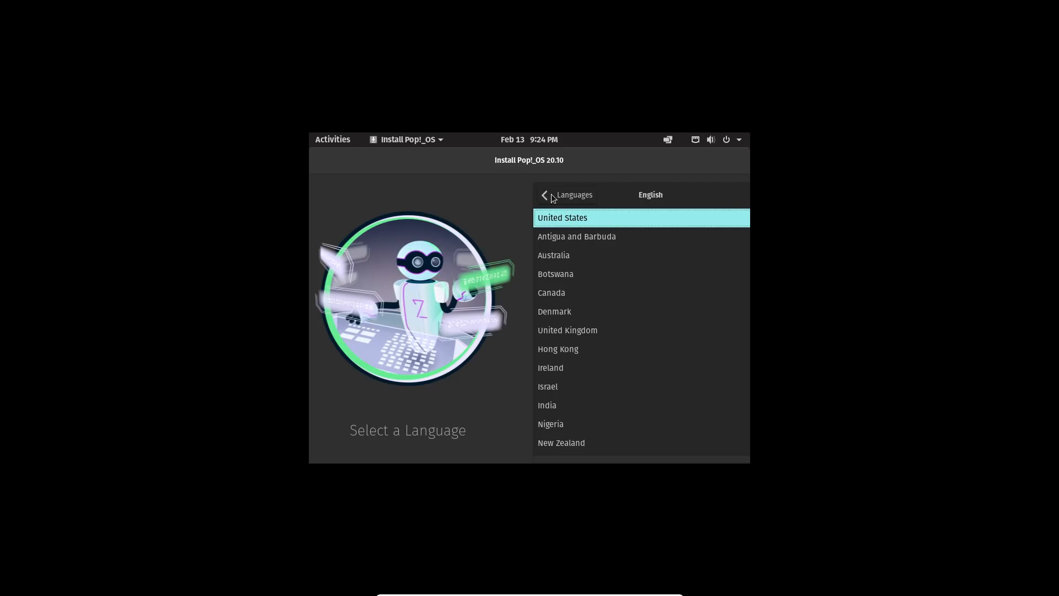
click(545, 195)
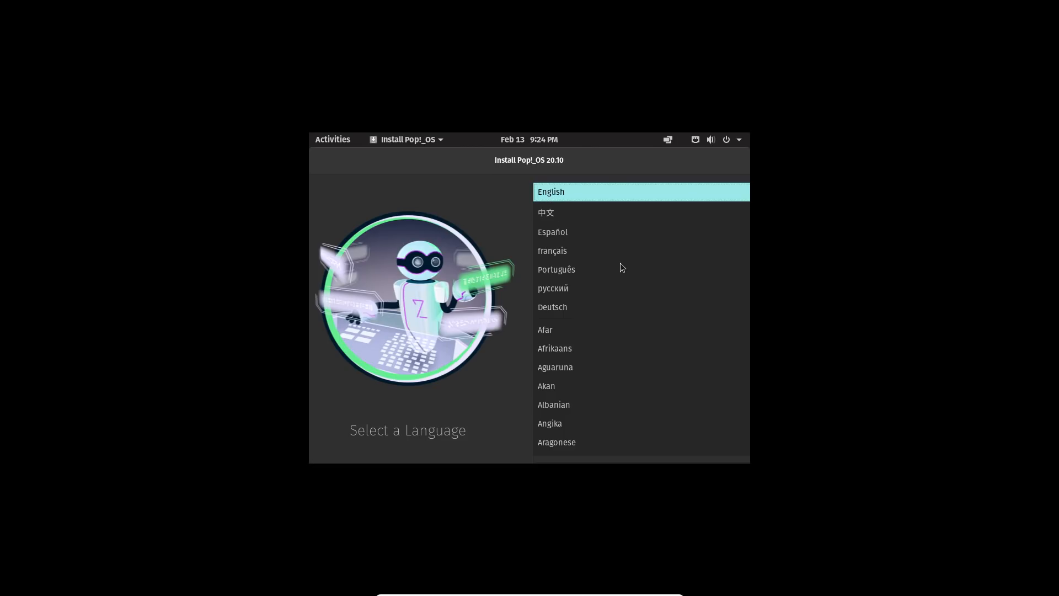
mouse_move(571, 252)
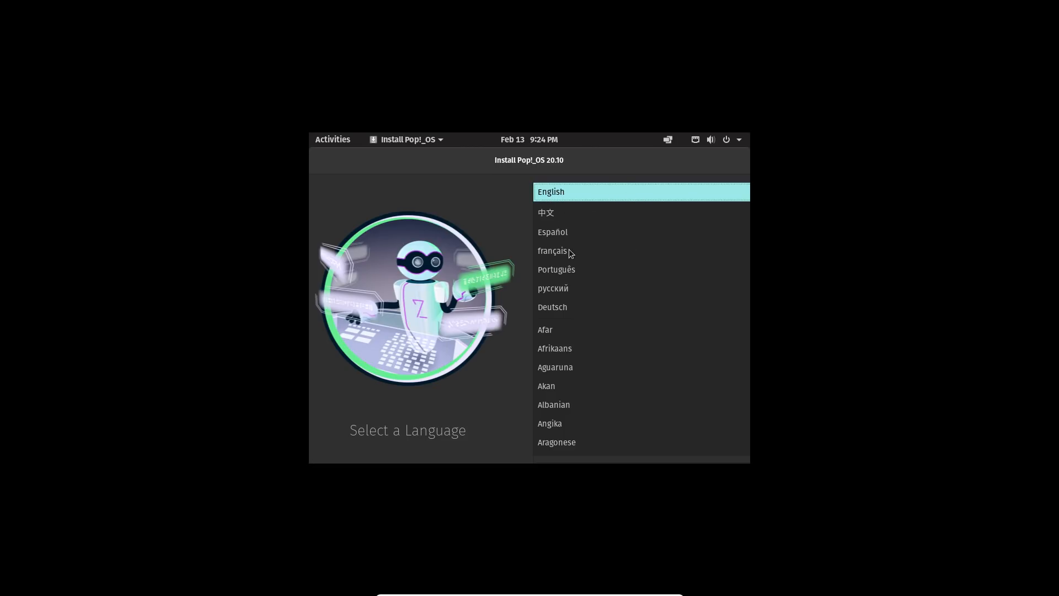
mouse_move(554, 176)
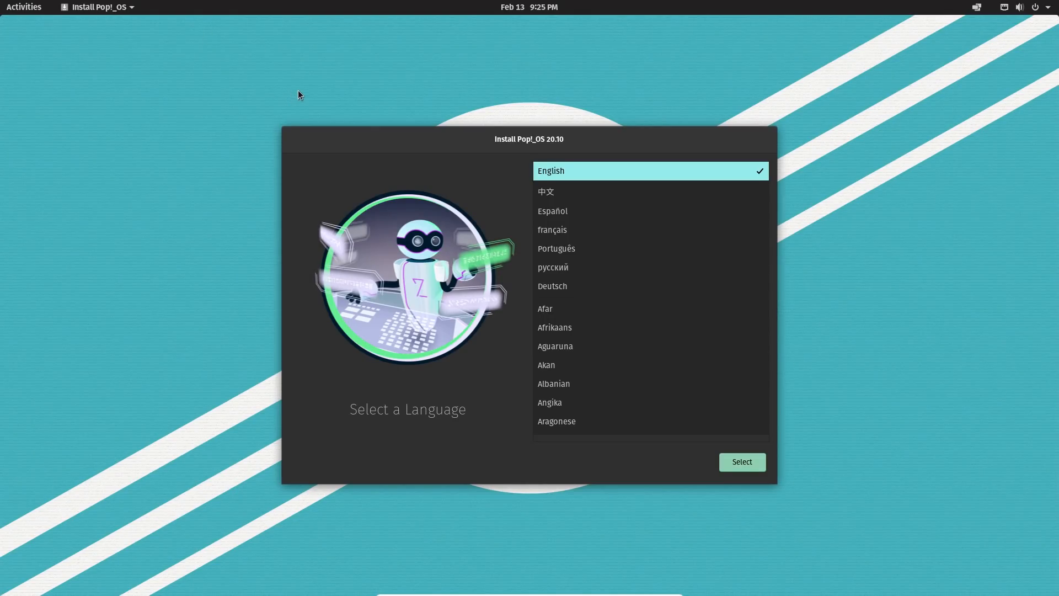
mouse_move(704, 117)
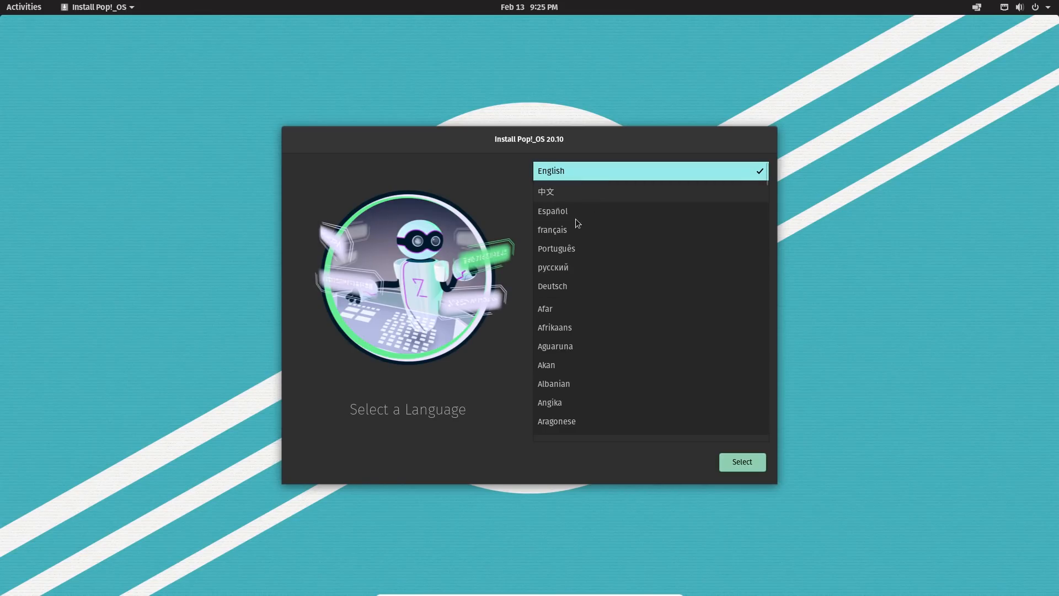
click(572, 170)
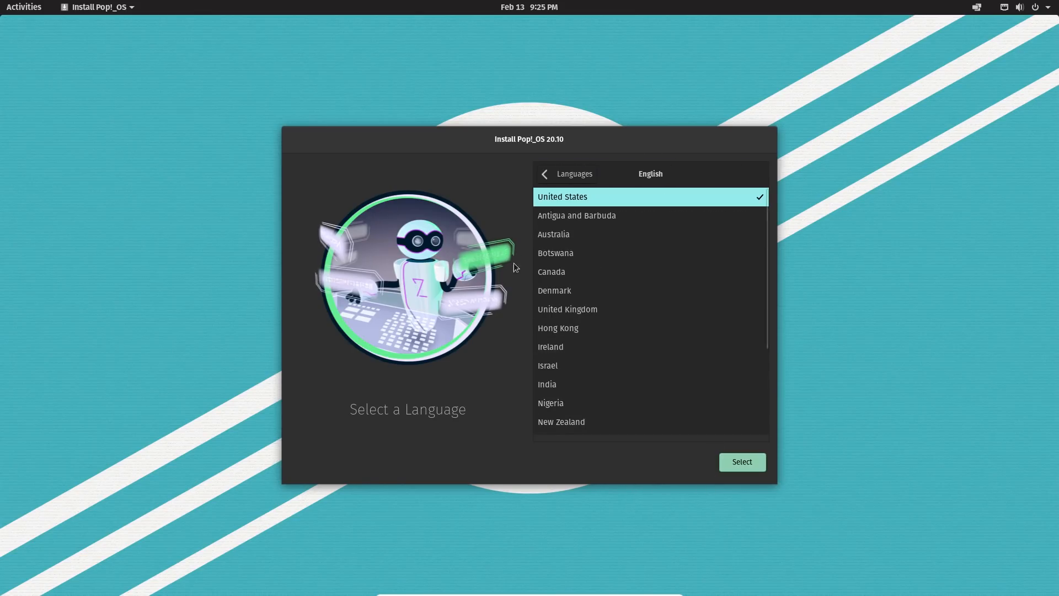
mouse_move(584, 165)
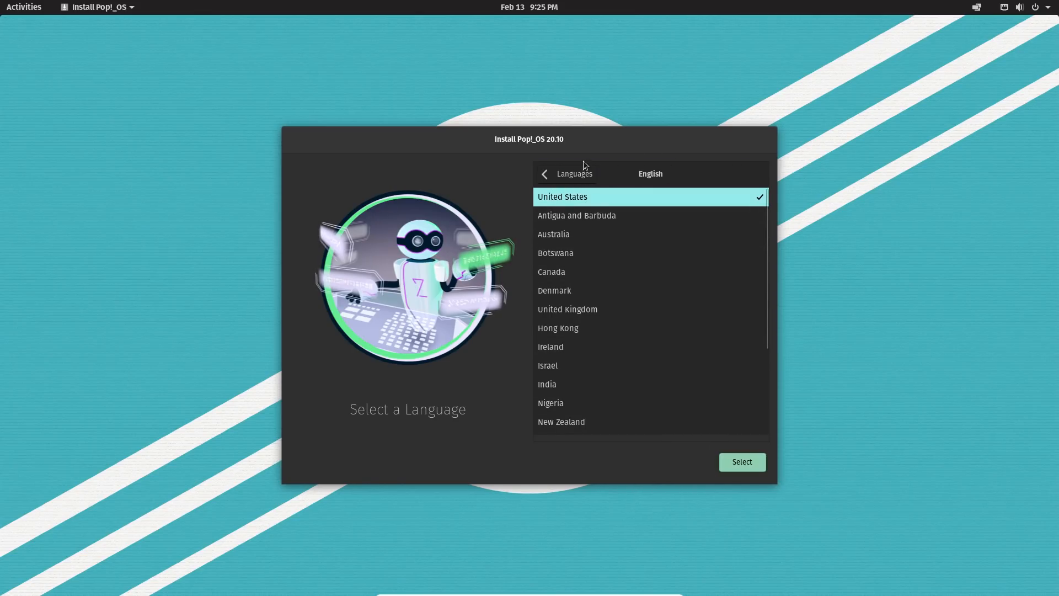
click(742, 461)
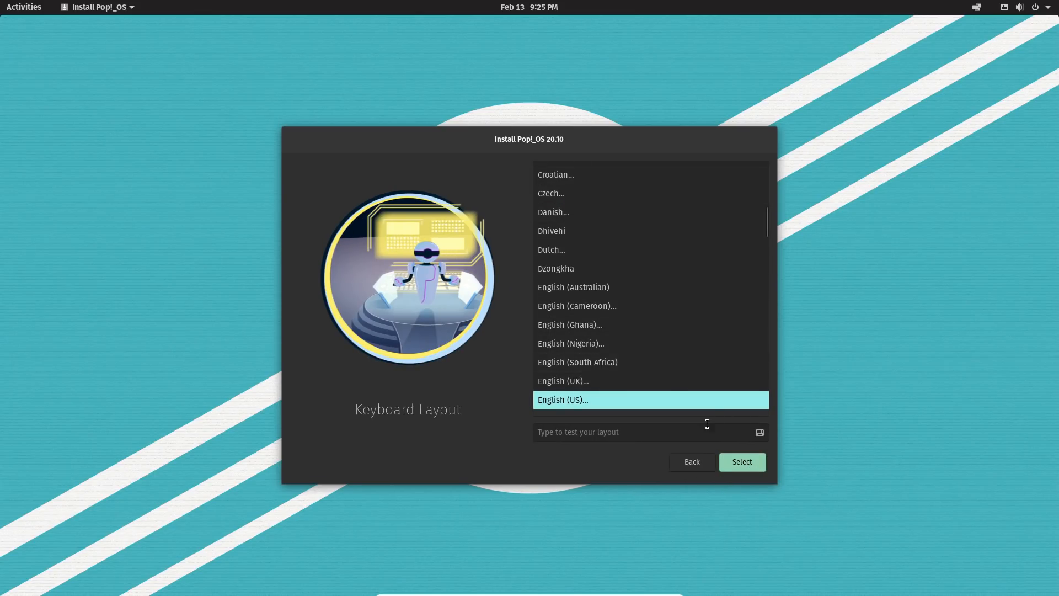
mouse_move(615, 421)
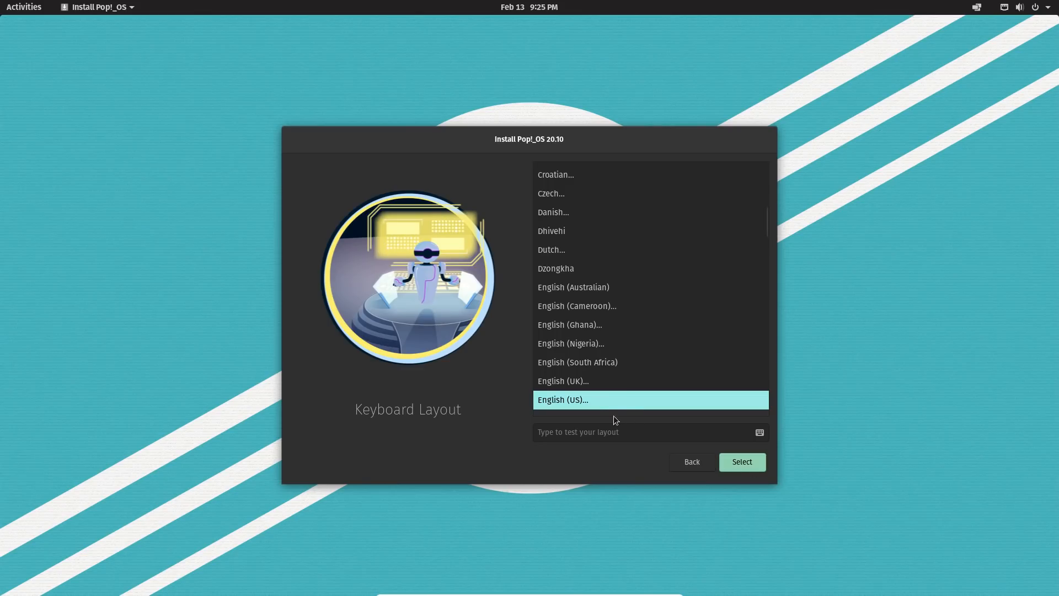
Test-type 'fdshjklsadfhjk', then confirm the default English (US) keyboard layout.
text(fdshjklsadfhjk)
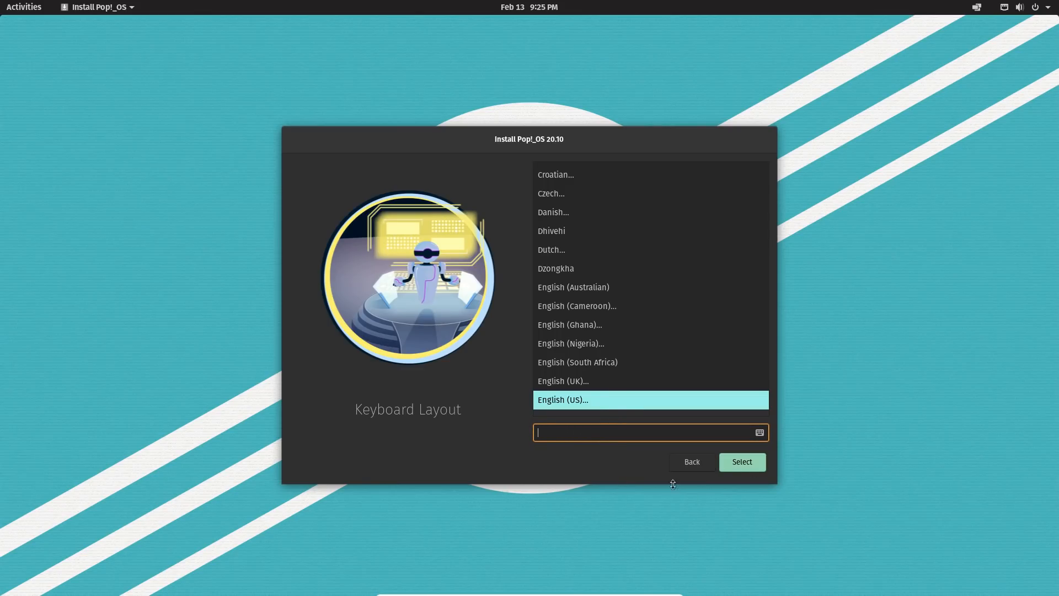
click(563, 399)
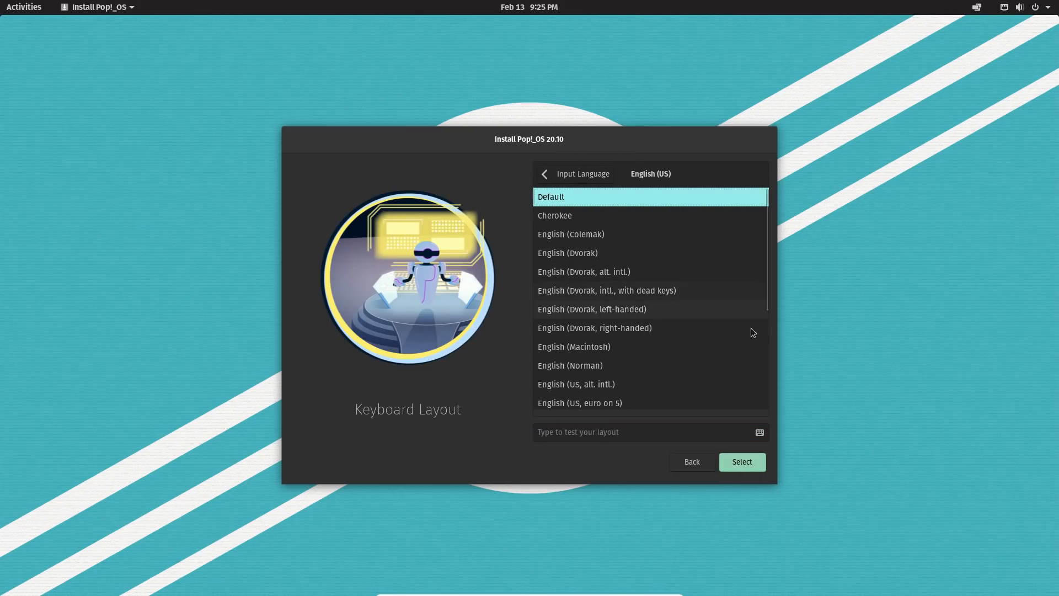
click(742, 461)
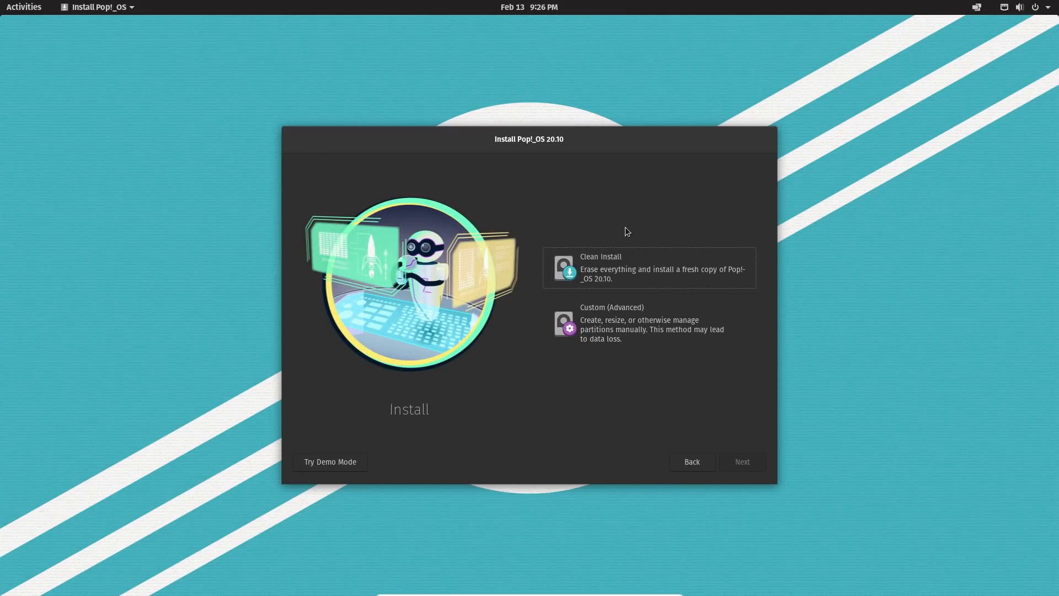
mouse_move(666, 280)
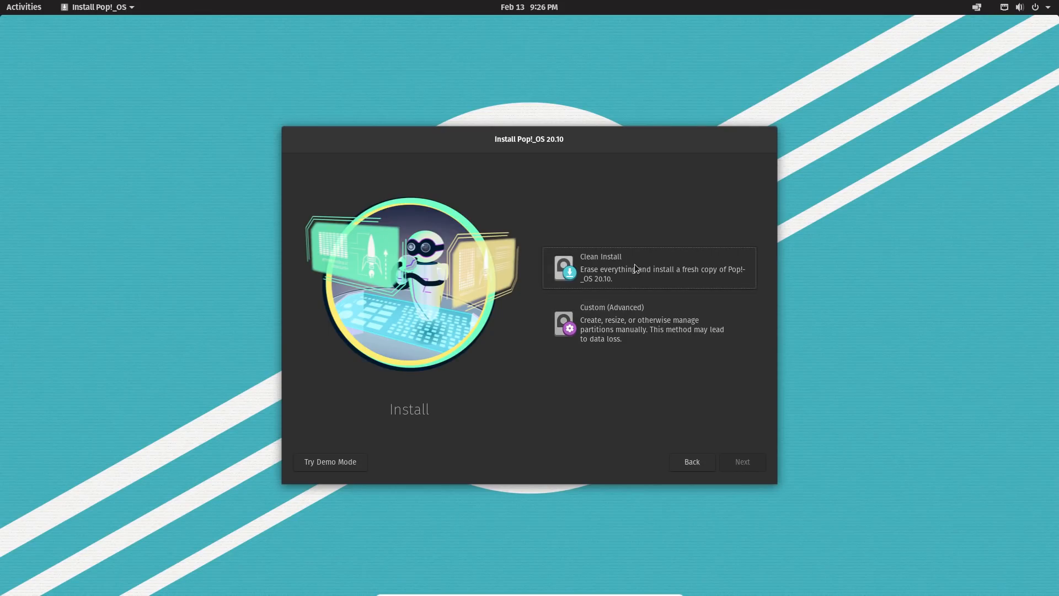
Pick Clean Install, target the ATA VBOX HARDDISK drive and Erase and Install.
click(649, 267)
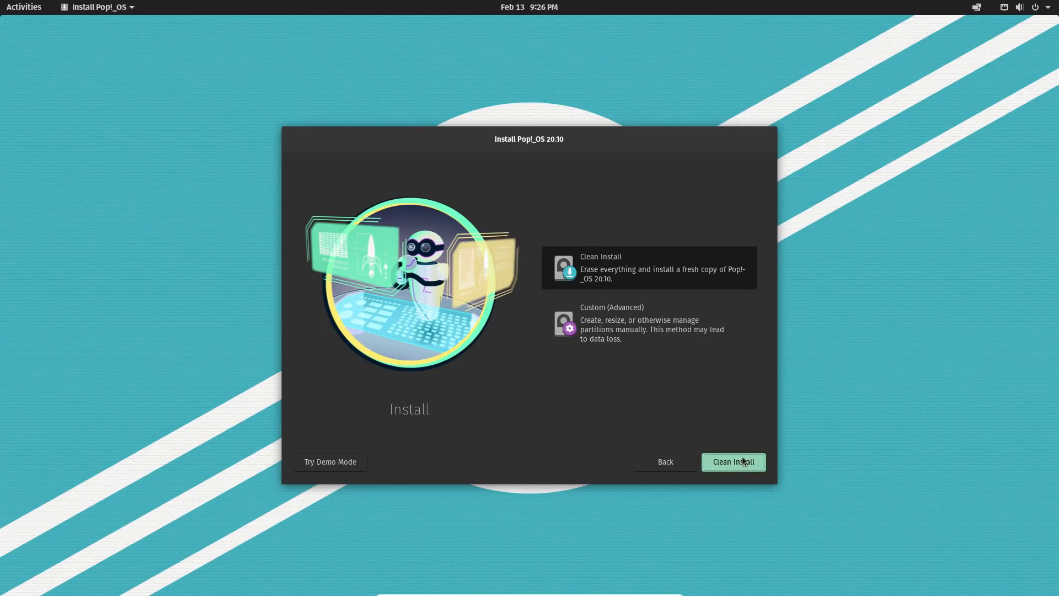
click(734, 461)
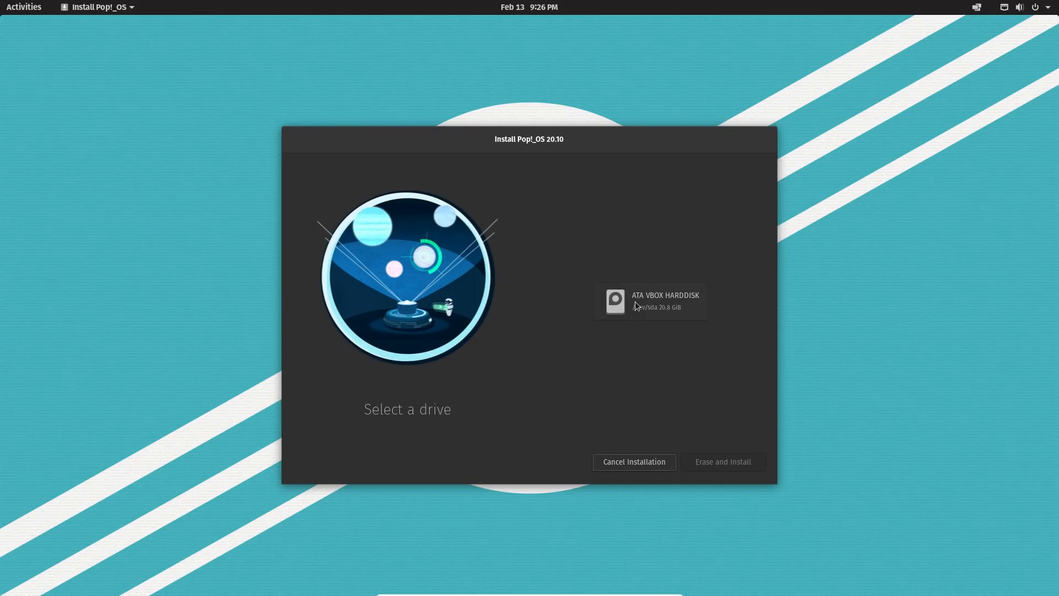
click(651, 301)
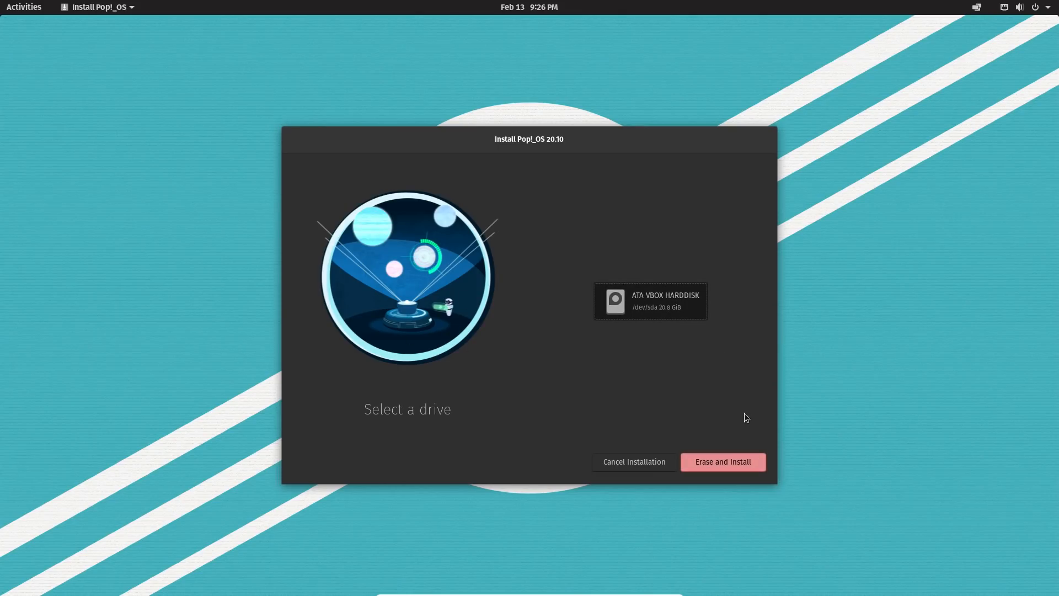
mouse_move(738, 300)
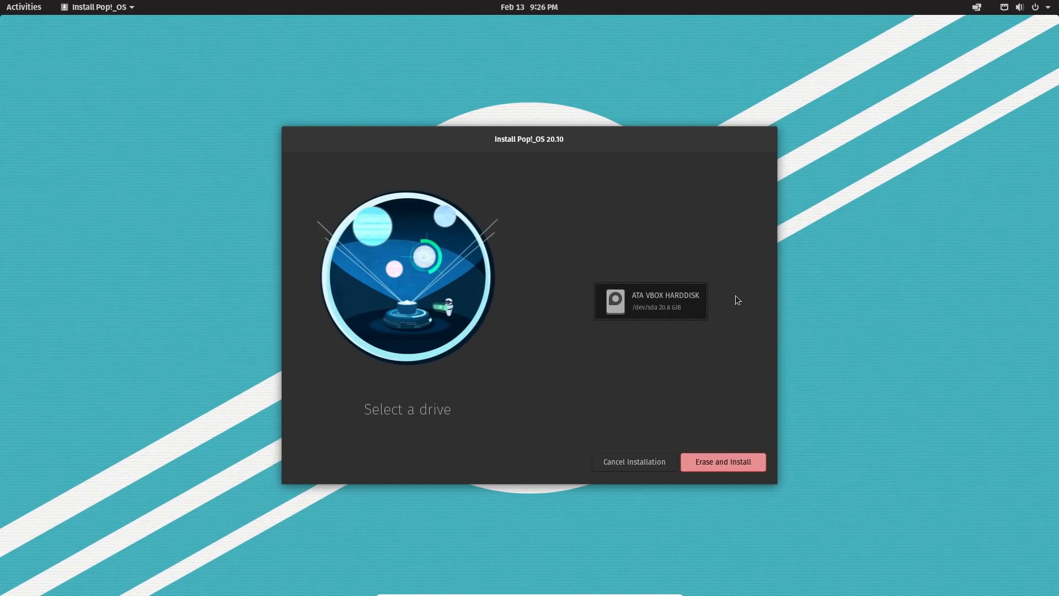
mouse_move(465, 322)
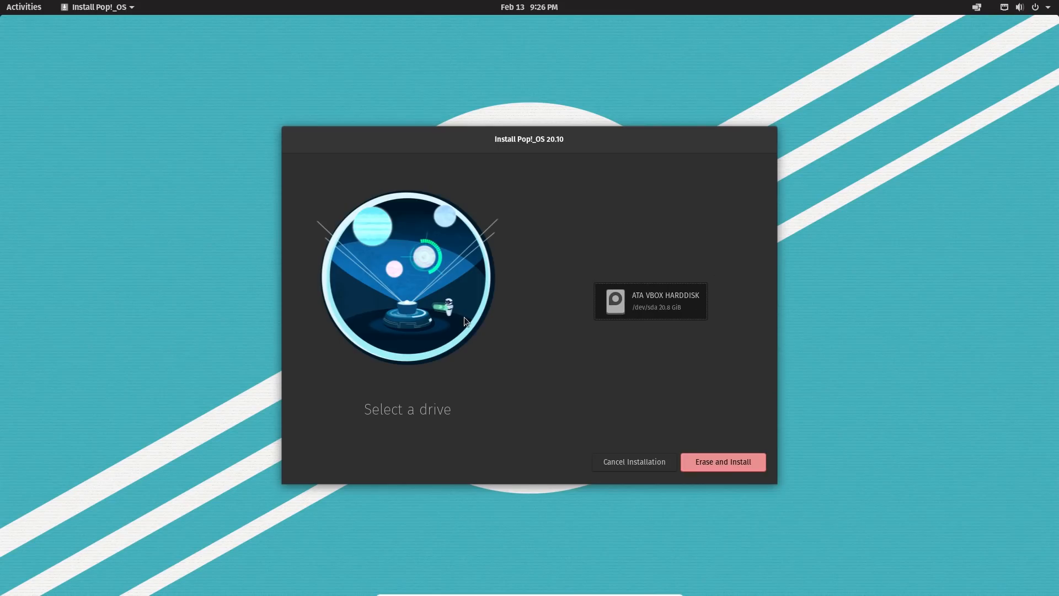
click(723, 462)
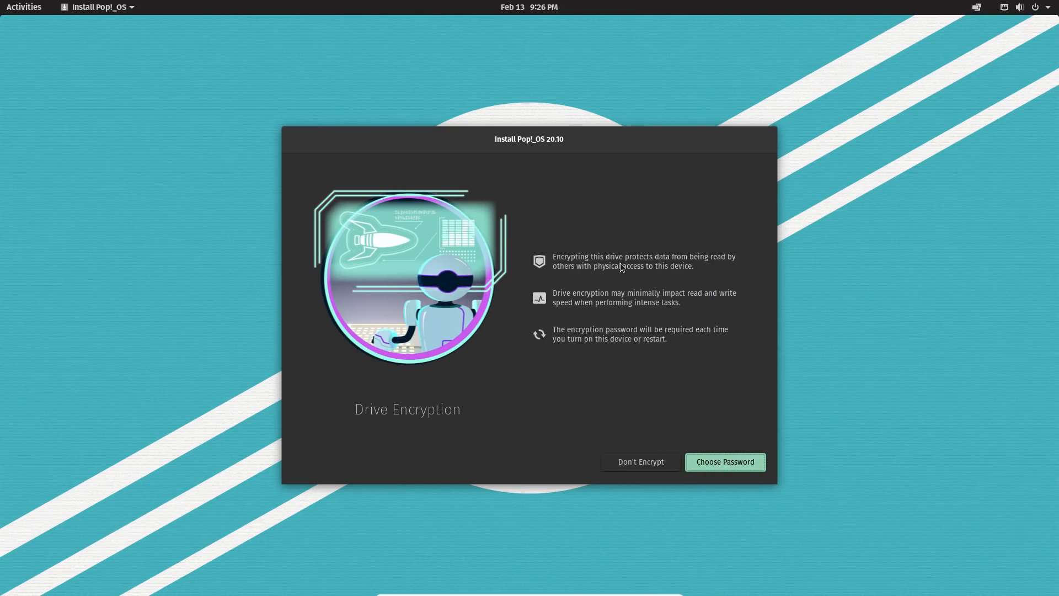
mouse_move(554, 268)
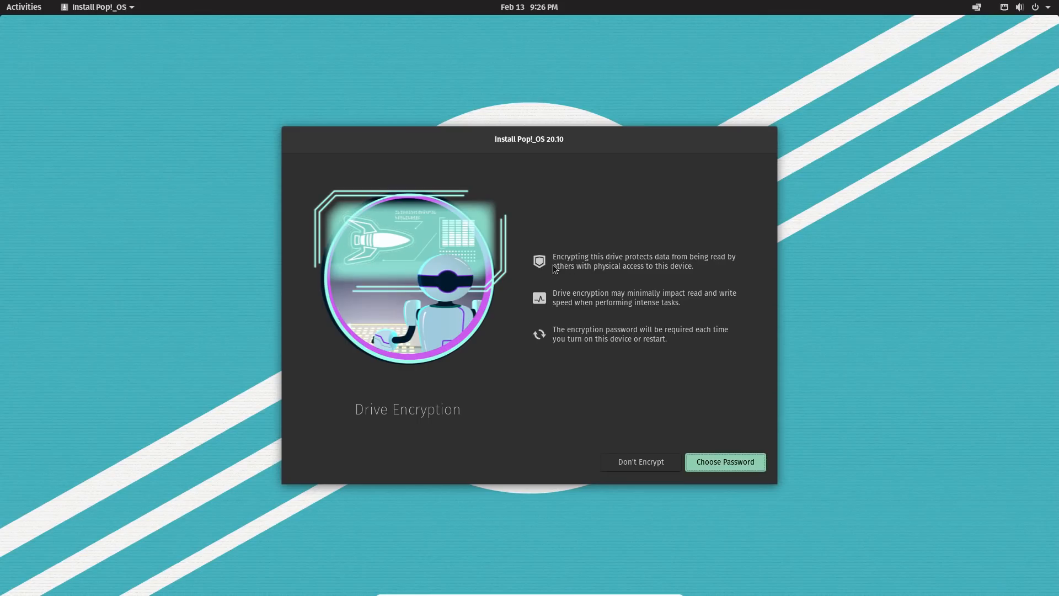
mouse_move(601, 347)
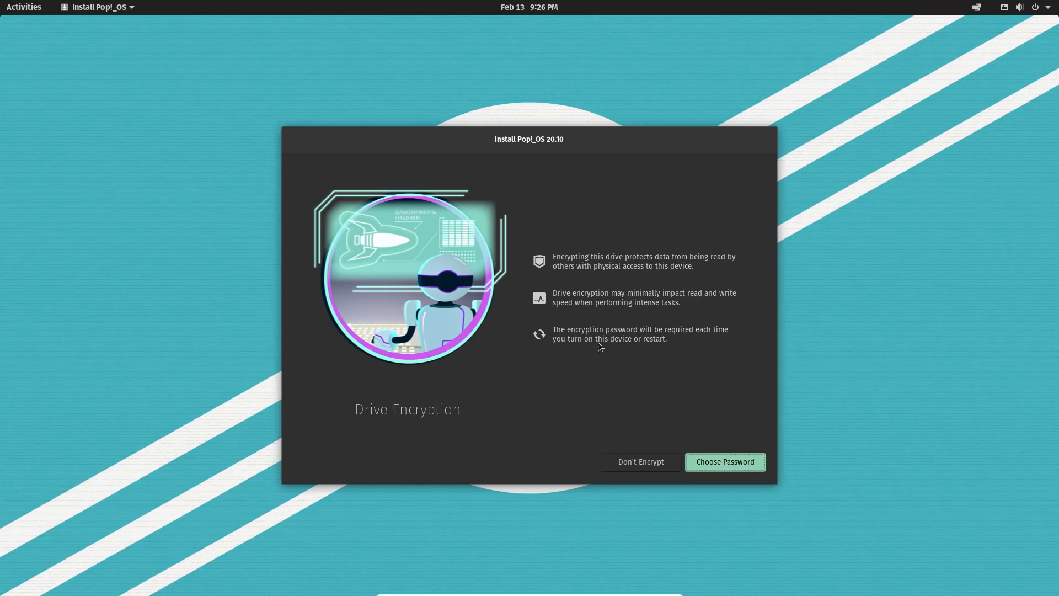
mouse_move(532, 336)
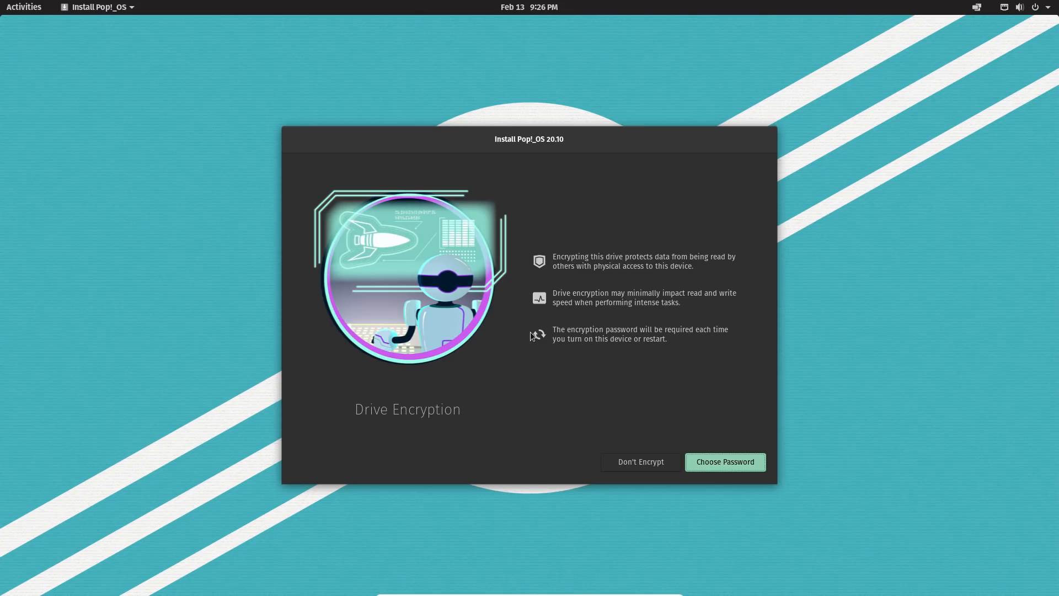
mouse_move(673, 362)
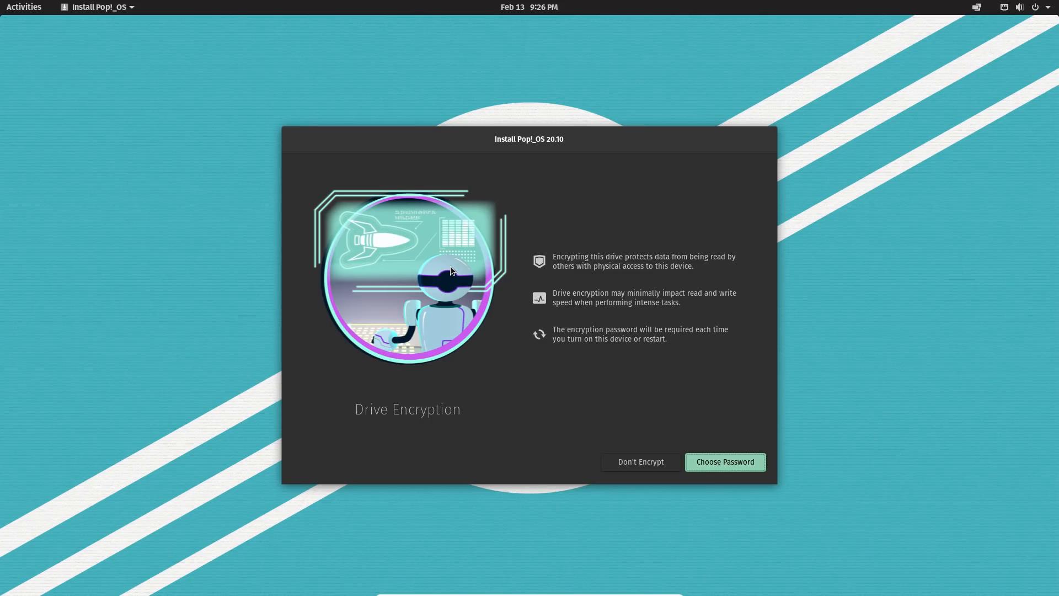
mouse_move(661, 469)
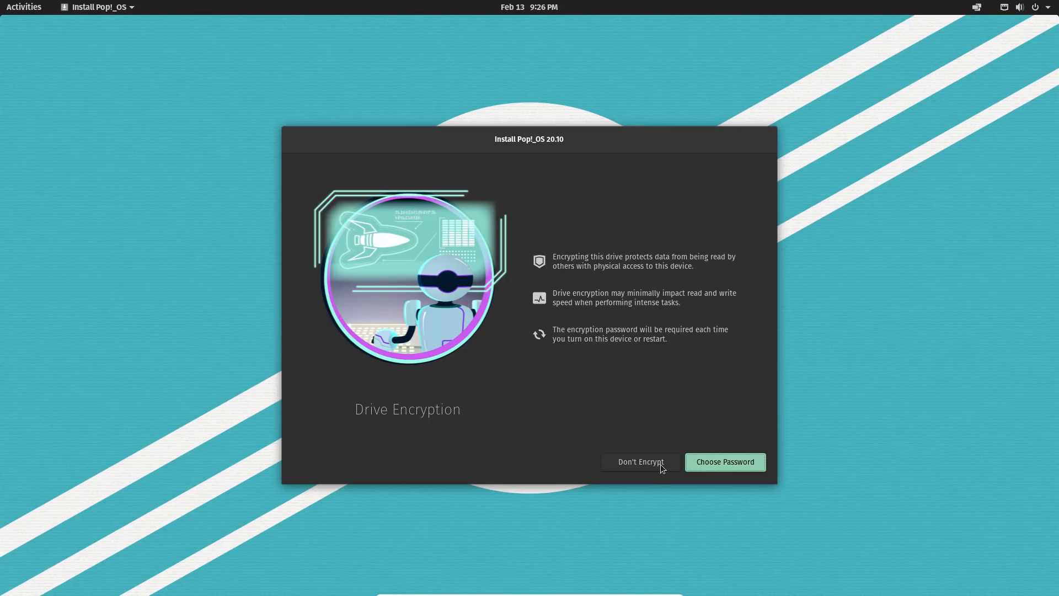
Choose Don't Encrypt so installation proceeds without drive encryption.
click(641, 462)
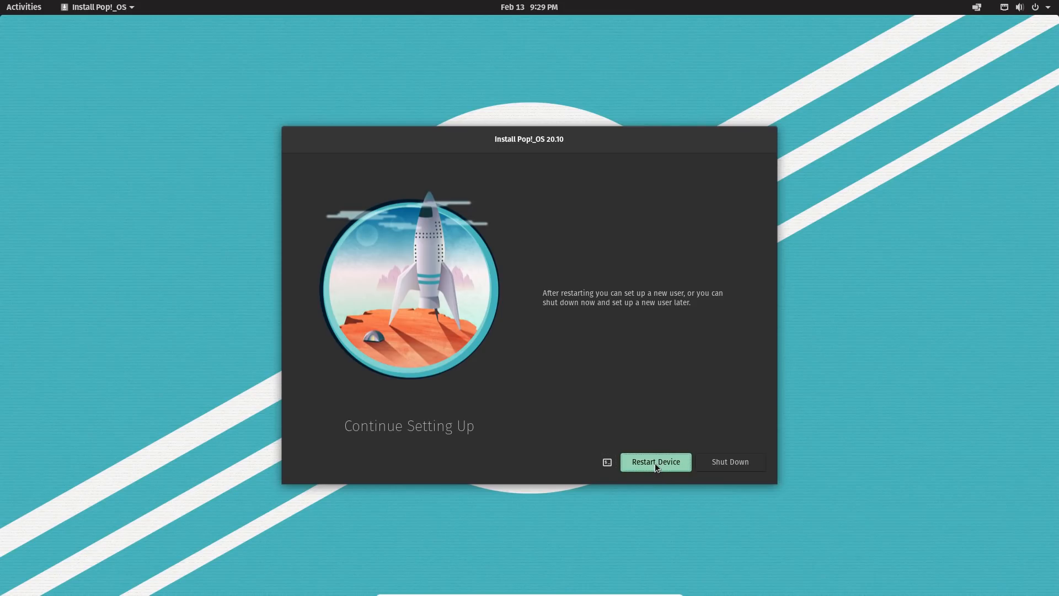
Restart the device into the newly installed Pop!_OS welcome setup.
click(656, 462)
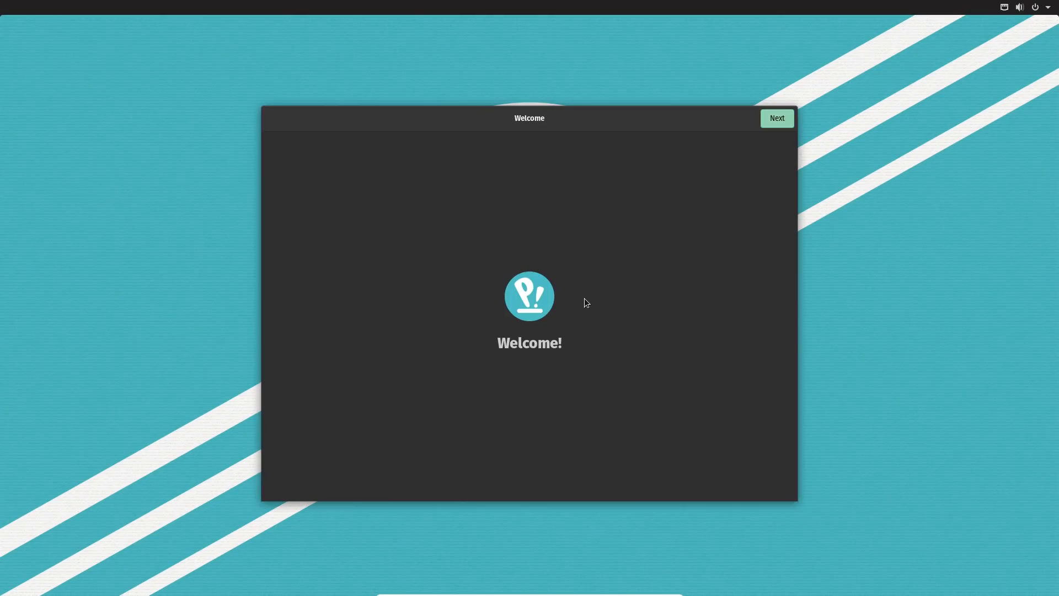
mouse_move(568, 128)
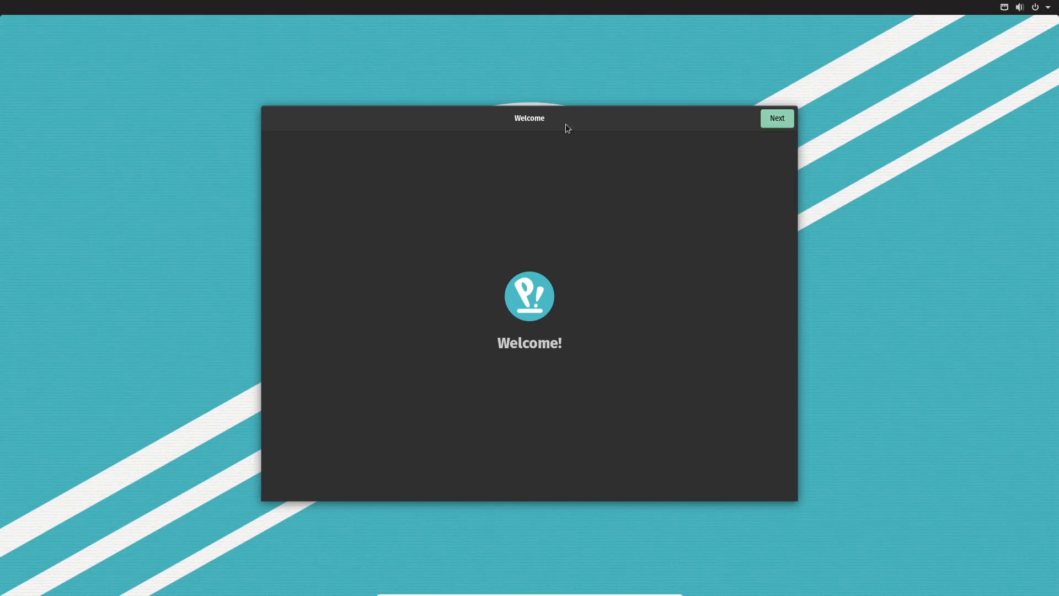
mouse_move(638, 100)
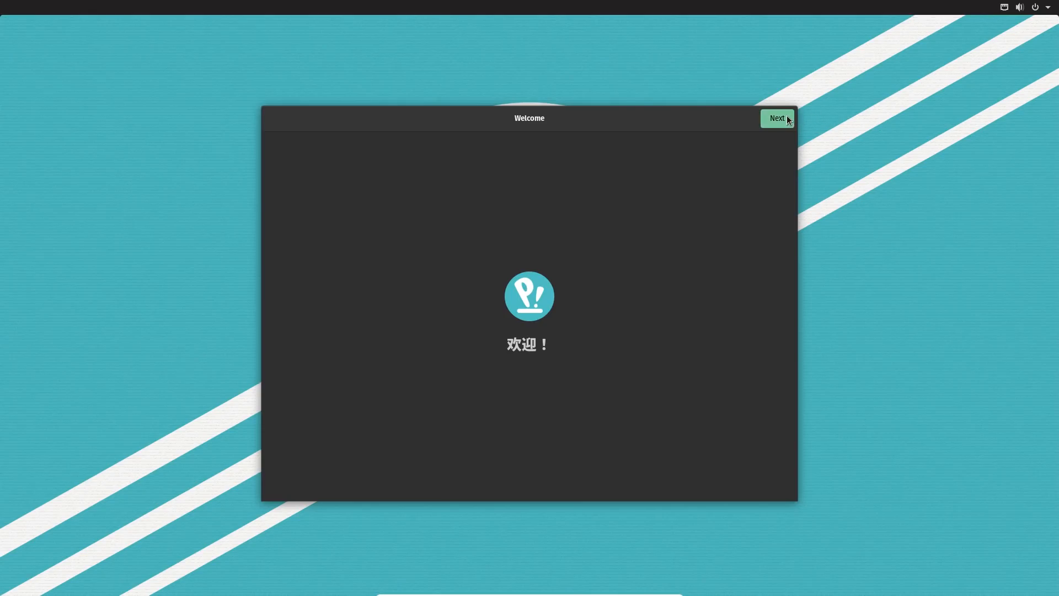
Continue past the Welcome, Typing and Privacy pages, keeping English (US) and location services.
click(777, 118)
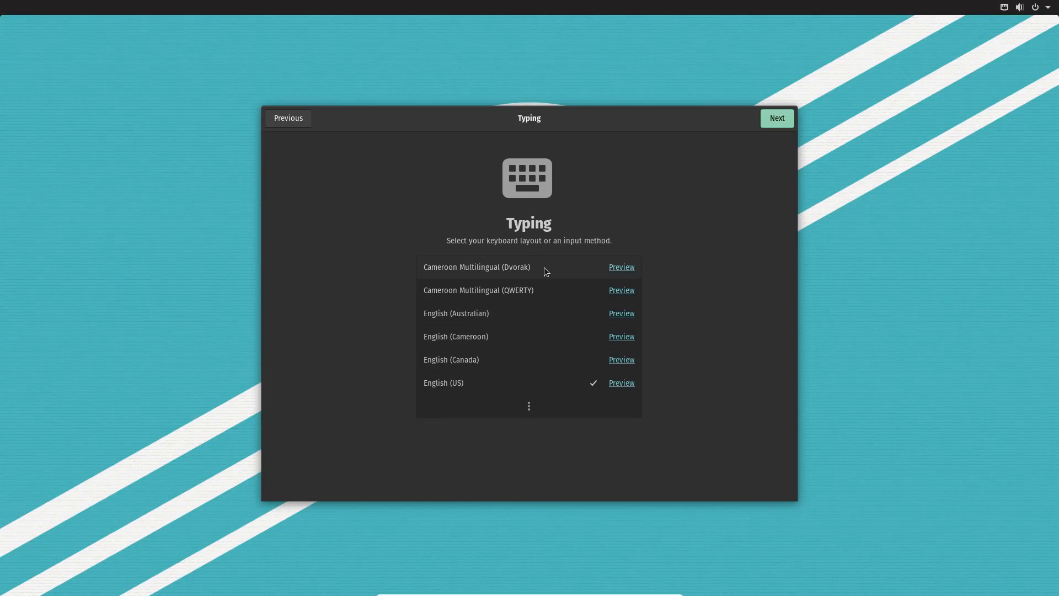
mouse_move(548, 330)
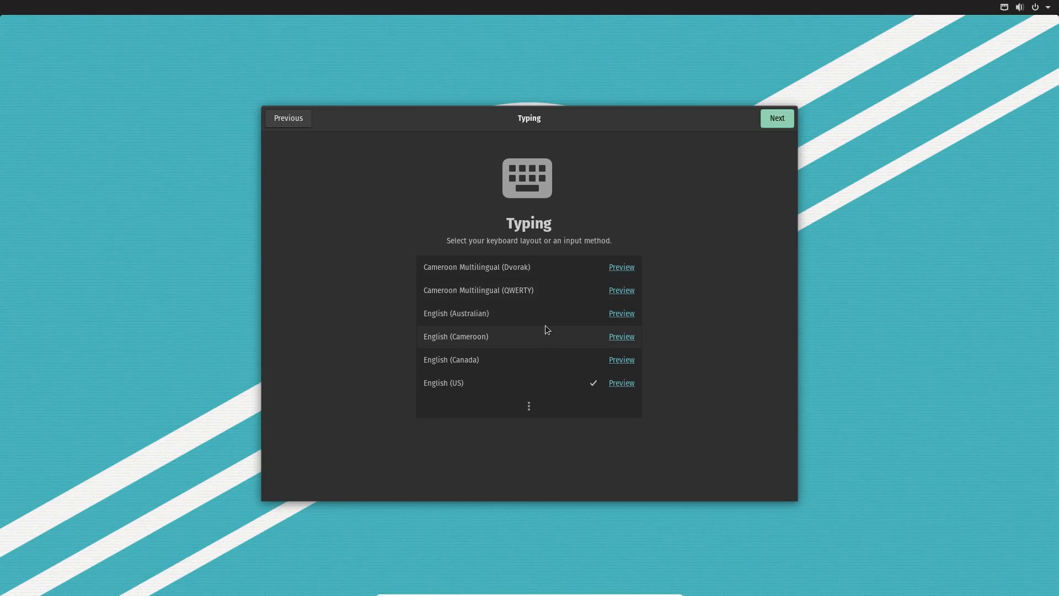
mouse_move(773, 189)
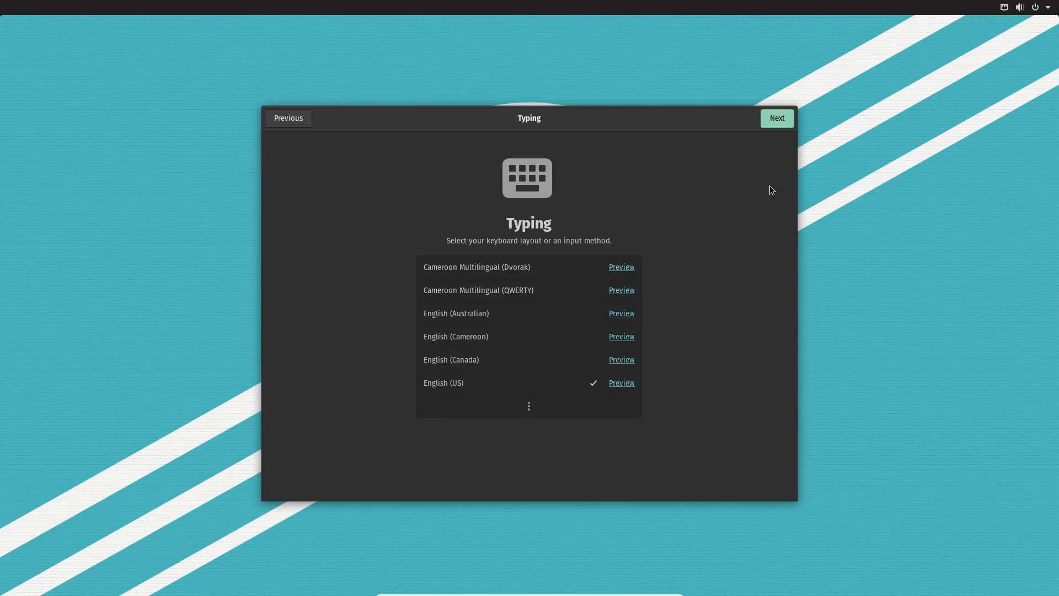
click(777, 119)
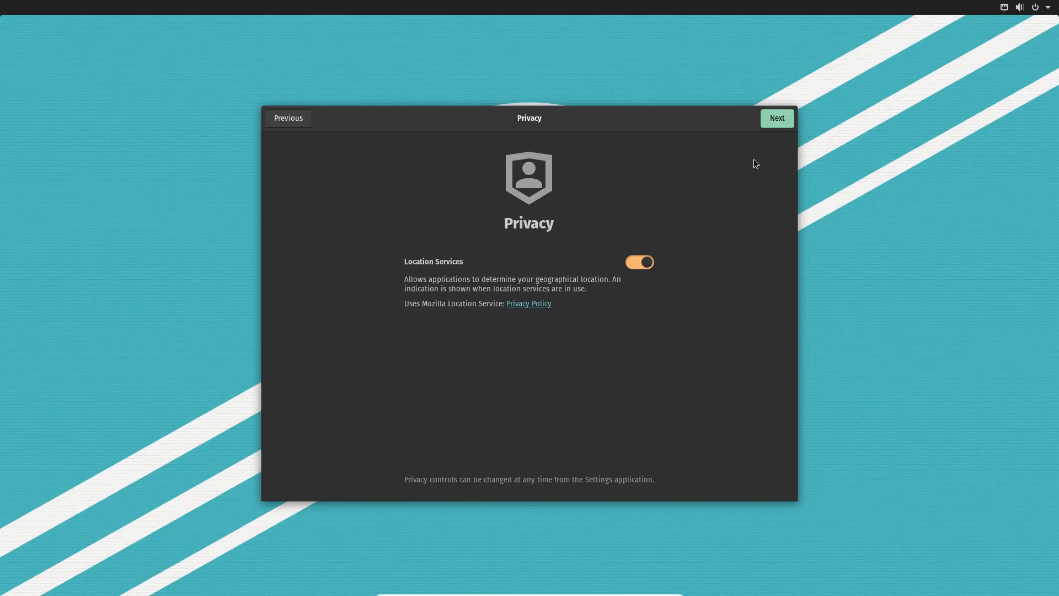
mouse_move(769, 121)
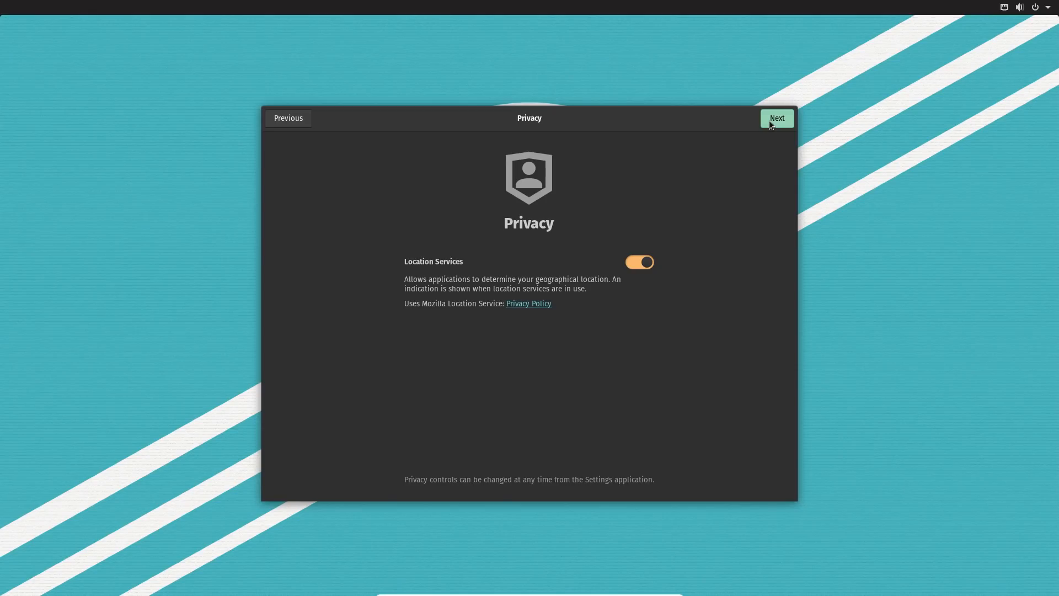
click(777, 118)
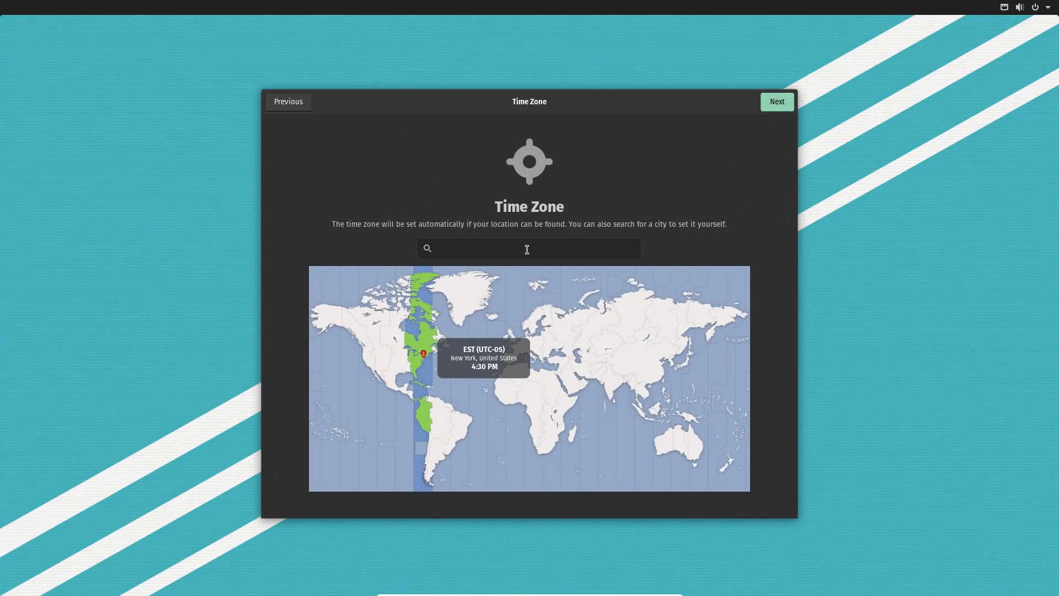
Accept the New York time zone and skip connecting online accounts.
click(777, 102)
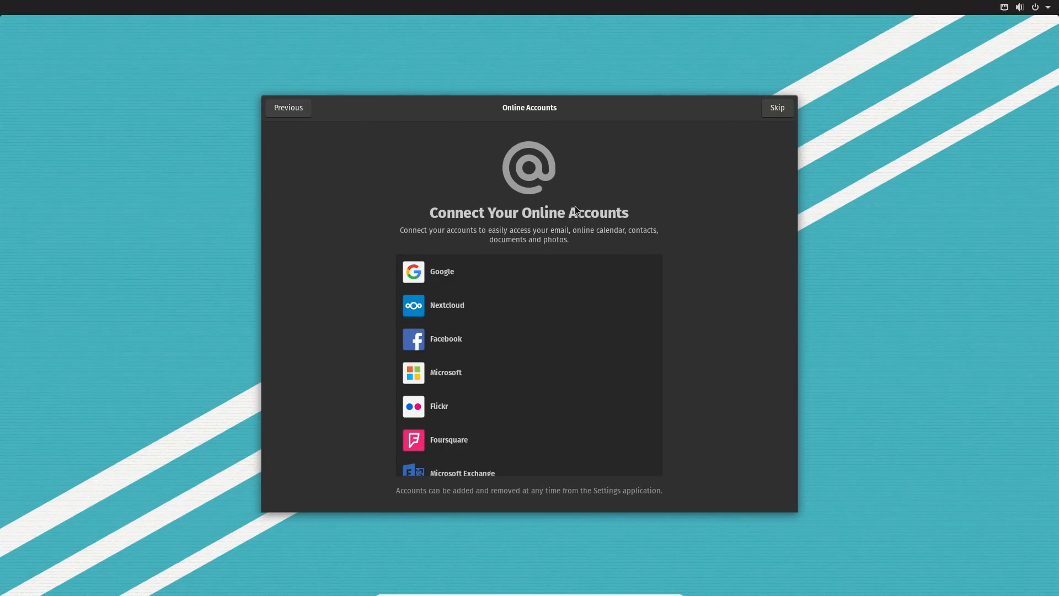
scroll(down, 3)
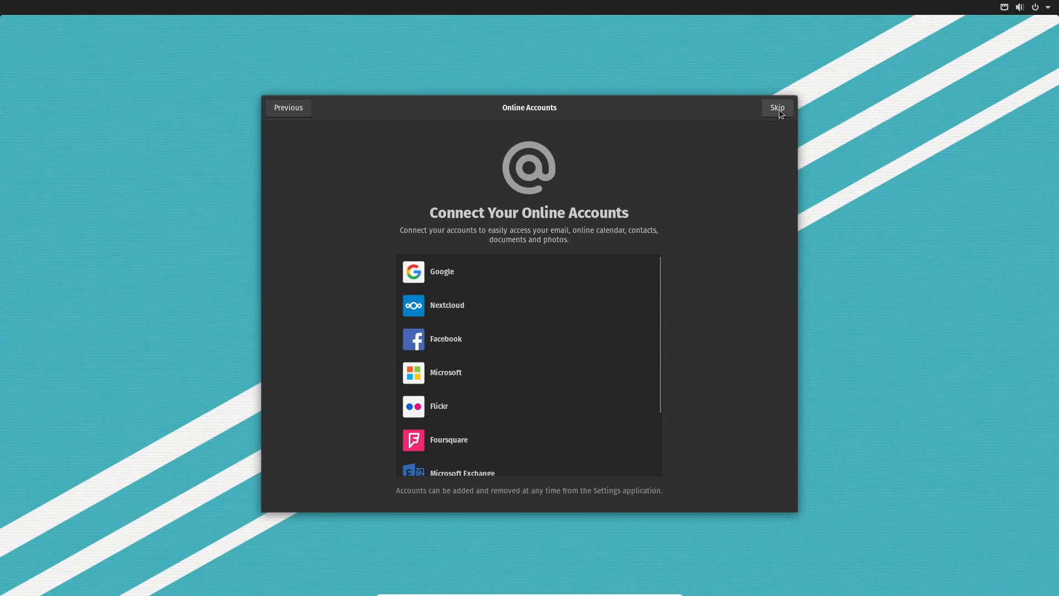
click(777, 107)
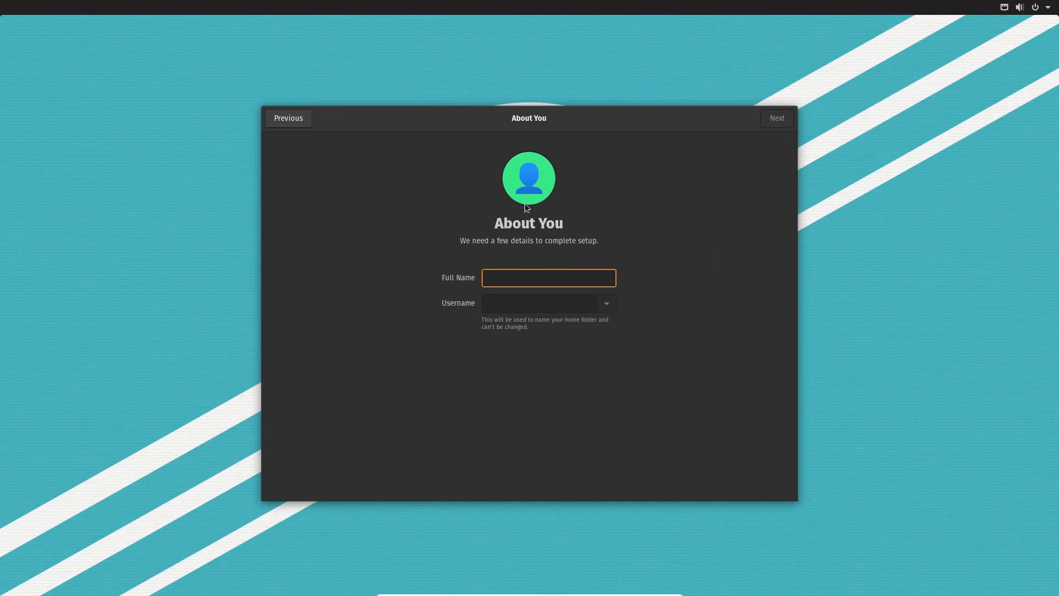
Enter the full name and username 'kenny' and continue.
text(kenny)
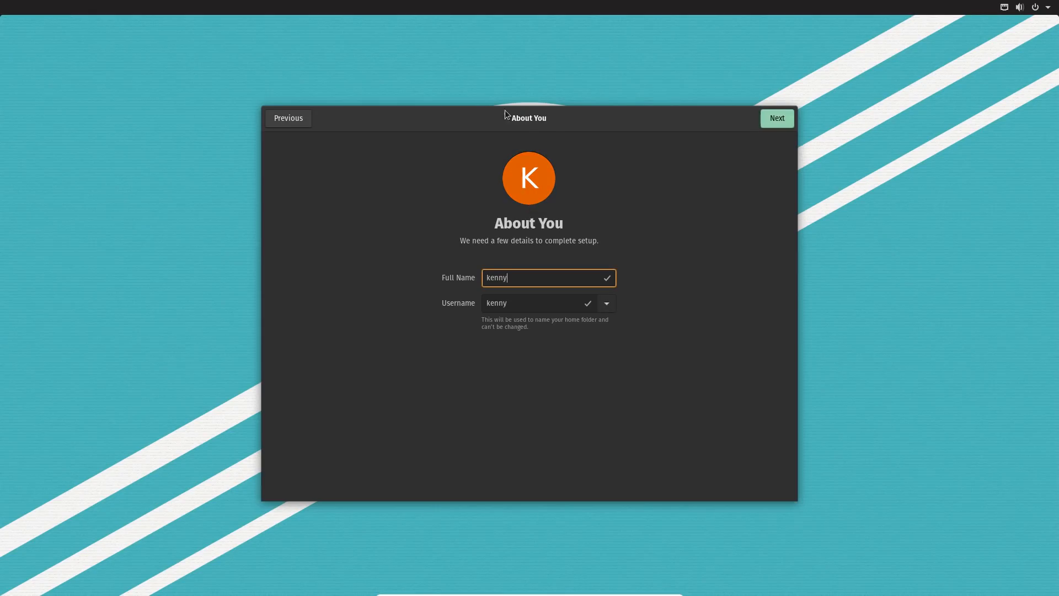
click(777, 118)
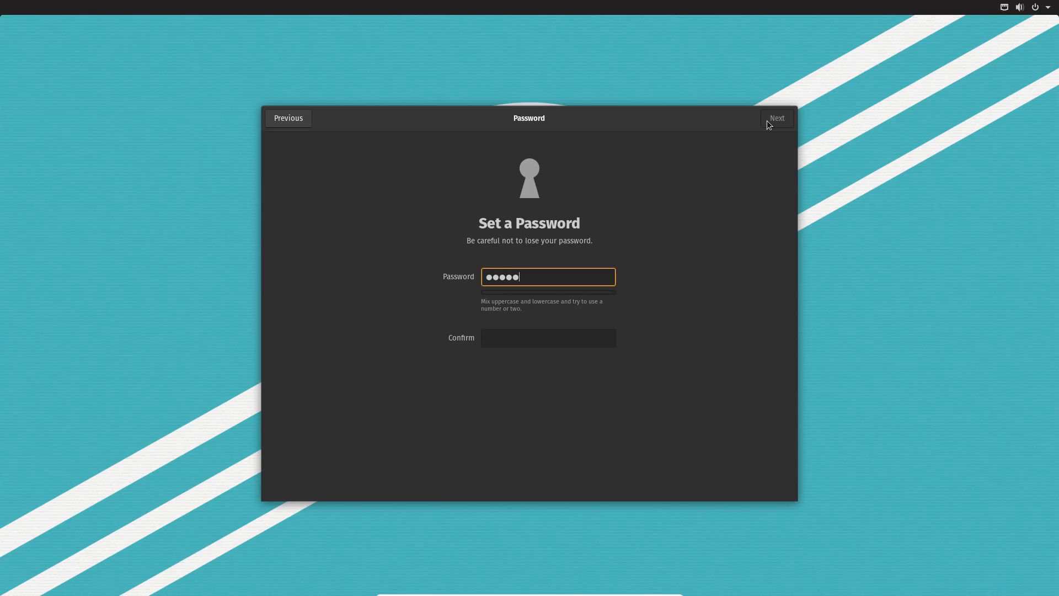
Set and confirm the password, then start using the newly set up Pop!_OS system.
text(a)
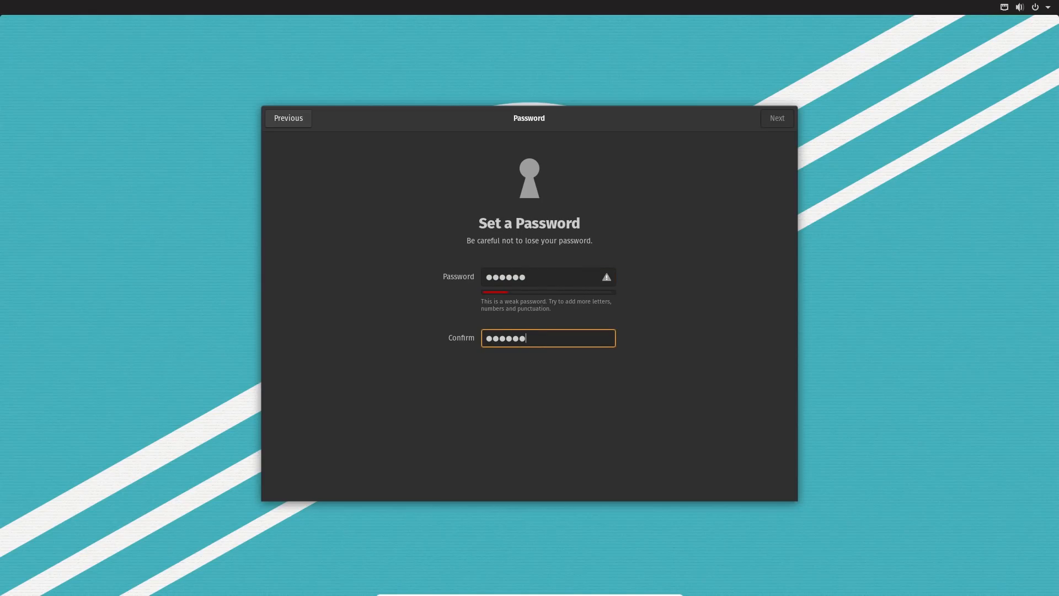
click(777, 117)
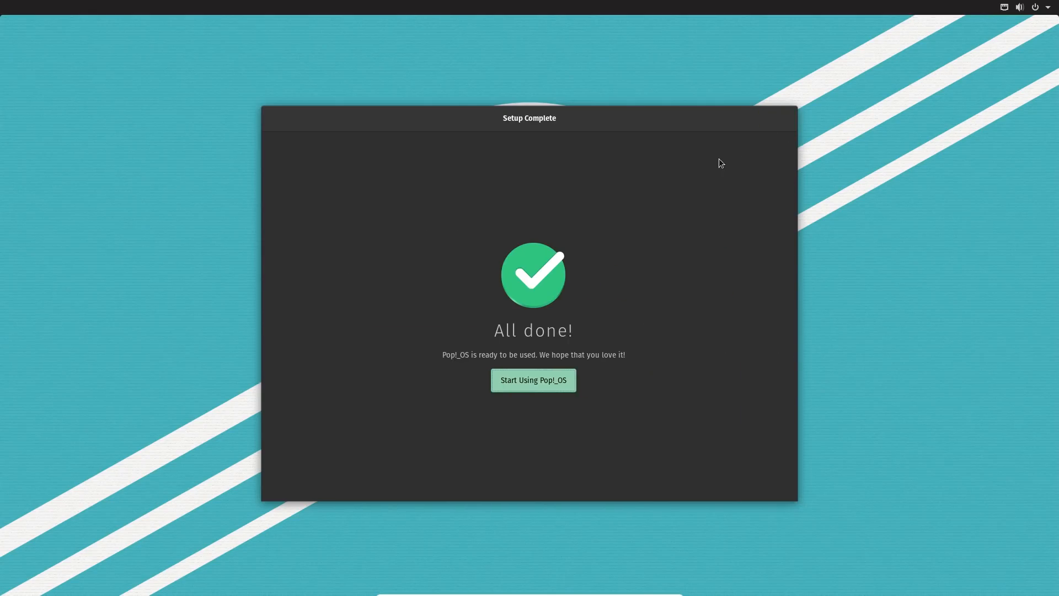
click(534, 380)
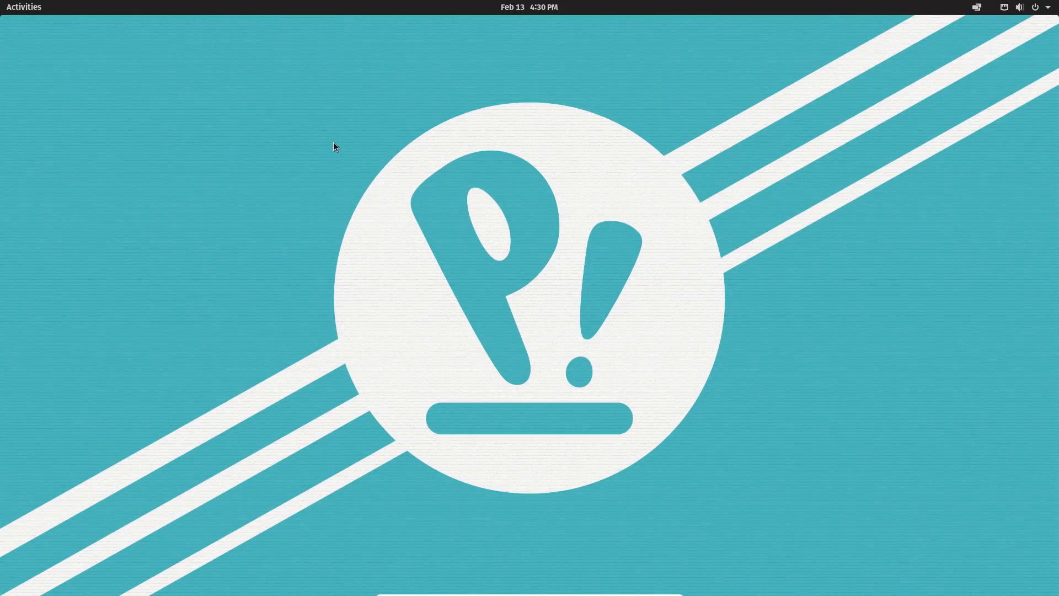
mouse_move(335, 158)
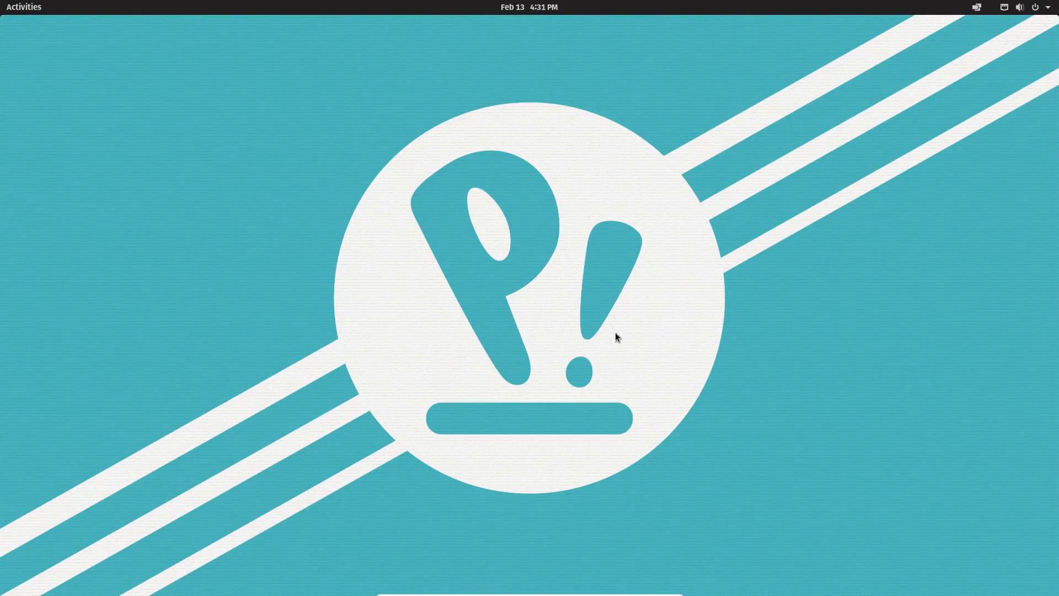
mouse_move(613, 267)
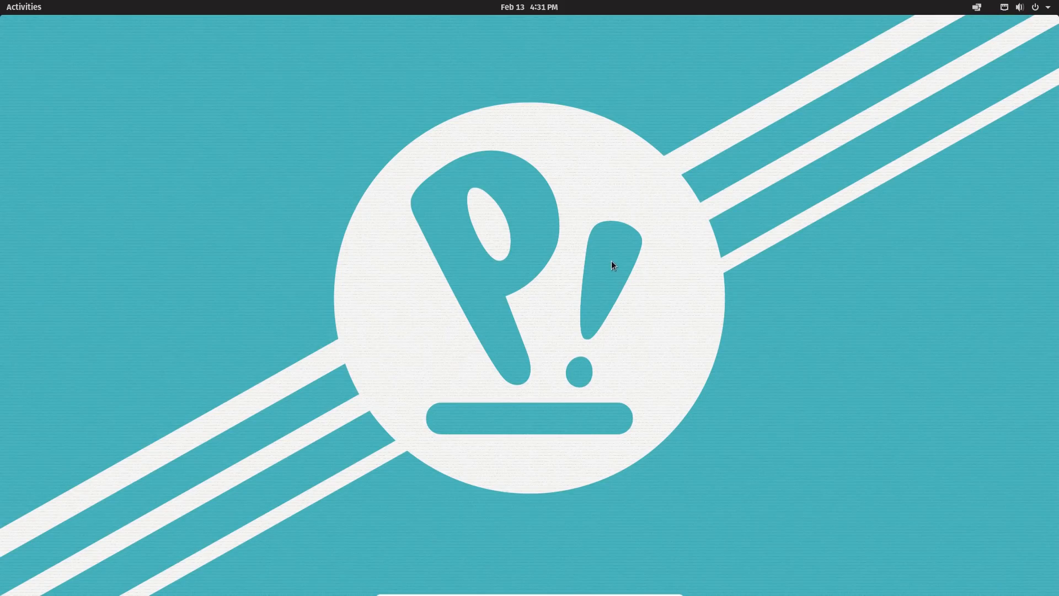
mouse_move(616, 248)
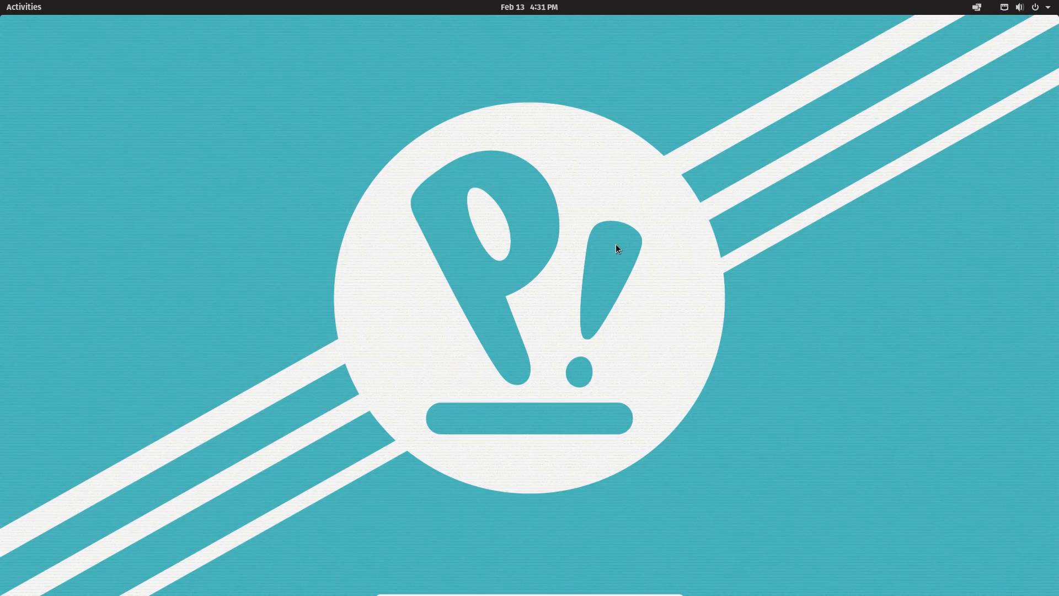
mouse_move(977, 9)
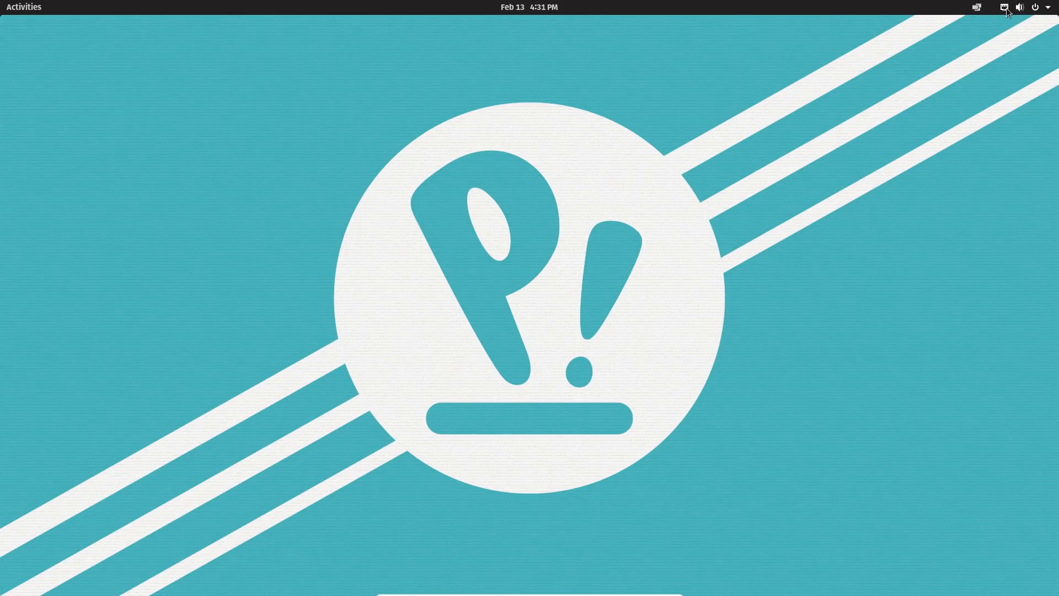
Check the network settings from the system status menu, then close Settings.
click(1035, 6)
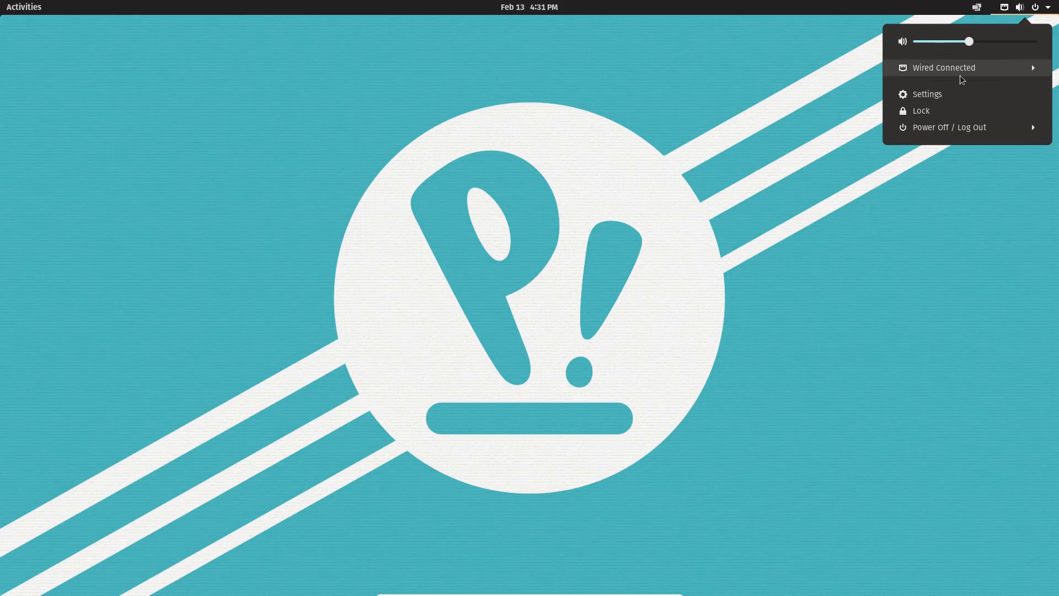
click(927, 94)
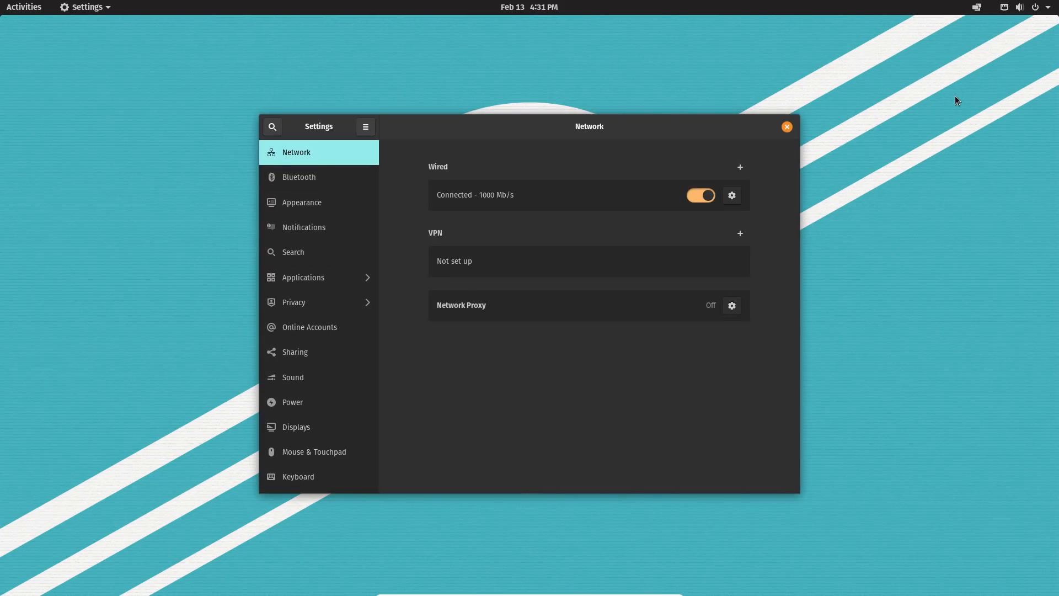
mouse_move(274, 137)
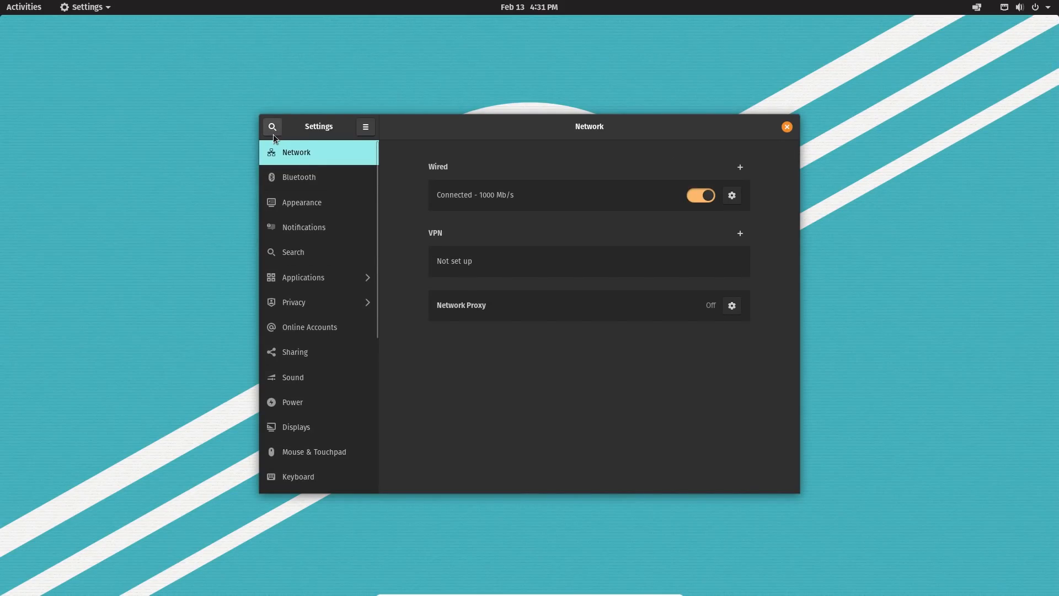
click(787, 126)
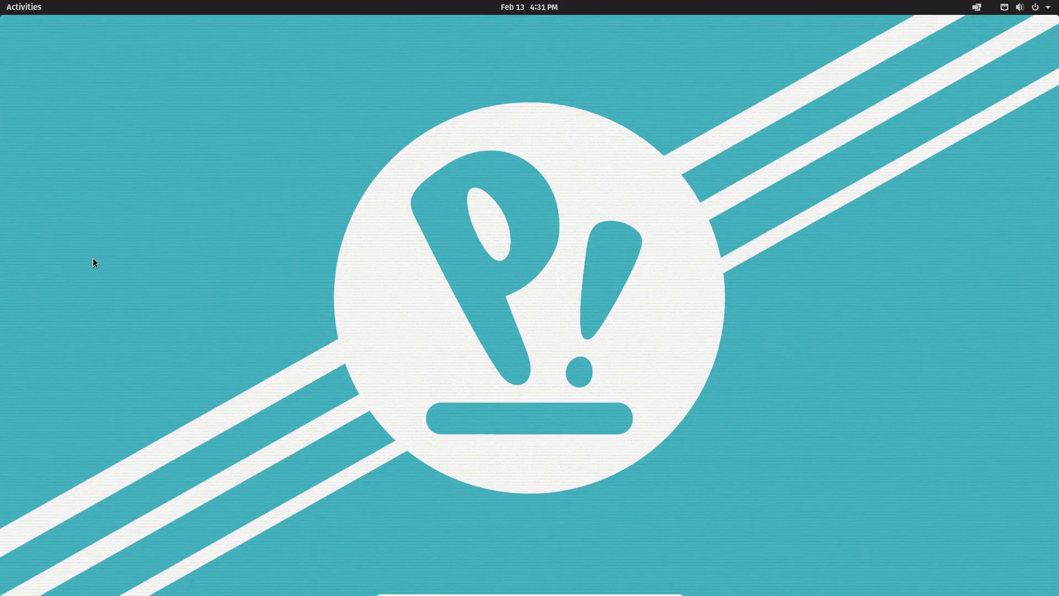
mouse_move(34, 8)
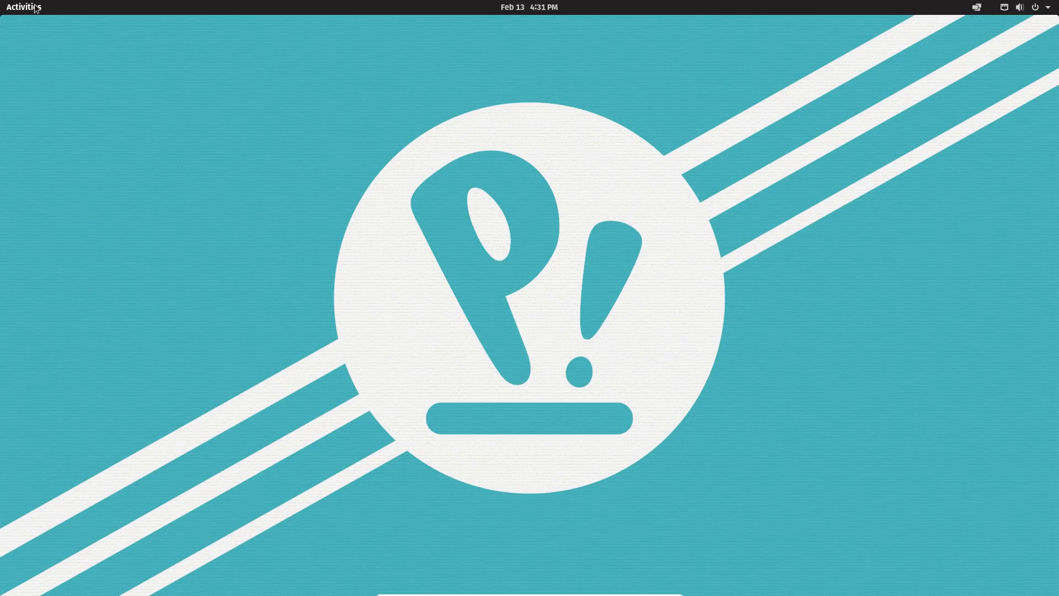
Bring up the grid of all installed applications from Activities and launch Firefox.
click(21, 5)
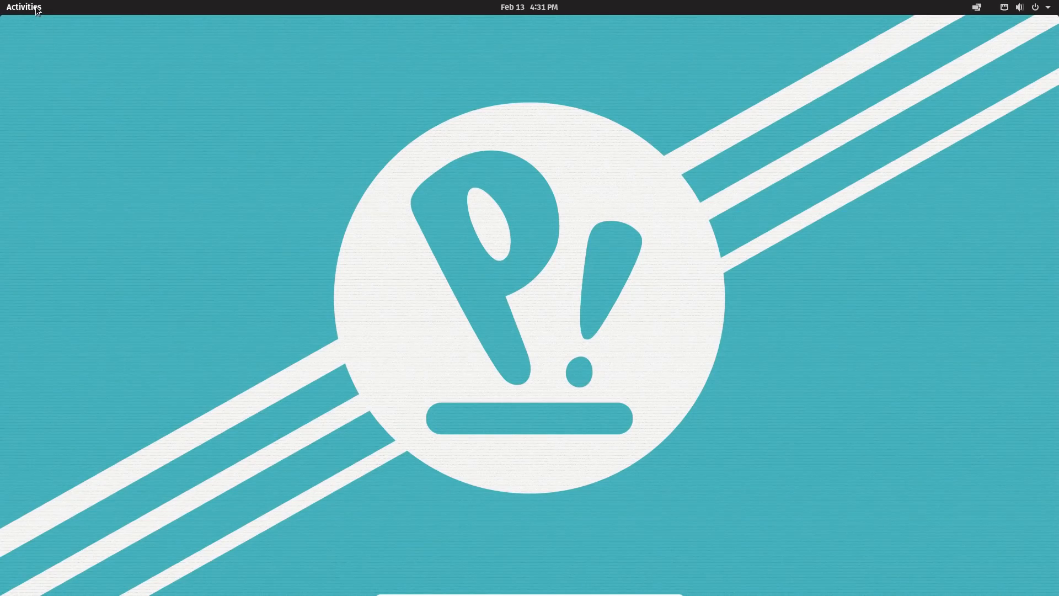
click(24, 6)
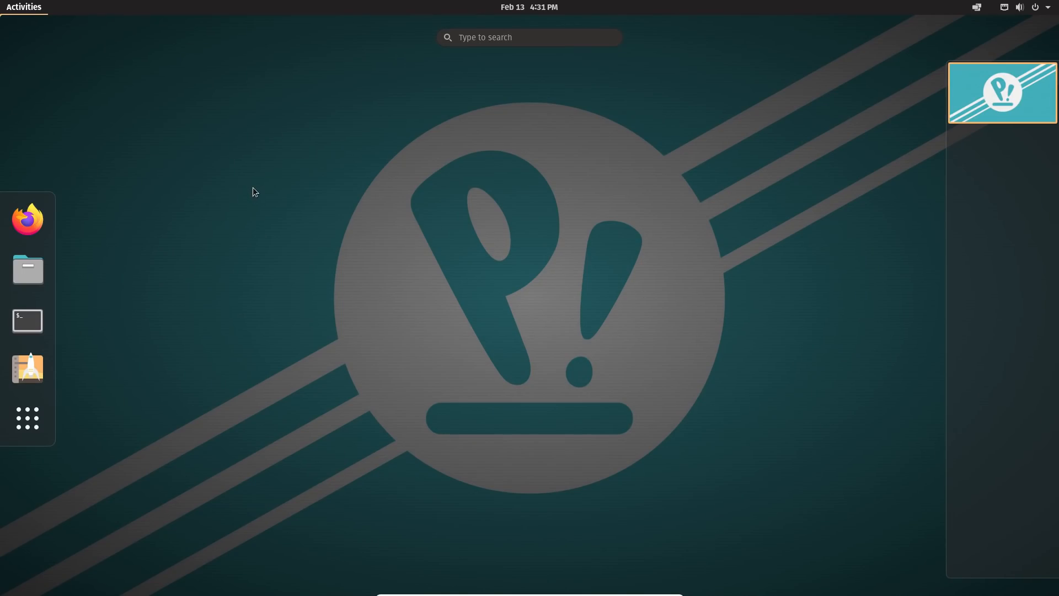
mouse_move(148, 205)
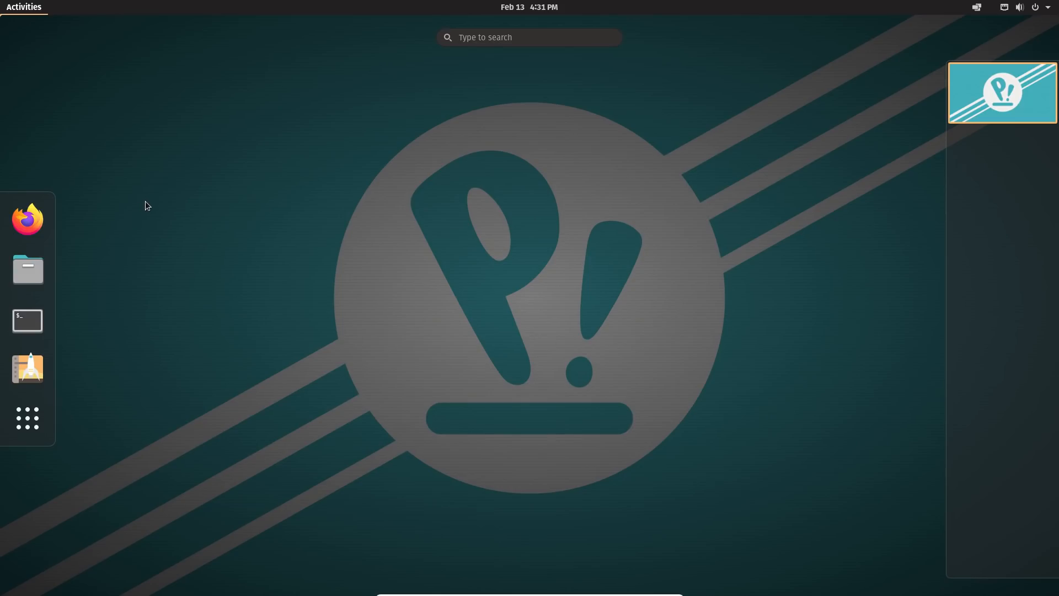
mouse_move(225, 189)
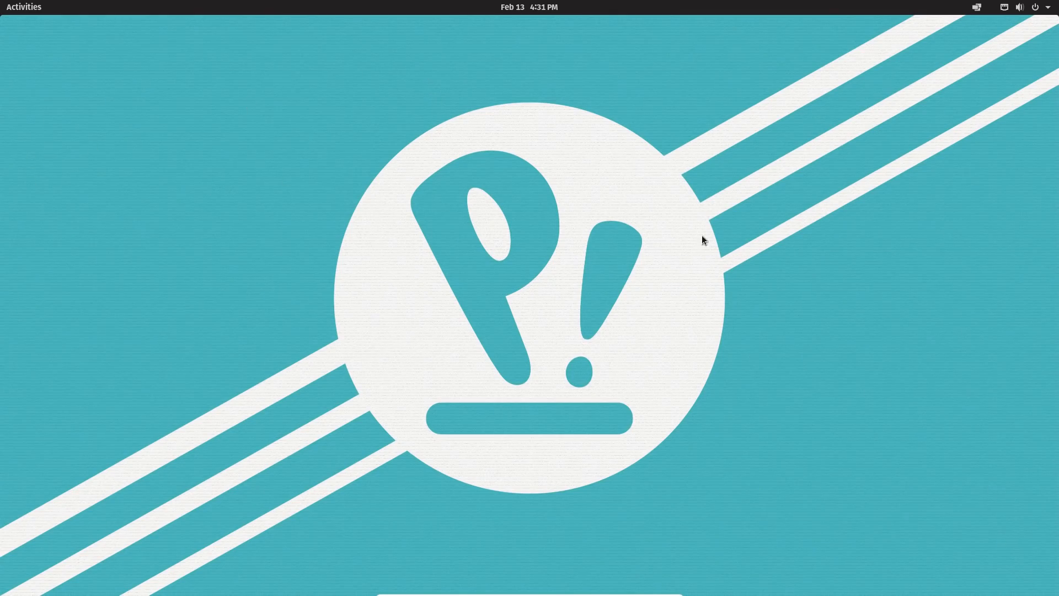
click(23, 6)
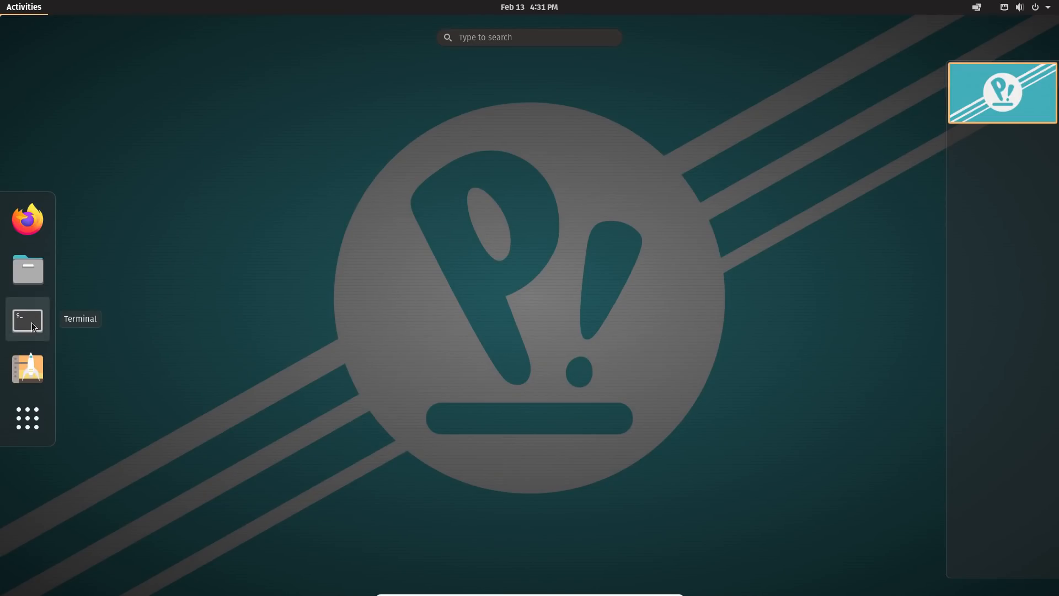
click(27, 418)
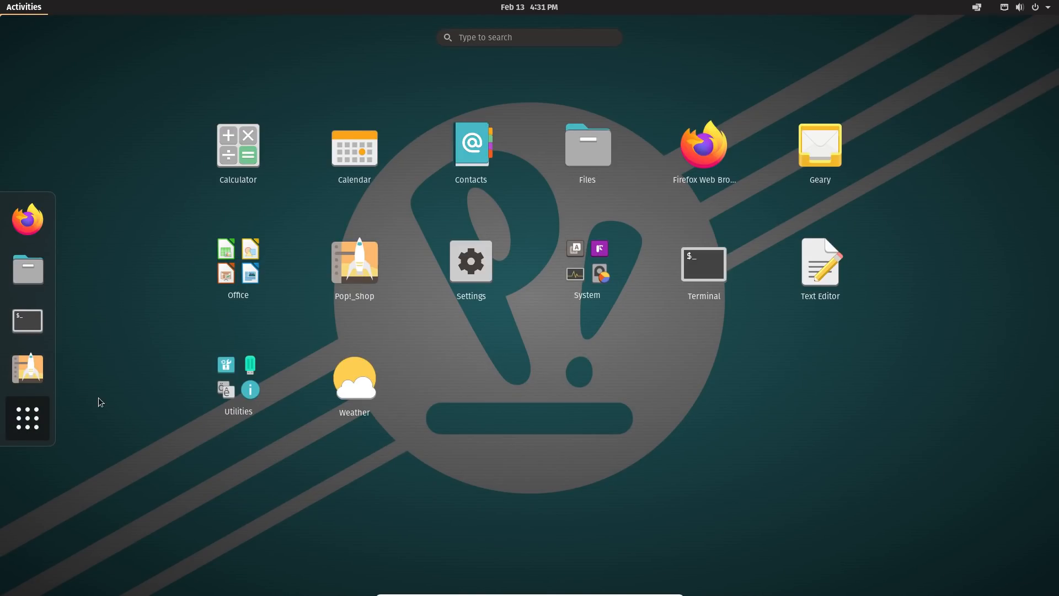
mouse_move(250, 168)
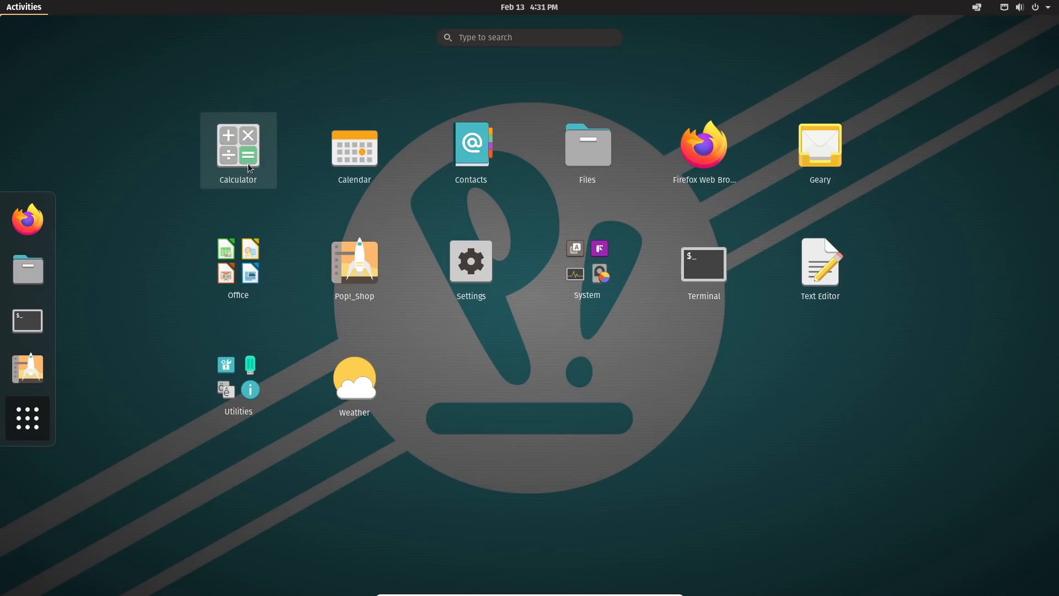
mouse_move(362, 217)
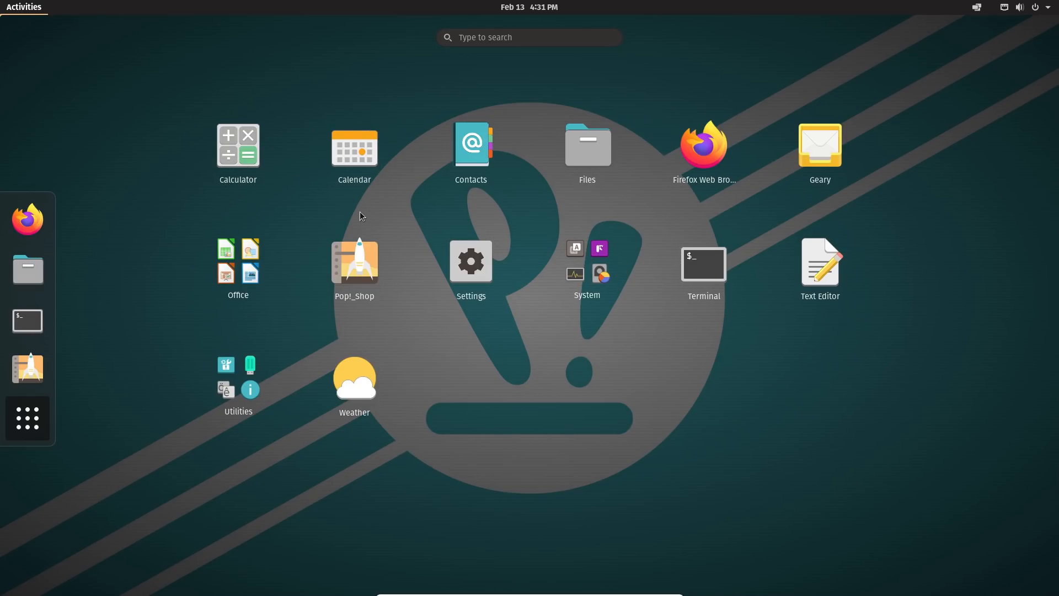
click(704, 145)
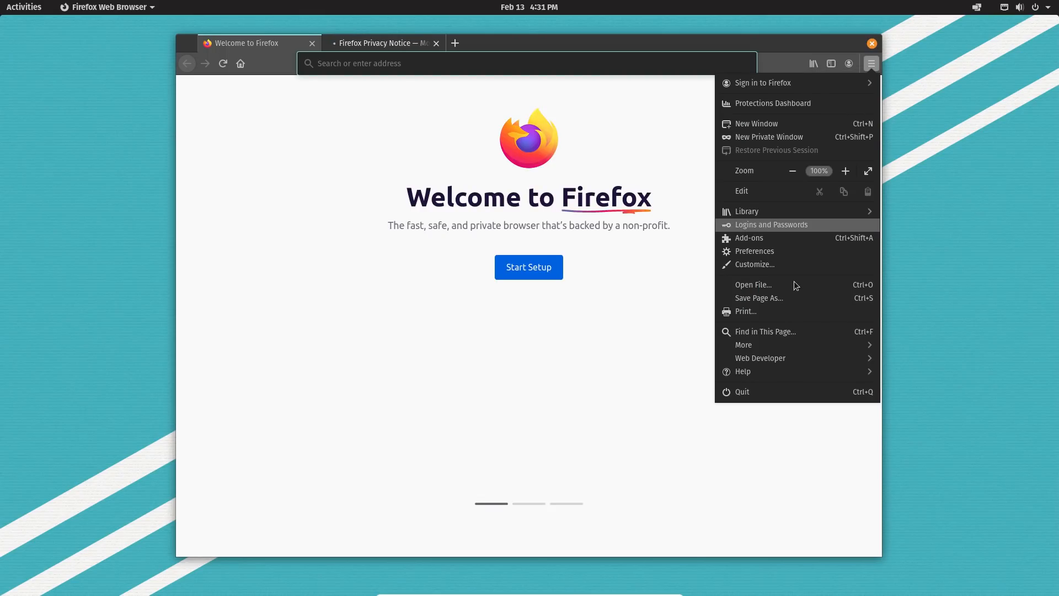
View the About Firefox dialog showing version 85.0 and dismiss it.
click(744, 370)
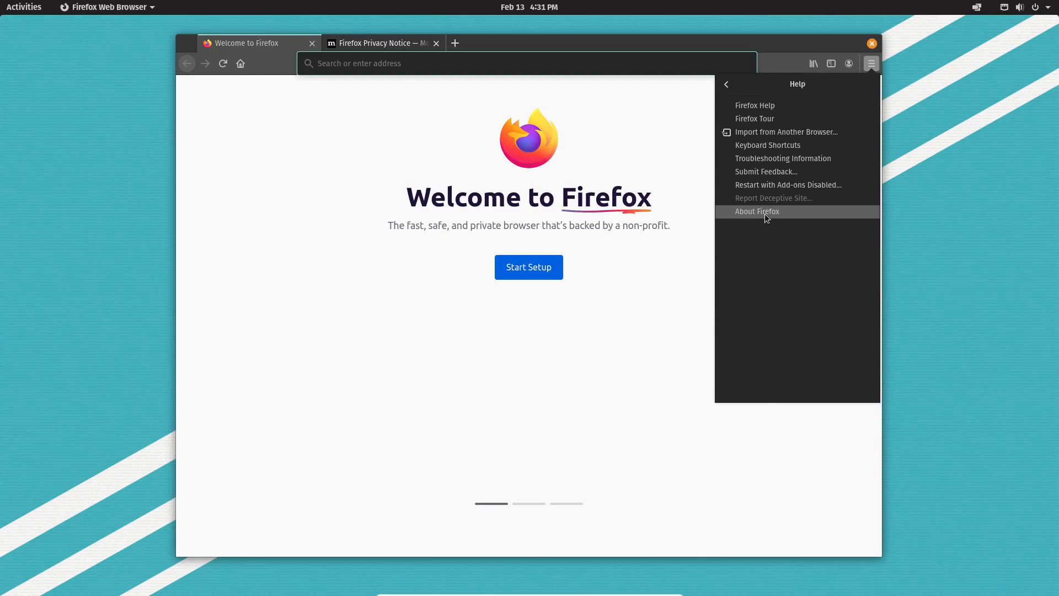
click(757, 210)
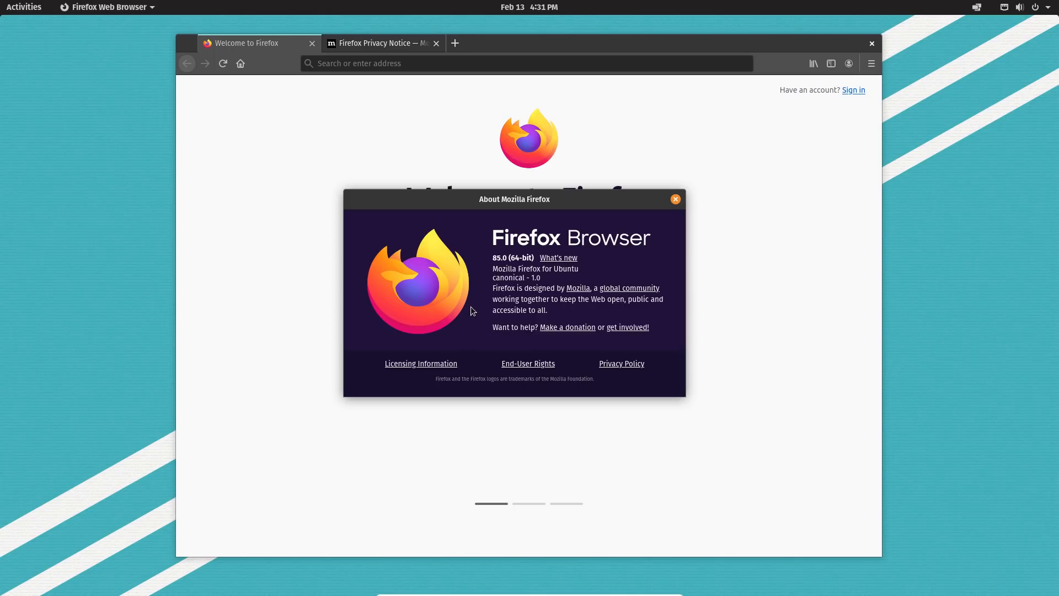
click(676, 199)
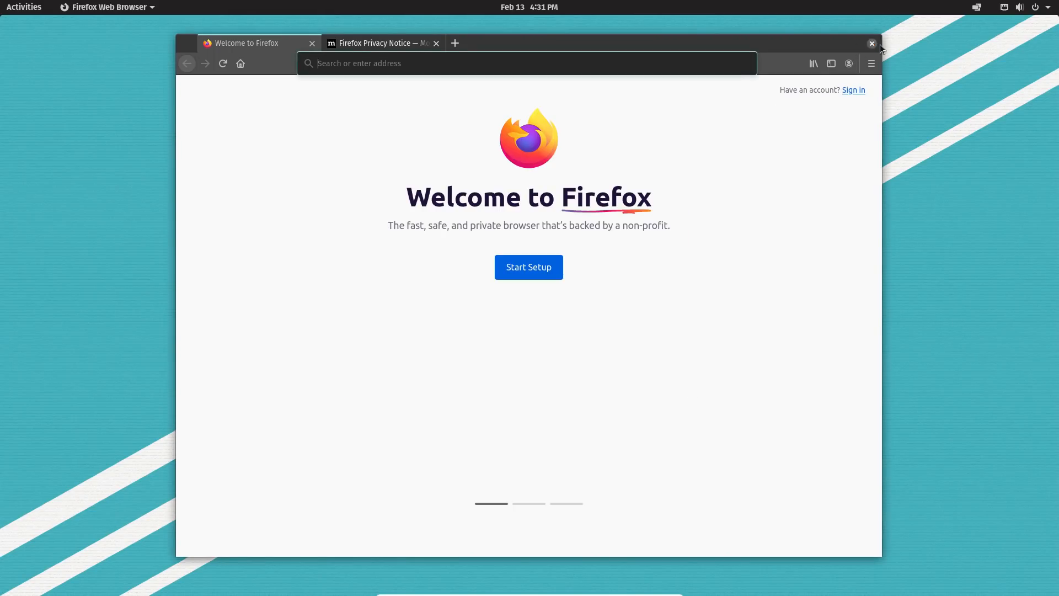
Quit Firefox, confirming closing both tabs, and return to the application grid.
click(872, 44)
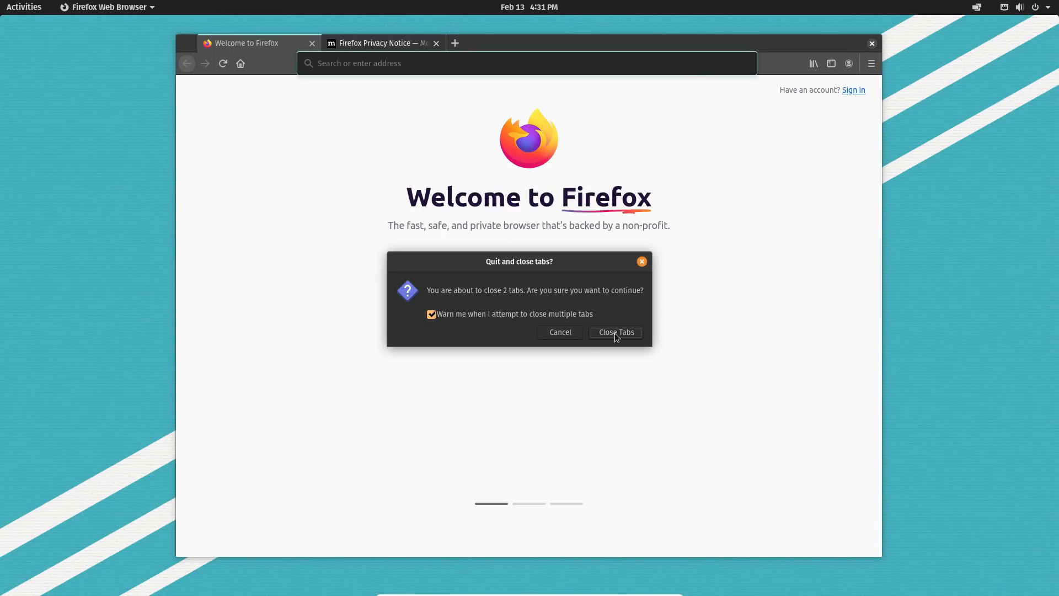
click(616, 332)
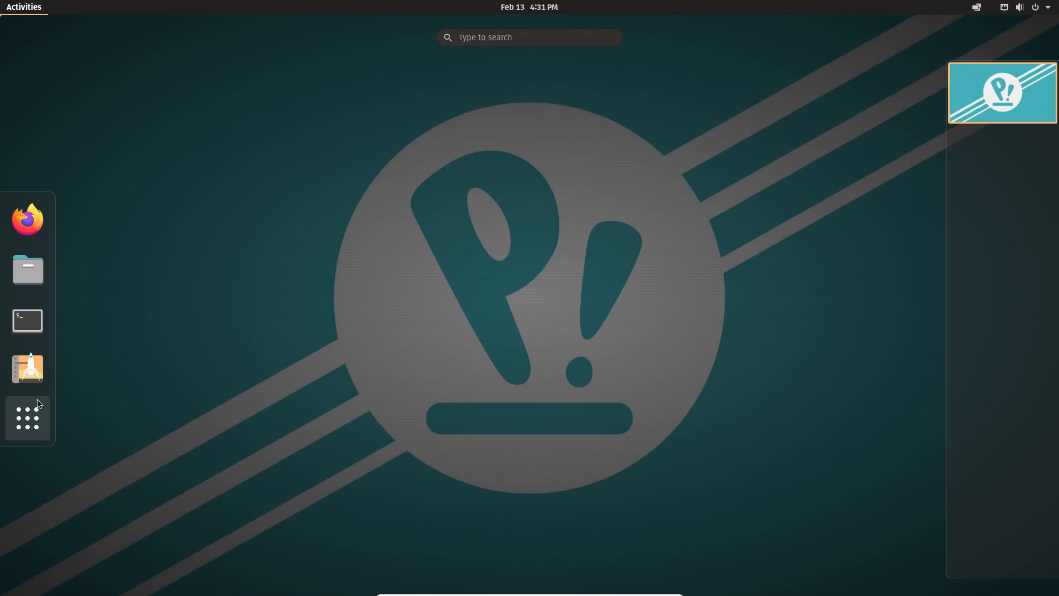
click(28, 417)
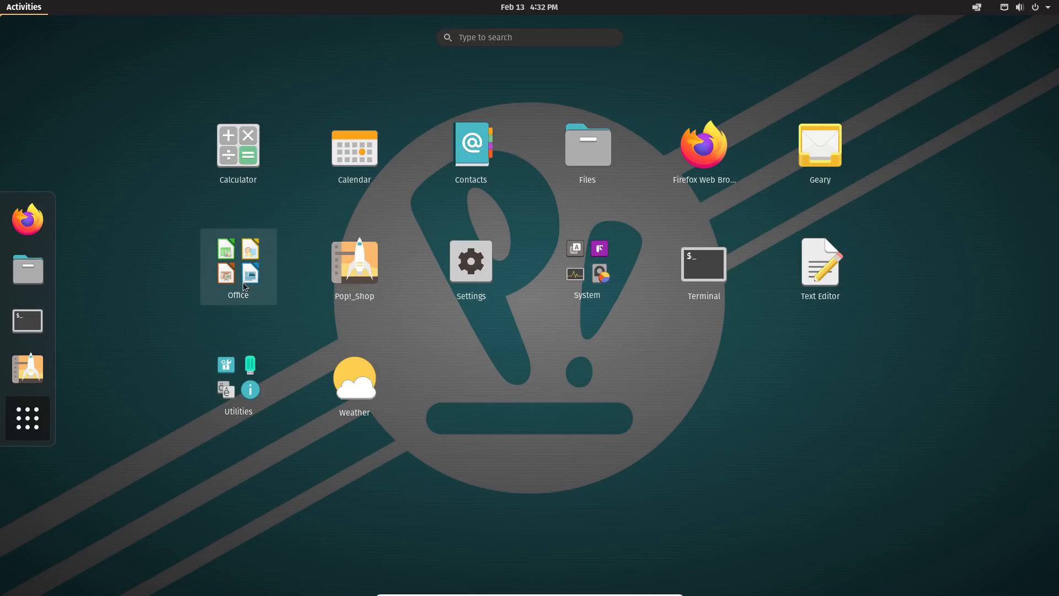
mouse_move(236, 294)
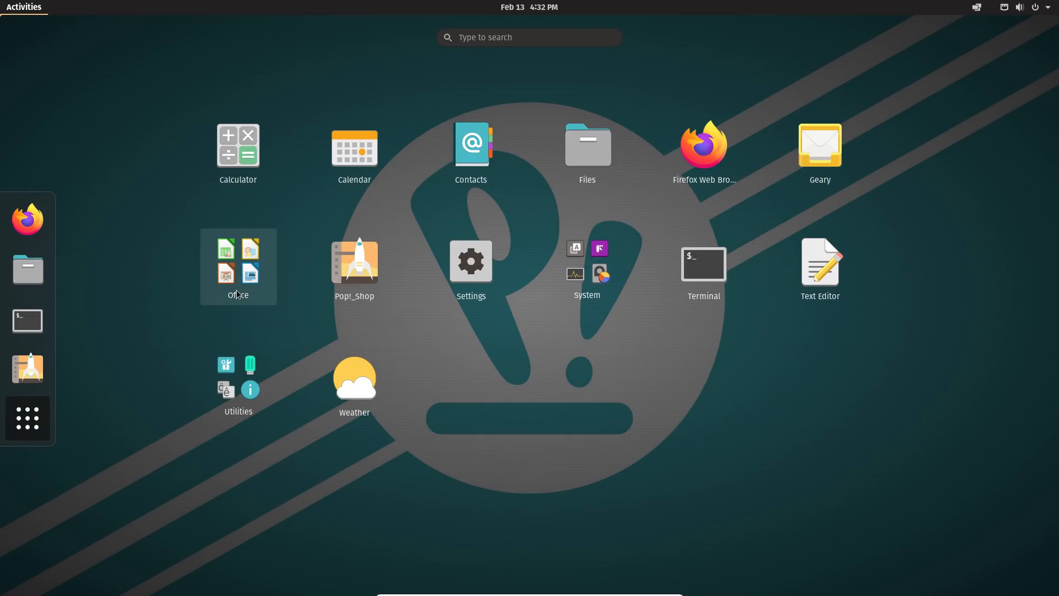
mouse_move(371, 273)
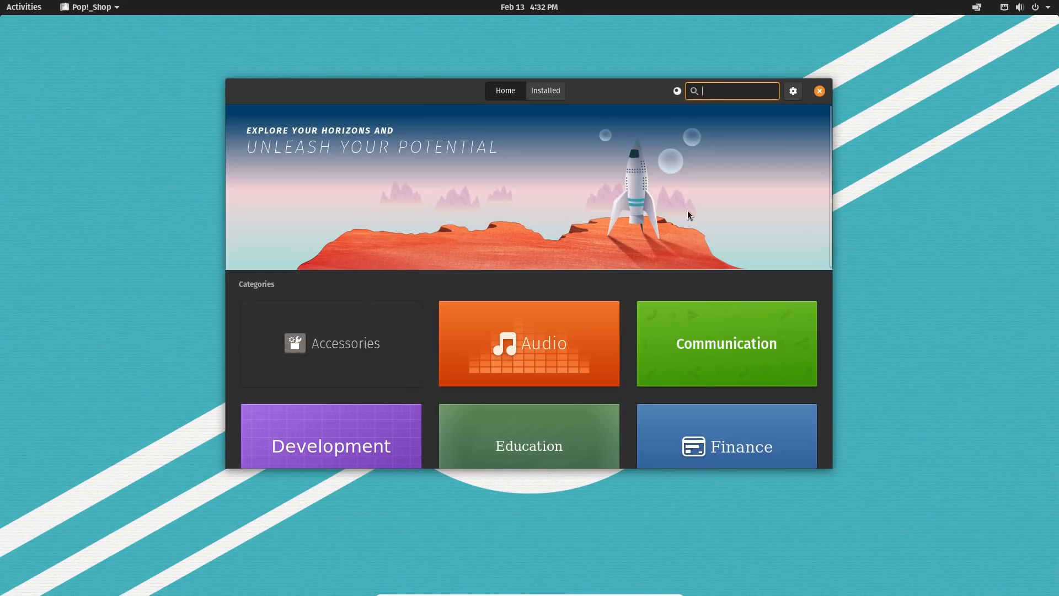
Browse Pop!_Shop's categories down to Video, view its apps, then close the store.
scroll(down, 3)
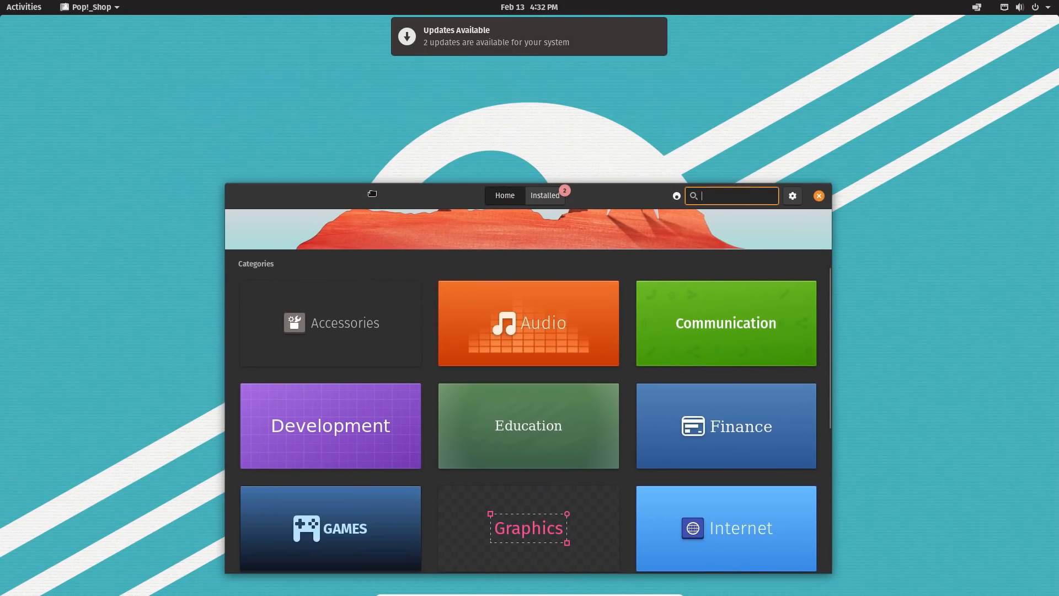
scroll(down, 3)
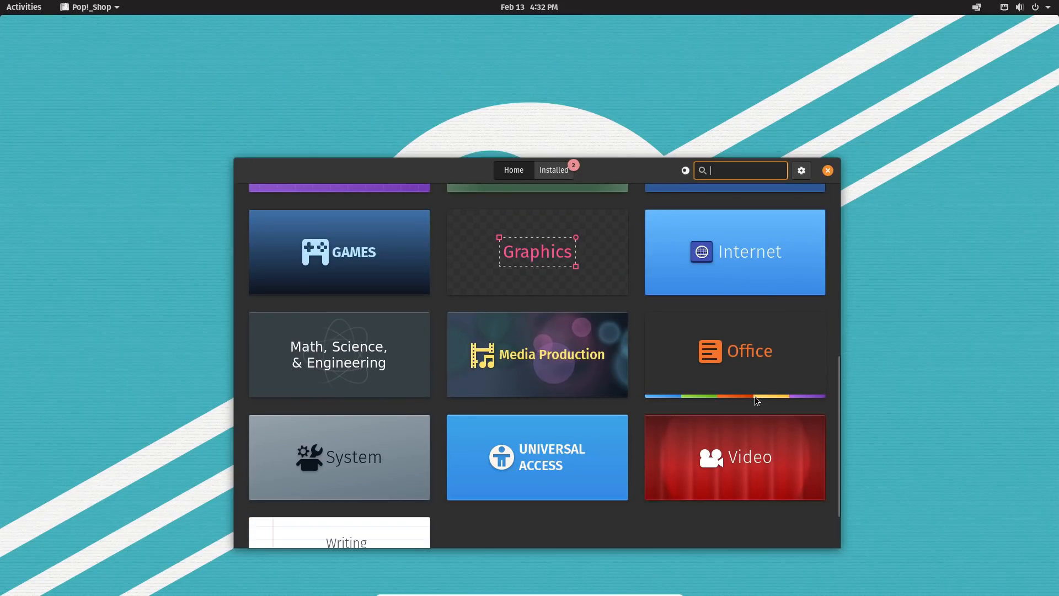
mouse_move(749, 402)
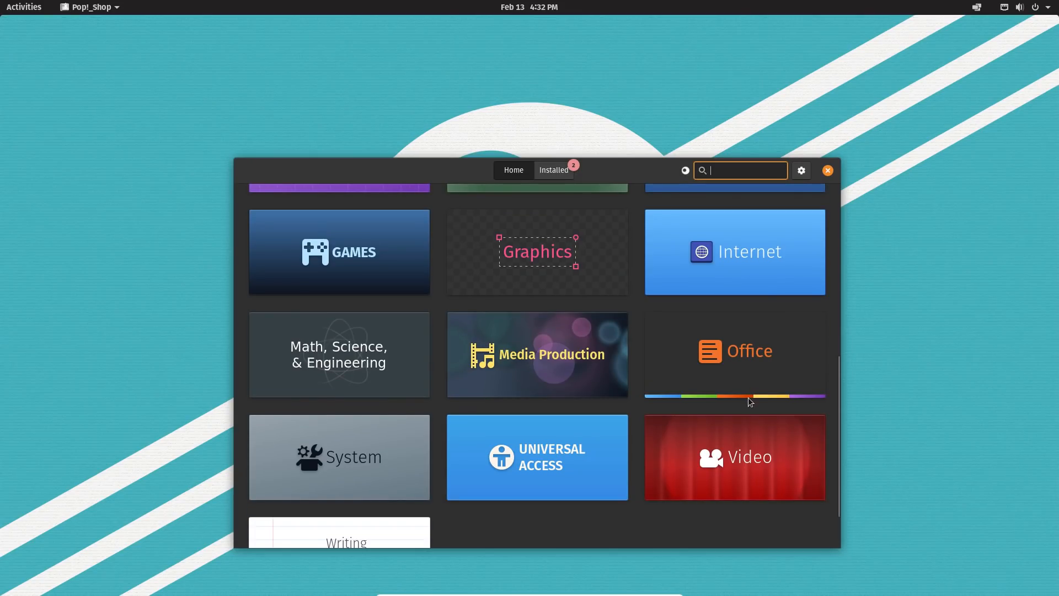
scroll(down, 3)
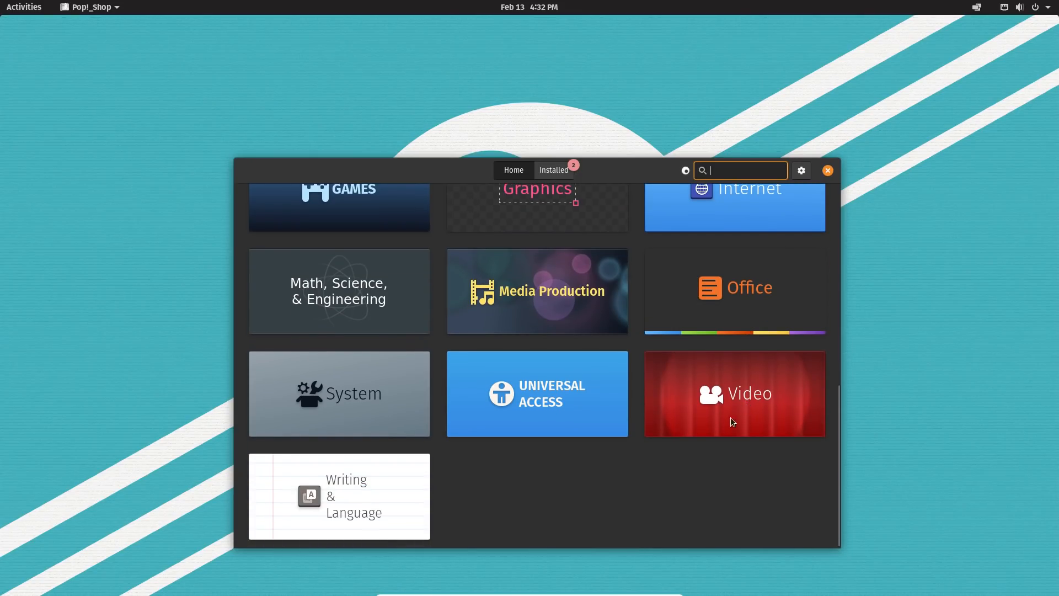
click(735, 394)
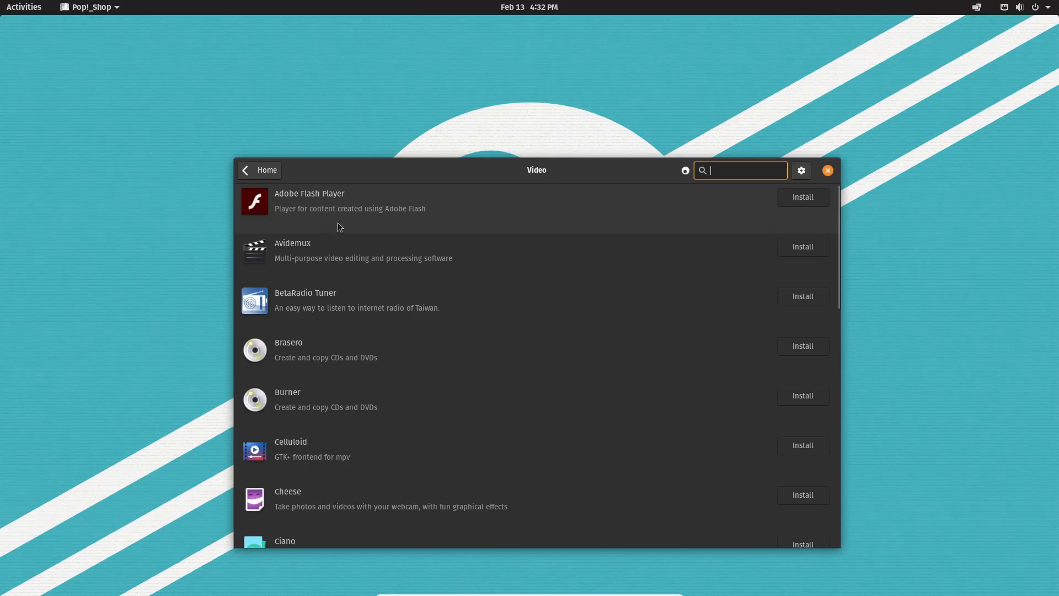
mouse_move(819, 171)
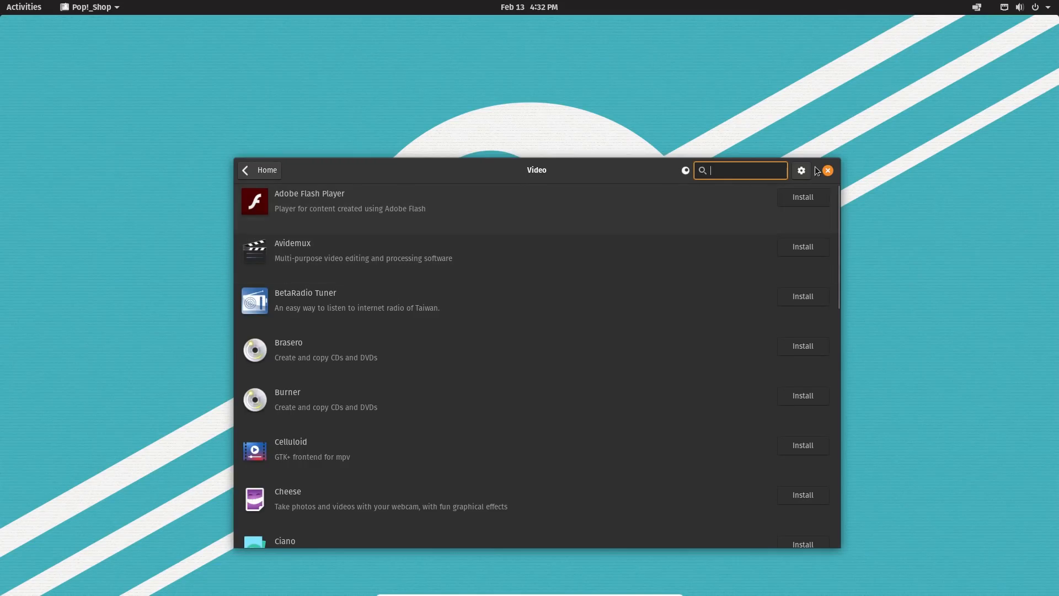
click(828, 170)
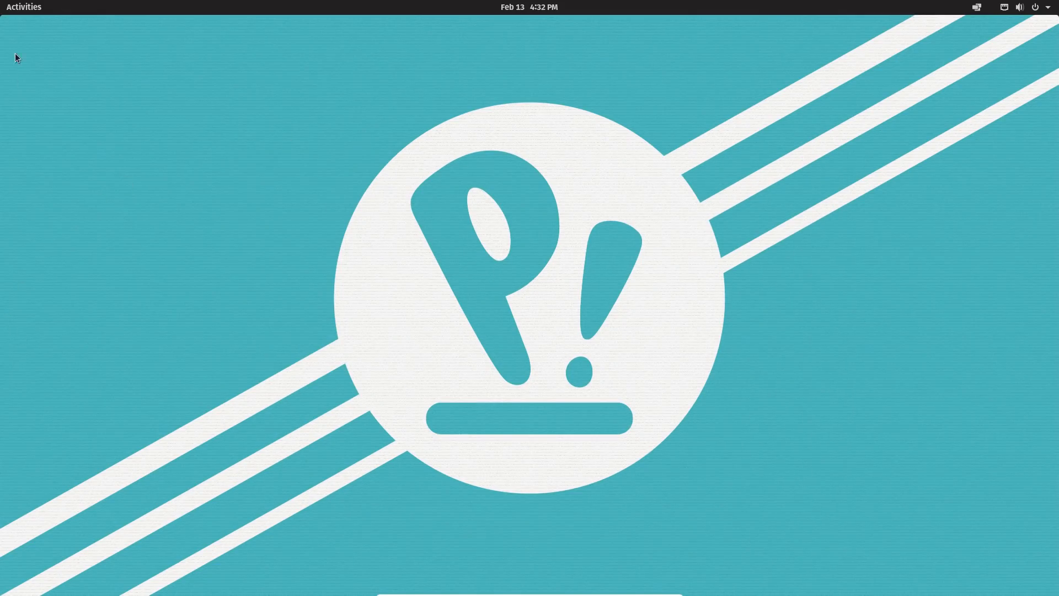
Launch Text Editor and view its About dialog showing gedit 3.38.0.
click(23, 6)
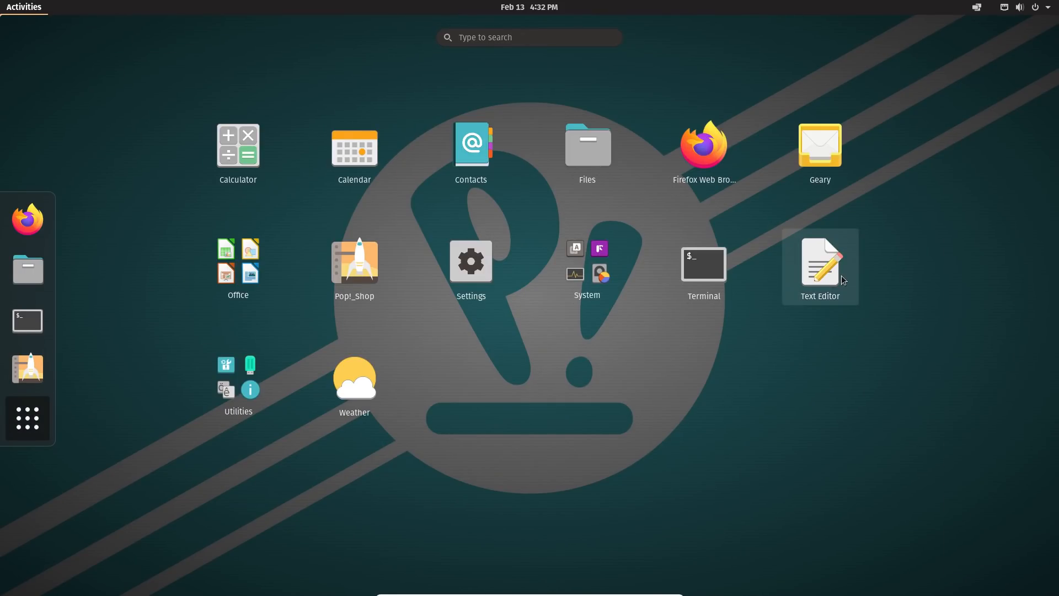
click(821, 263)
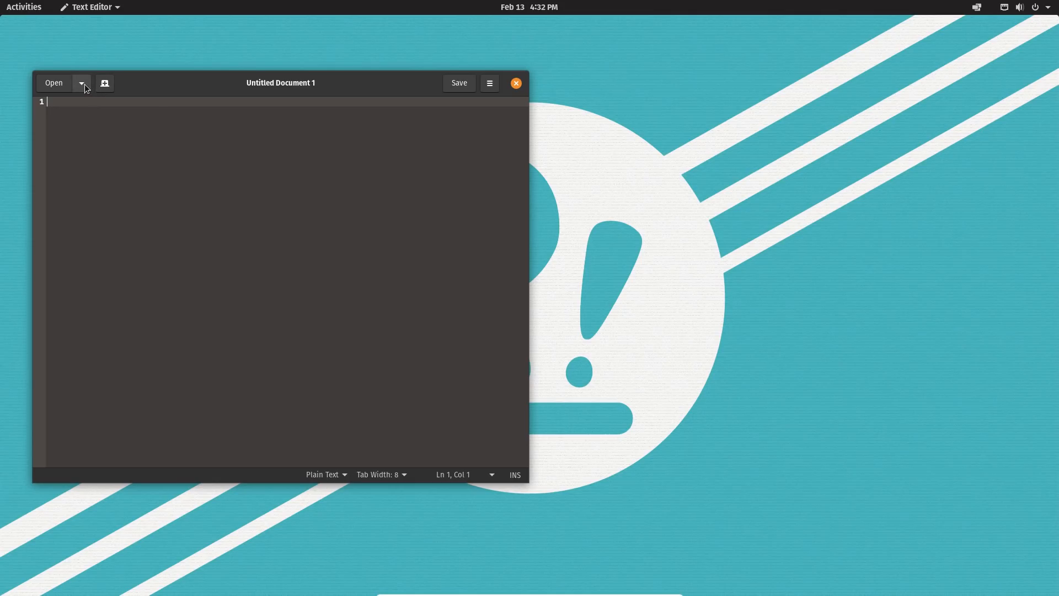
click(490, 83)
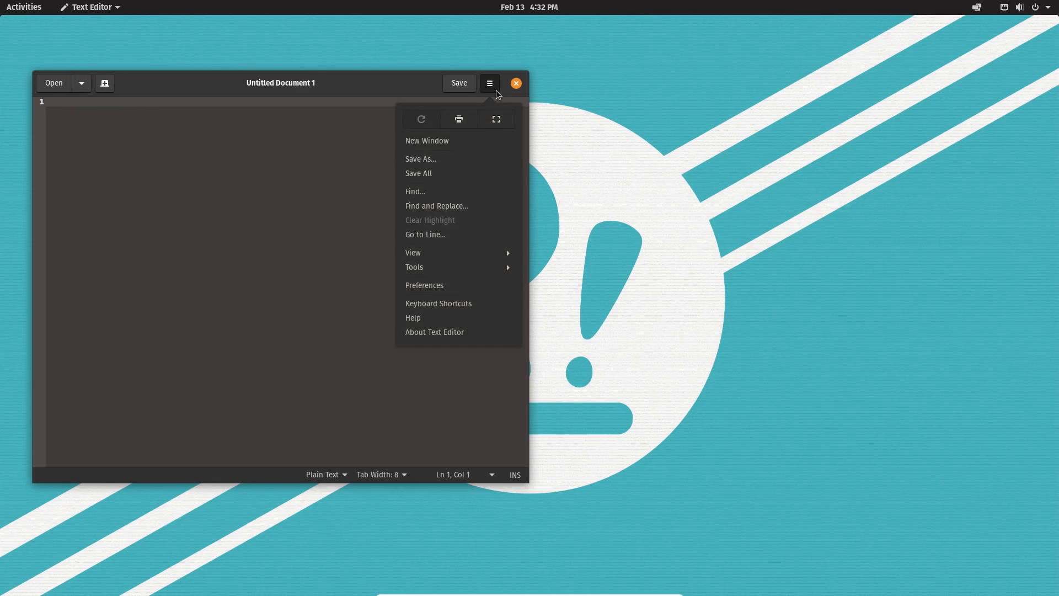
click(435, 331)
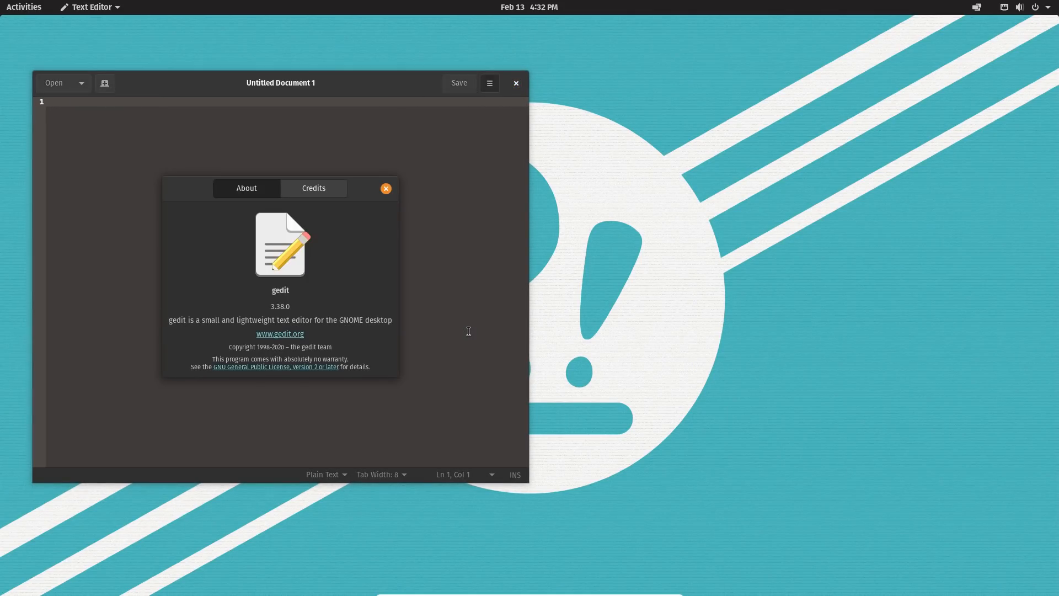
click(387, 188)
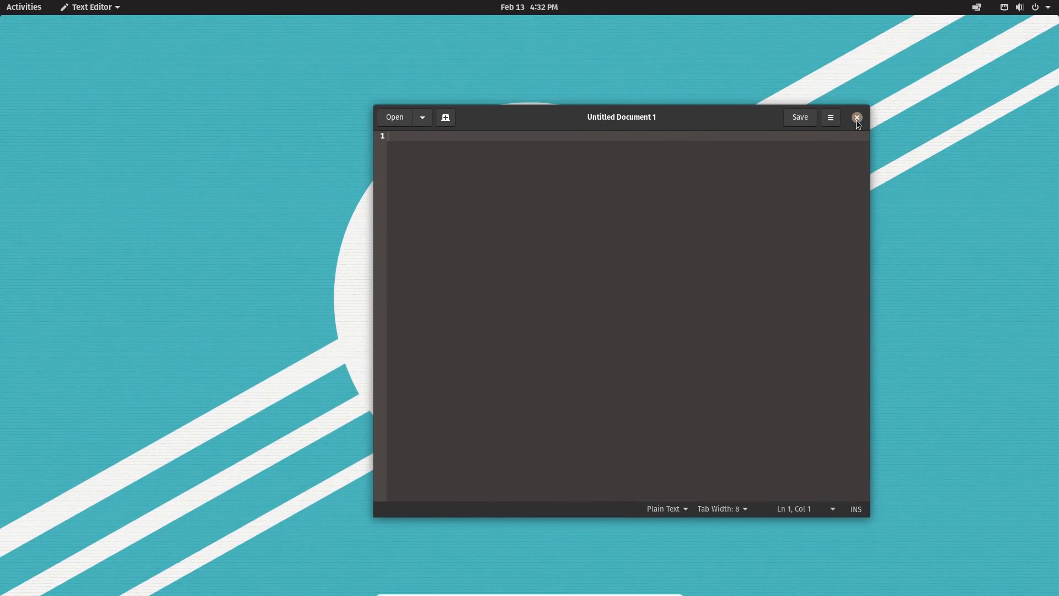
Close gedit and launch a new Terminal from the dock.
click(857, 117)
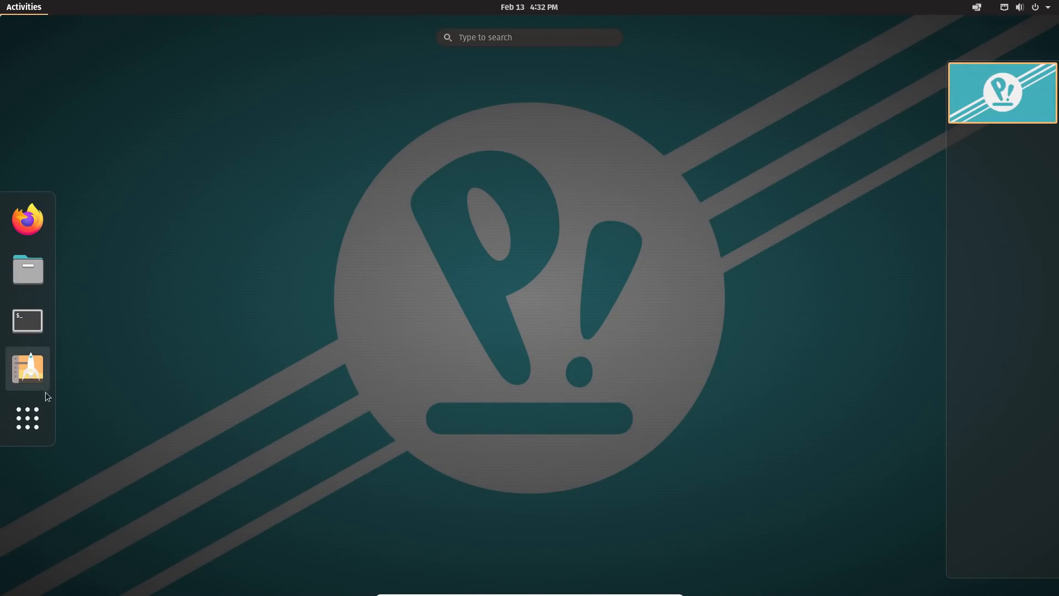
click(28, 419)
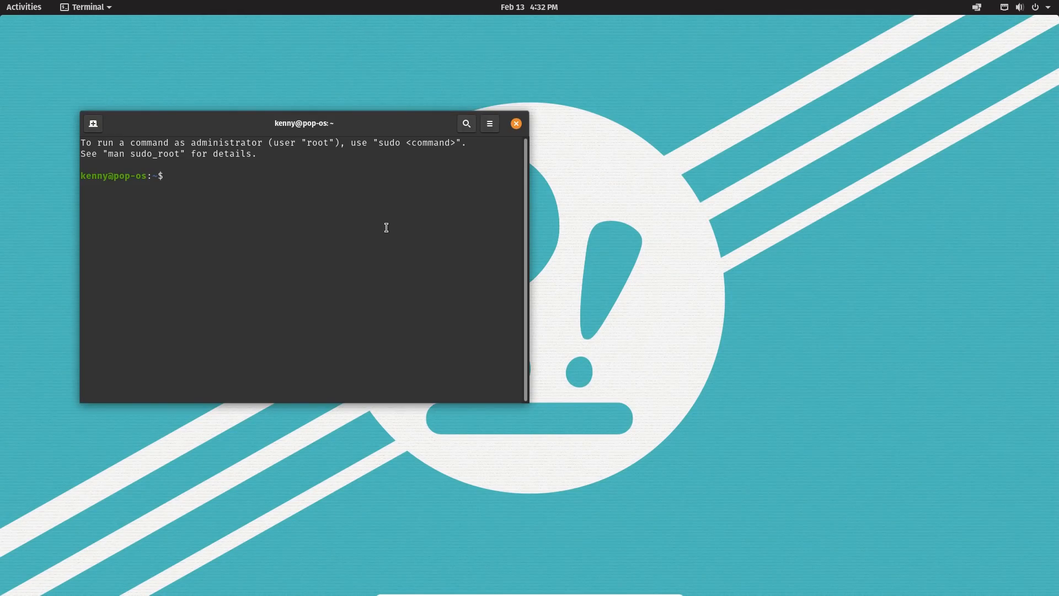
Try running vim (not installed), then open vi and quit it with :q.
text(vim)
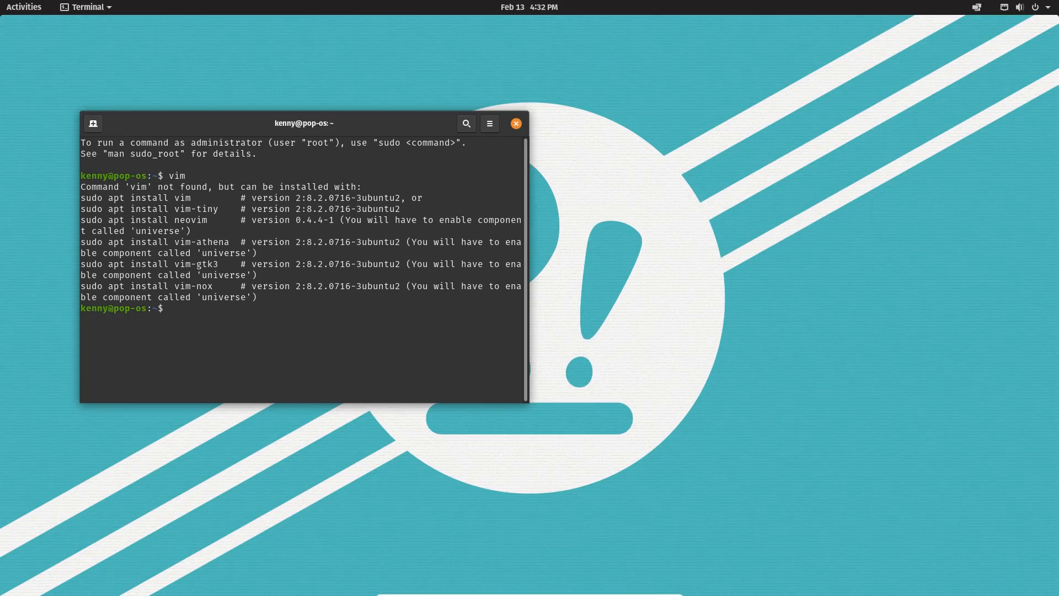
key(Return)
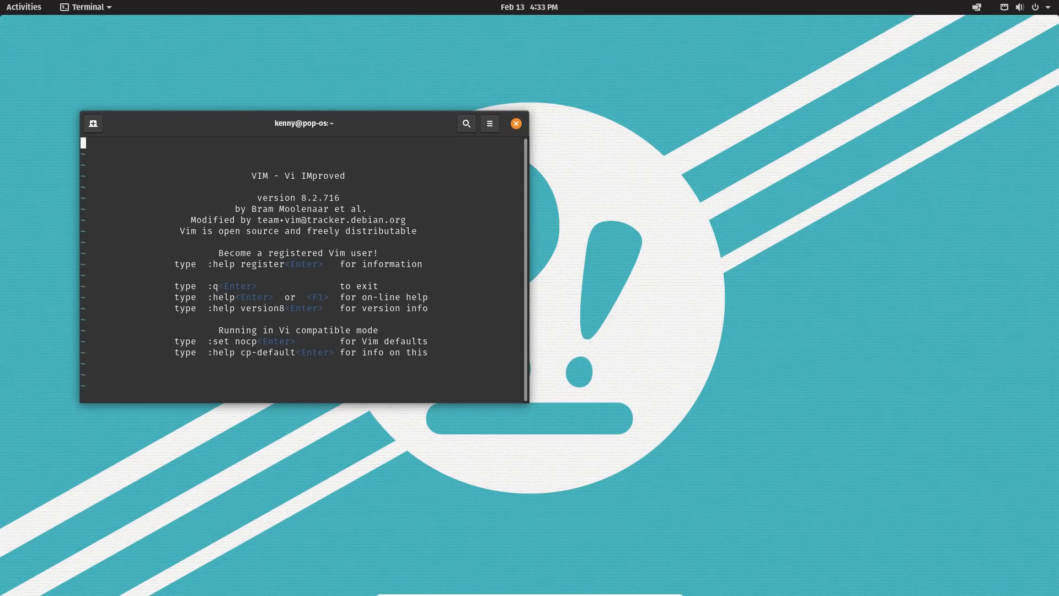
text(:)
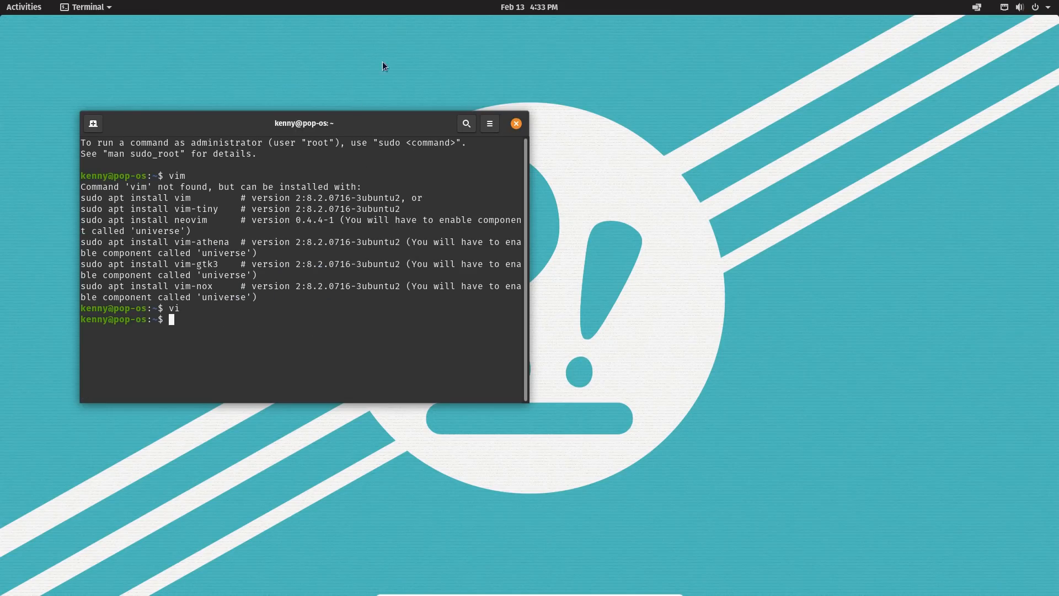
Move the terminal to mid-screen, find htop missing, and begin a sudo apt install command.
drag(304, 122, 480, 95)
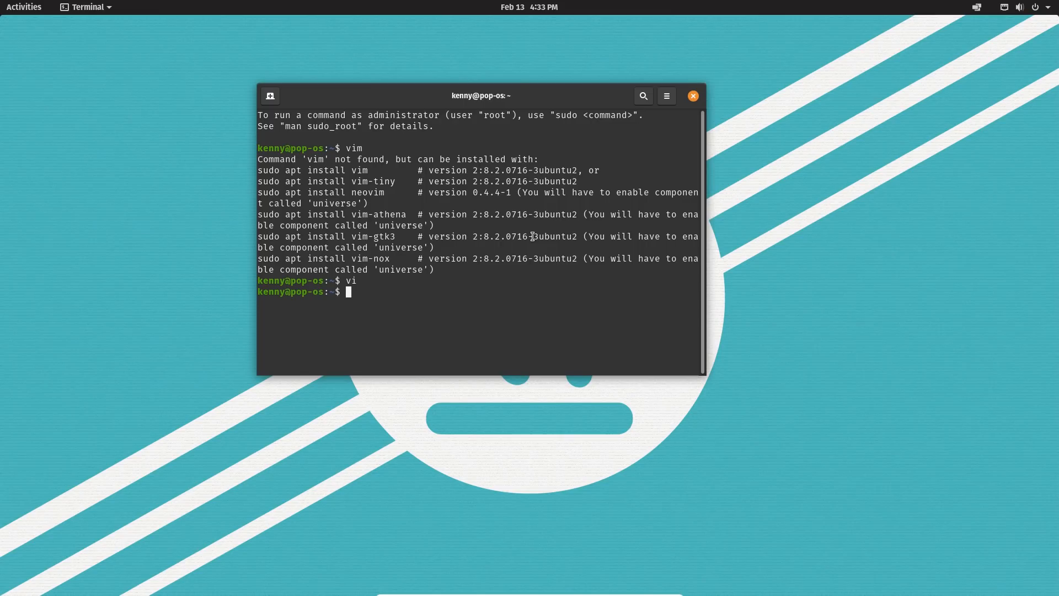
text(htop)
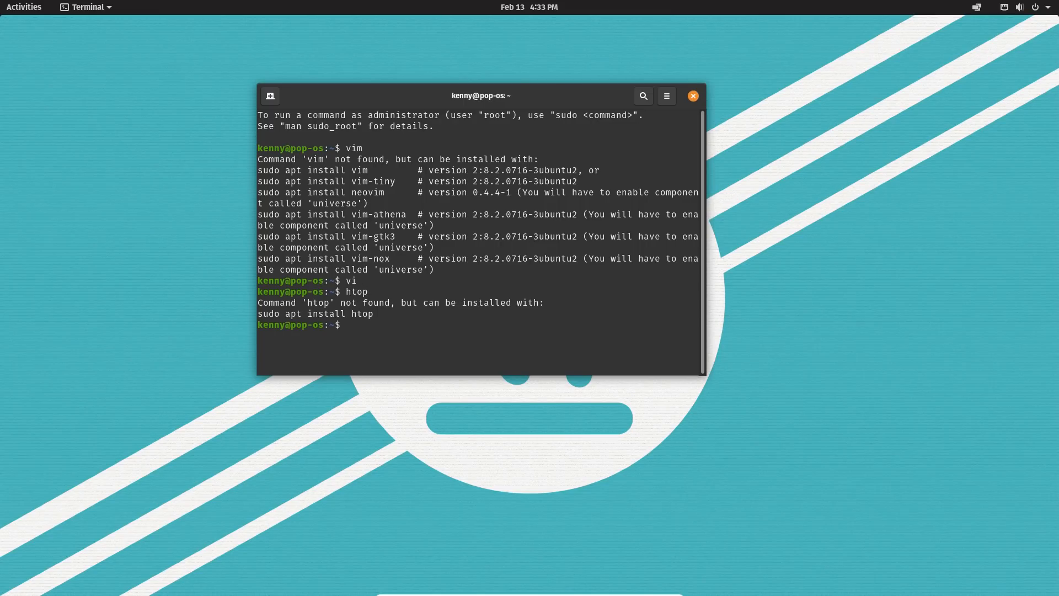
text(sudo apt install)
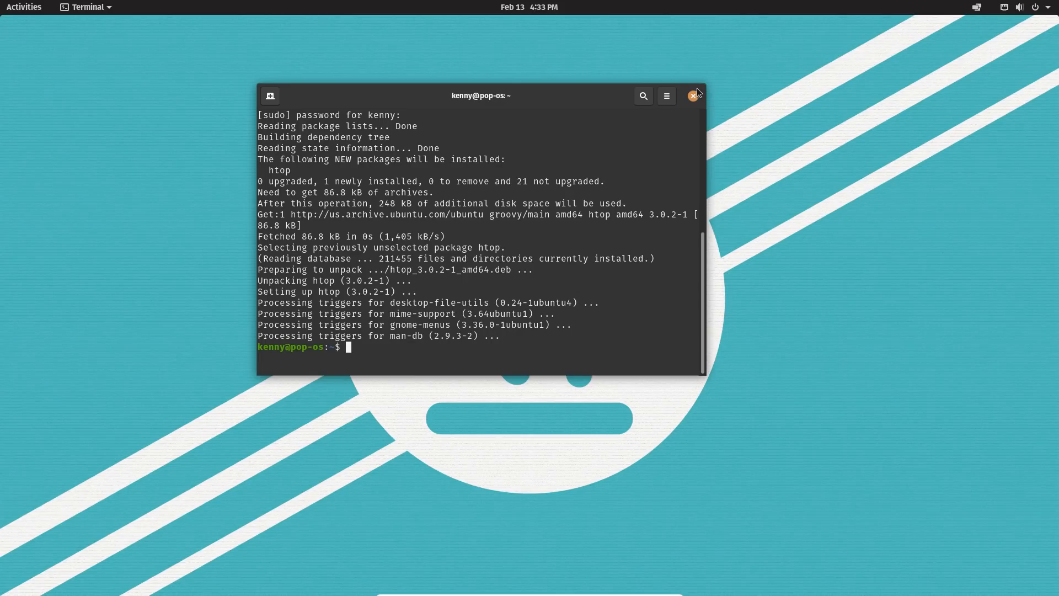
Run top to glance at the process list, then run htop for live CPU and memory usage.
text(top)
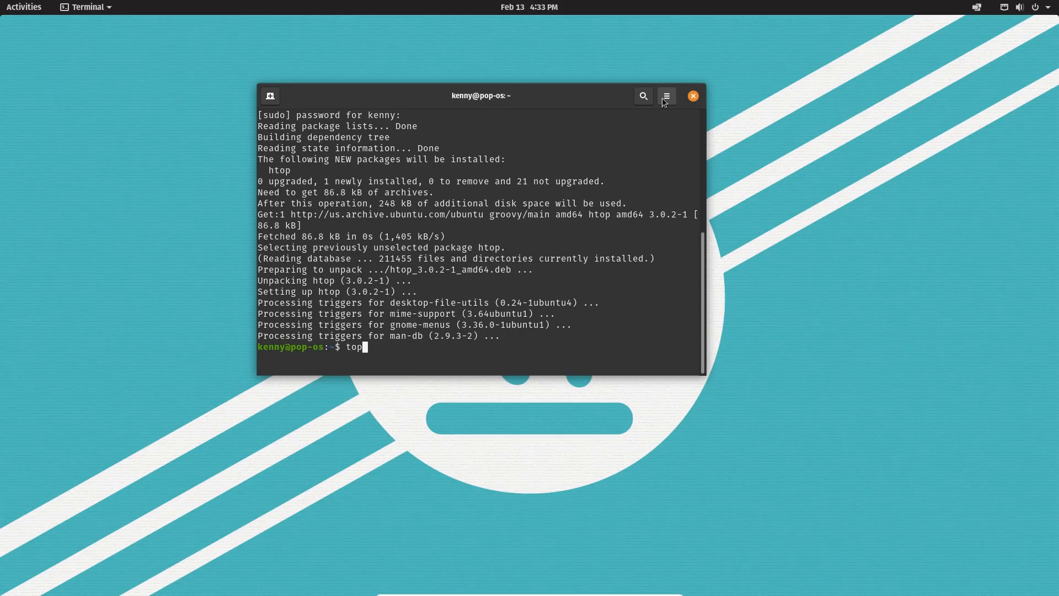
key(Return)
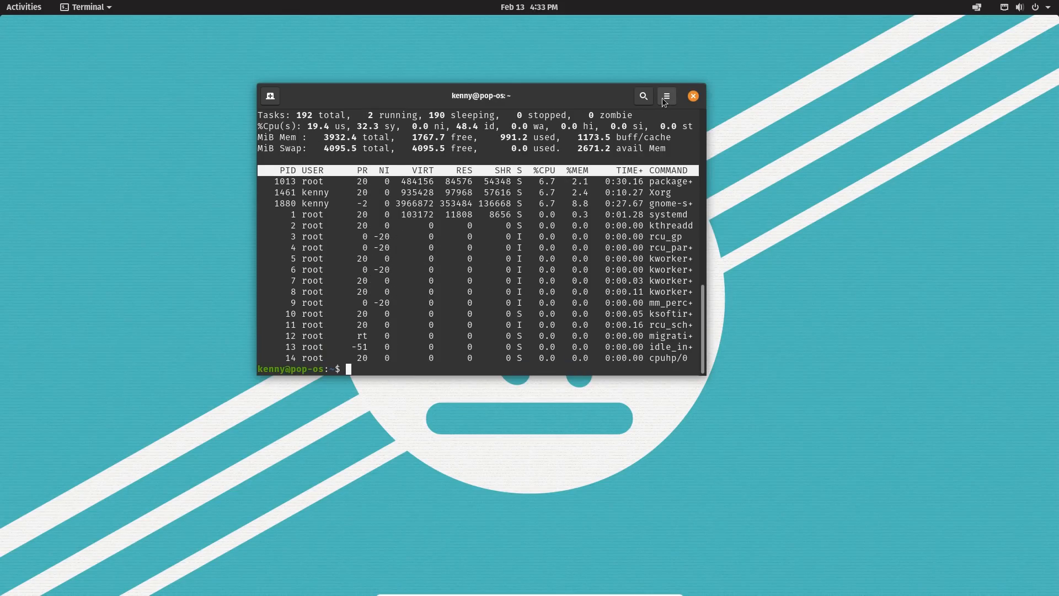
text(htop)
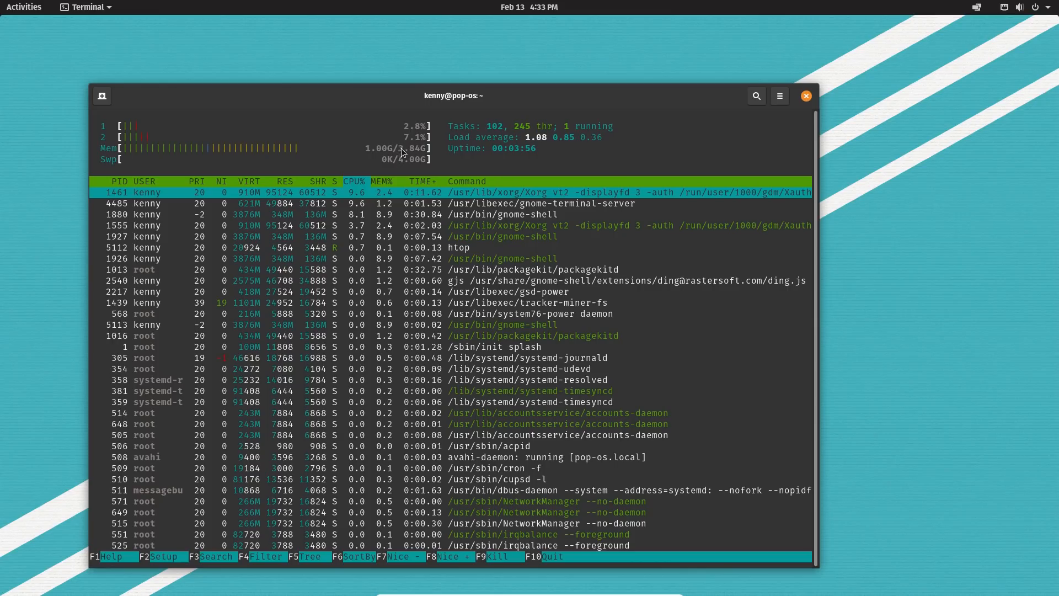
mouse_move(532, 133)
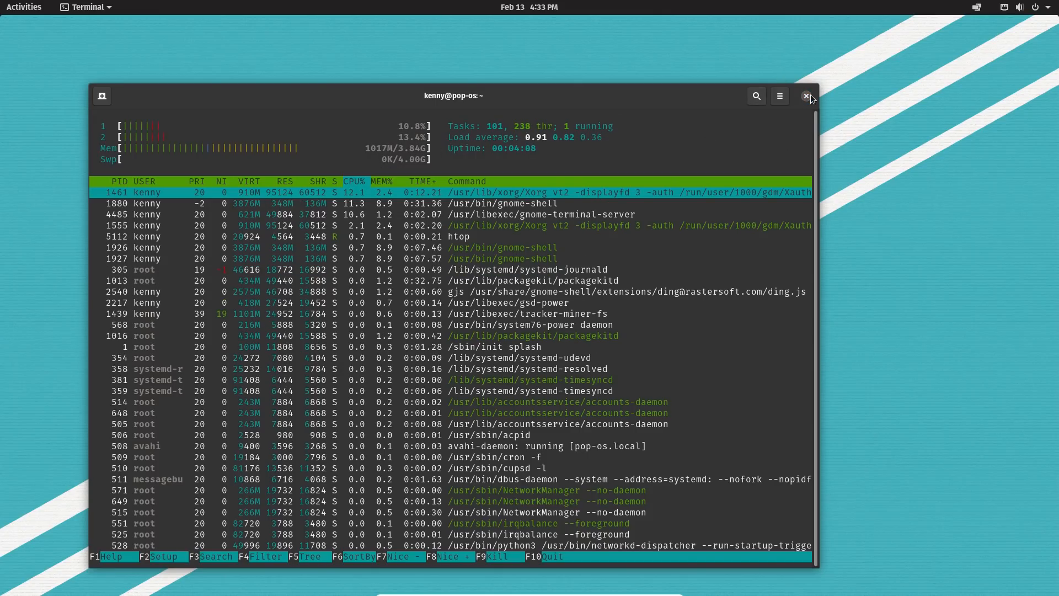
Close the htop terminal and launch System Monitor from the System apps group.
click(808, 95)
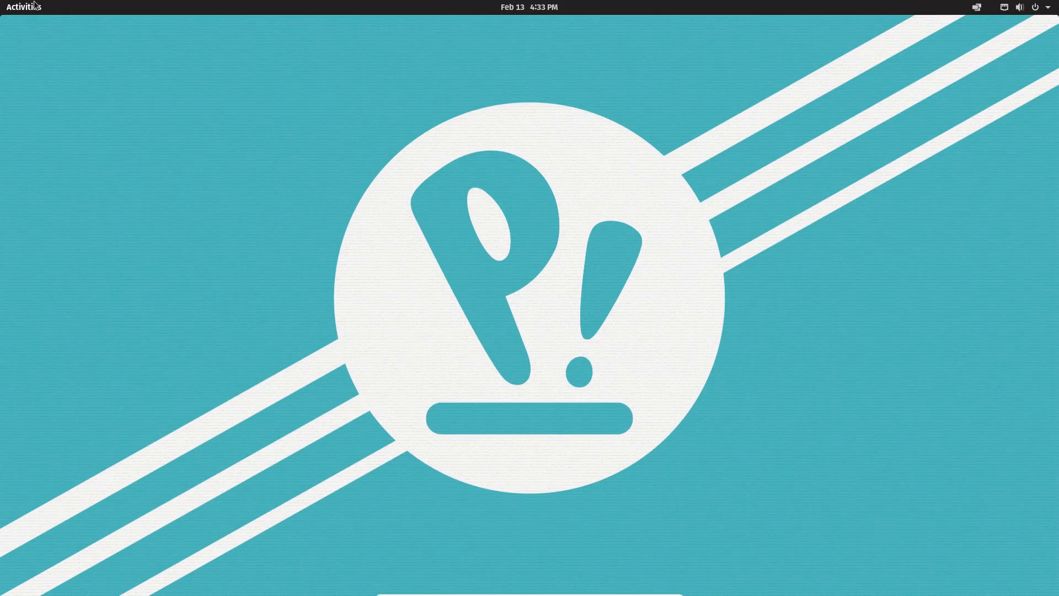
click(22, 5)
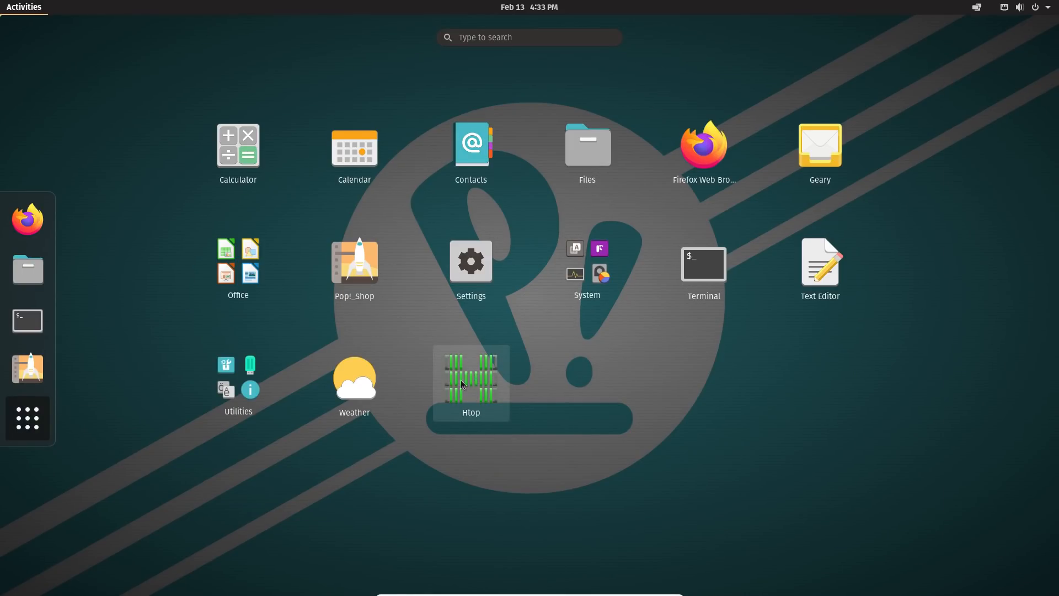
click(588, 271)
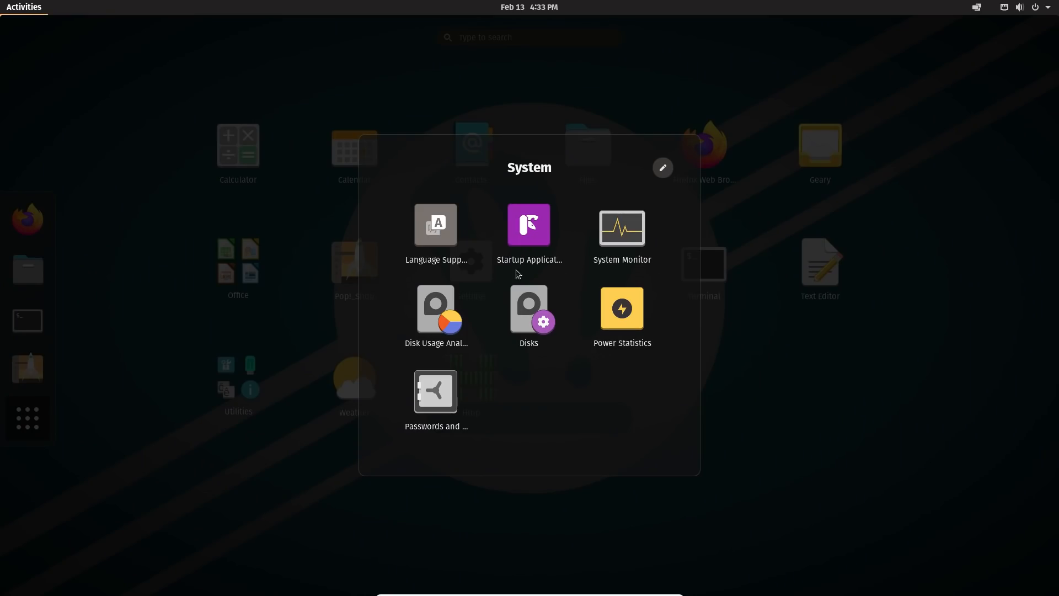
click(623, 227)
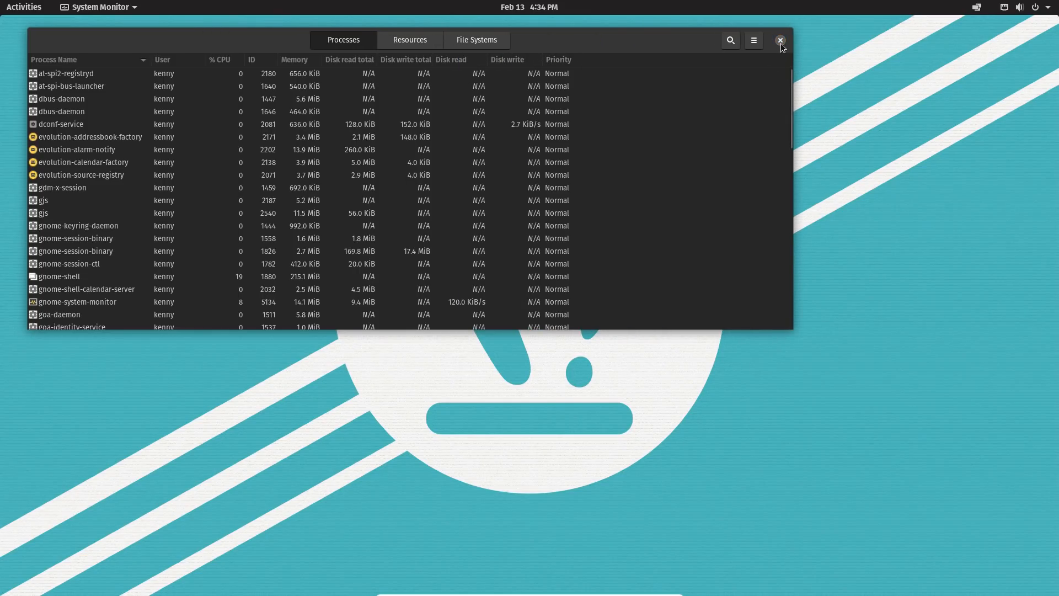
Close System Monitor and return to the application grid.
click(780, 40)
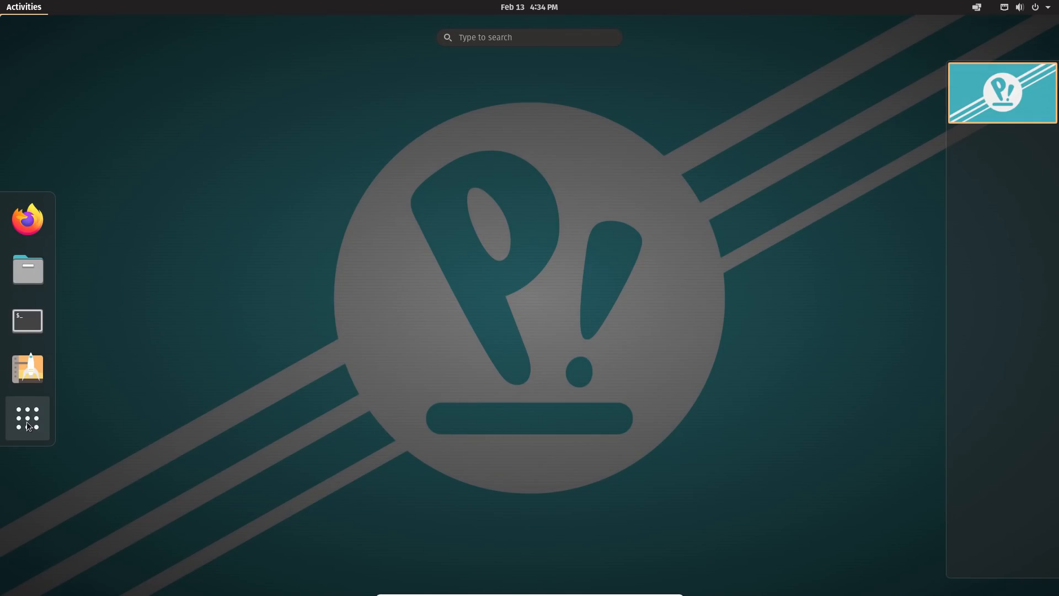
click(27, 419)
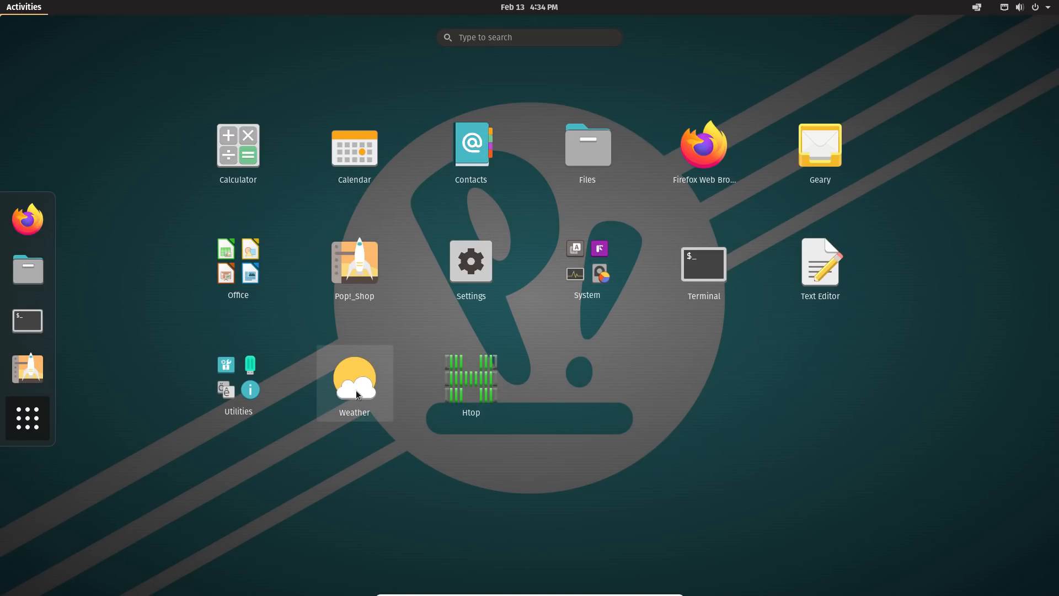
Open the Weather app showing Cambridge, move it lower on screen, close it and reopen the overview.
click(354, 383)
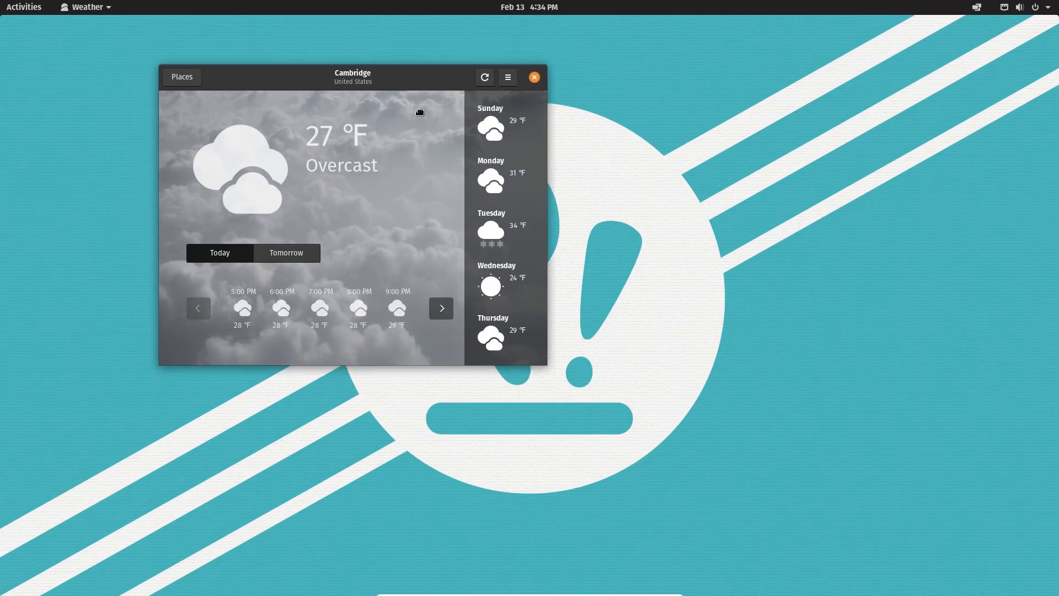
drag(351, 76, 564, 259)
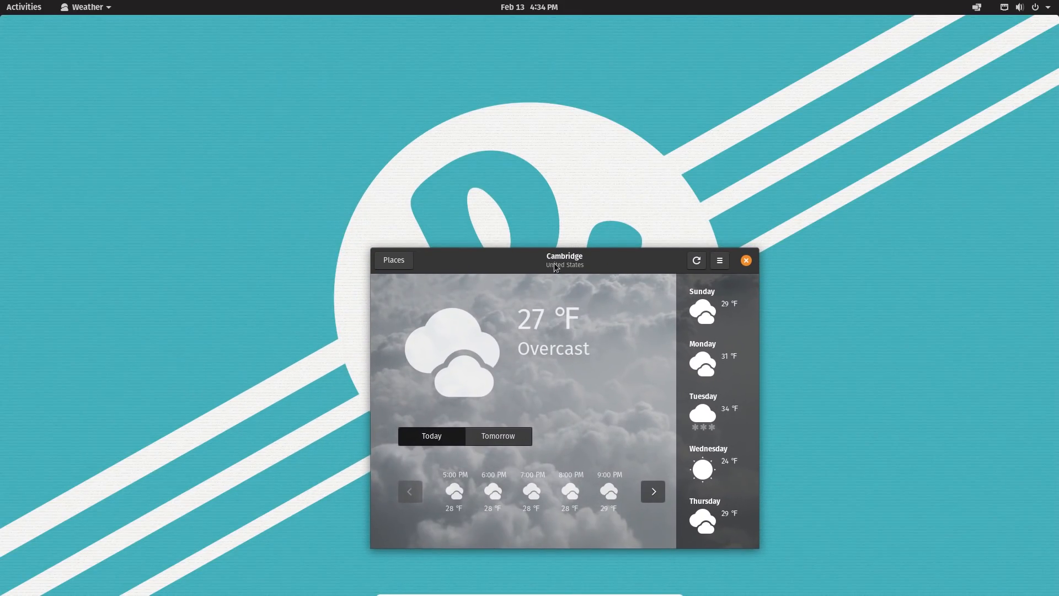
mouse_move(636, 396)
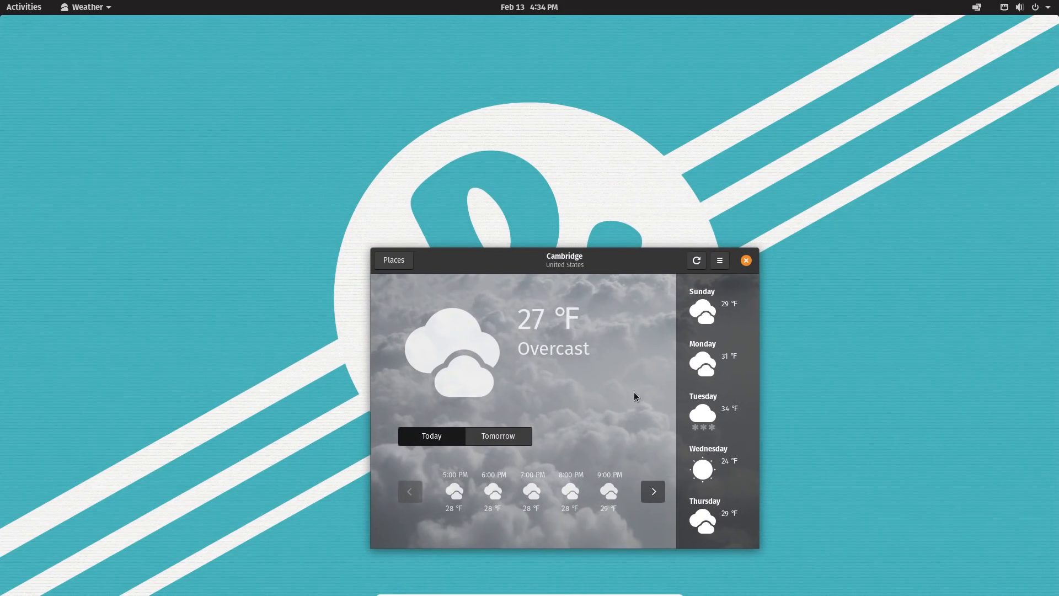
mouse_move(526, 463)
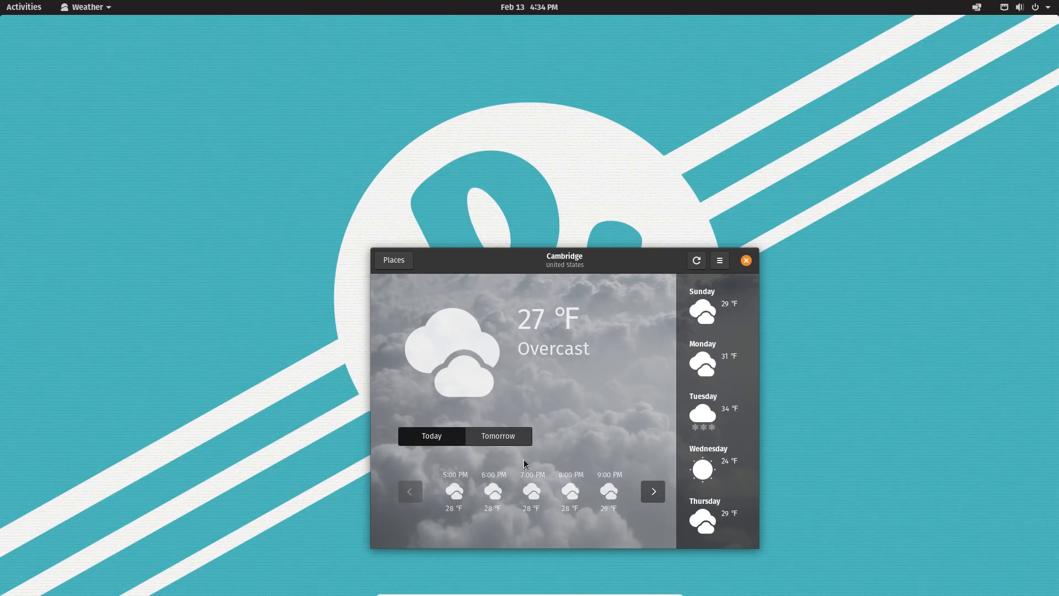
mouse_move(754, 258)
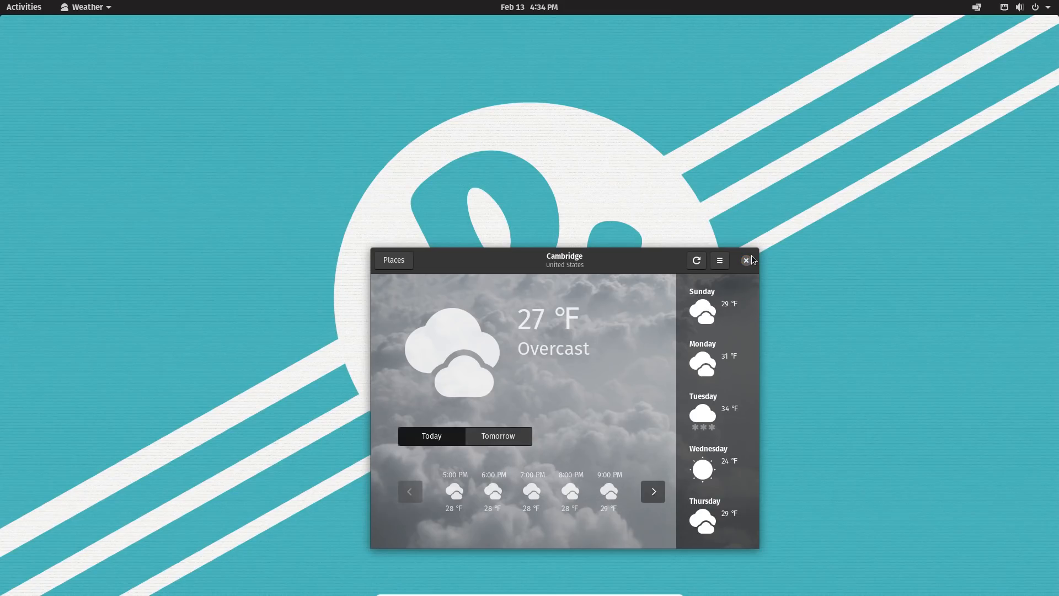
click(746, 260)
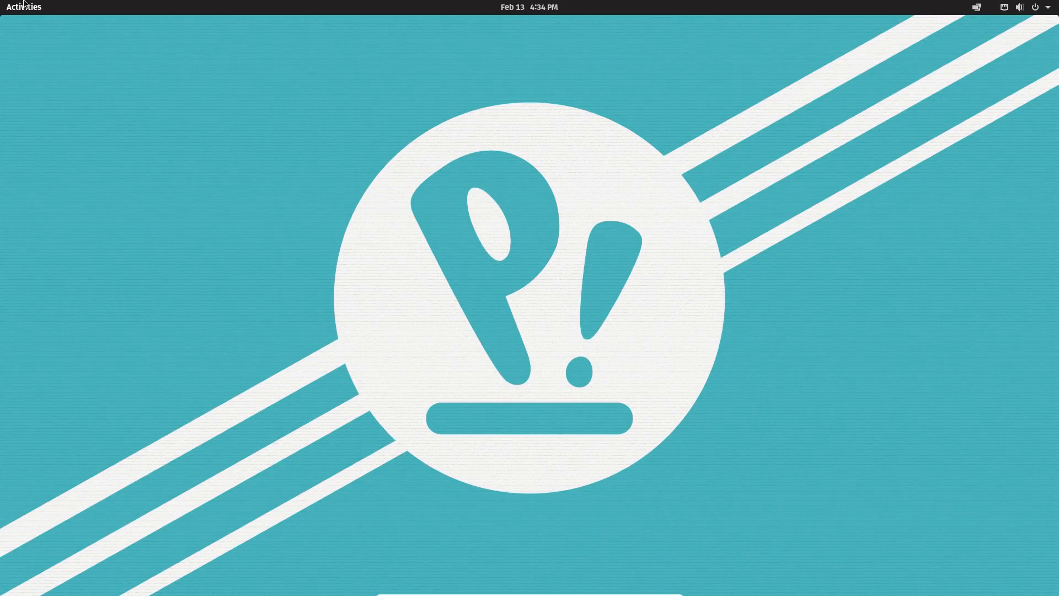
click(23, 6)
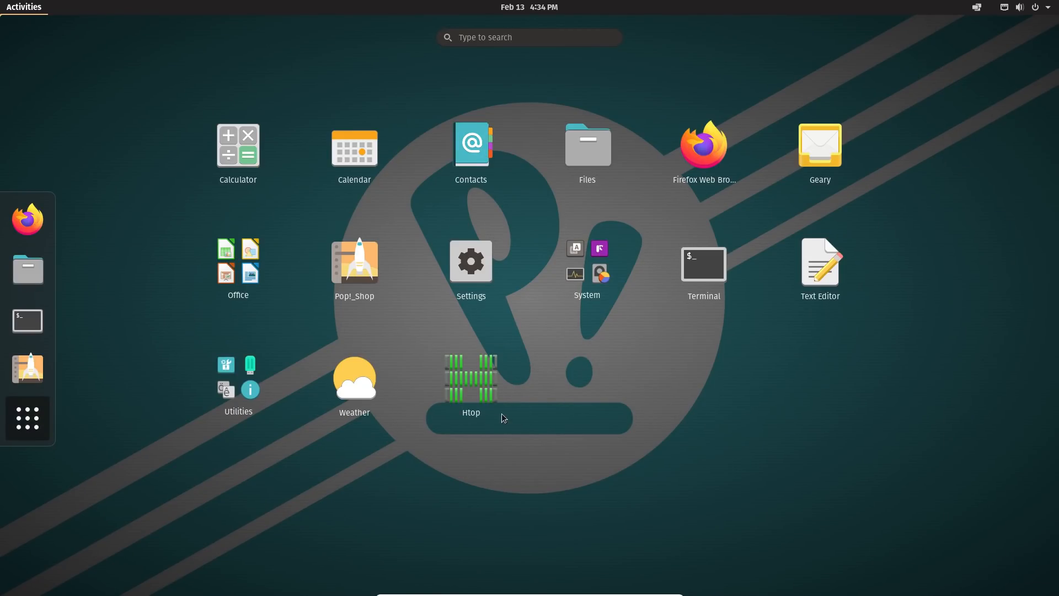
mouse_move(709, 274)
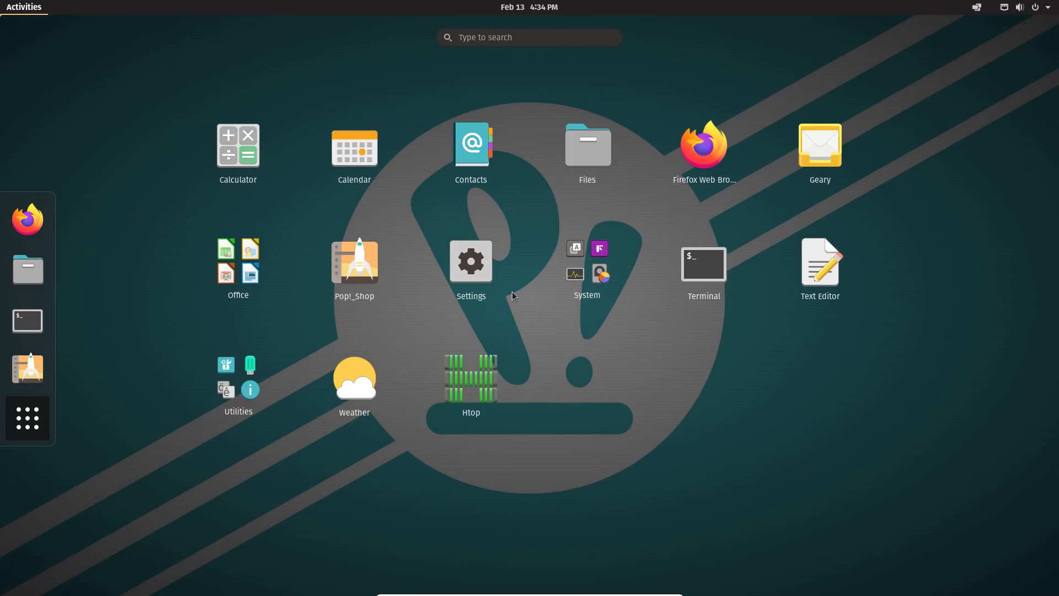
Launch Settings and switch from Network to the Bluetooth page, which finds no adapter.
click(470, 261)
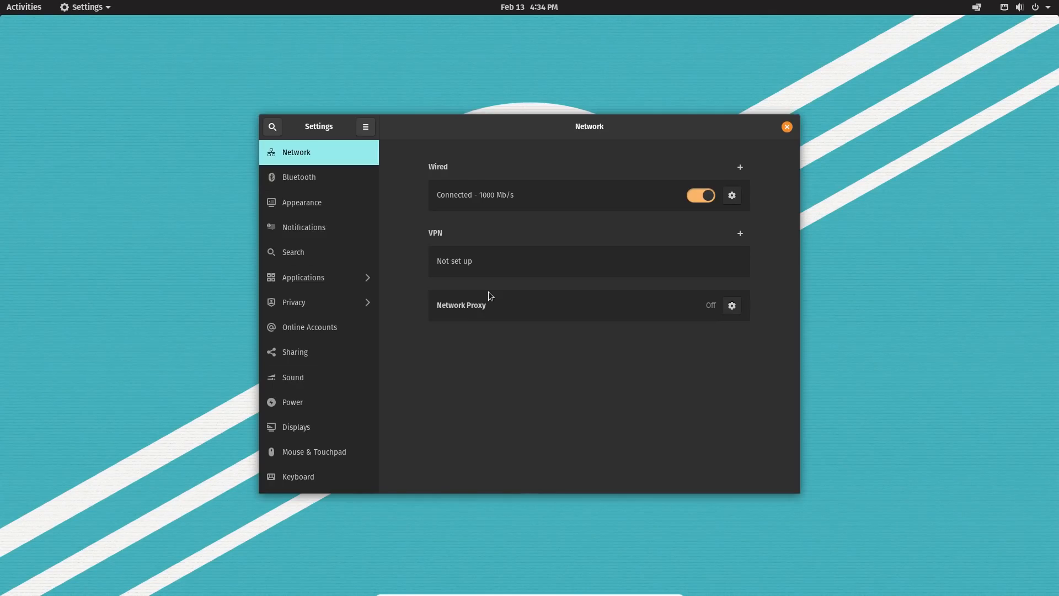
mouse_move(441, 118)
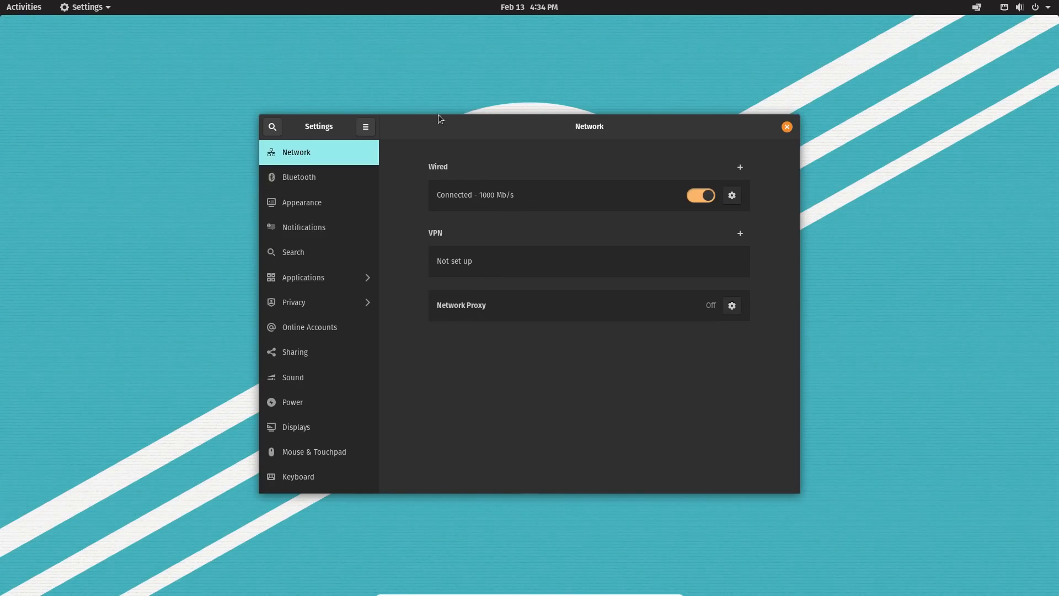
mouse_move(938, 4)
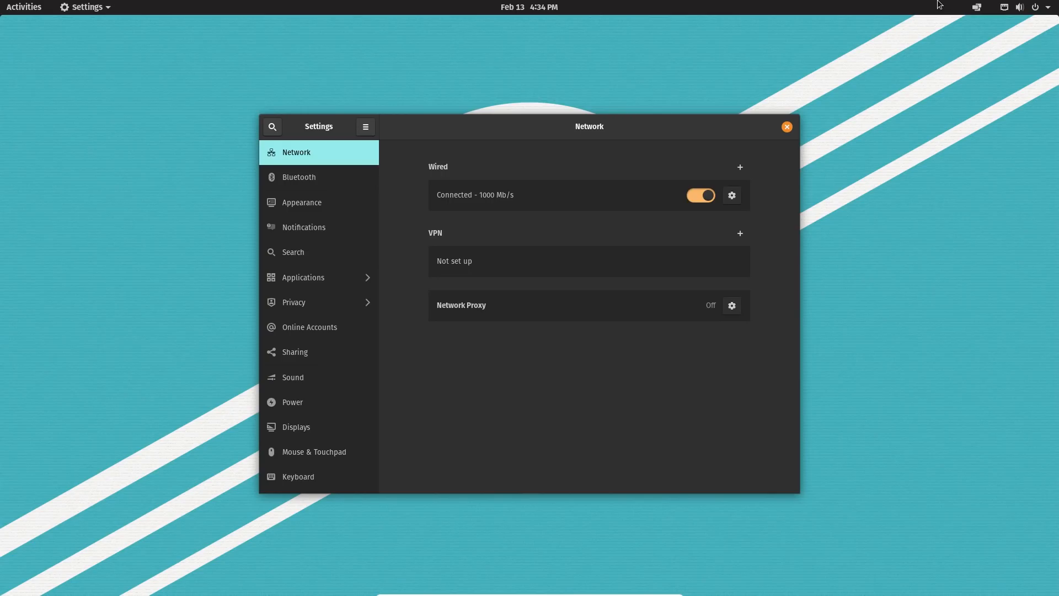
mouse_move(818, 211)
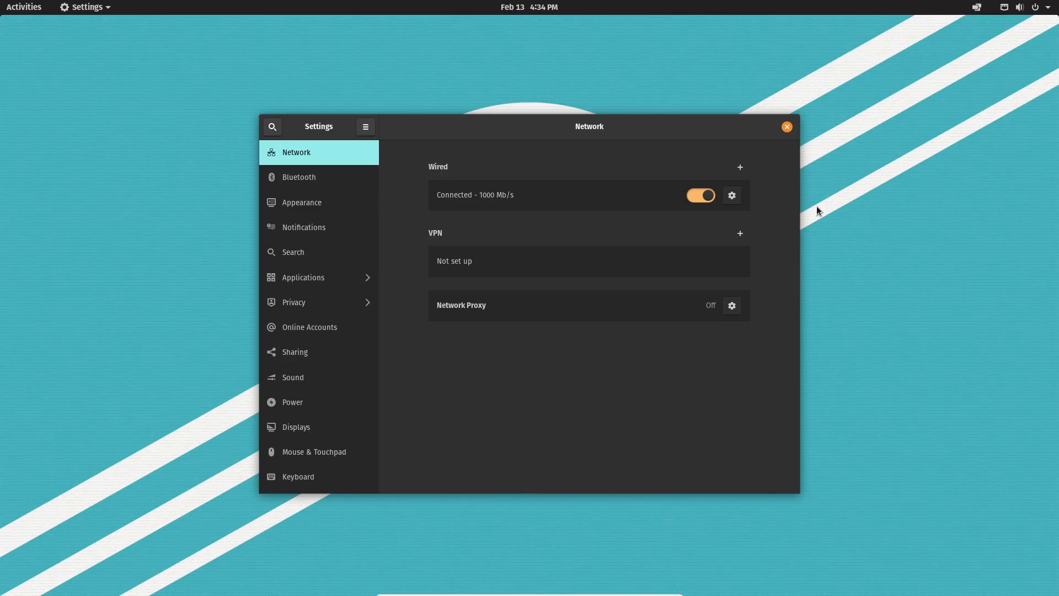
mouse_move(609, 271)
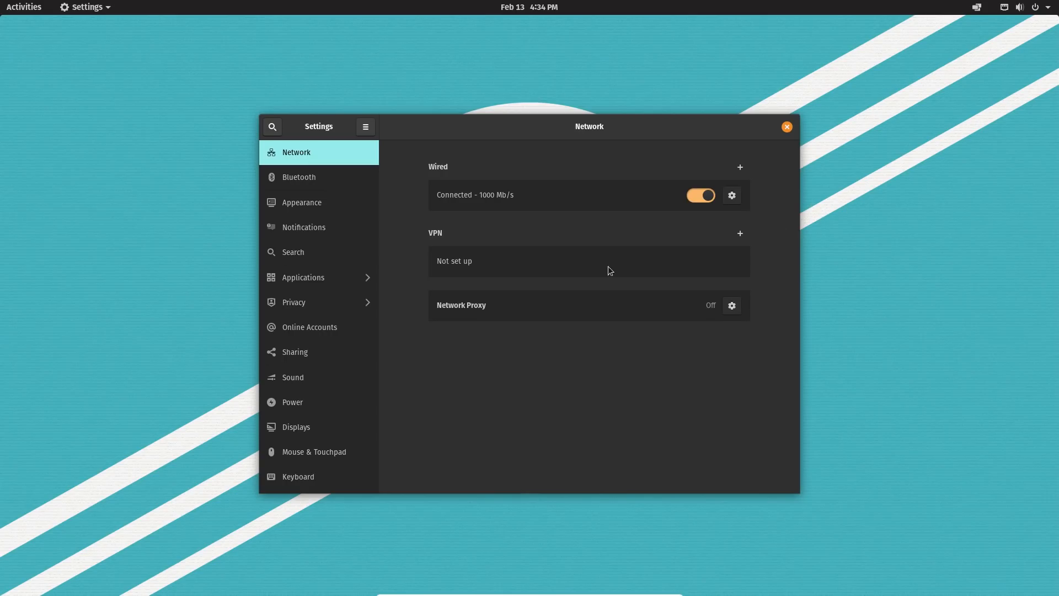
mouse_move(19, 581)
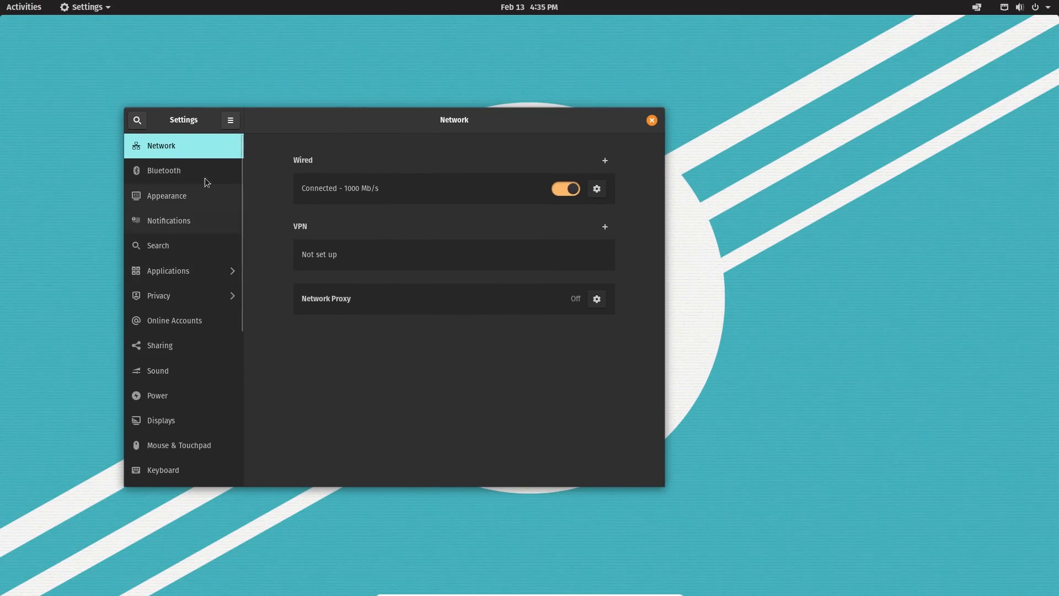
click(163, 170)
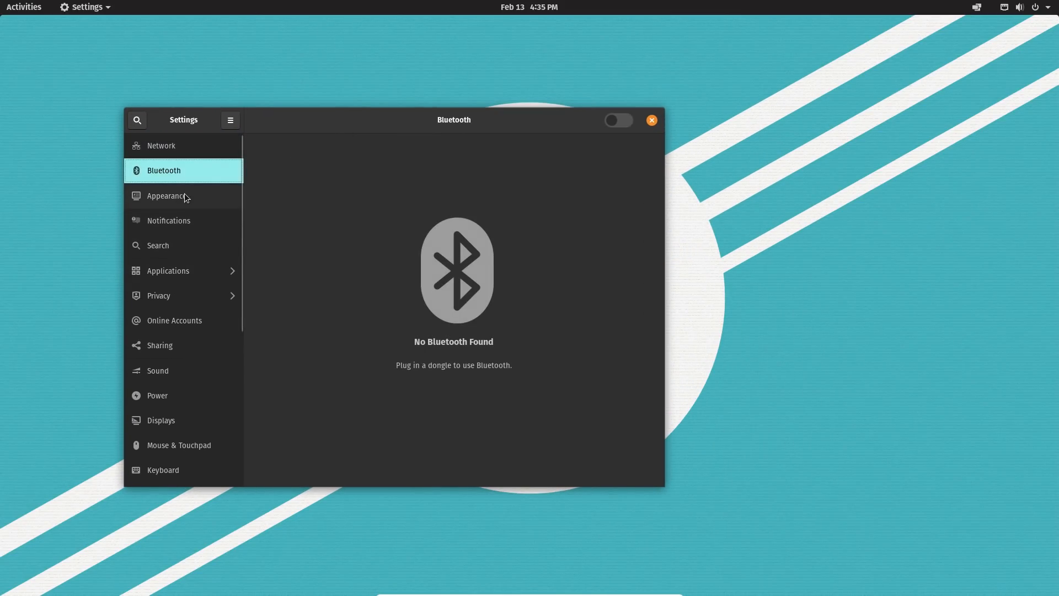
In Background settings, set the radio dish photo and then the Pop! moon artwork as wallpaper.
click(166, 196)
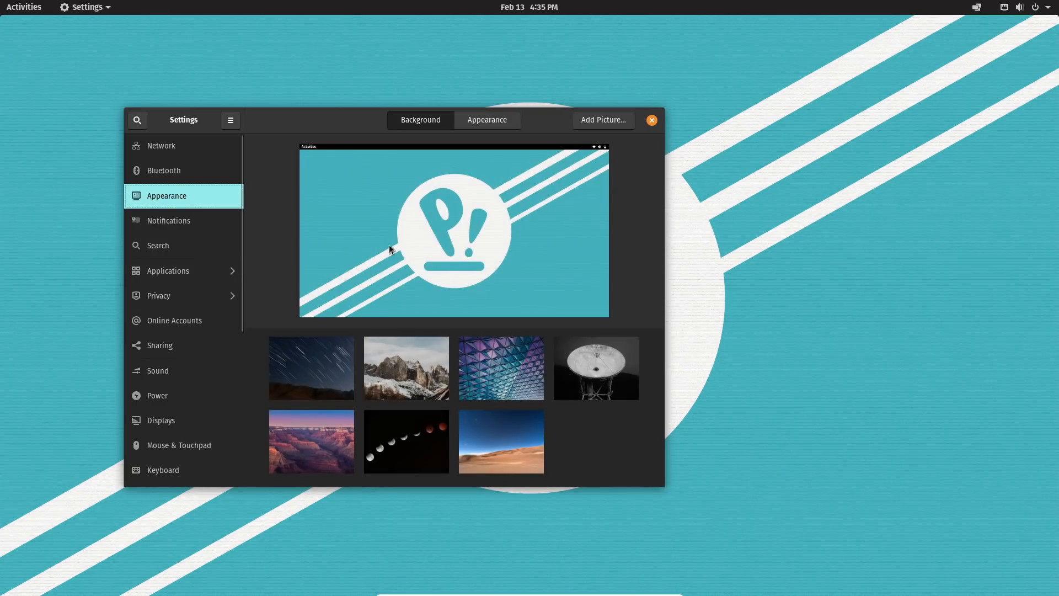
scroll(down, 3)
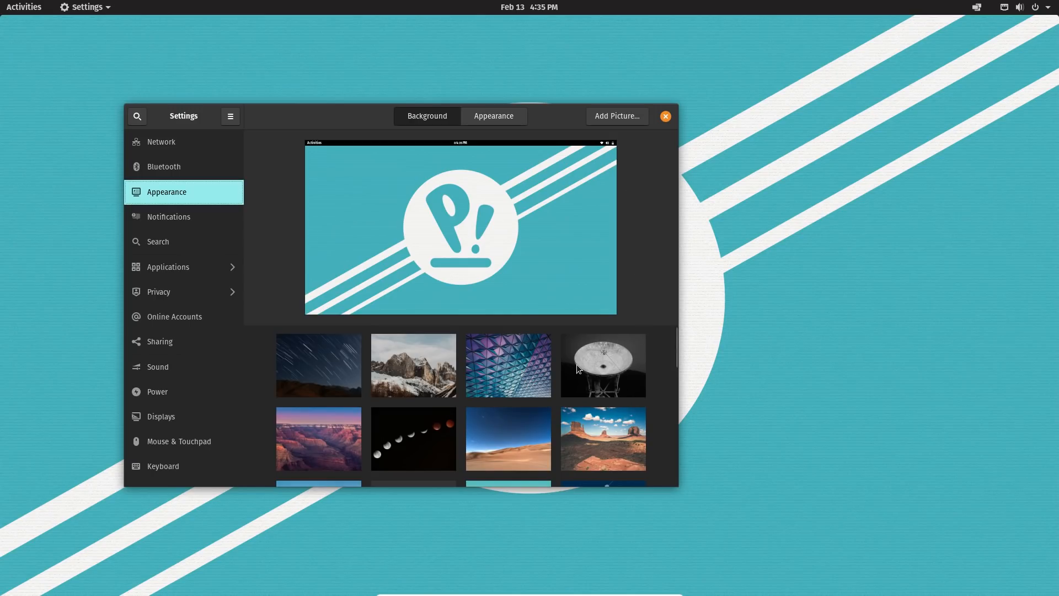
click(603, 365)
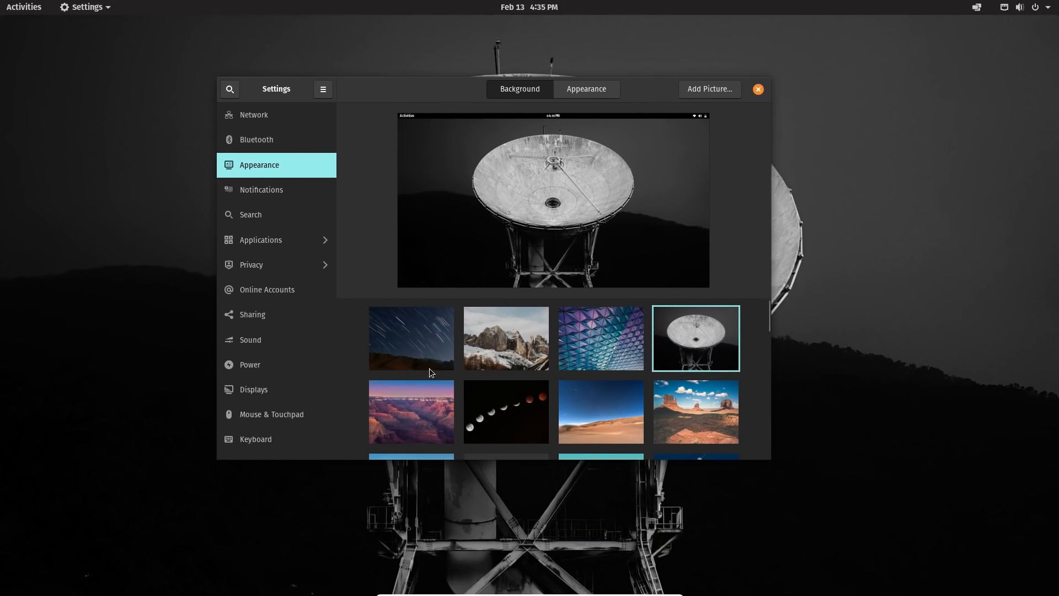
scroll(down, 3)
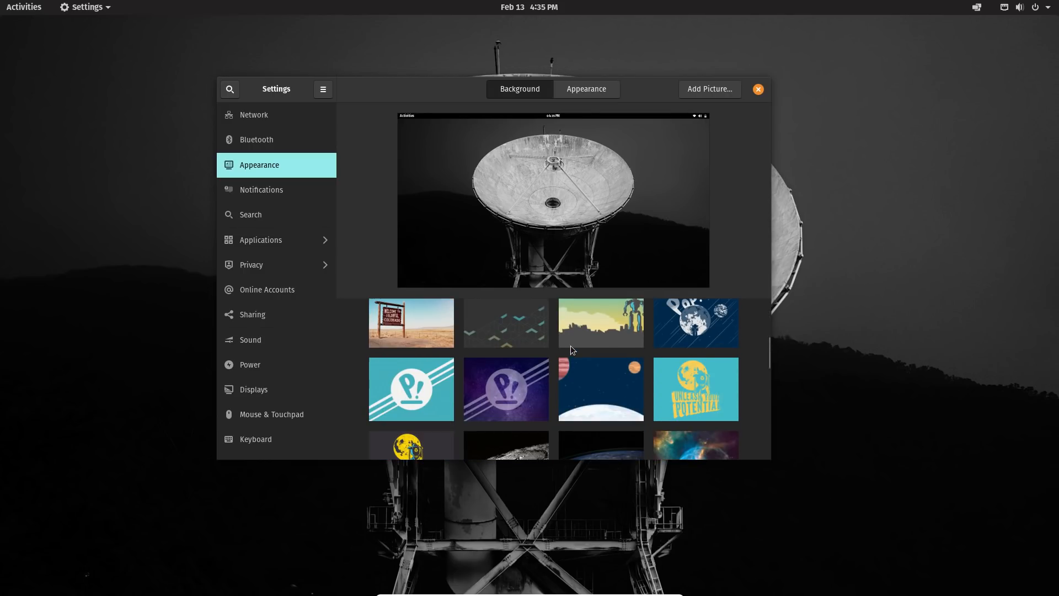
scroll(down, 3)
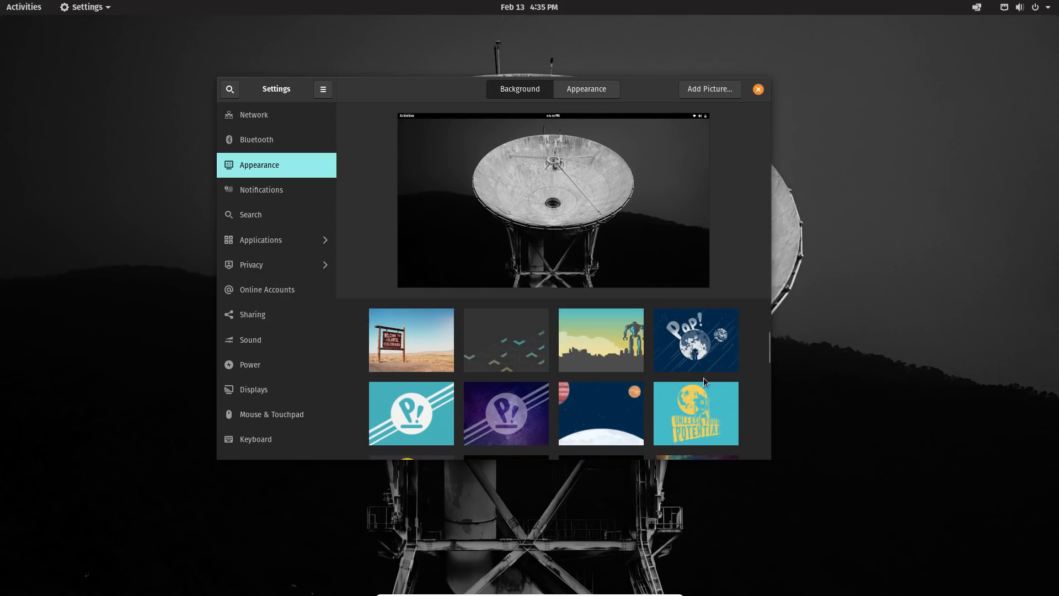
mouse_move(720, 372)
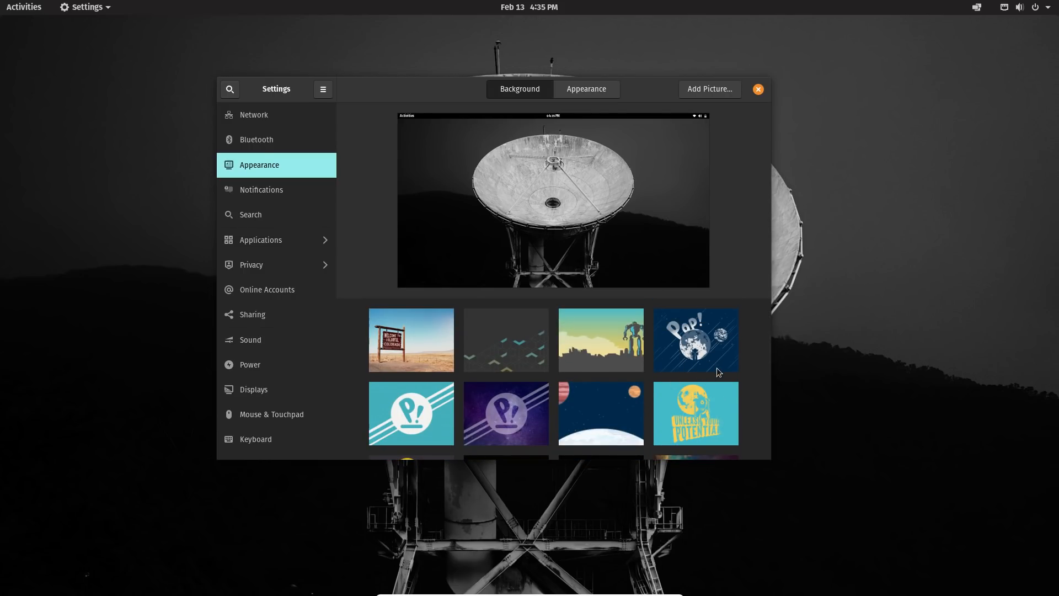
click(695, 340)
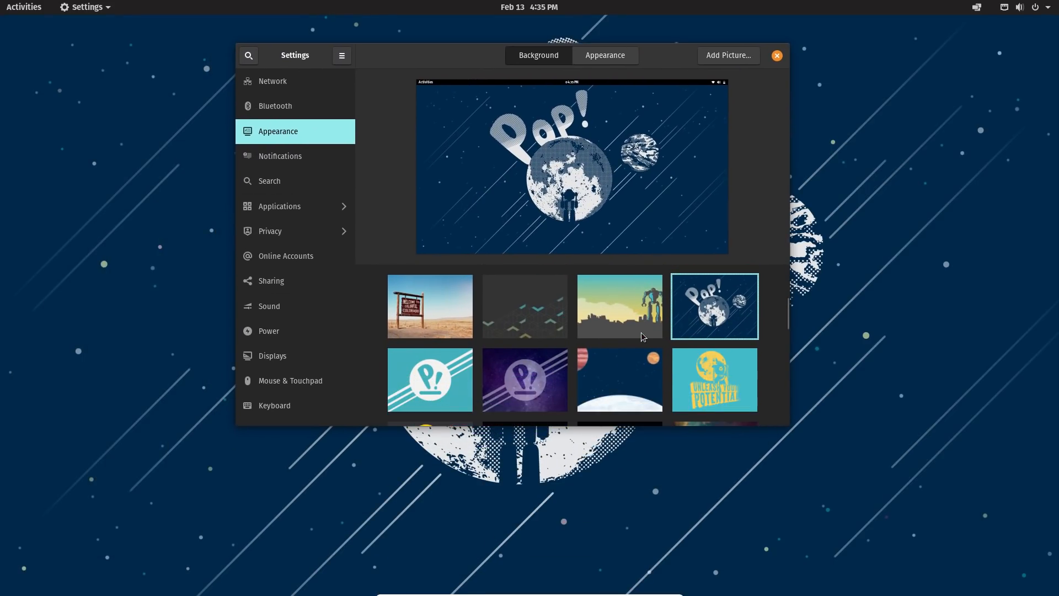
Set the purple starry Pop! logo as the wallpaper and close Settings.
scroll(down, 3)
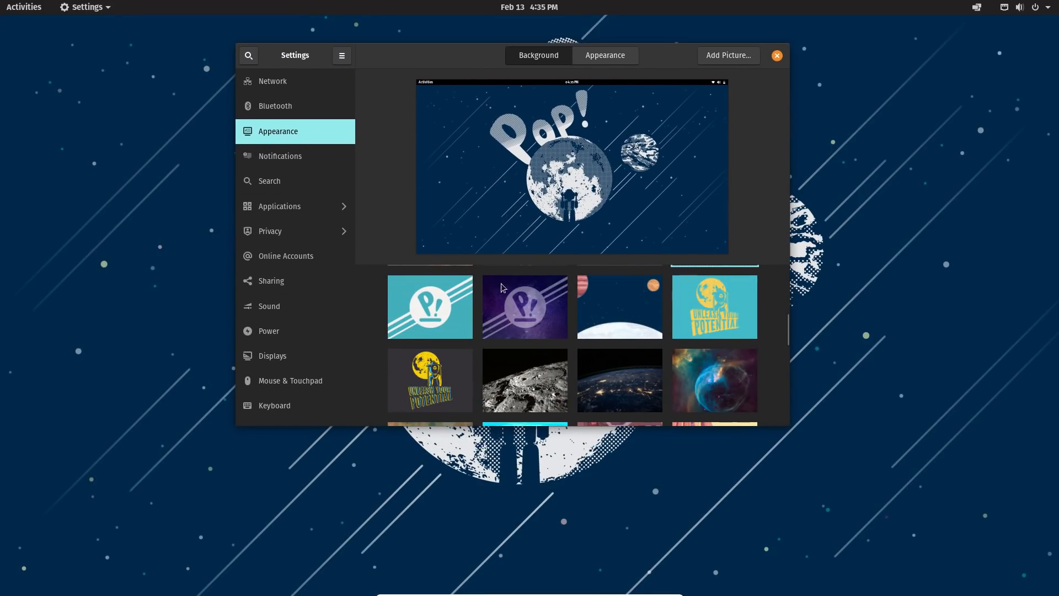
click(525, 307)
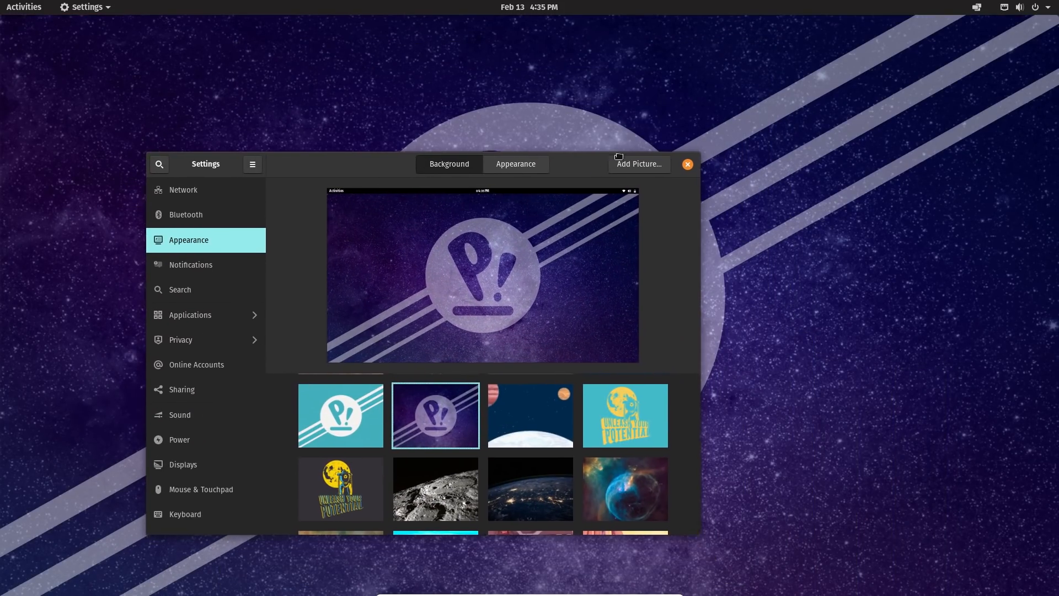
click(688, 165)
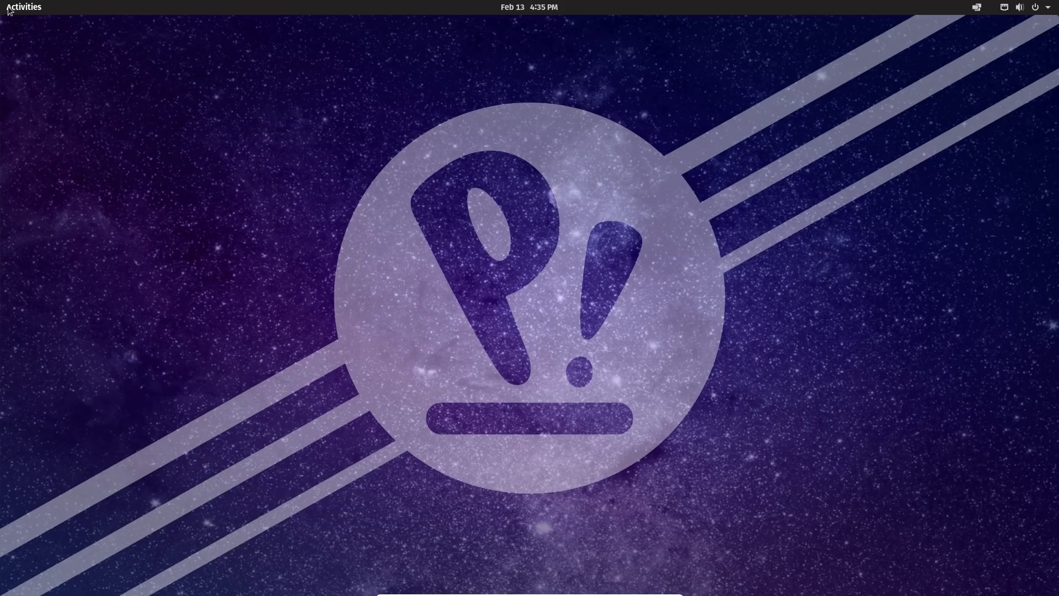
In Notifications, switch on Do Not Disturb and Lock Screen Notifications, then show the Search page.
click(25, 6)
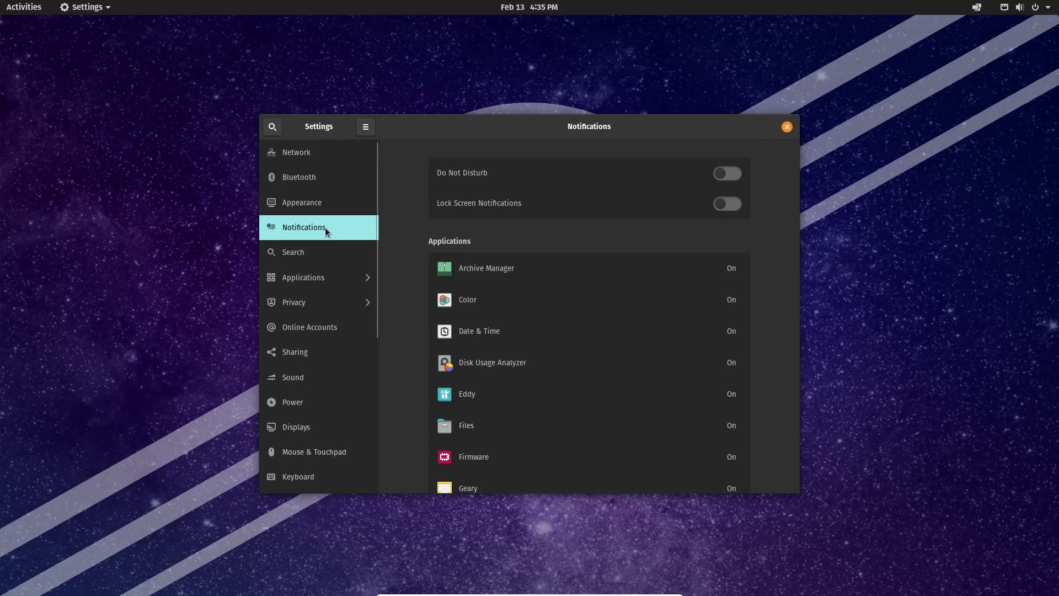
scroll(down, 3)
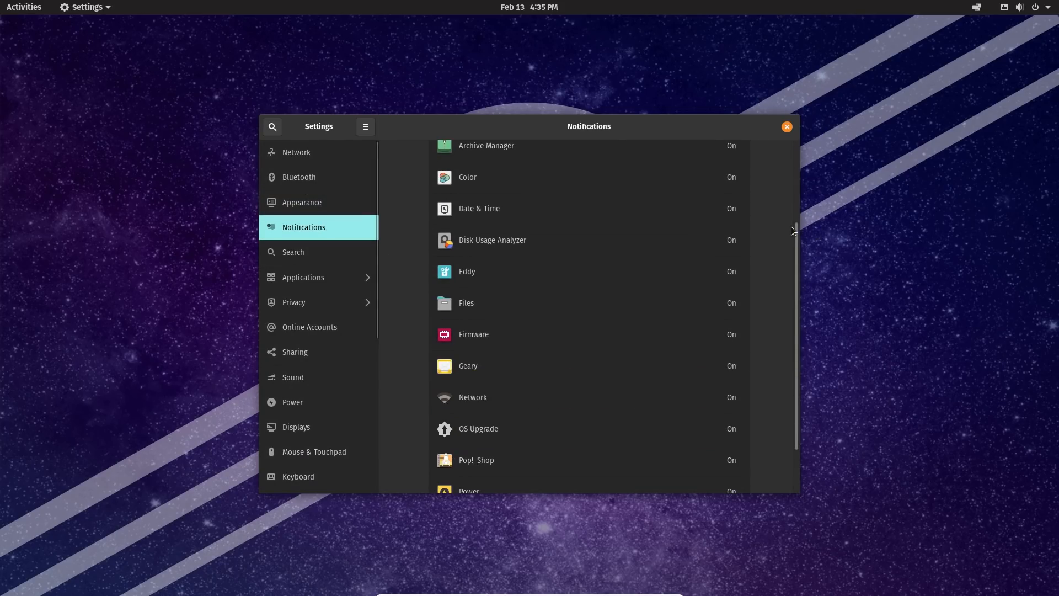
scroll(down, 3)
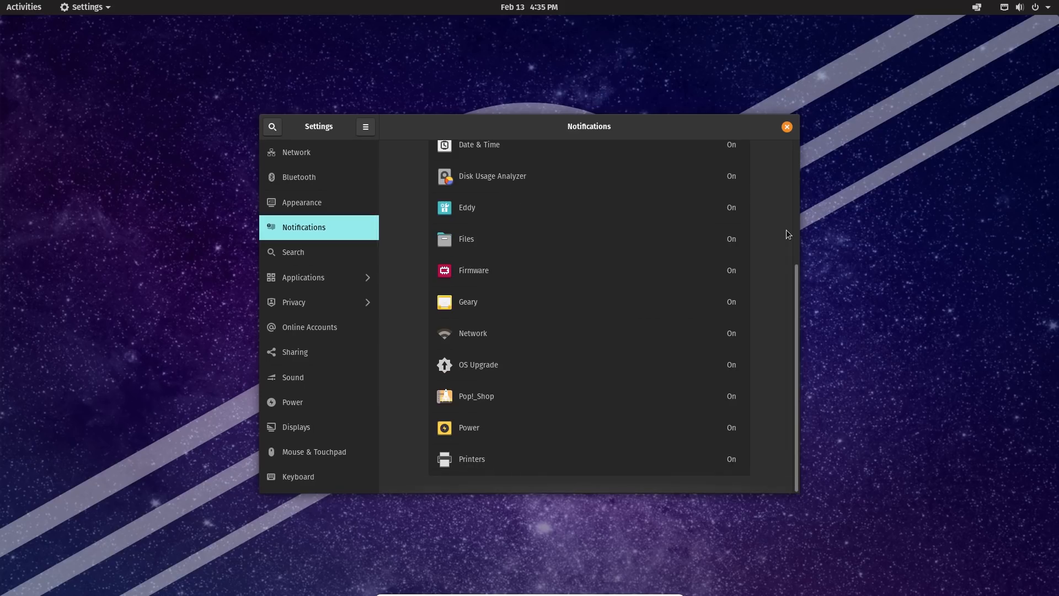
scroll(up, 3)
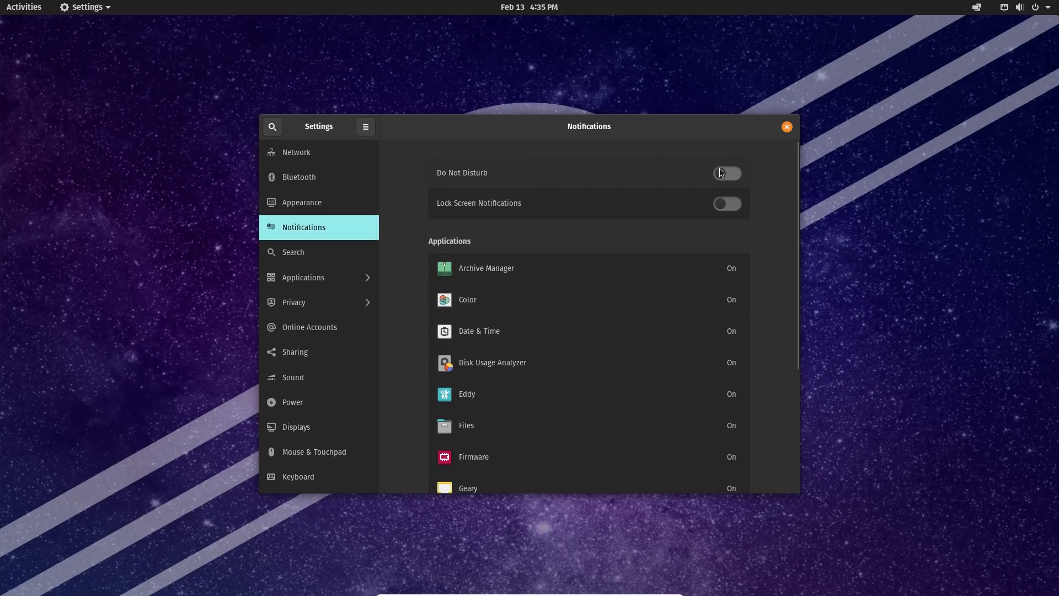
click(727, 172)
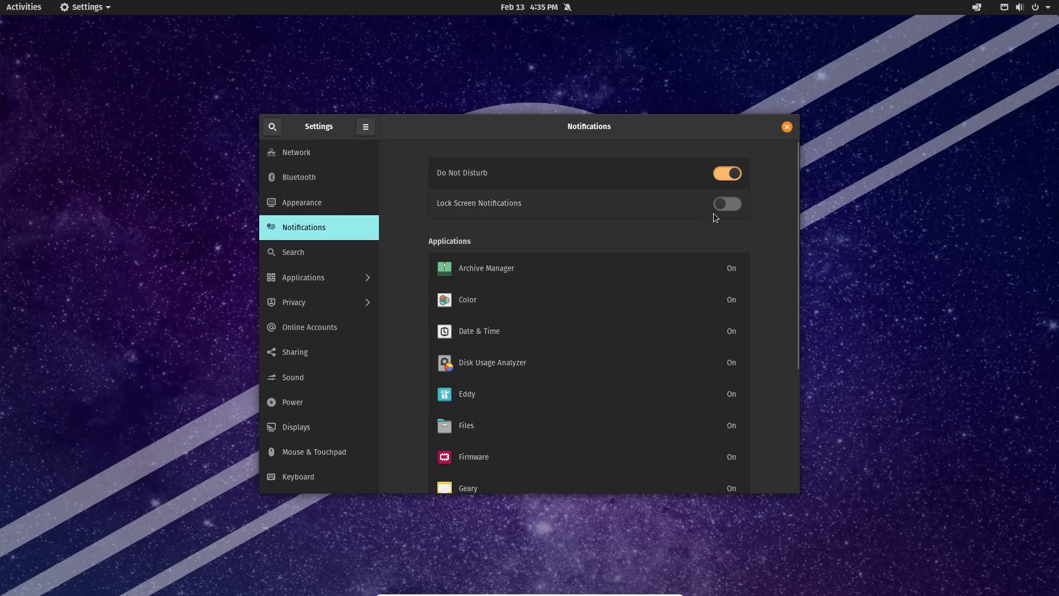
click(728, 203)
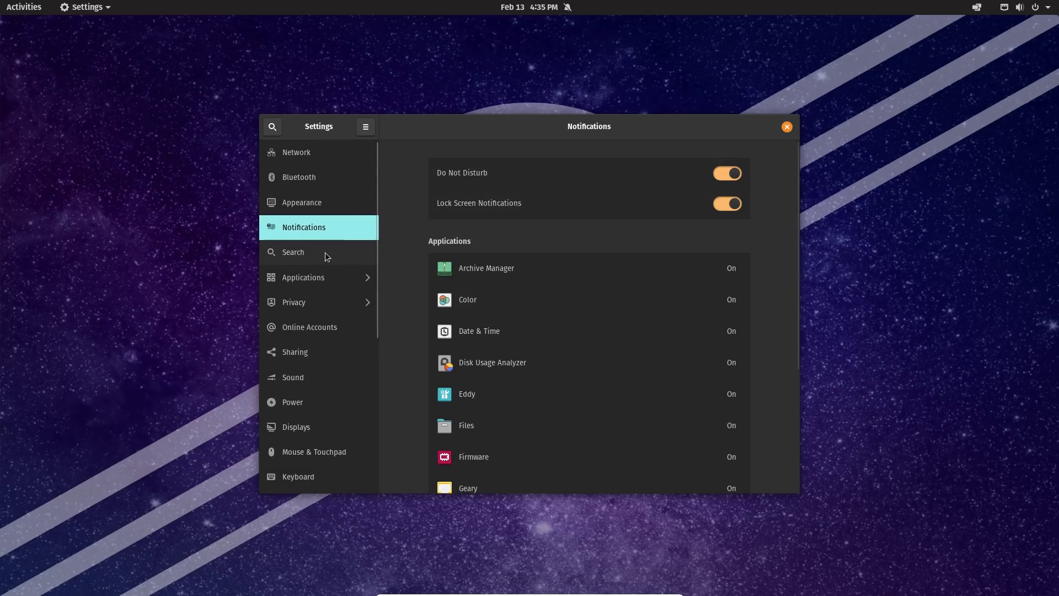
click(294, 252)
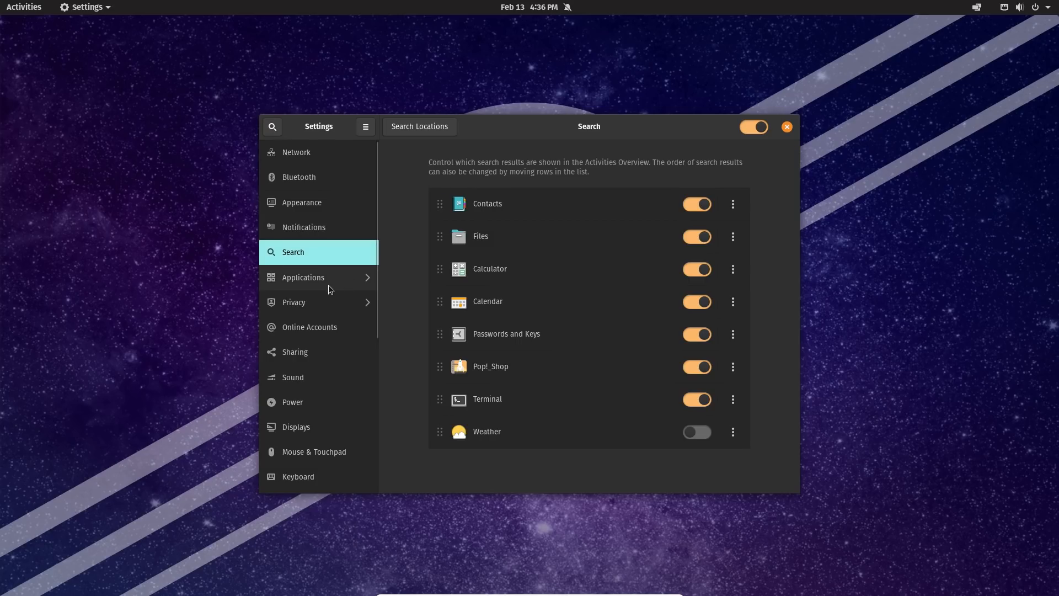
Glance at the Applications settings, return to the main list and go to the Color page.
click(303, 277)
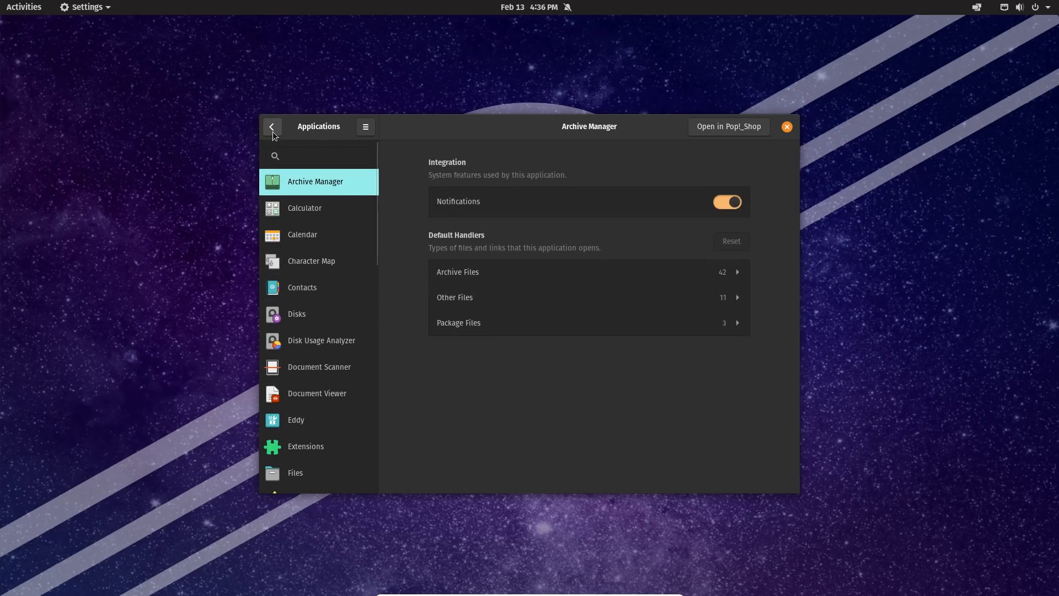
scroll(down, 3)
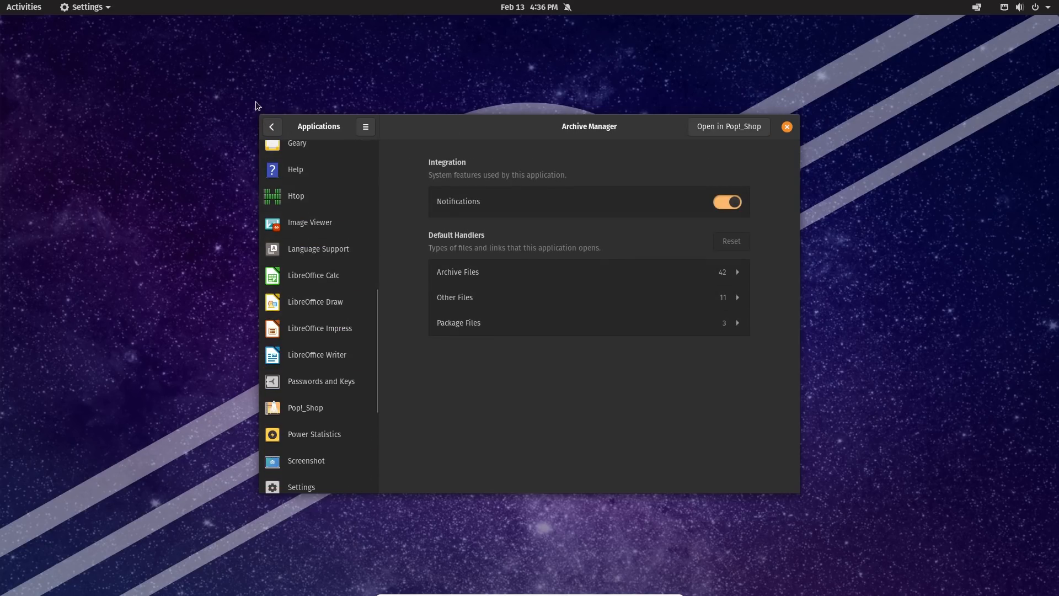
click(272, 125)
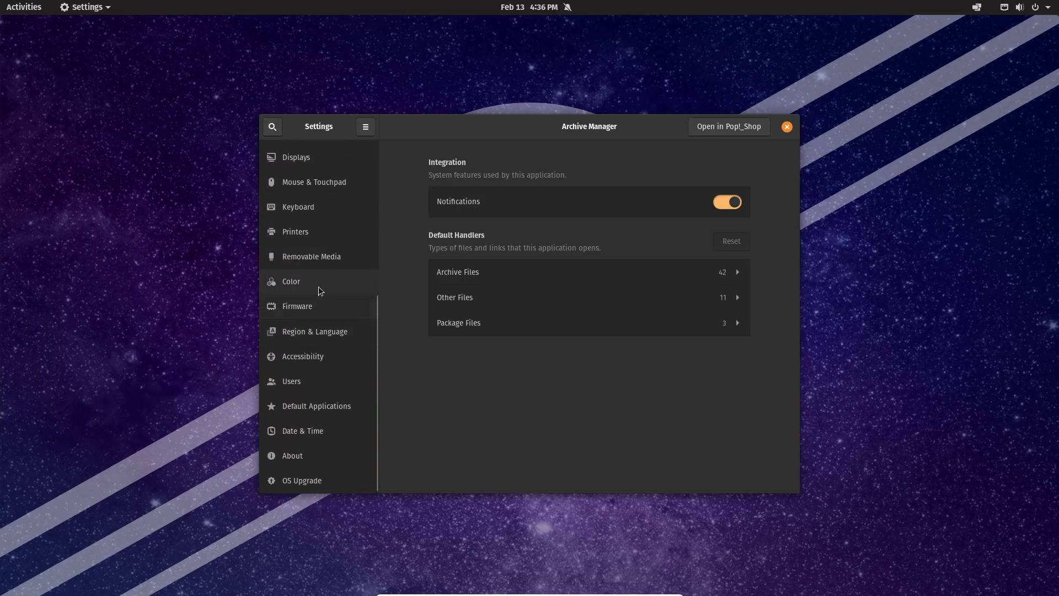
click(306, 282)
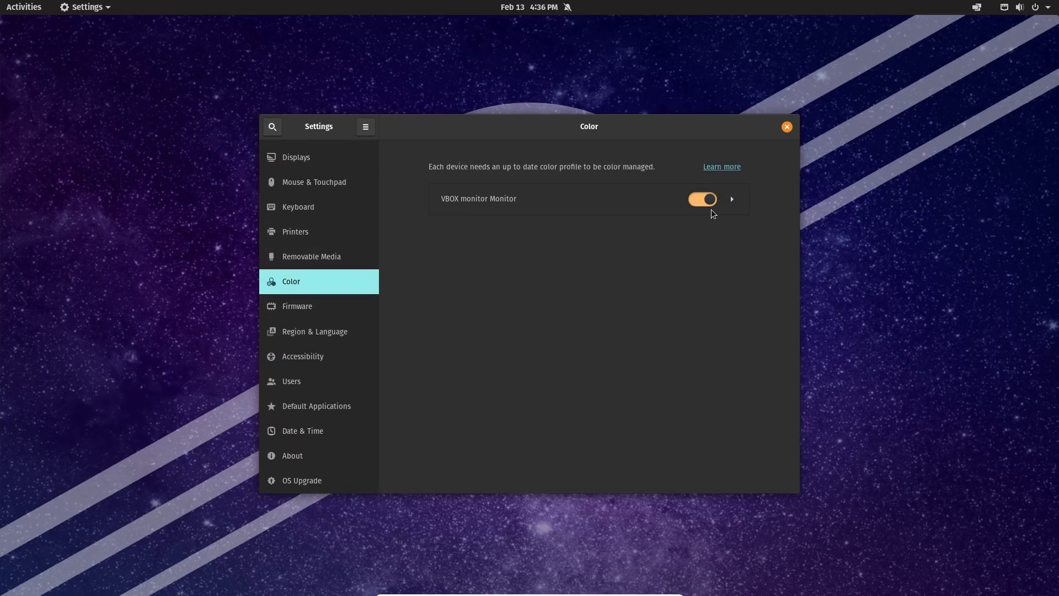
mouse_move(737, 206)
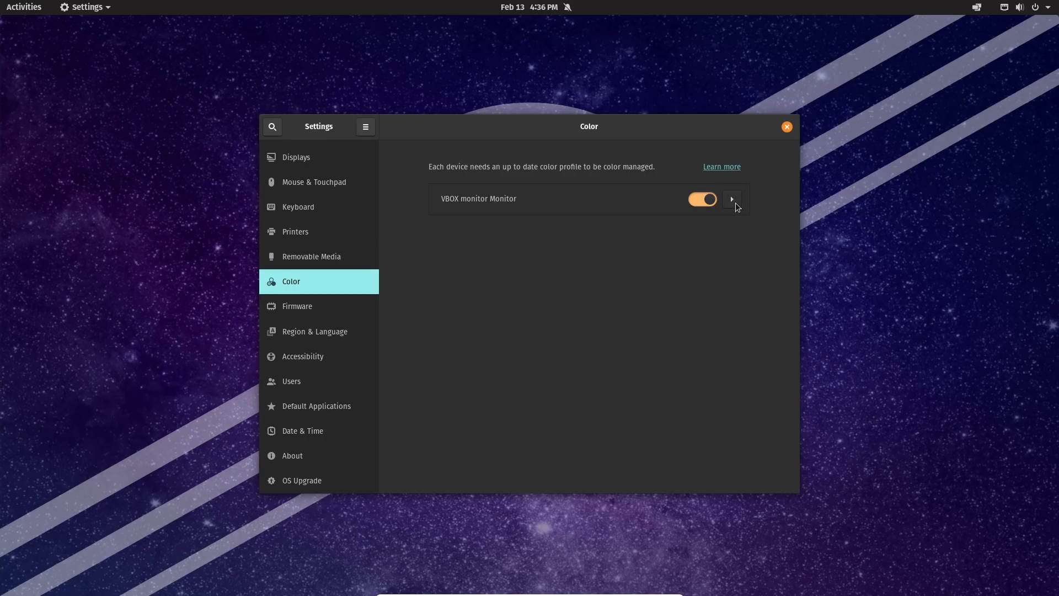
mouse_move(607, 199)
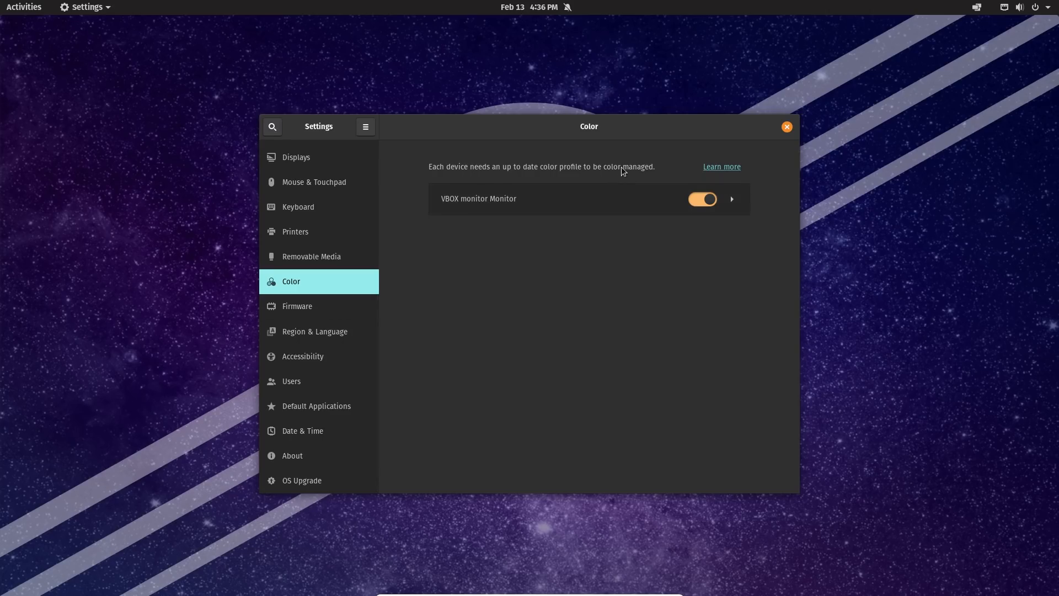
Toggle color management for the VBOX monitor off and back on.
click(702, 199)
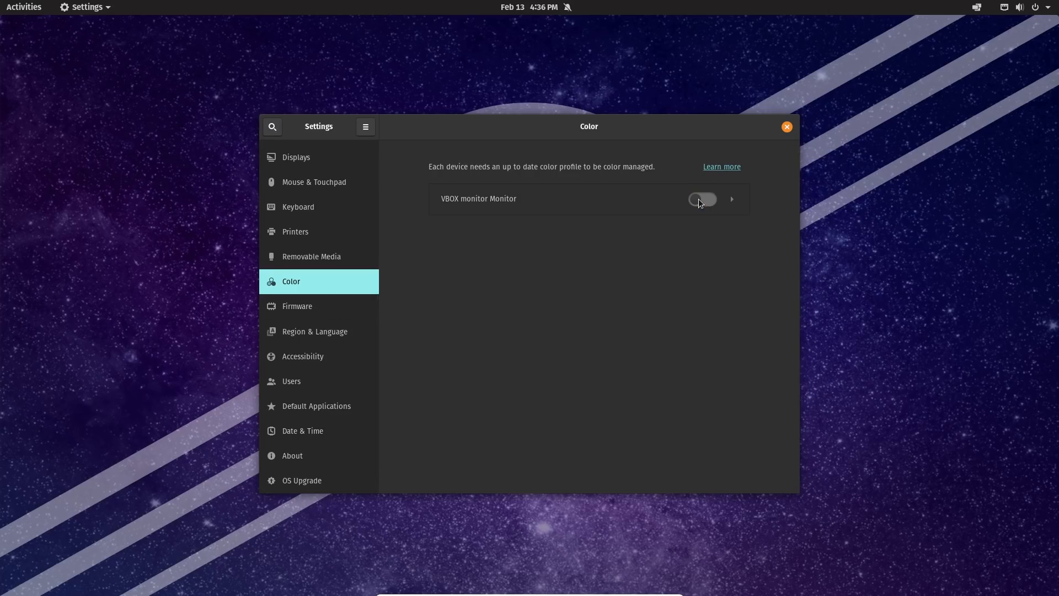
click(701, 199)
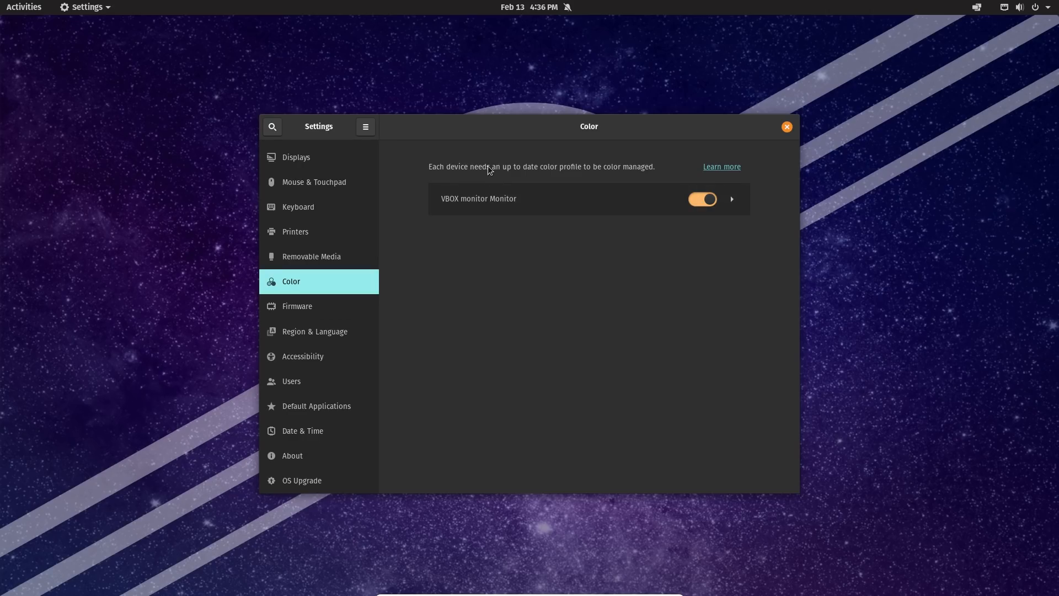
mouse_move(730, 170)
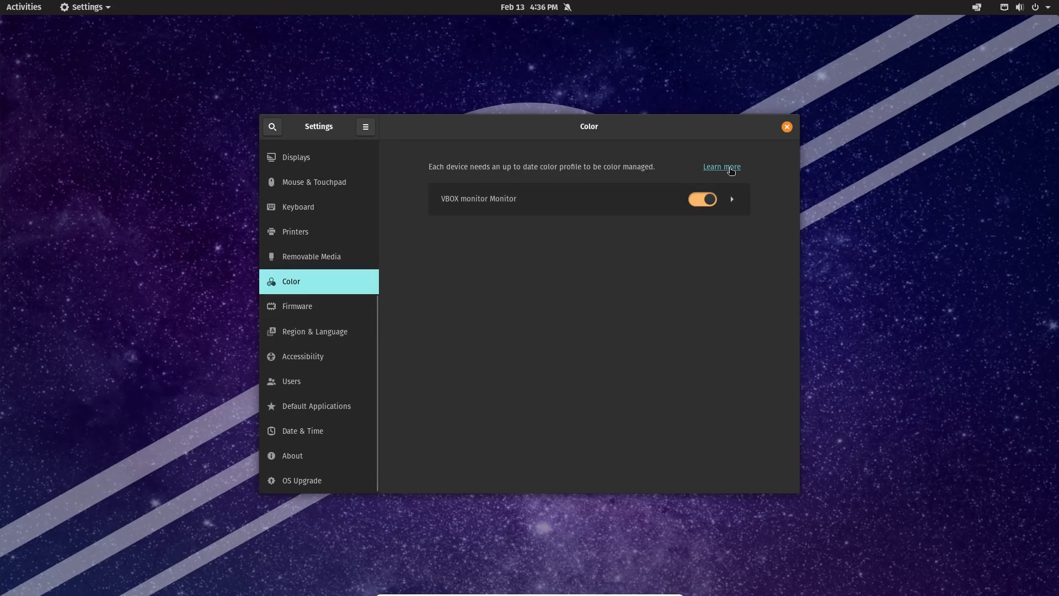
View and close the color profiles help article, then show the Firmware page with no supported devices.
click(722, 166)
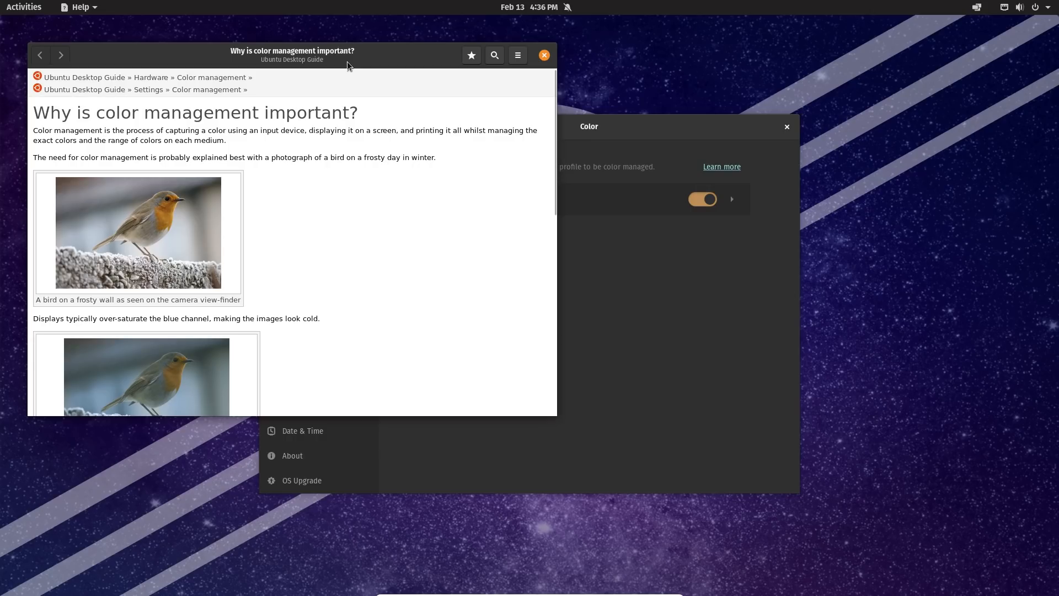
mouse_move(554, 64)
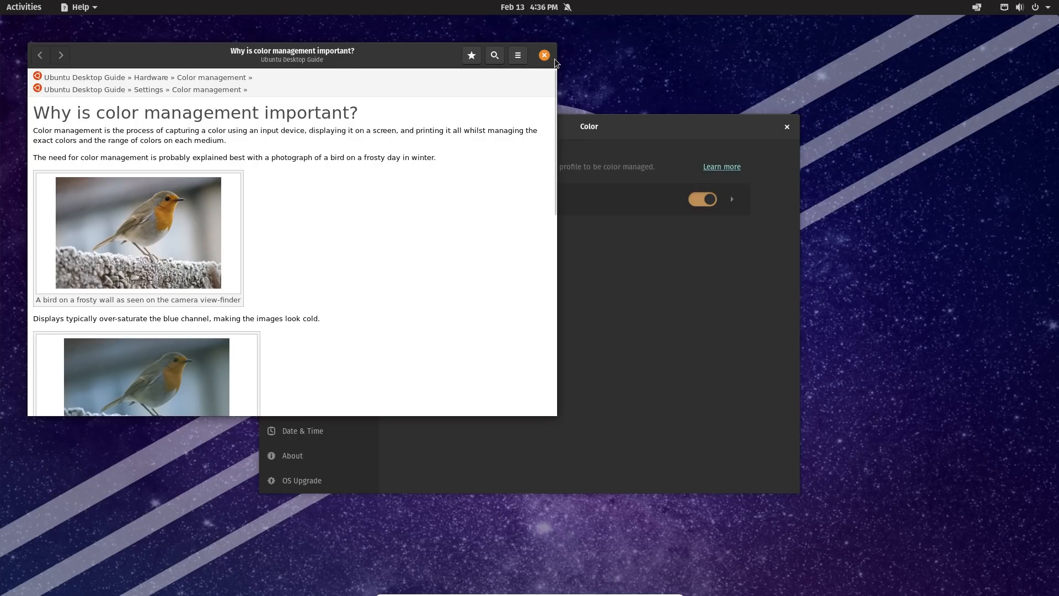
click(545, 55)
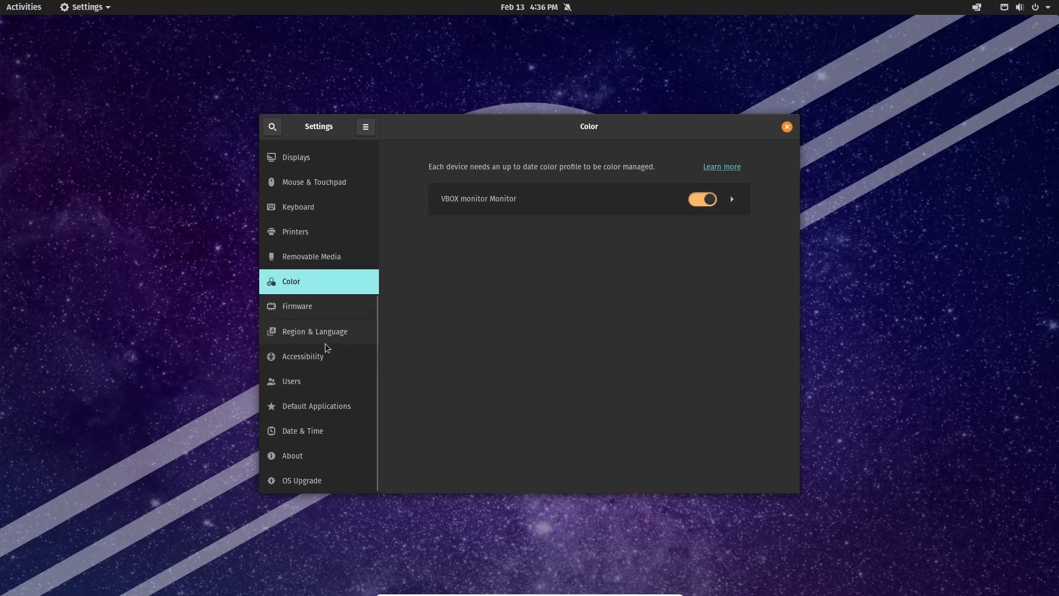
mouse_move(349, 312)
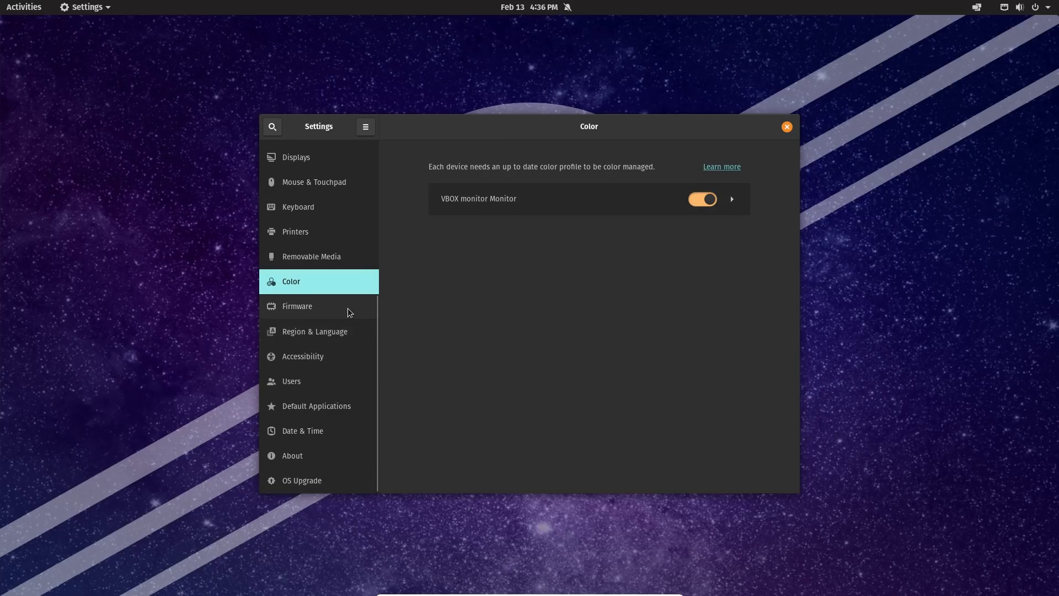
click(298, 307)
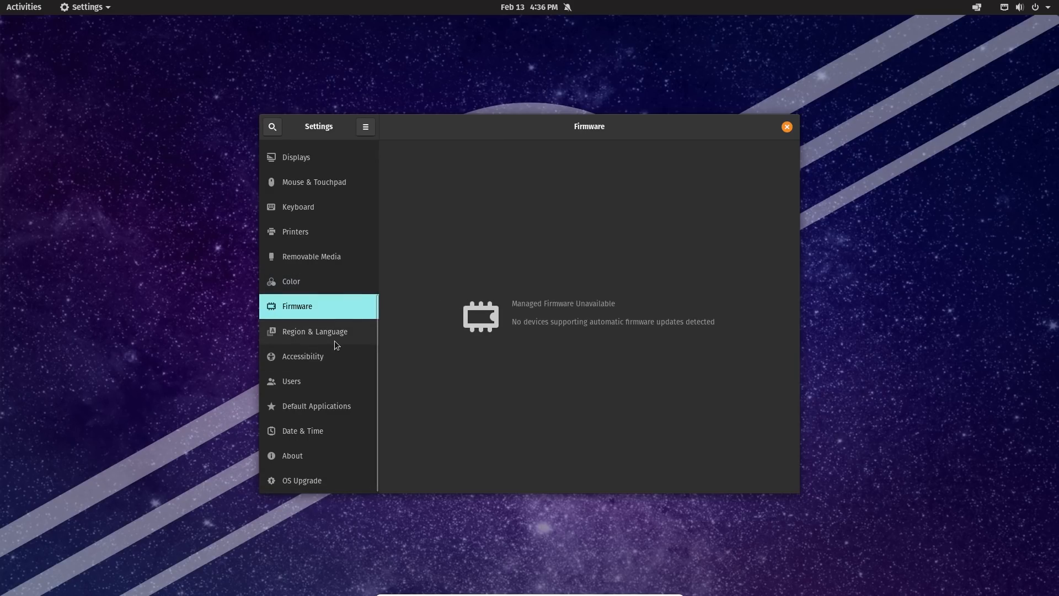
View the Region & Language, Accessibility and Users pages, then close Settings.
click(314, 331)
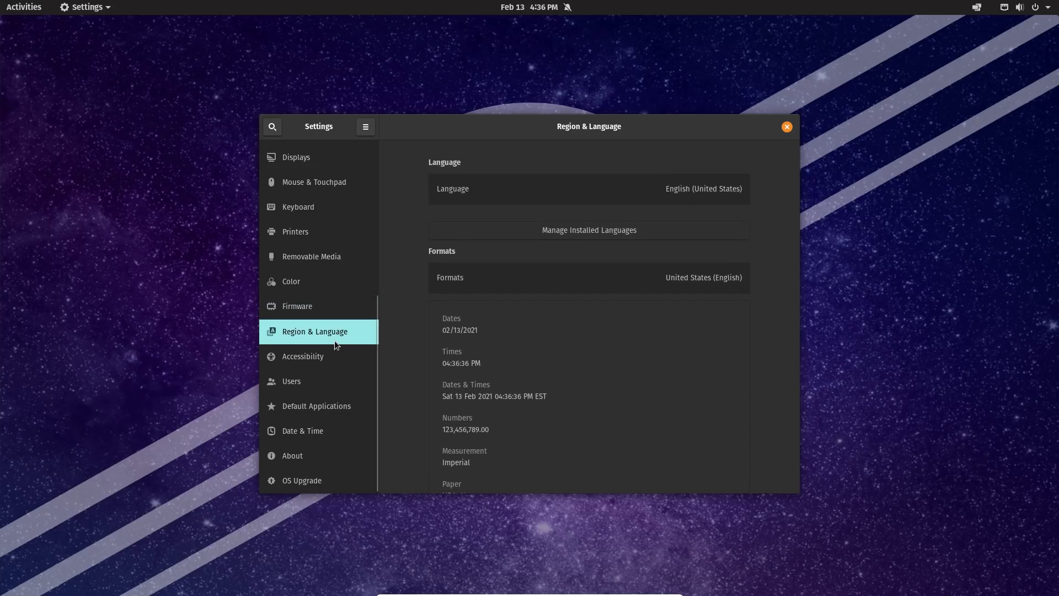
click(302, 356)
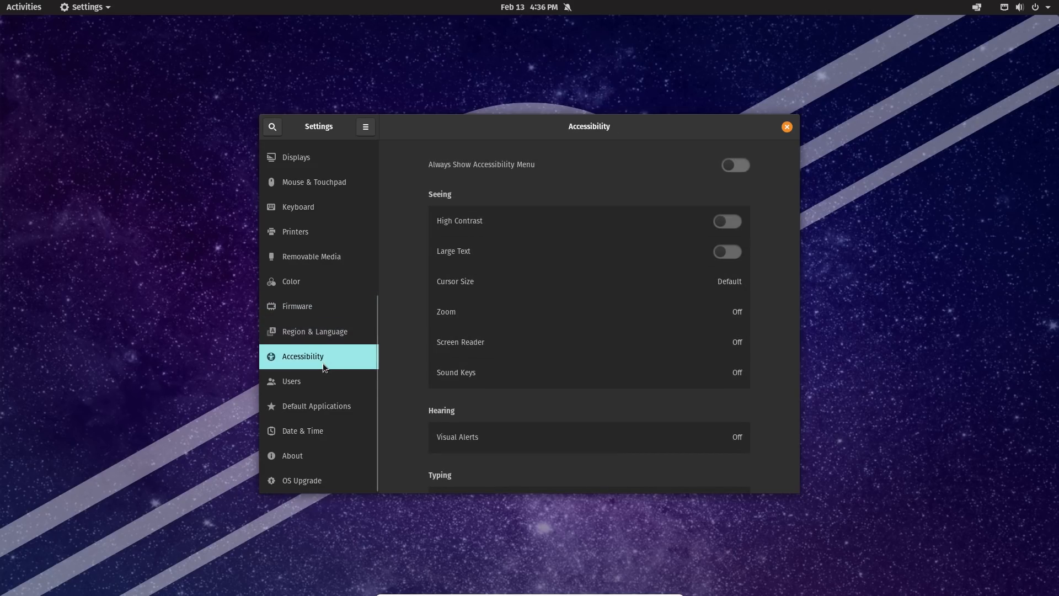
mouse_move(326, 386)
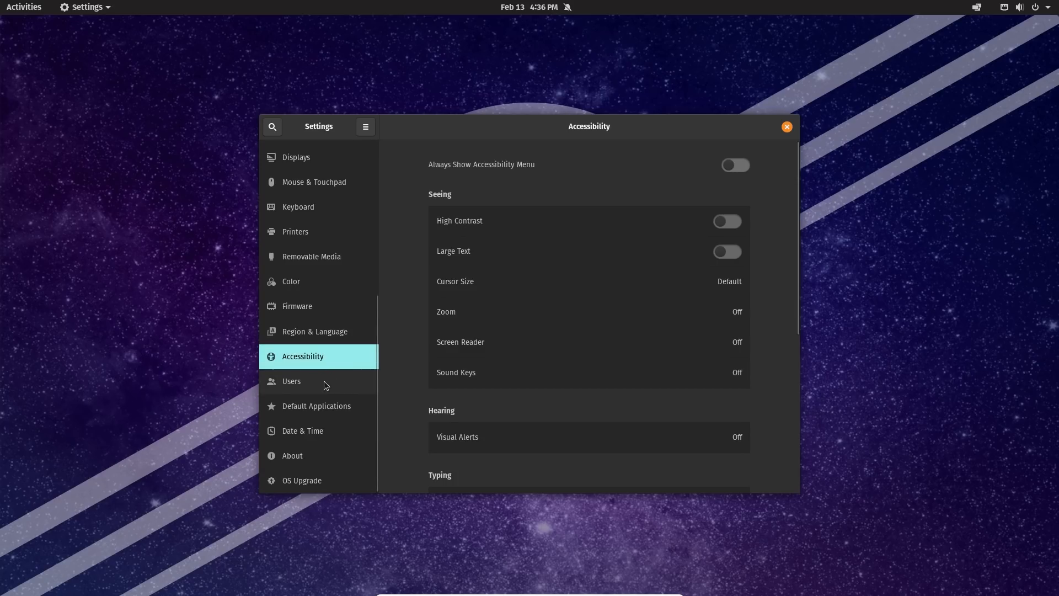
click(291, 381)
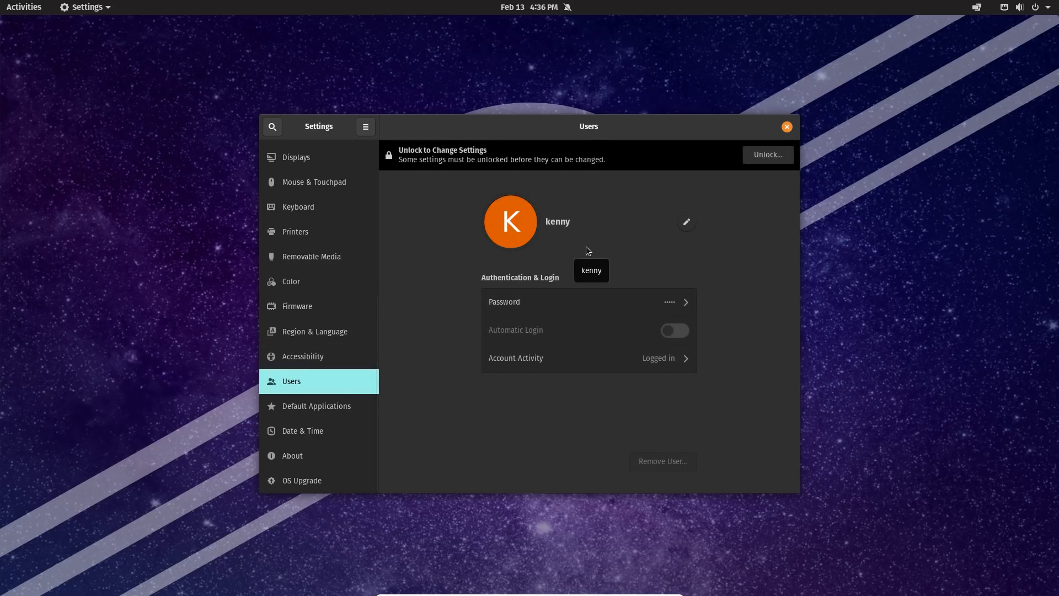
mouse_move(784, 139)
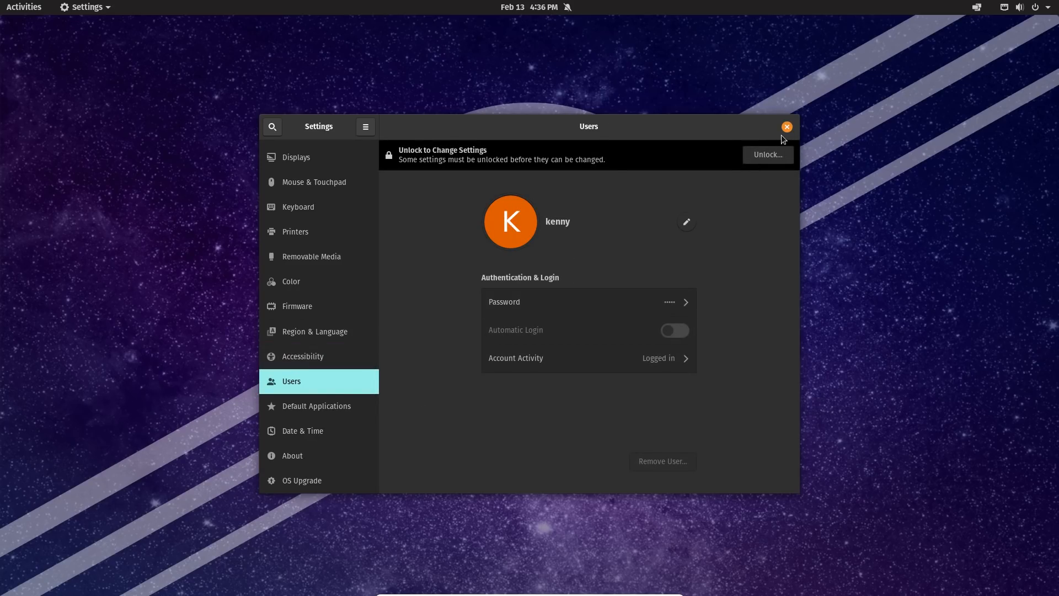
mouse_move(793, 133)
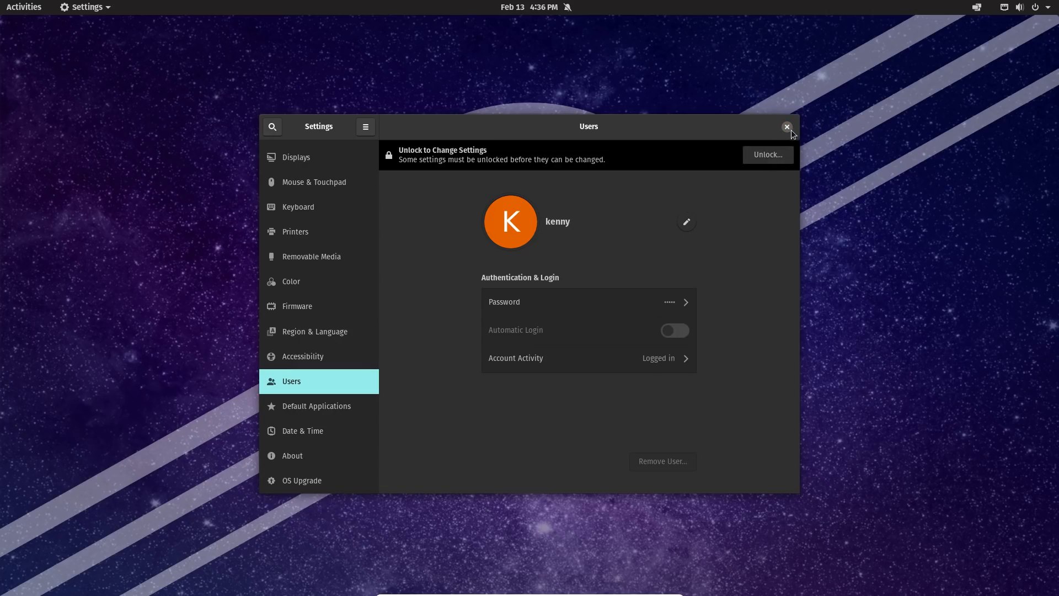
click(787, 125)
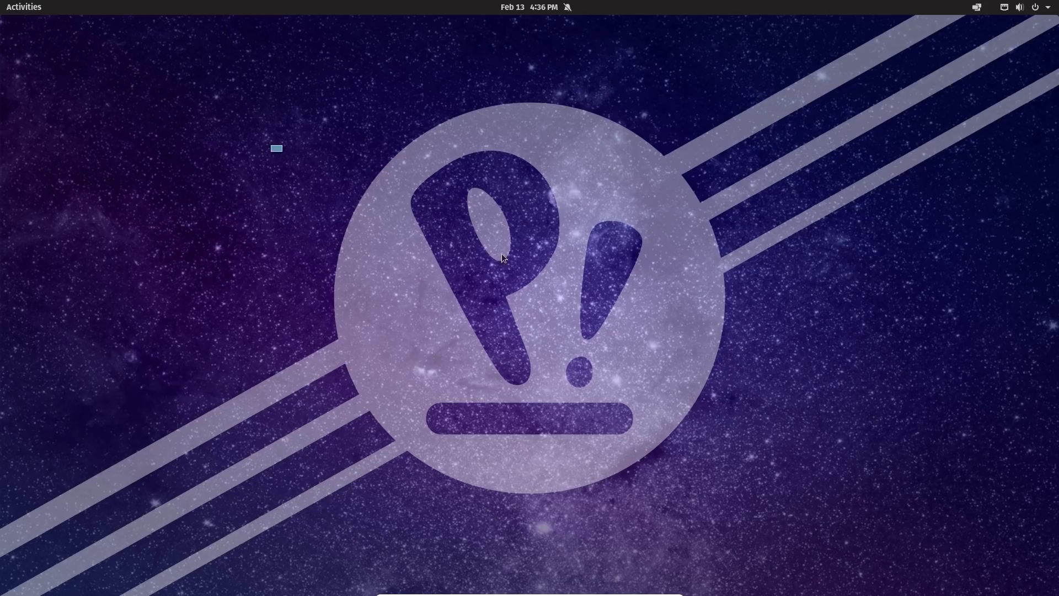
mouse_move(638, 327)
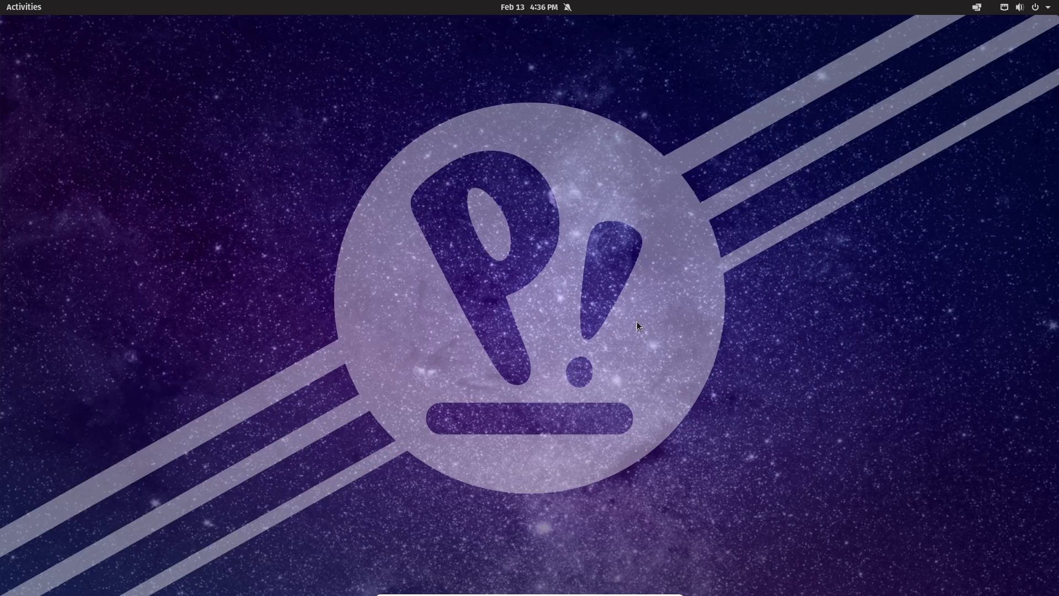
mouse_move(42, 142)
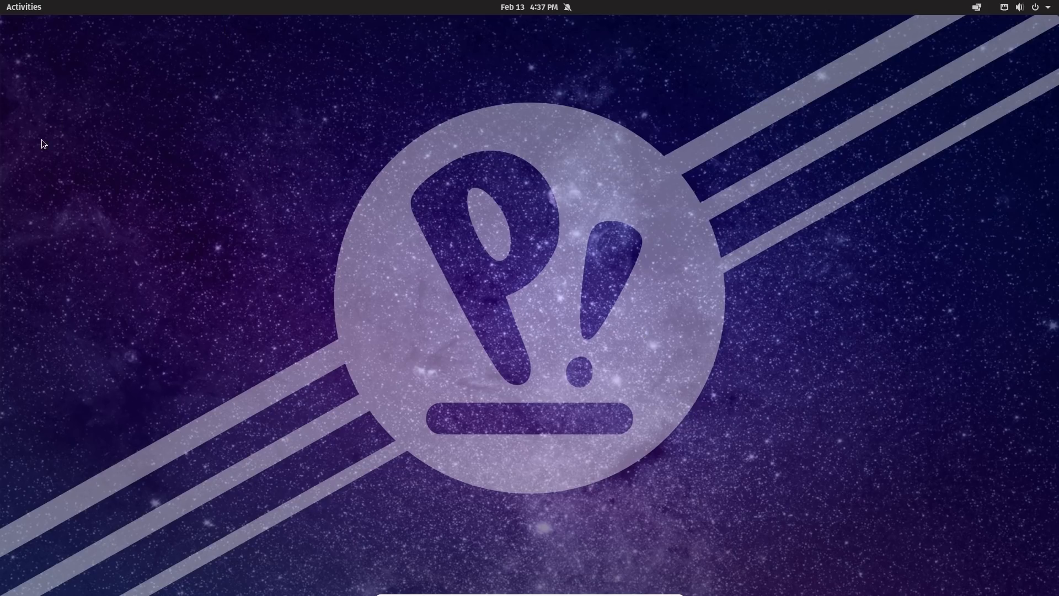
Launch Files from the application grid, landing in the Home folder.
click(24, 6)
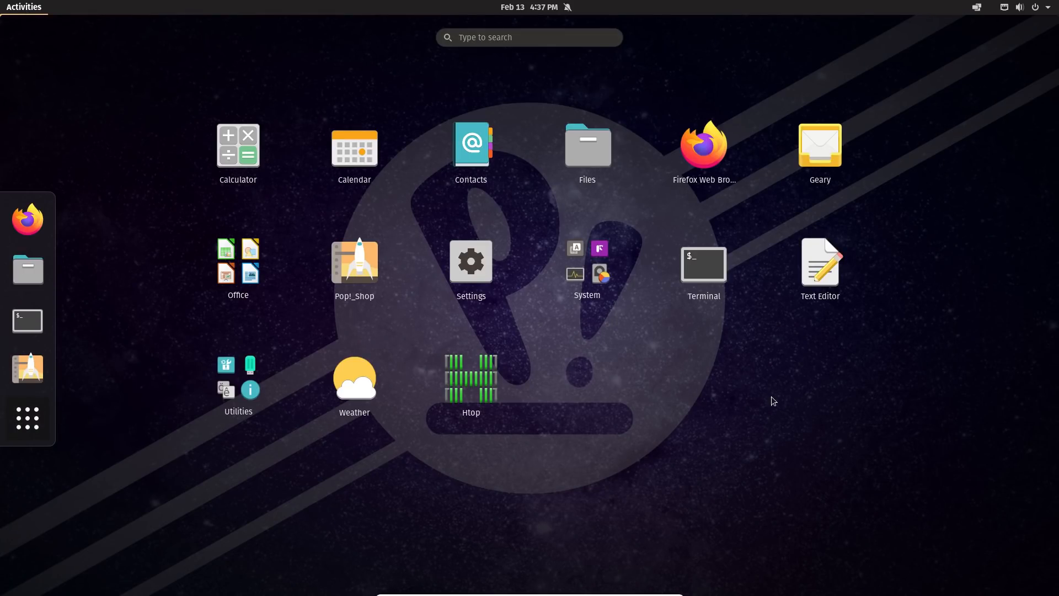
mouse_move(638, 476)
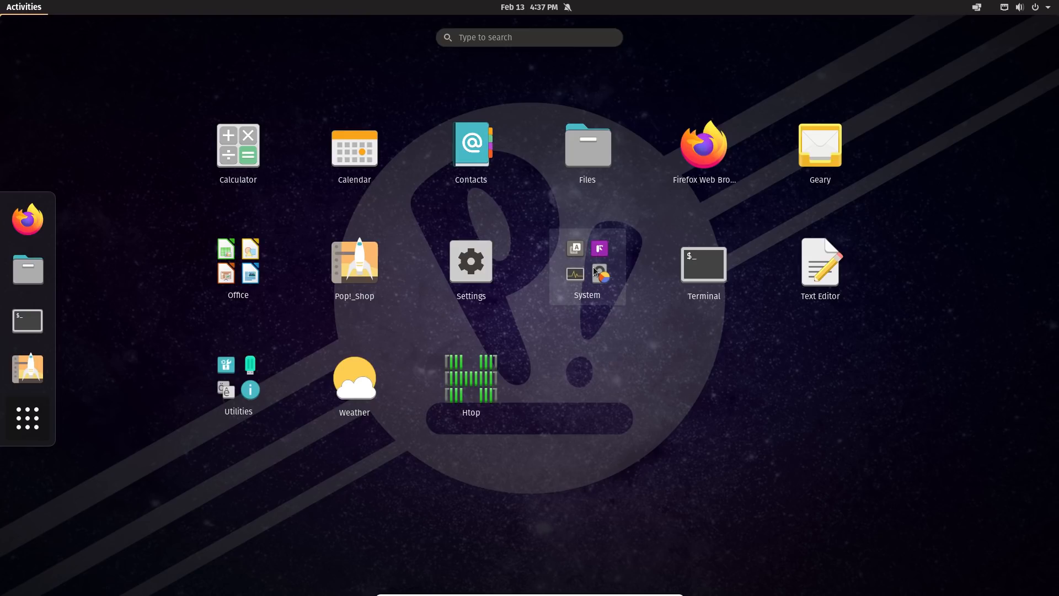
mouse_move(553, 260)
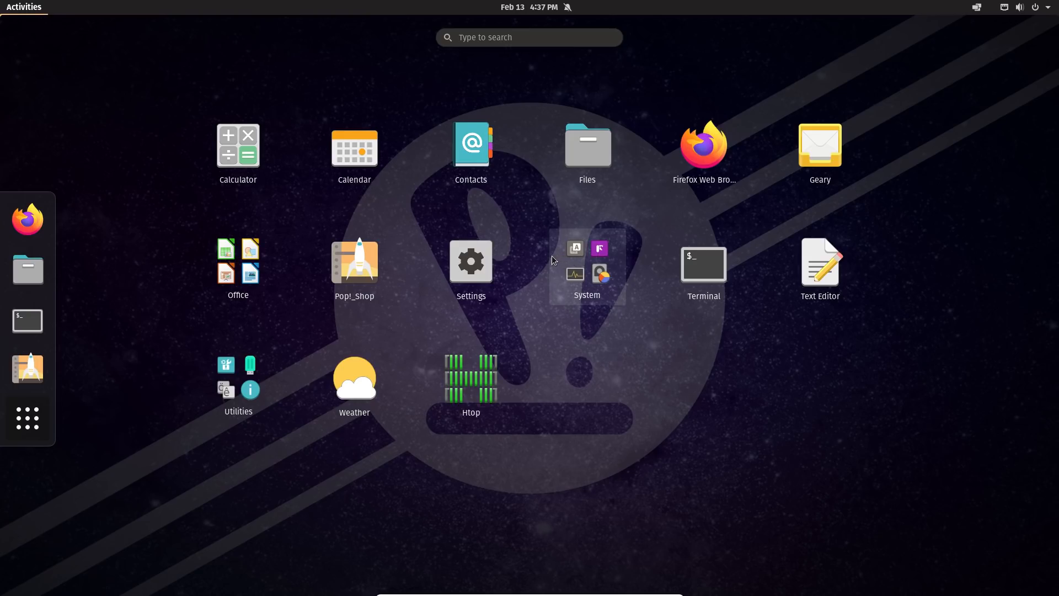
mouse_move(638, 187)
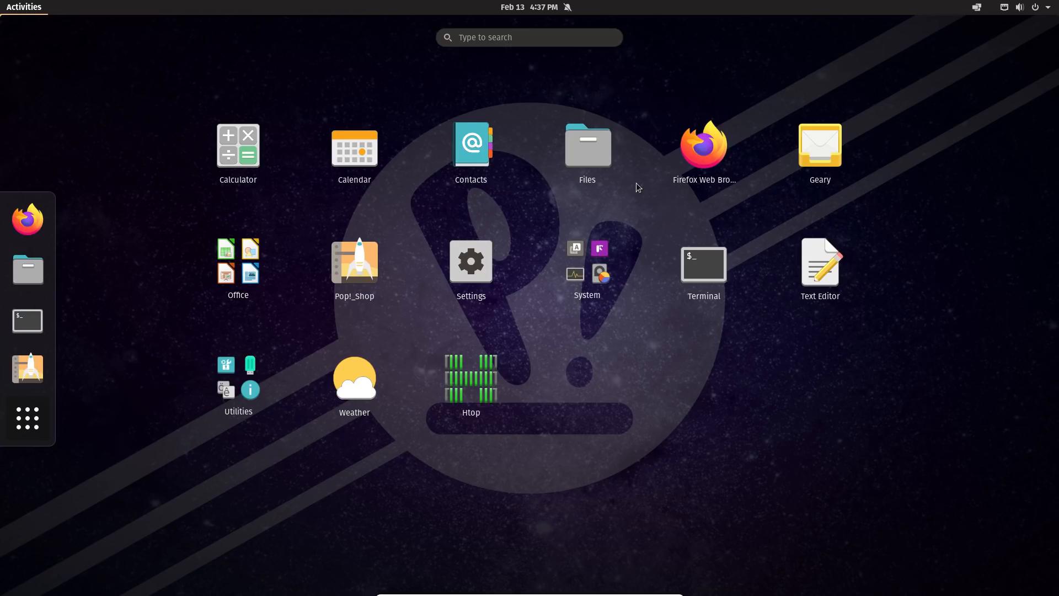
click(587, 145)
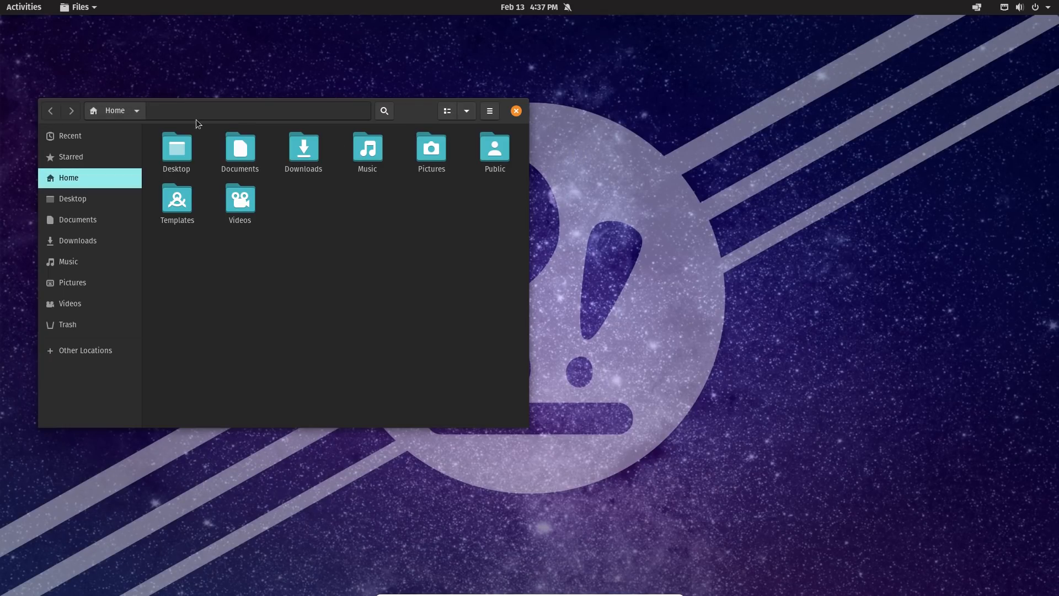
Check About Files from the hamburger menu (version 3.38.1-stable) and dismiss it.
click(490, 110)
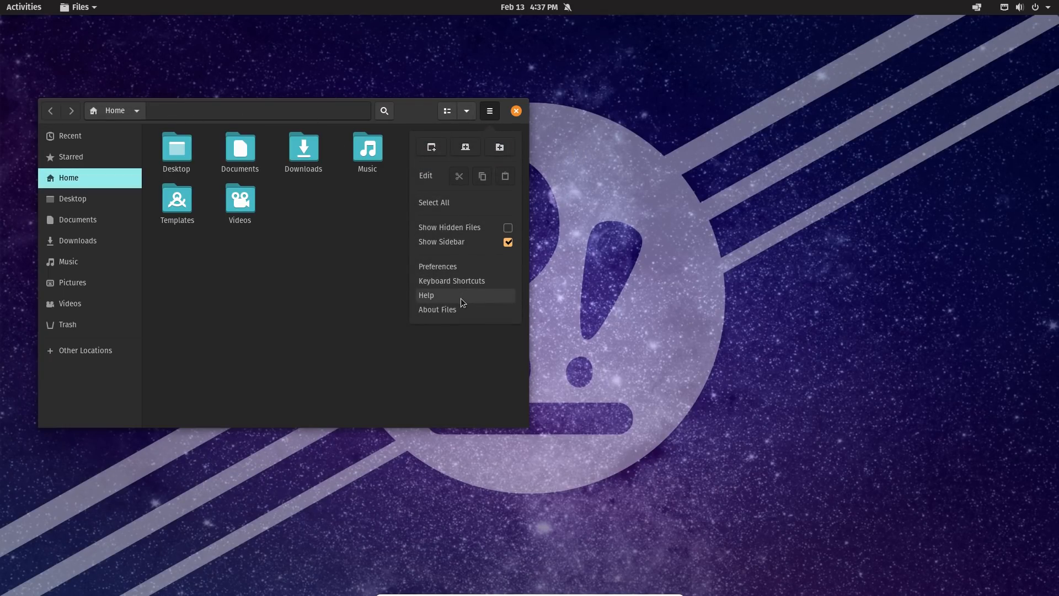
click(437, 309)
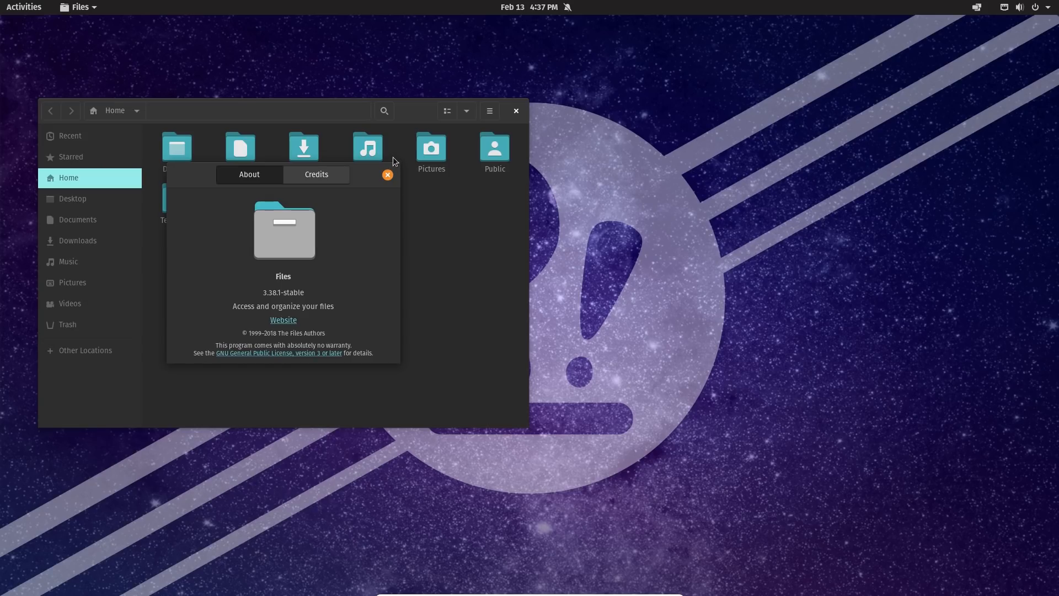
mouse_move(387, 184)
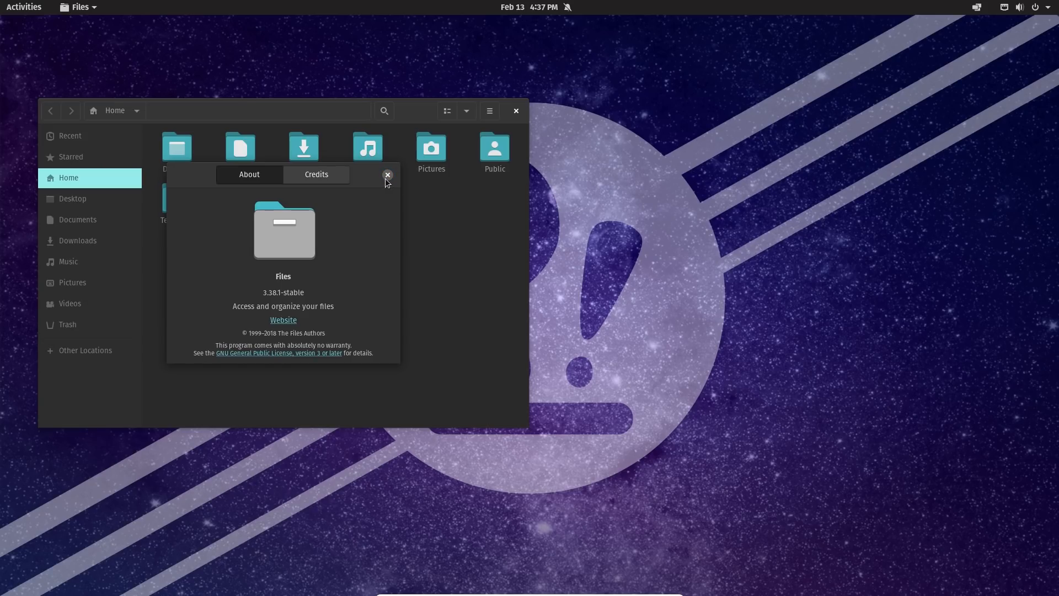
click(387, 174)
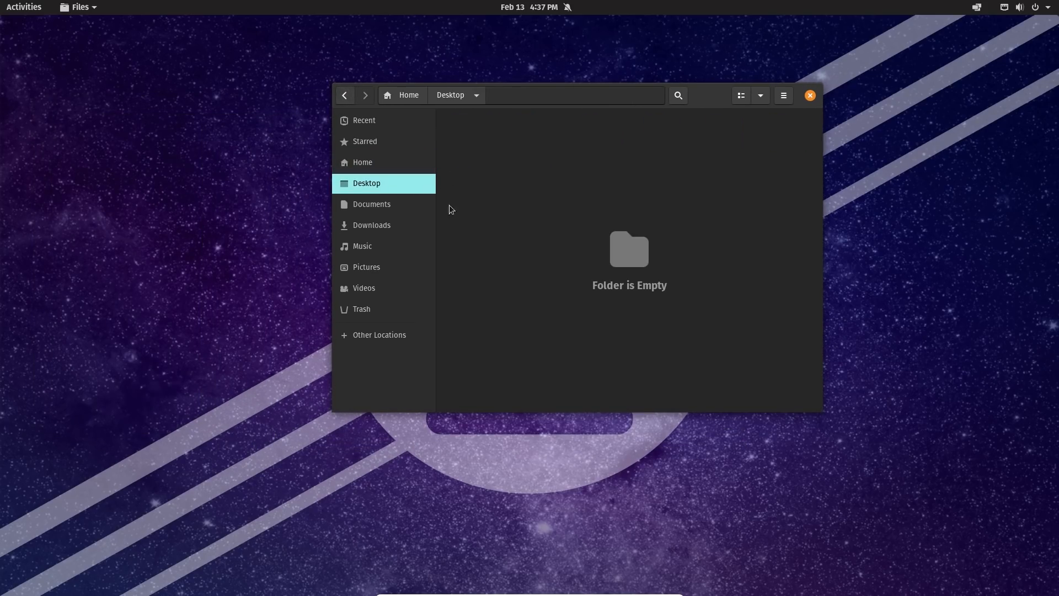
Select the Pictures, Public and Desktop folders in Home, then close the file manager.
click(362, 163)
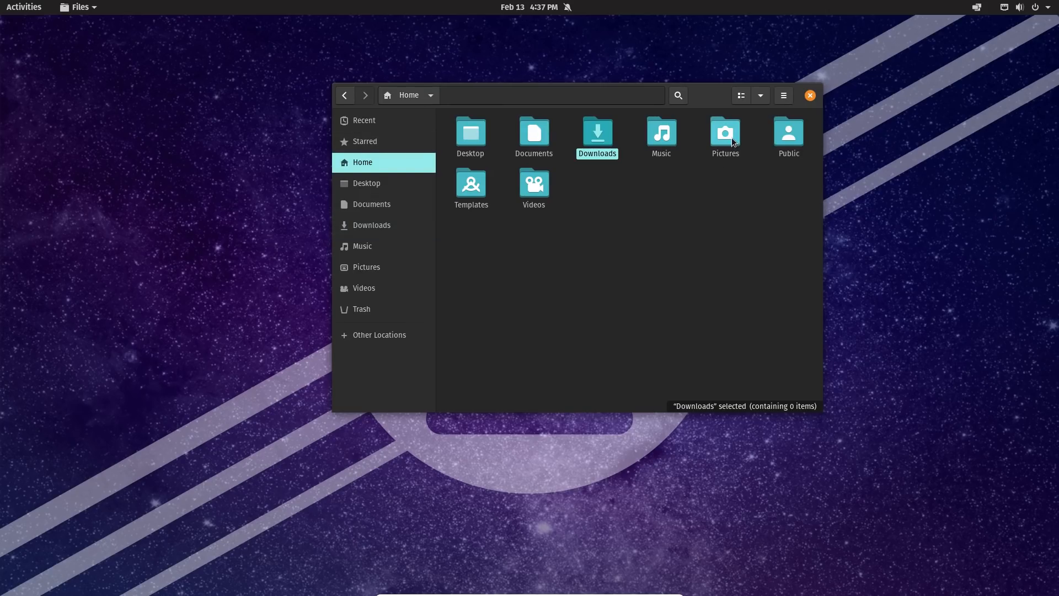
click(726, 132)
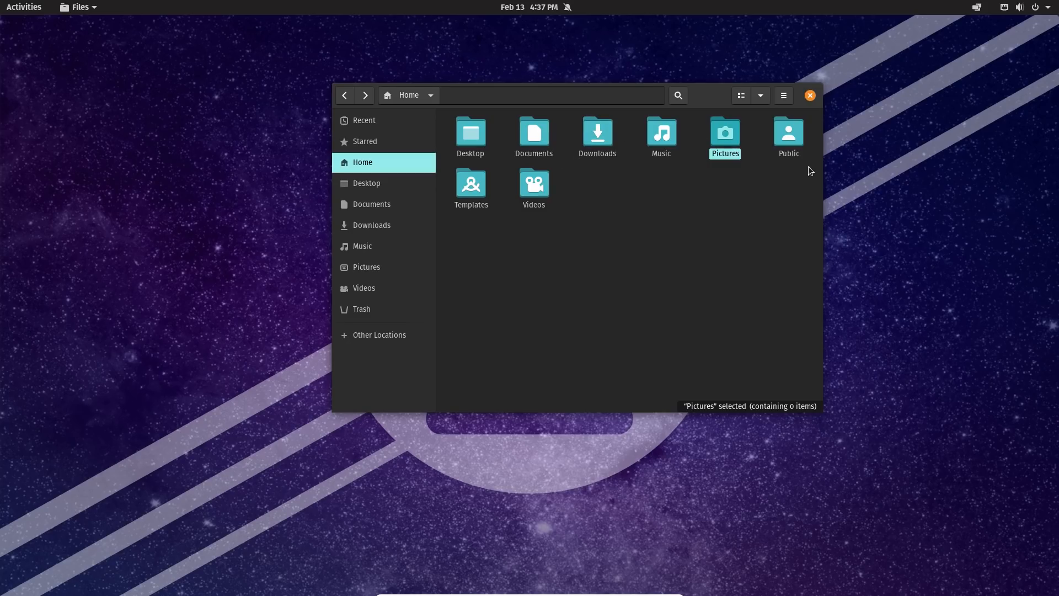
click(789, 133)
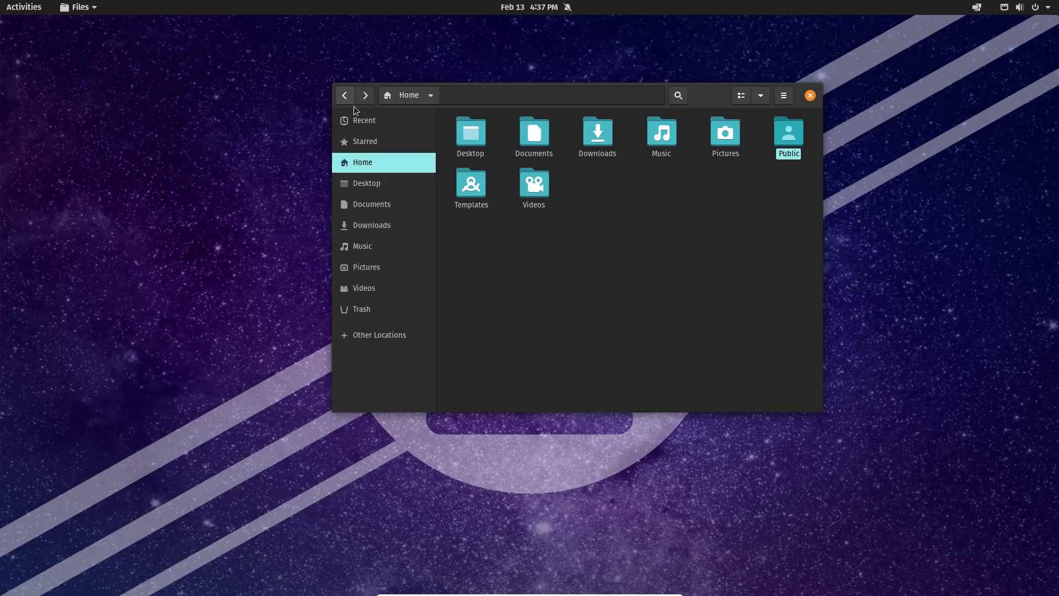
click(367, 184)
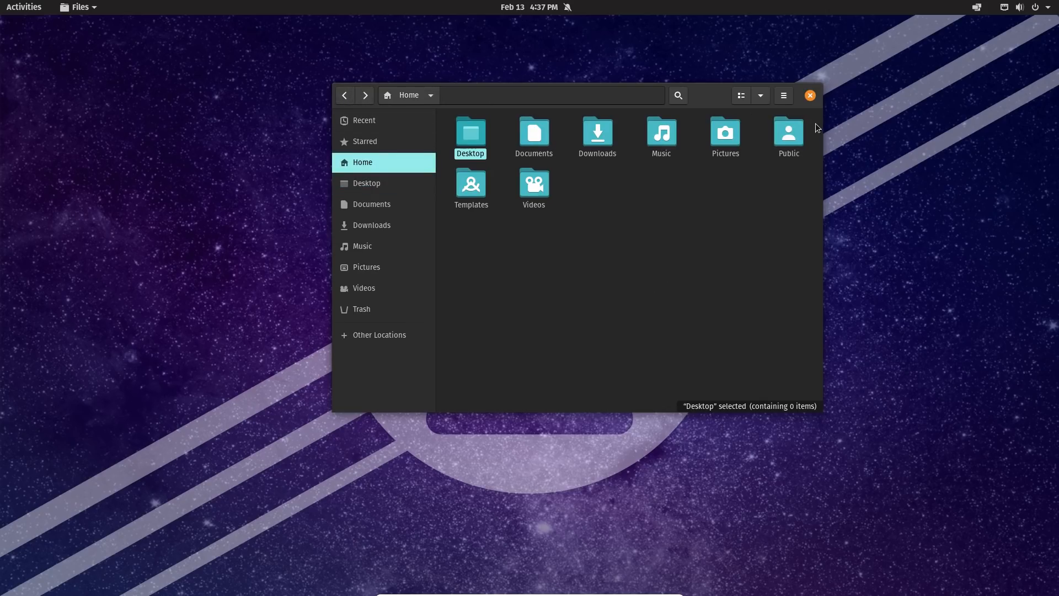
click(24, 6)
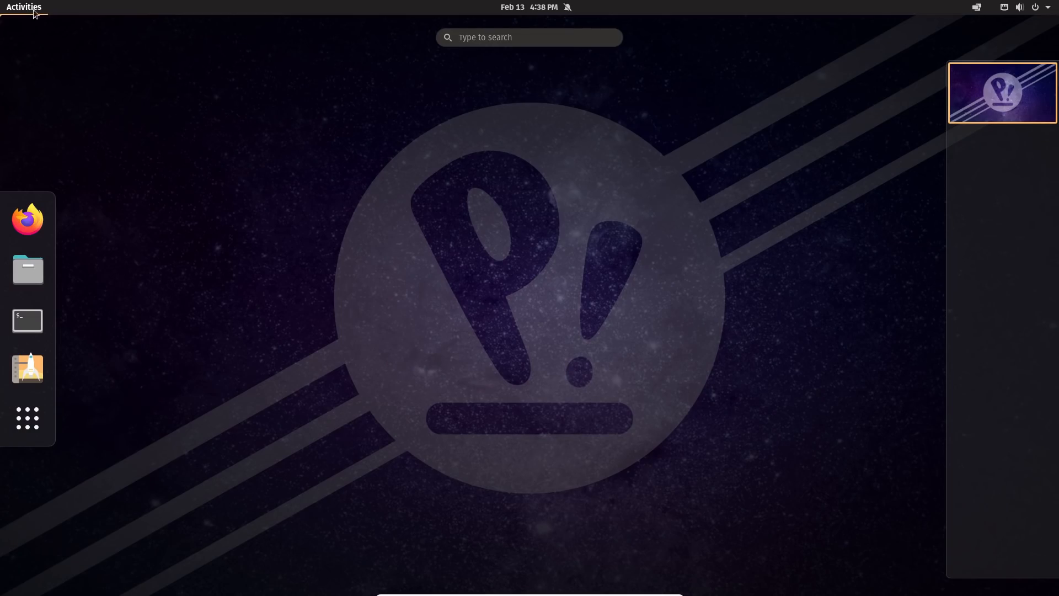
mouse_move(27, 369)
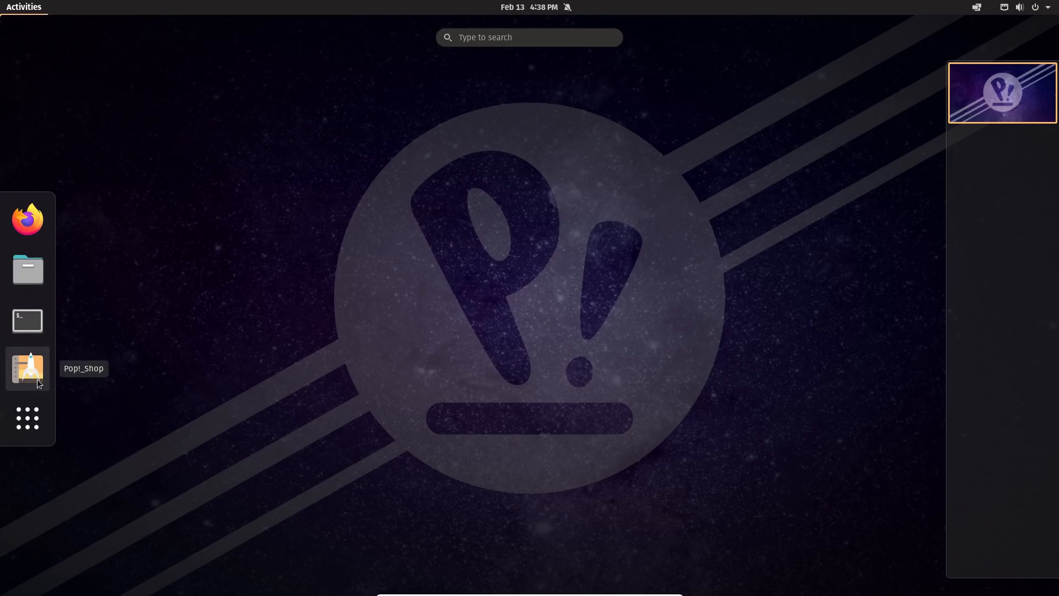
Launch Terminal, run uname to check the kernel version, then close the window.
click(27, 419)
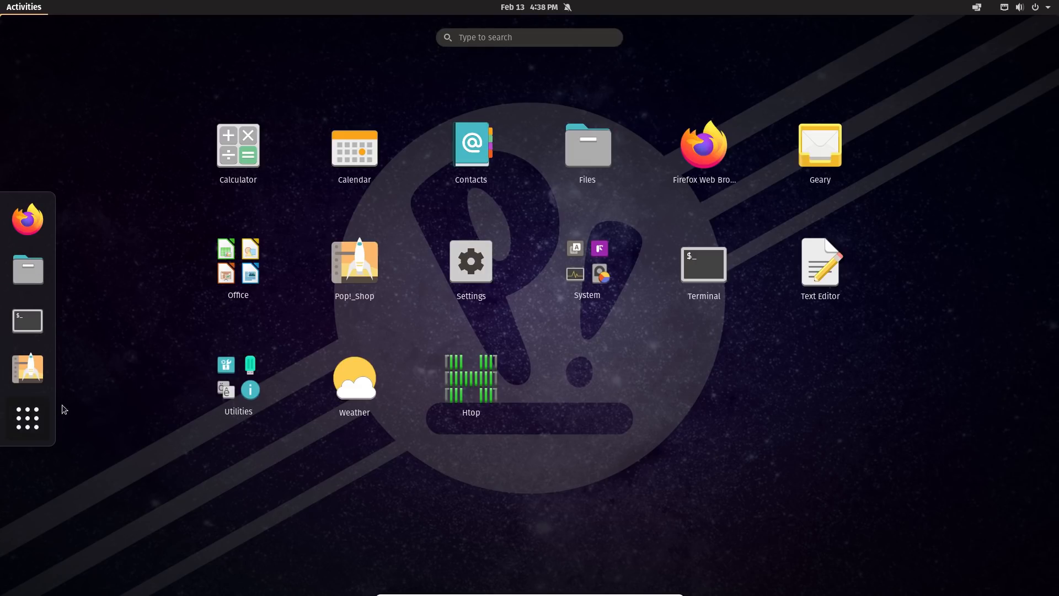
click(704, 265)
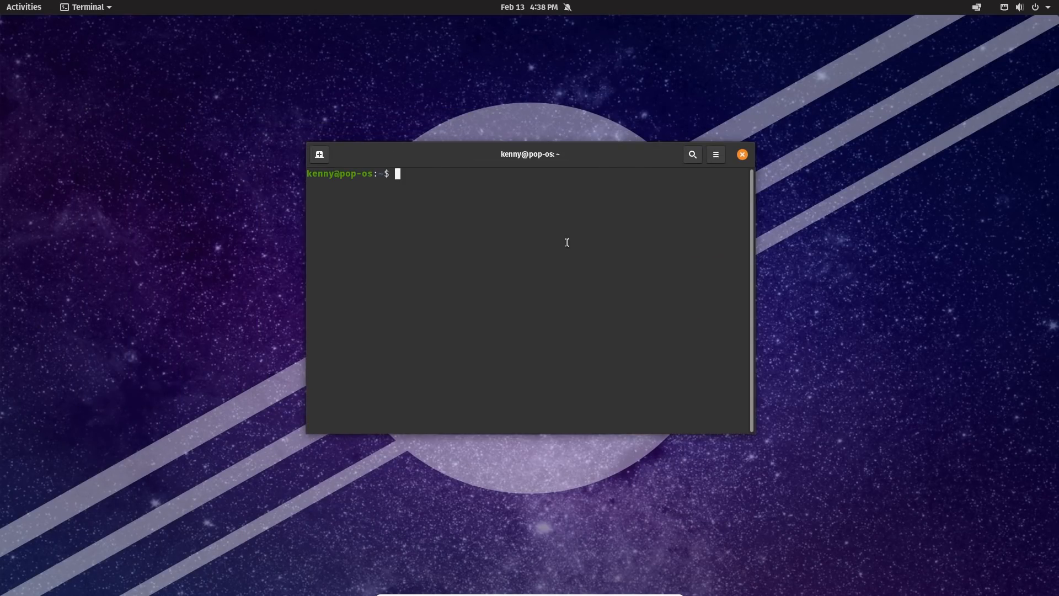
text(uname -r)
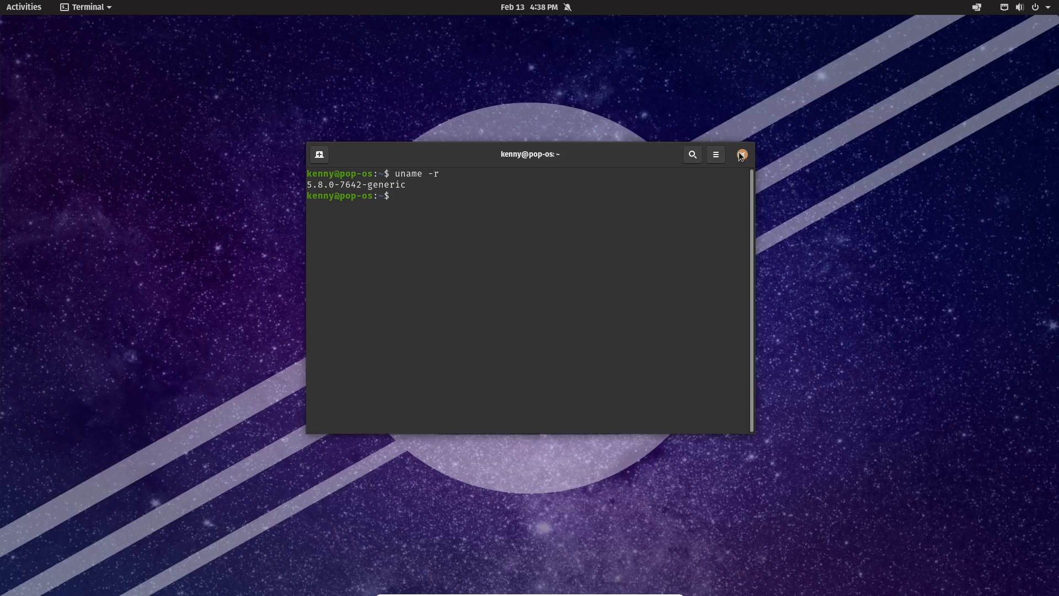
click(742, 153)
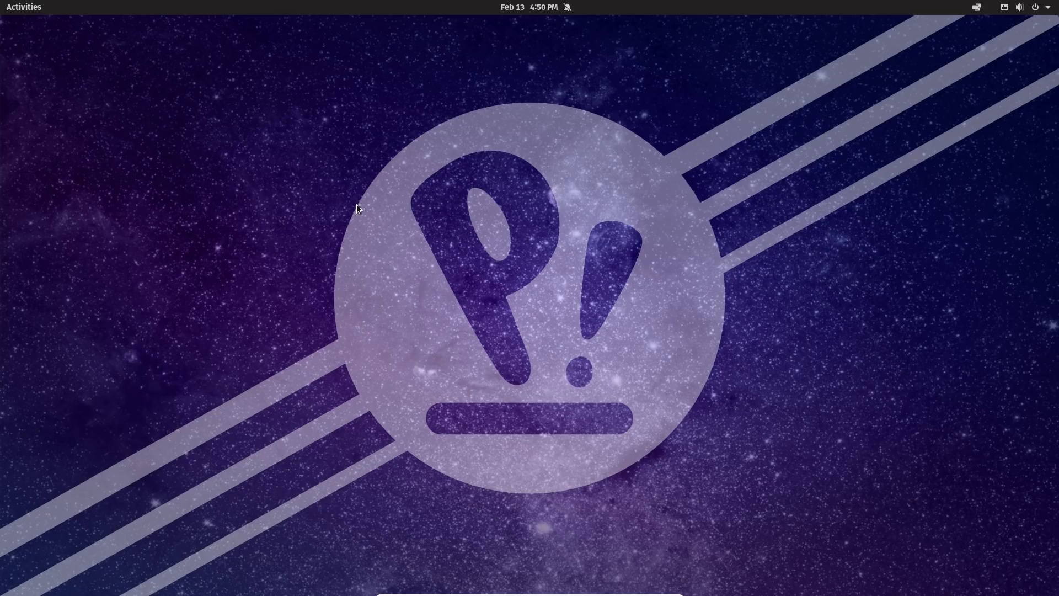
mouse_move(453, 265)
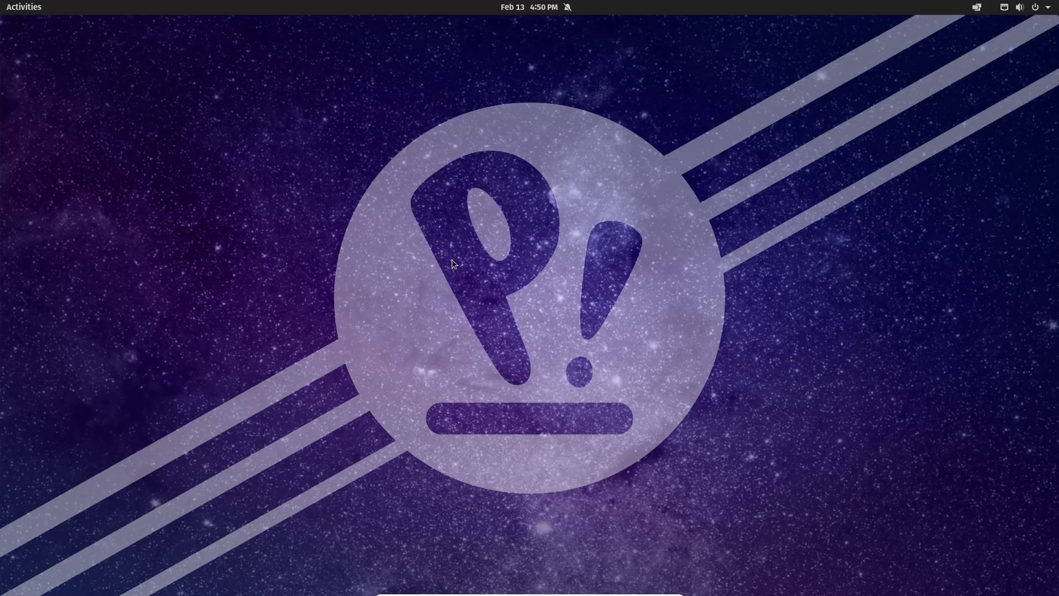
mouse_move(975, 34)
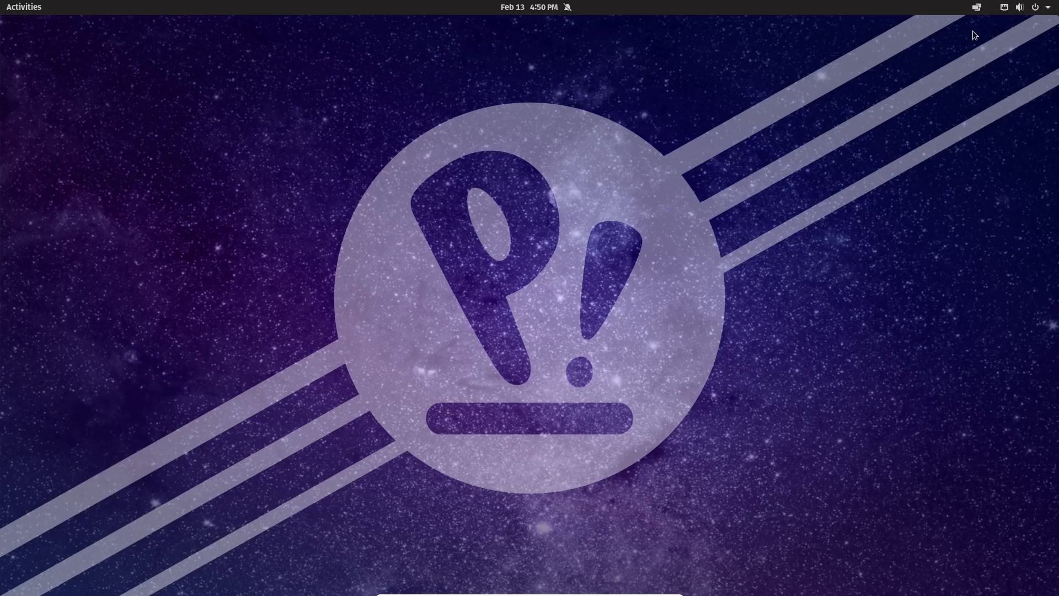
Launch Firefox from the dock as a floating window and show the open-windows overview.
click(975, 7)
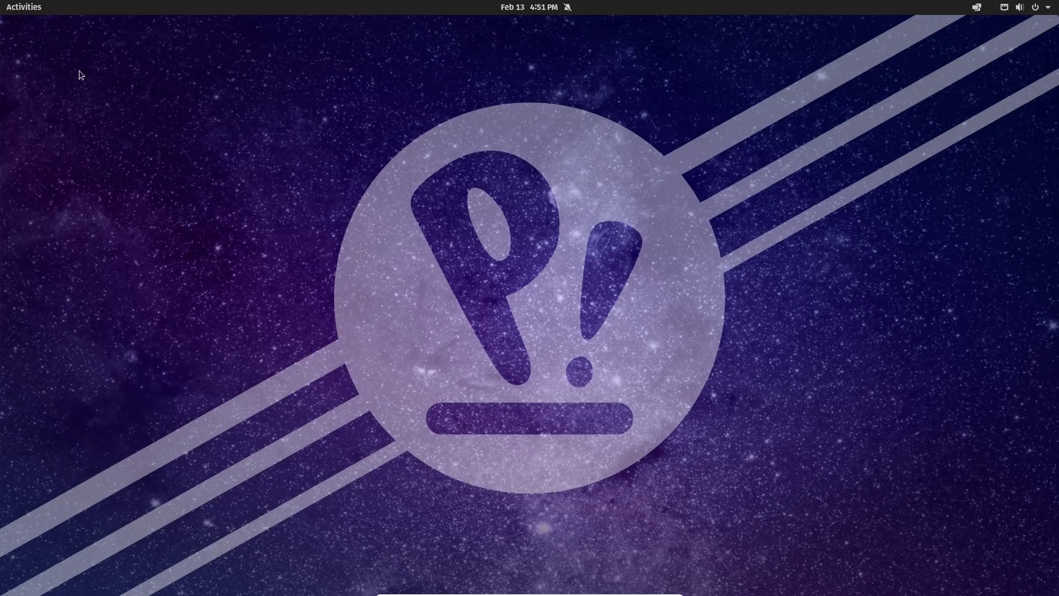
click(24, 6)
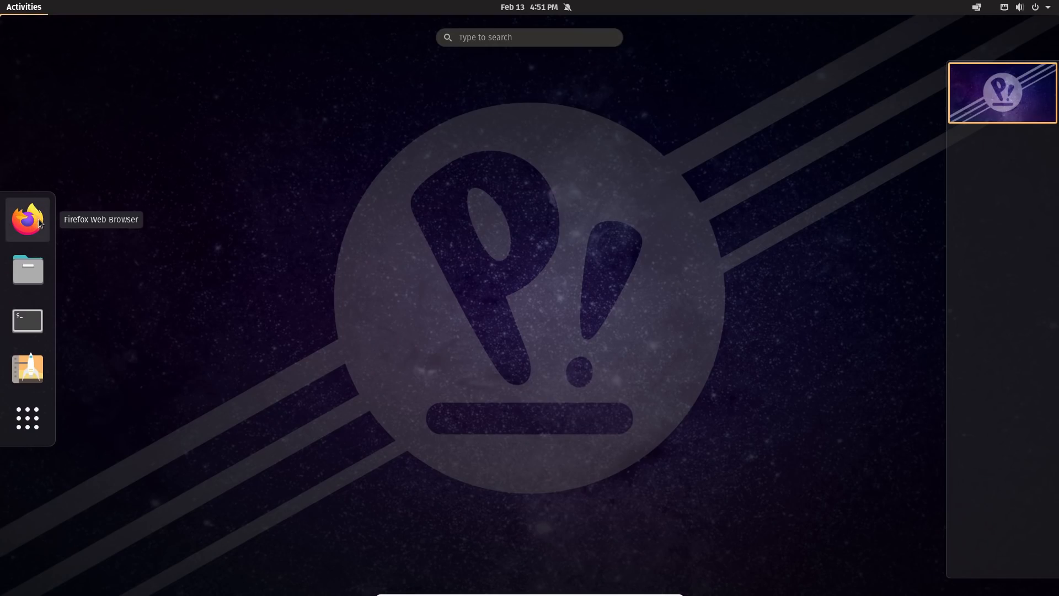
click(28, 219)
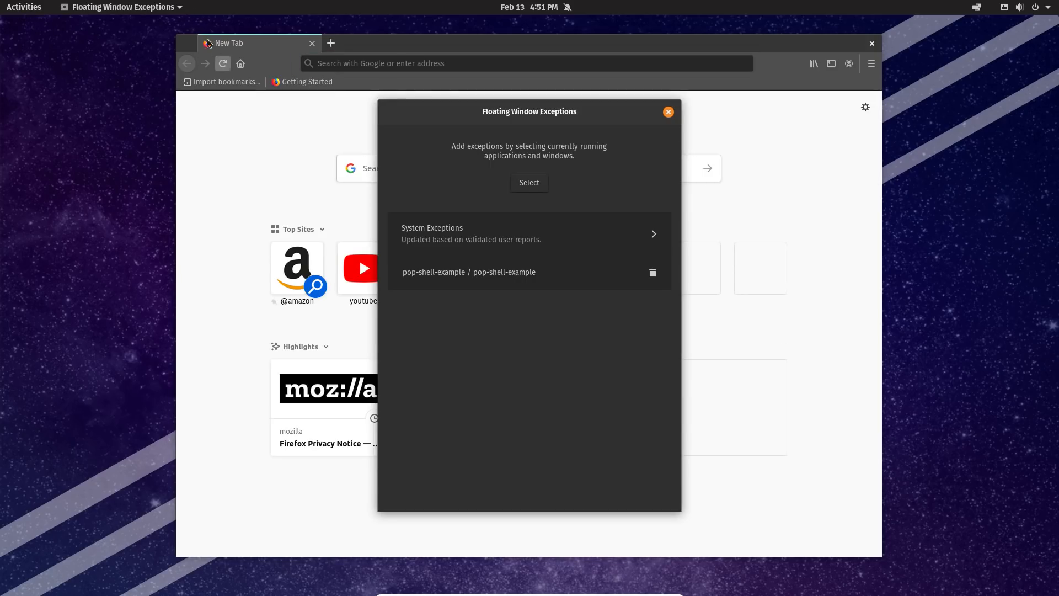
click(669, 112)
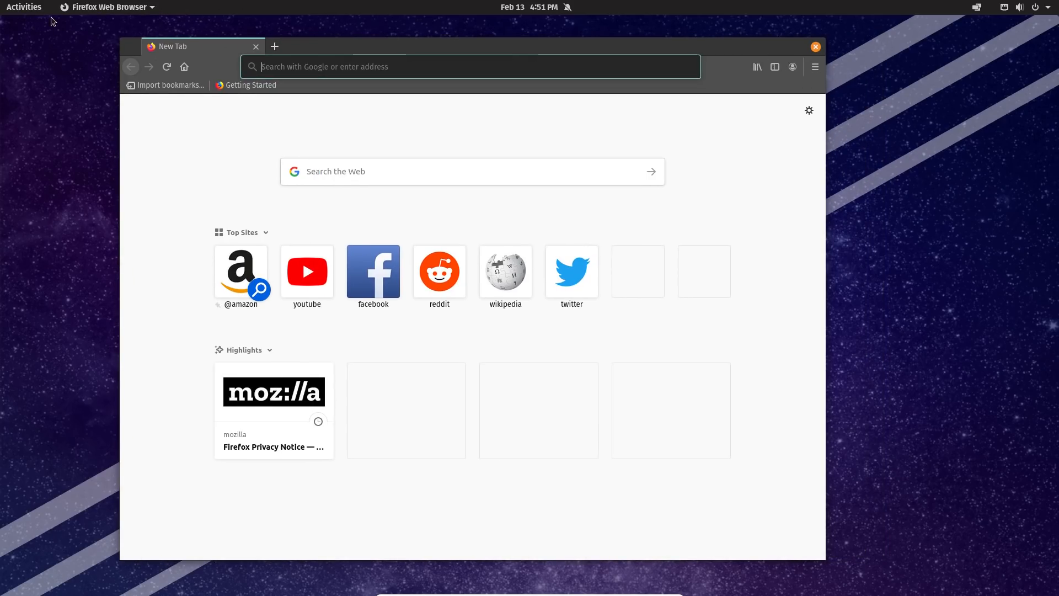
click(25, 6)
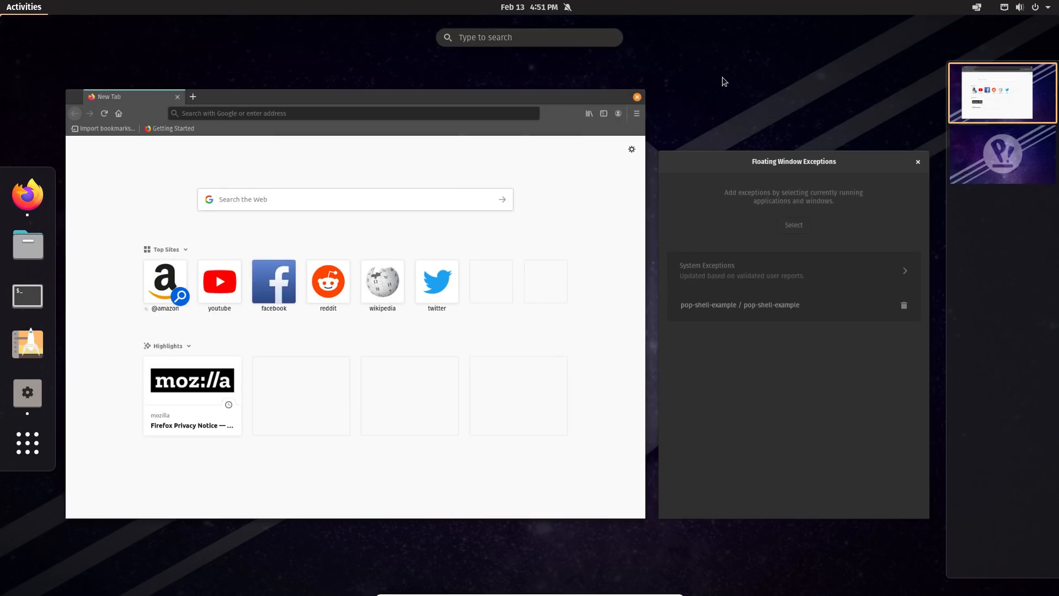
Leave the overview and switch on Tile Windows from the Pop Shell top-bar menu.
click(918, 161)
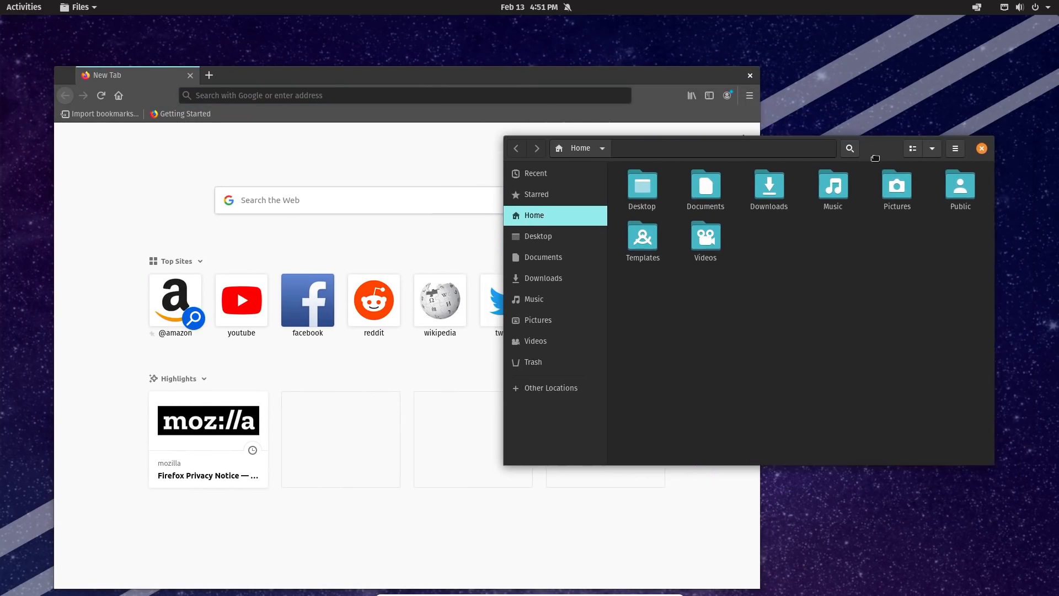
click(977, 6)
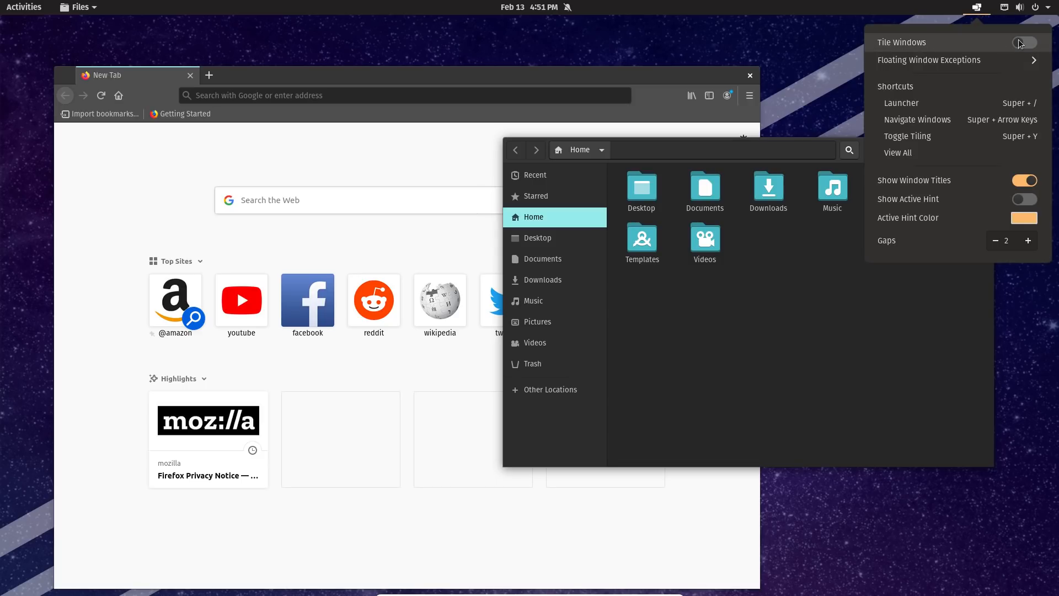
click(1024, 42)
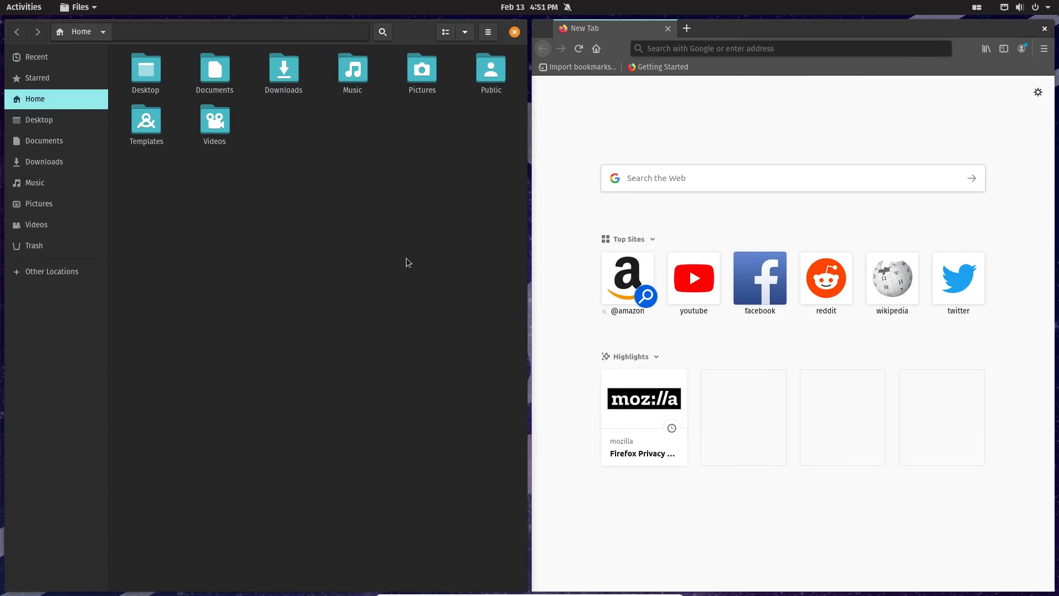
mouse_move(323, 160)
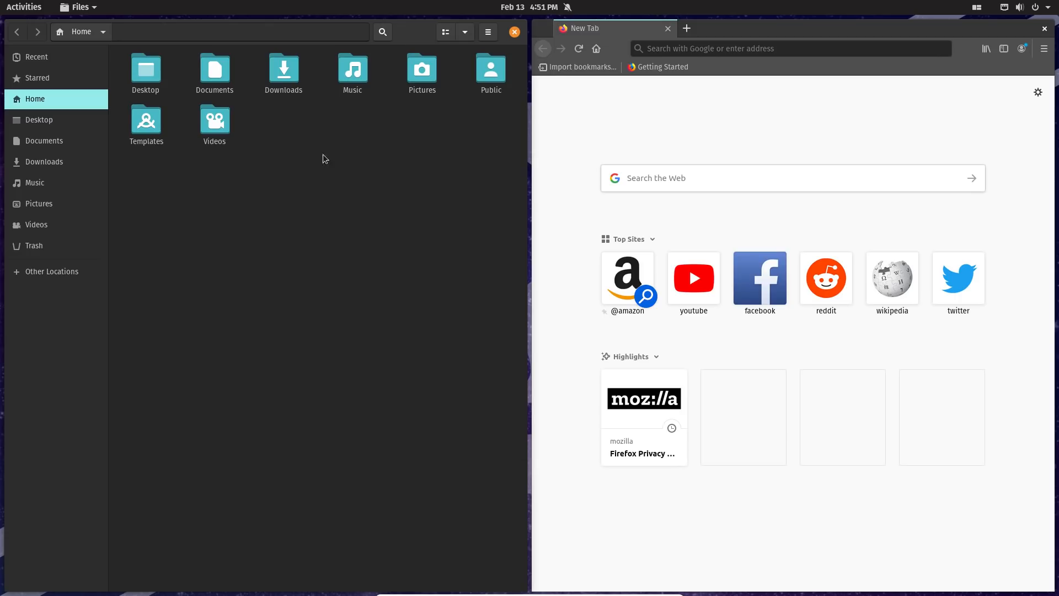
mouse_move(225, 193)
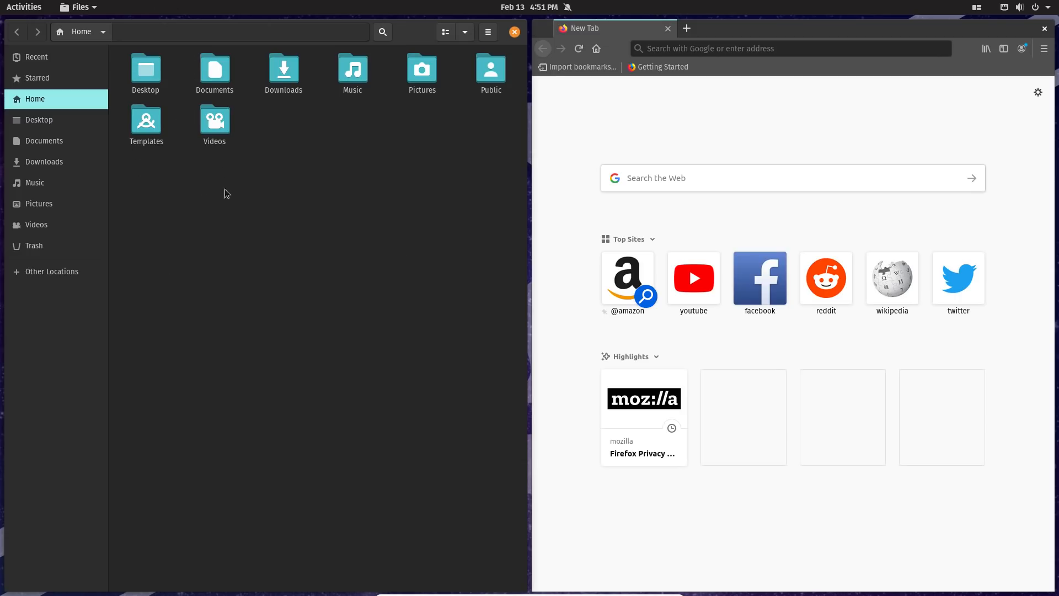
mouse_move(955, 79)
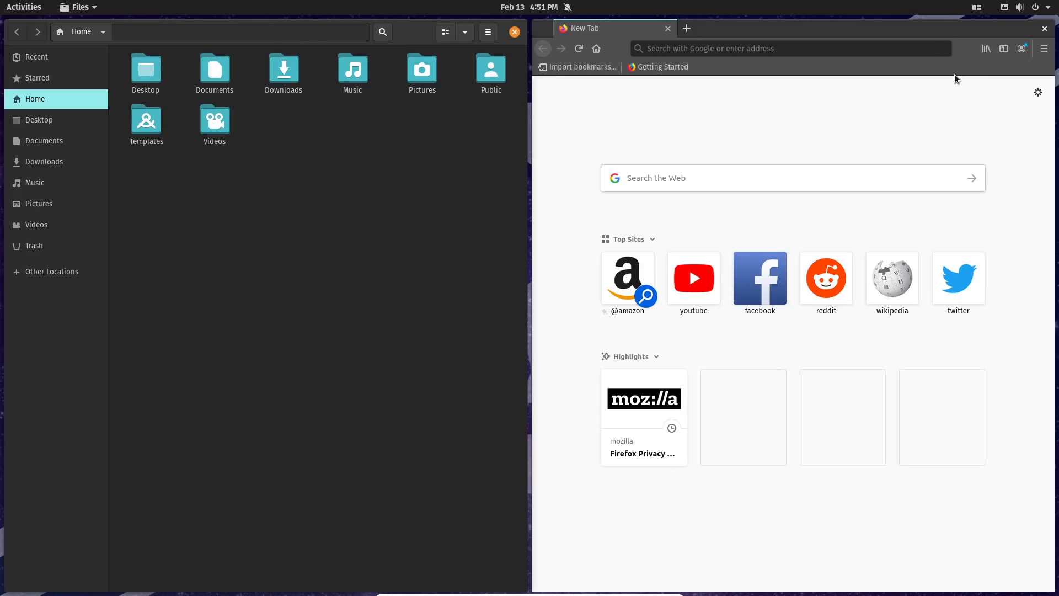
mouse_move(926, 40)
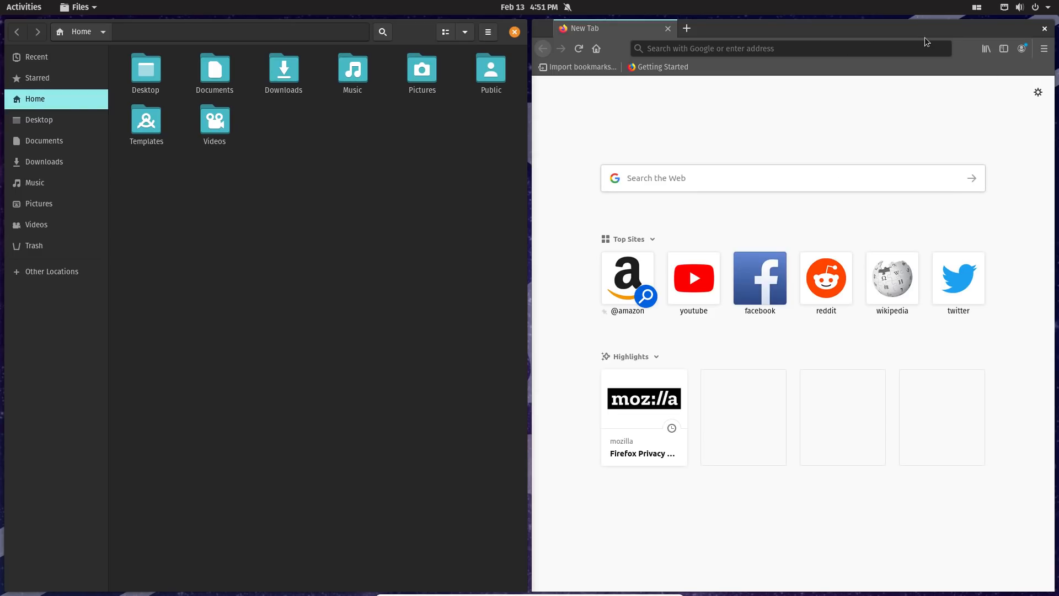
Launch Terminal and Pop!_Shop from the Activities dock so they tile under Files, then focus Files.
click(25, 7)
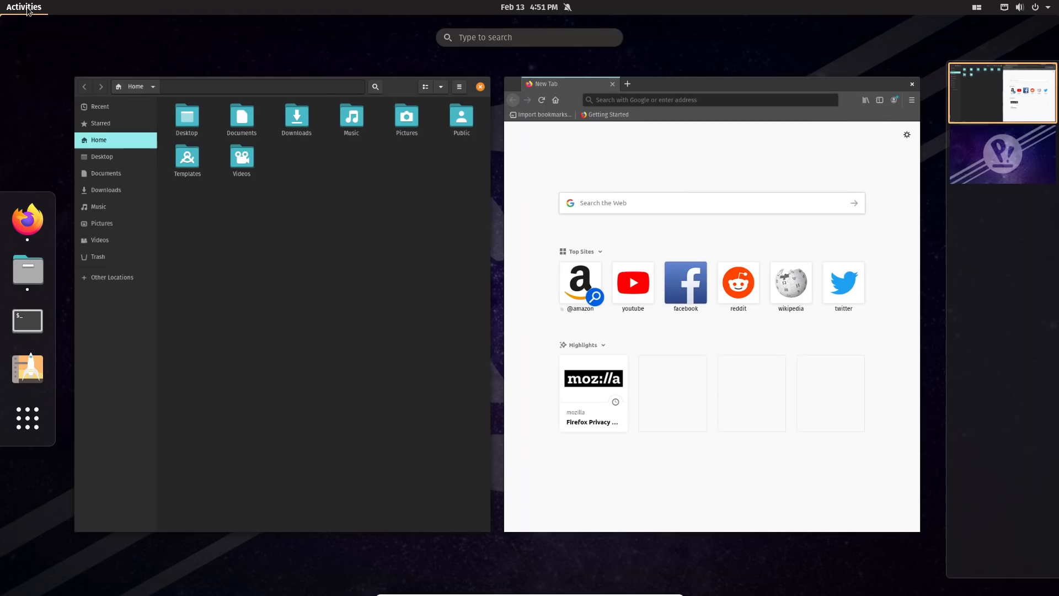
mouse_move(27, 321)
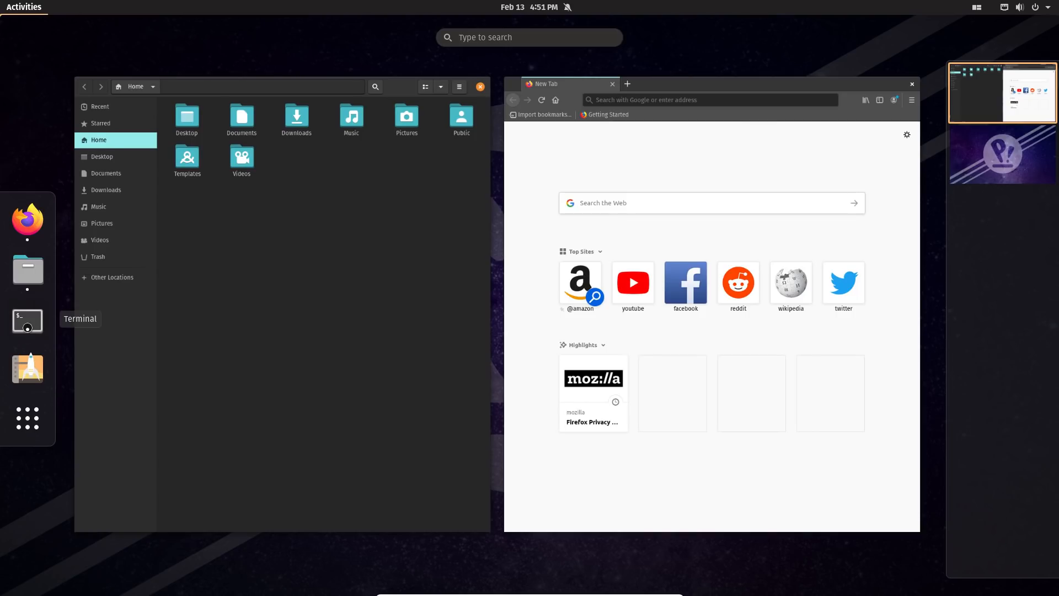
click(27, 320)
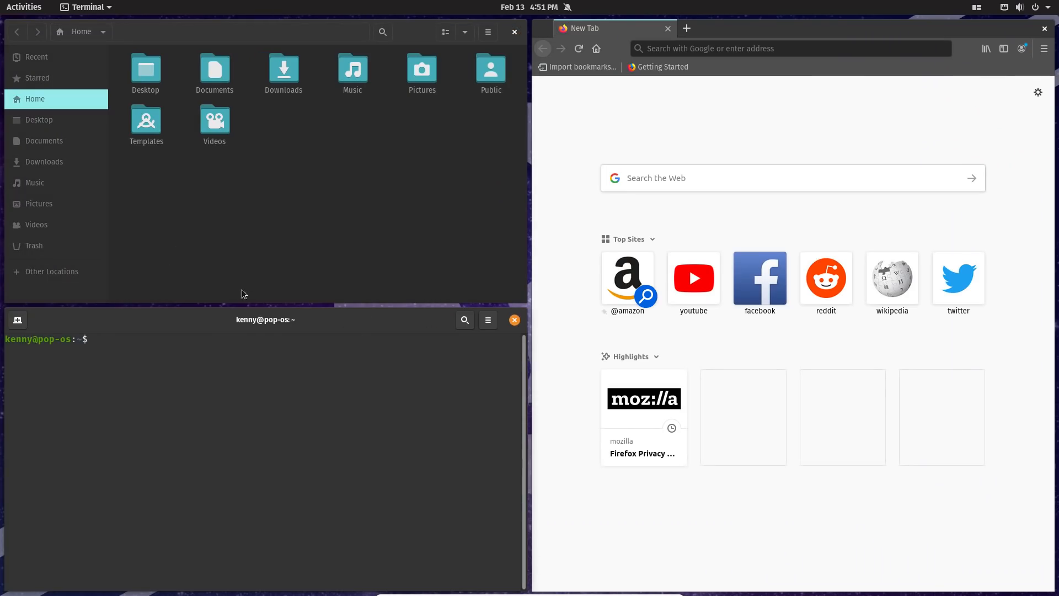
click(24, 6)
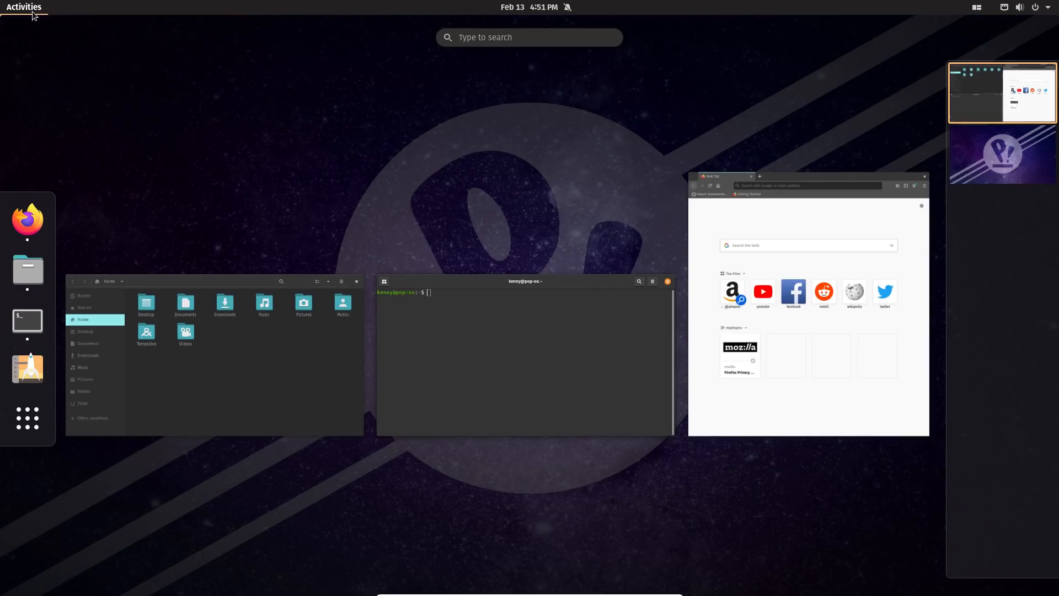
mouse_move(28, 420)
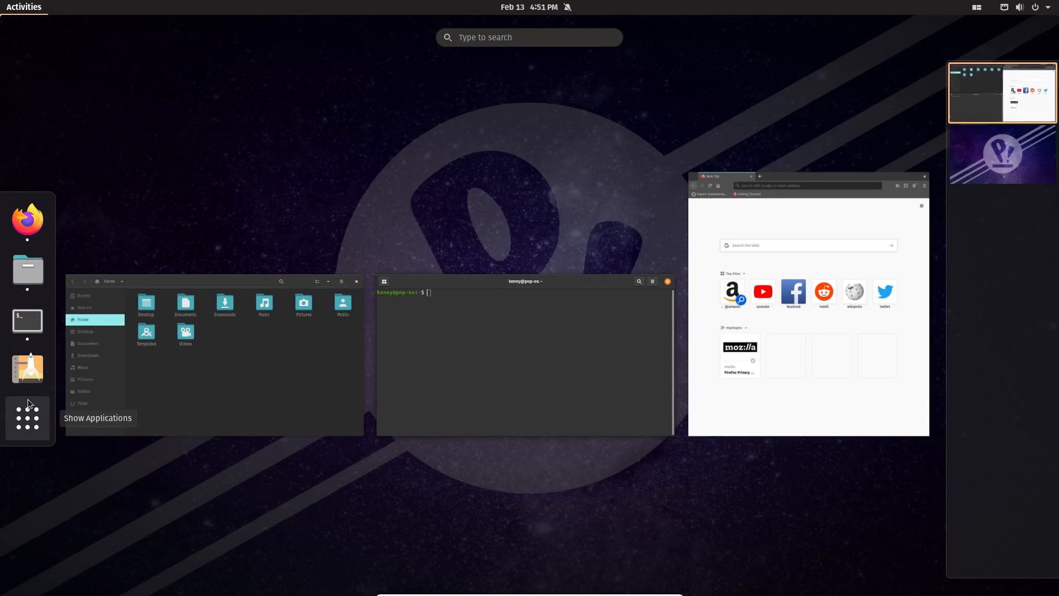
click(26, 418)
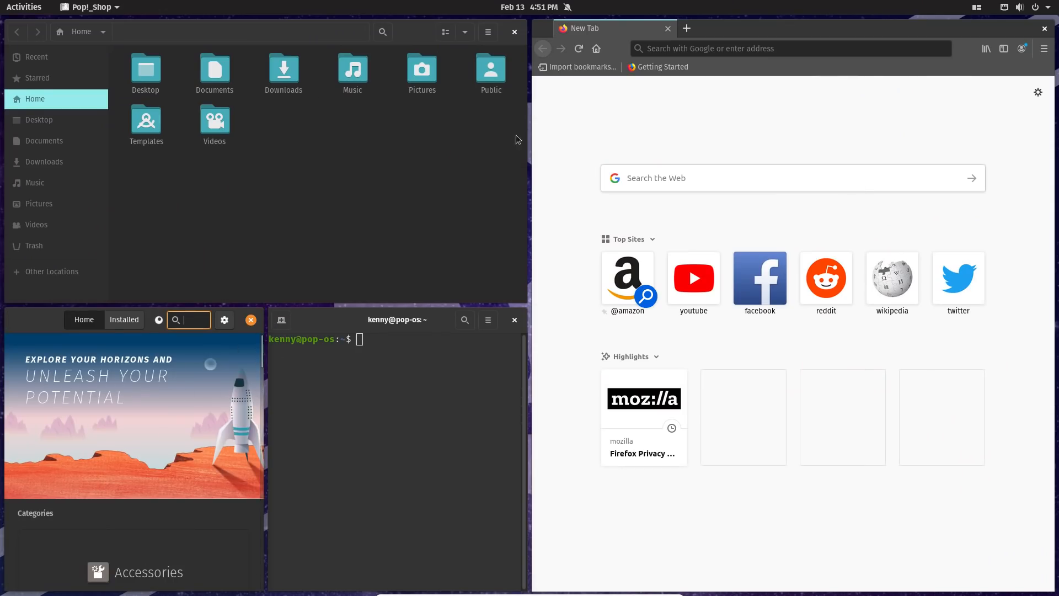
mouse_move(371, 269)
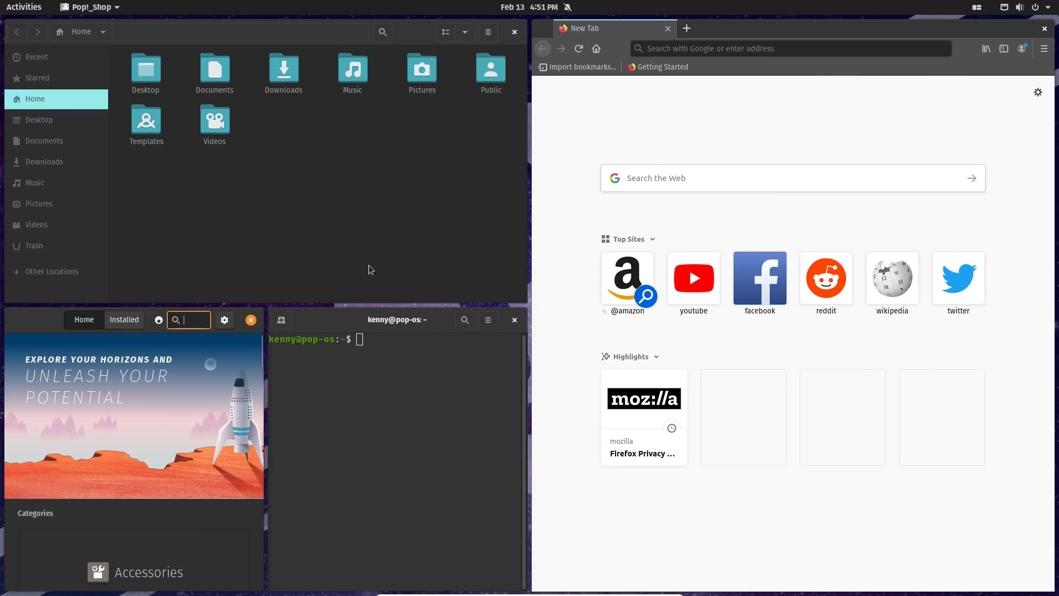
mouse_move(410, 422)
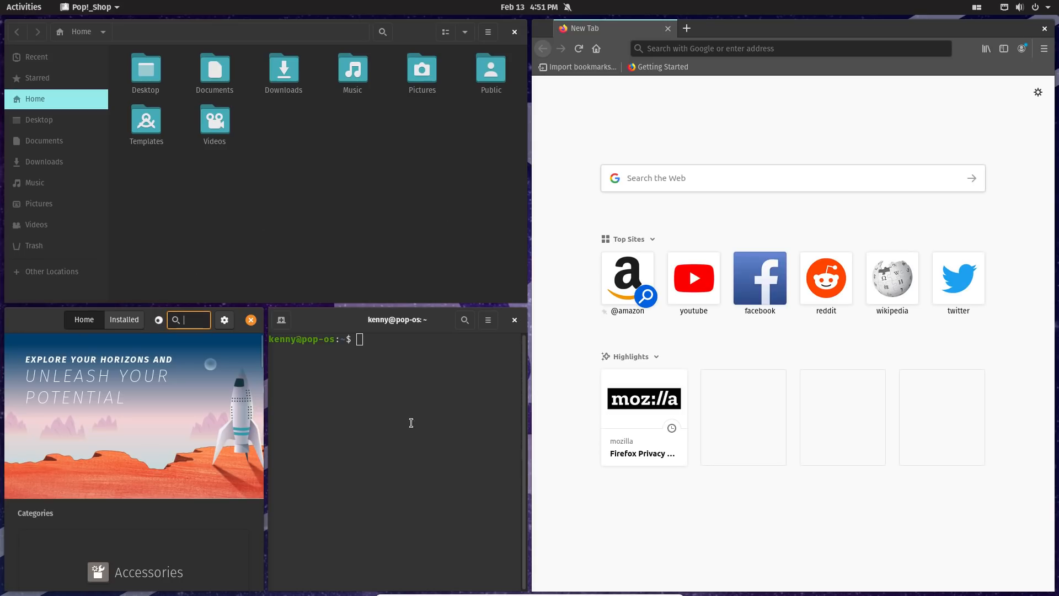
mouse_move(124, 164)
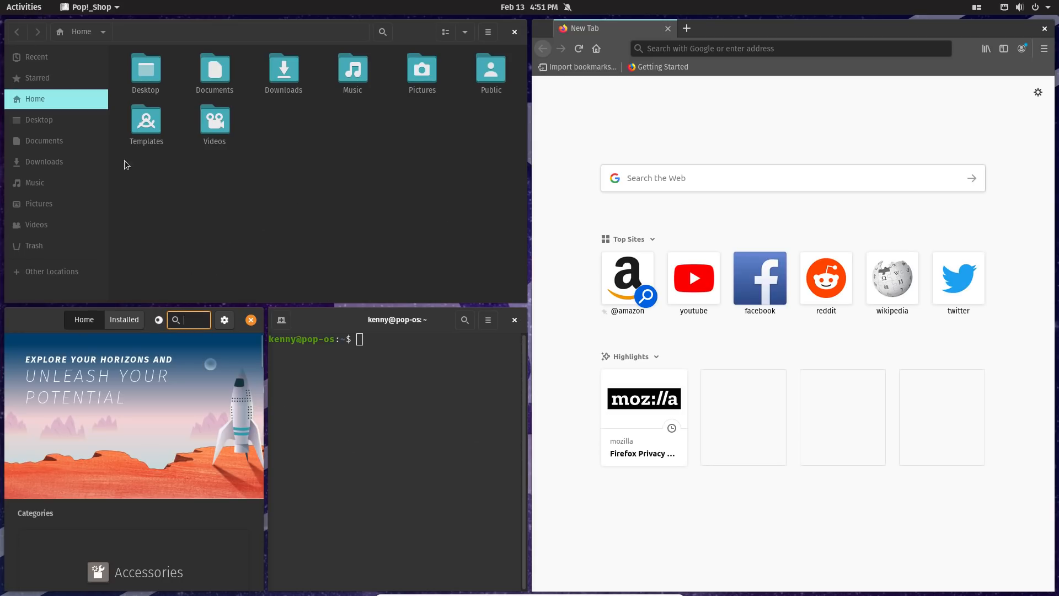
click(250, 320)
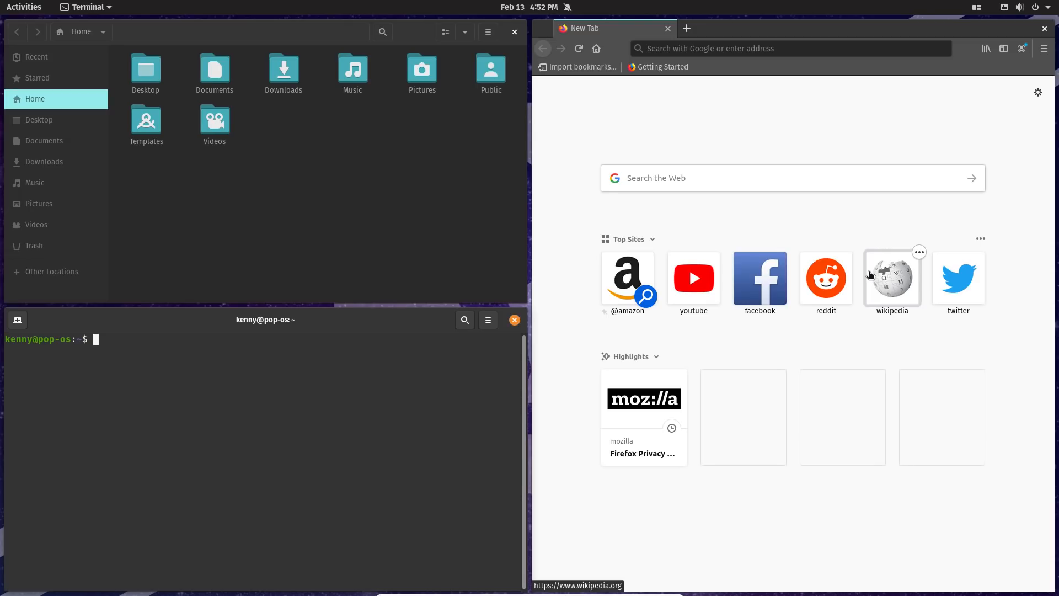
mouse_move(1026, 100)
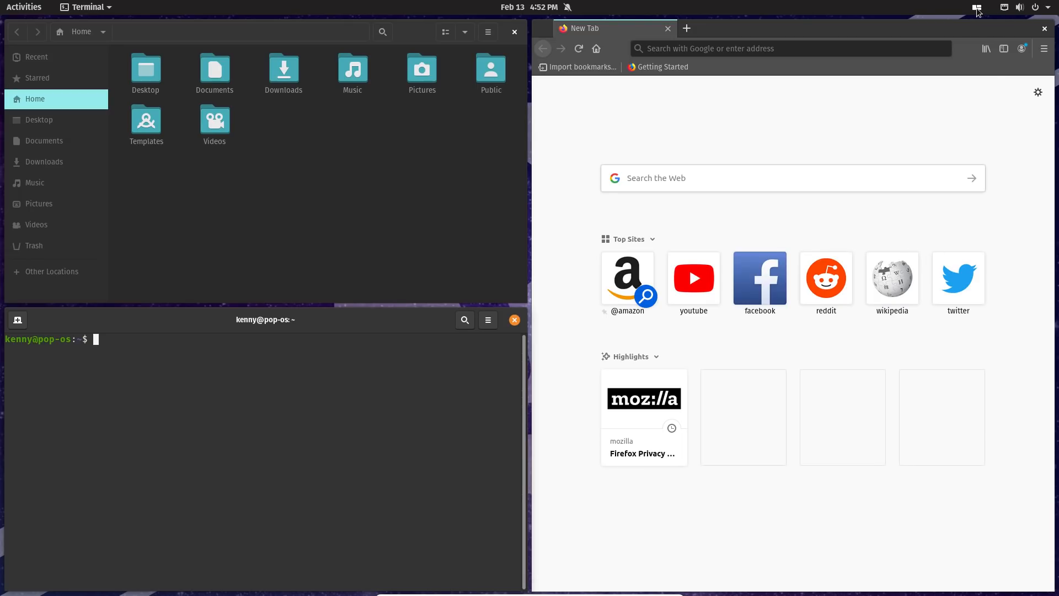
Check the tiling menu, then stack Terminal with Files using Super+S.
click(977, 7)
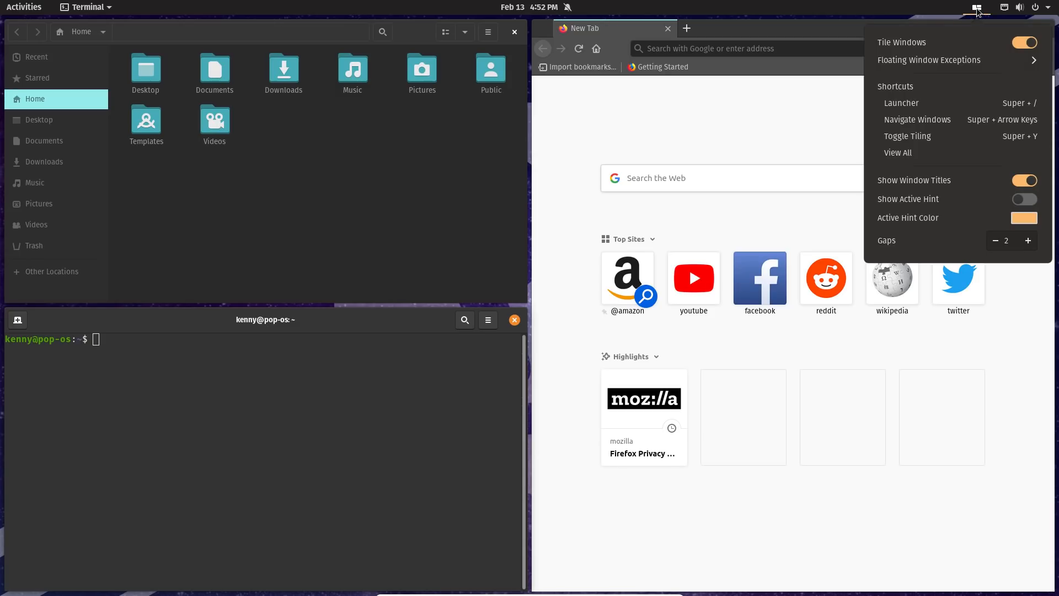
click(976, 6)
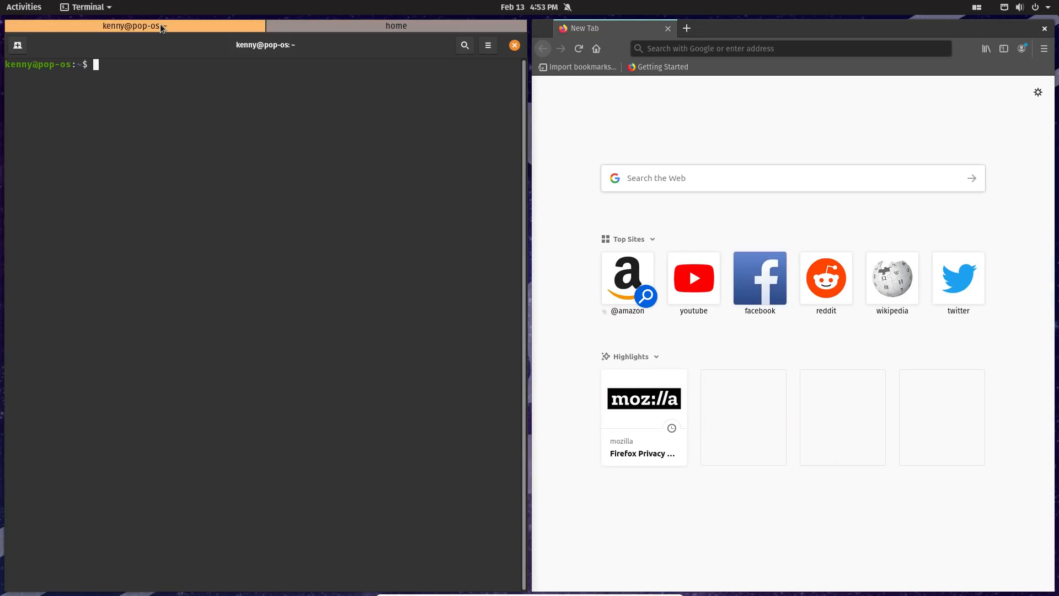
Switch between the stack's Terminal and Files tabs, running 'ls' in Terminal.
click(396, 25)
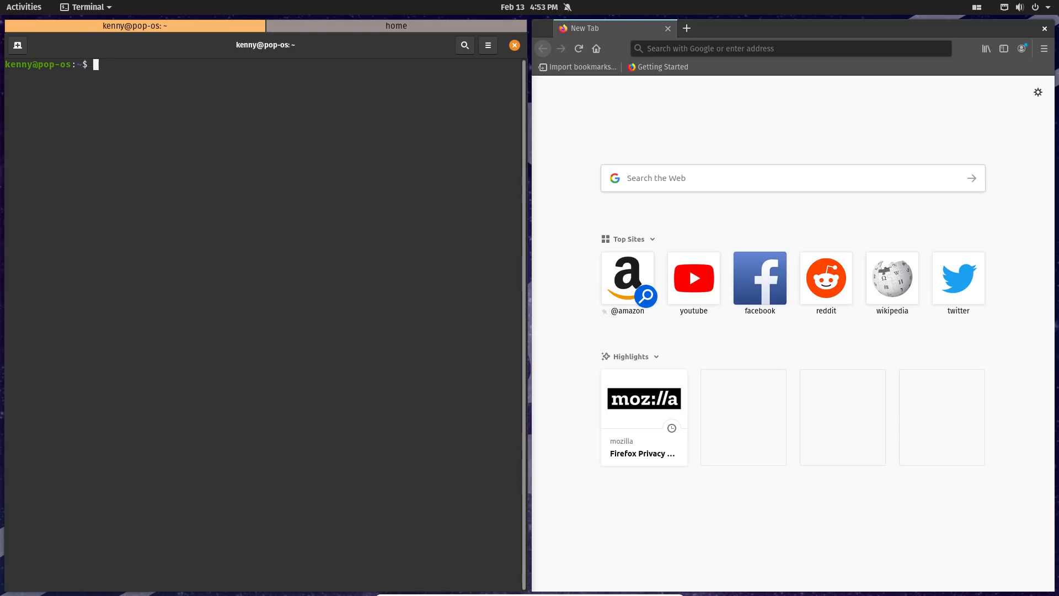
text(ls)
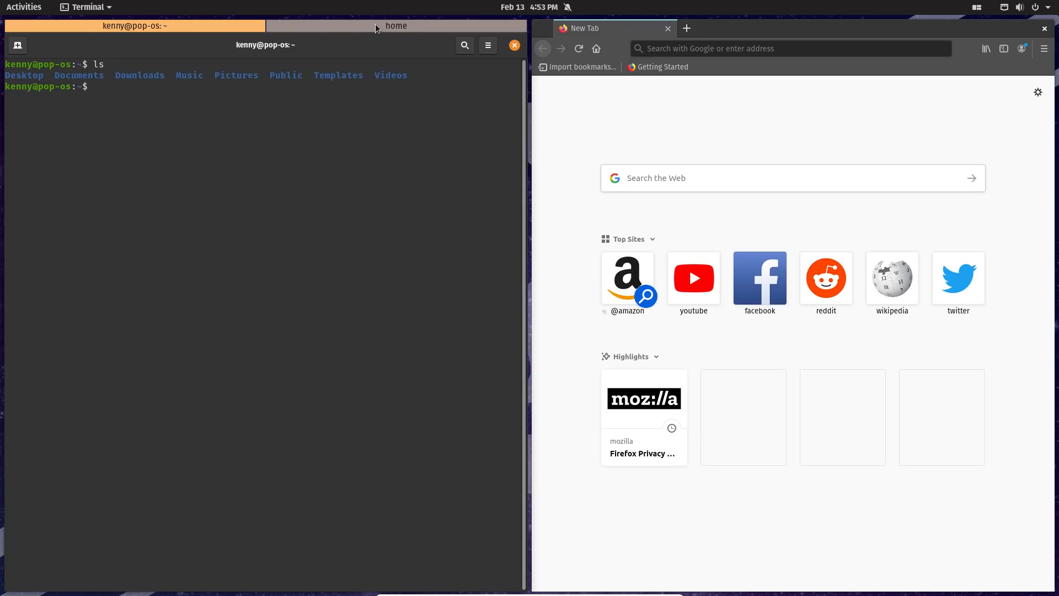
click(396, 26)
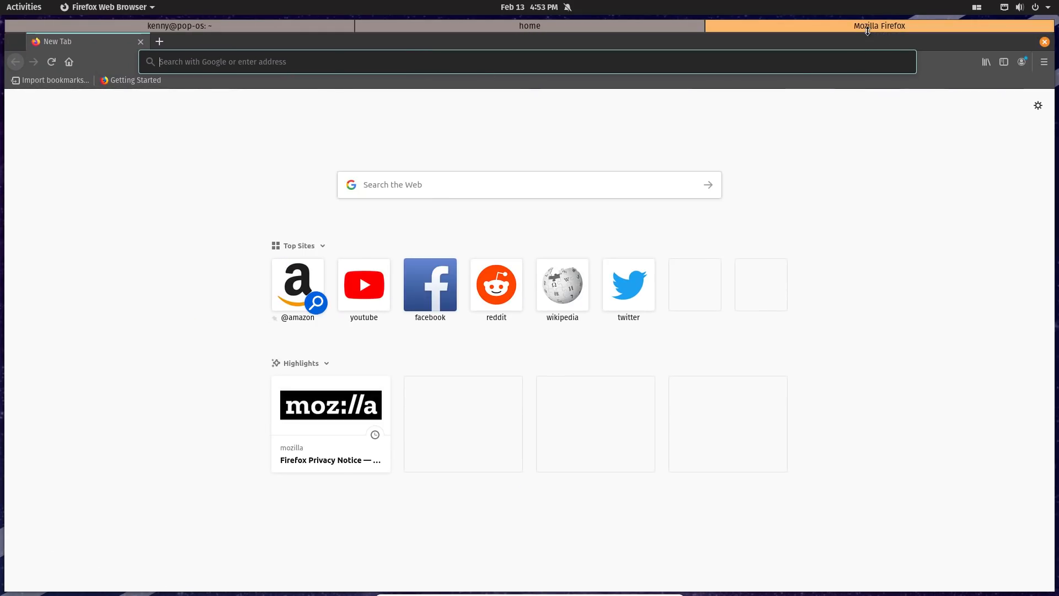
mouse_move(671, 25)
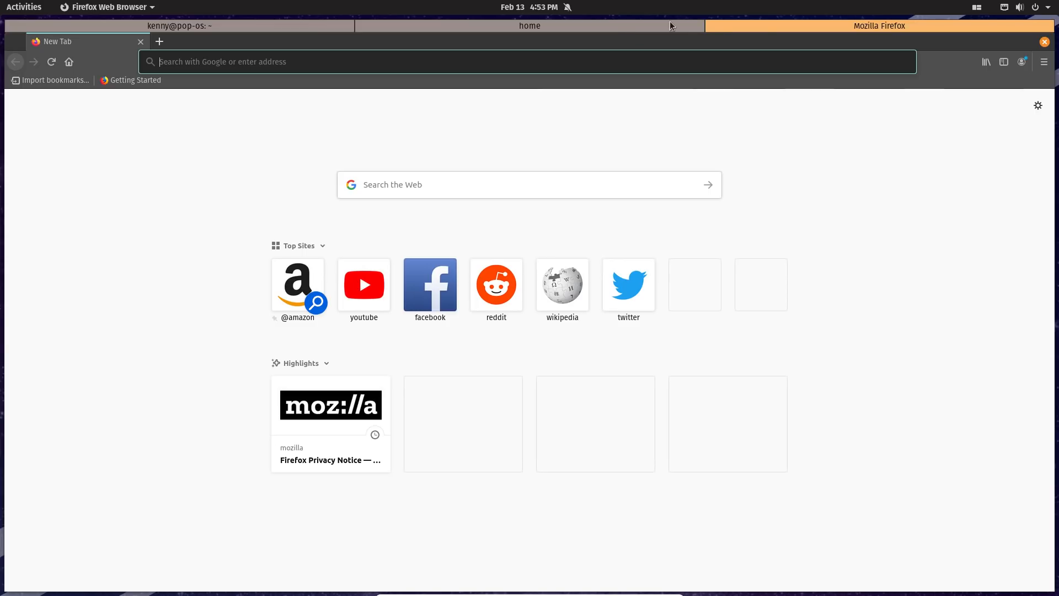
click(529, 26)
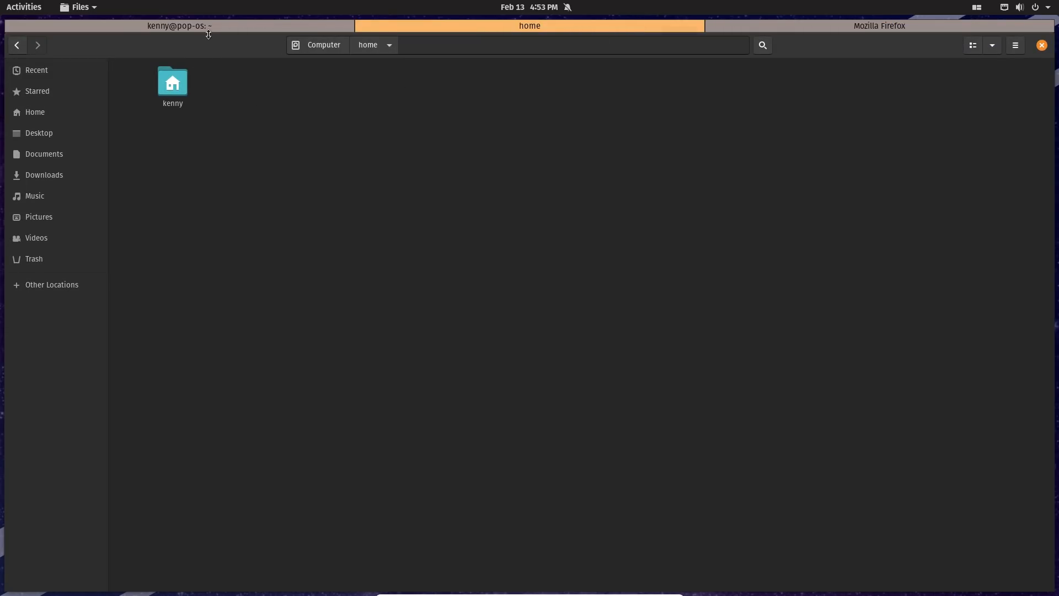
click(179, 26)
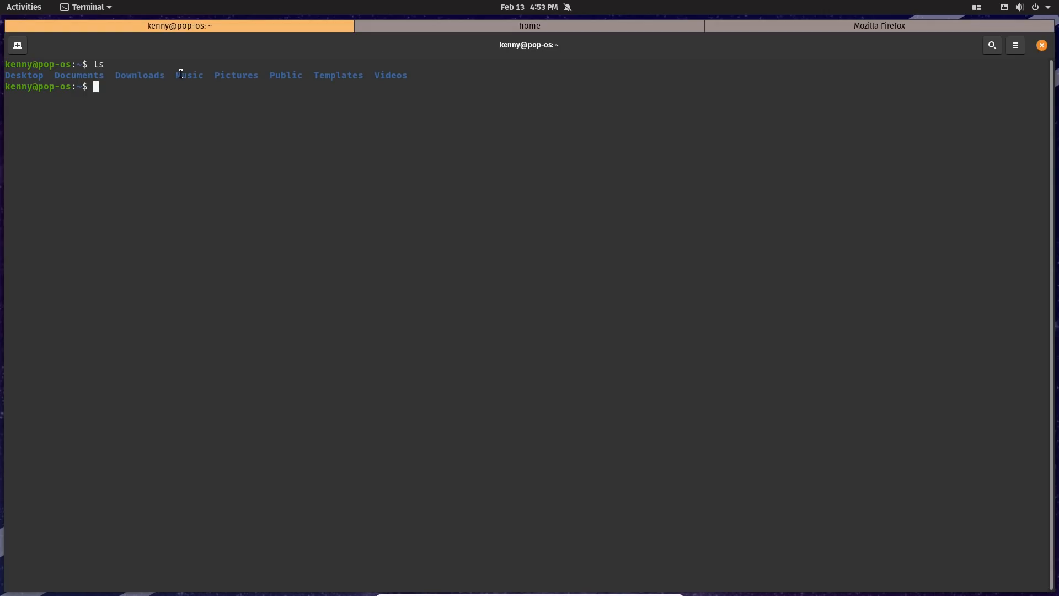
click(530, 25)
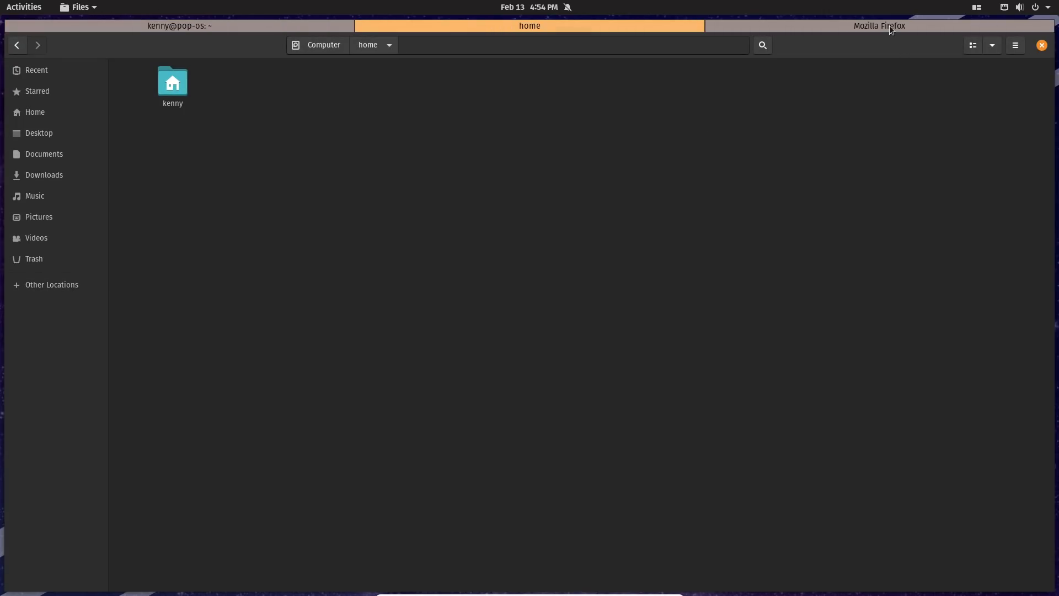
Switch to Firefox and Terminal in the stack, close Terminal, then show the overview.
click(879, 25)
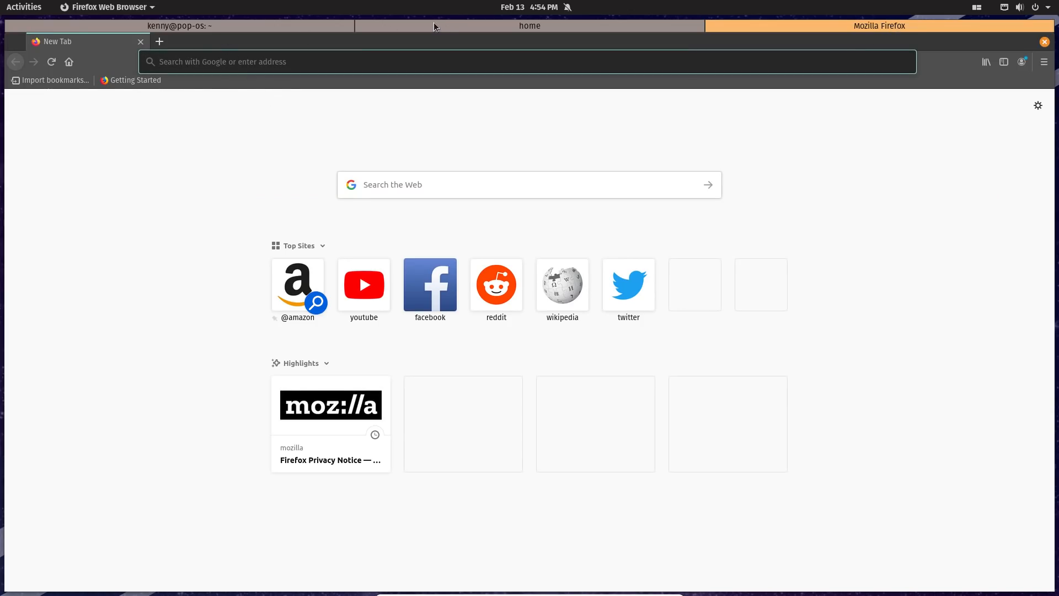
click(178, 25)
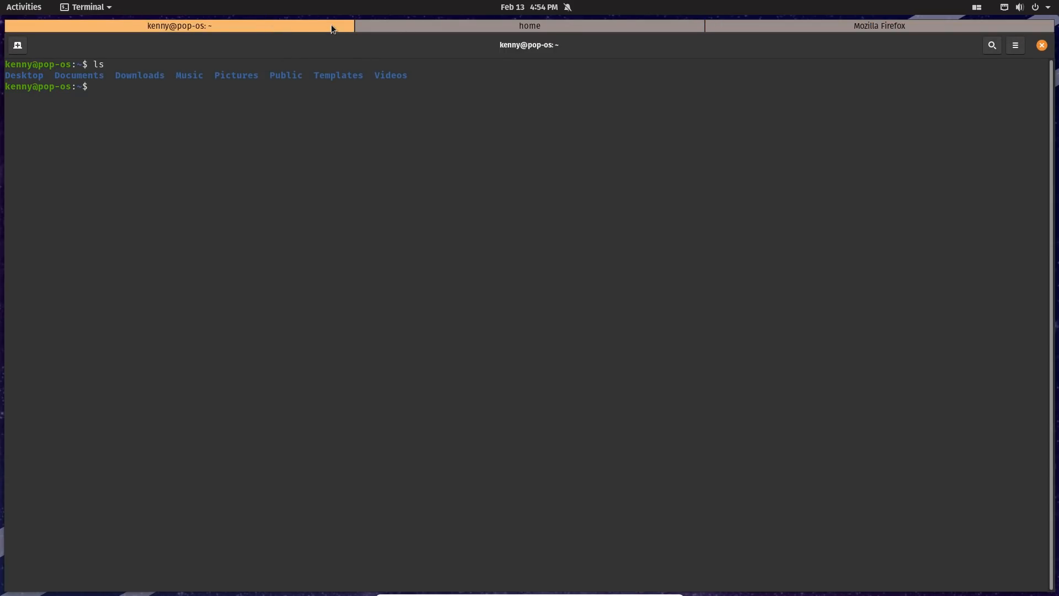
click(880, 25)
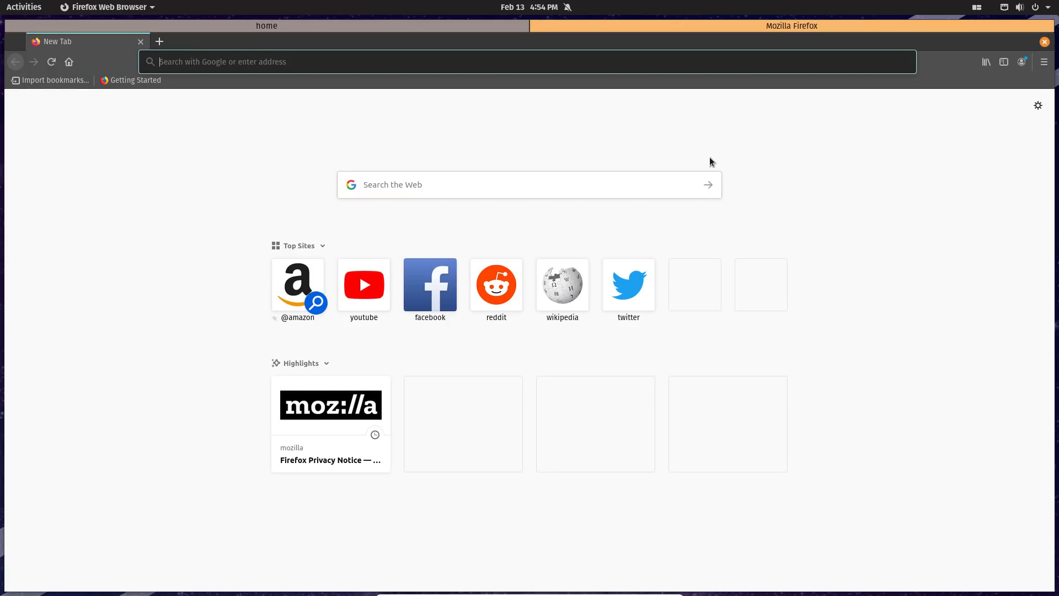
mouse_move(197, 80)
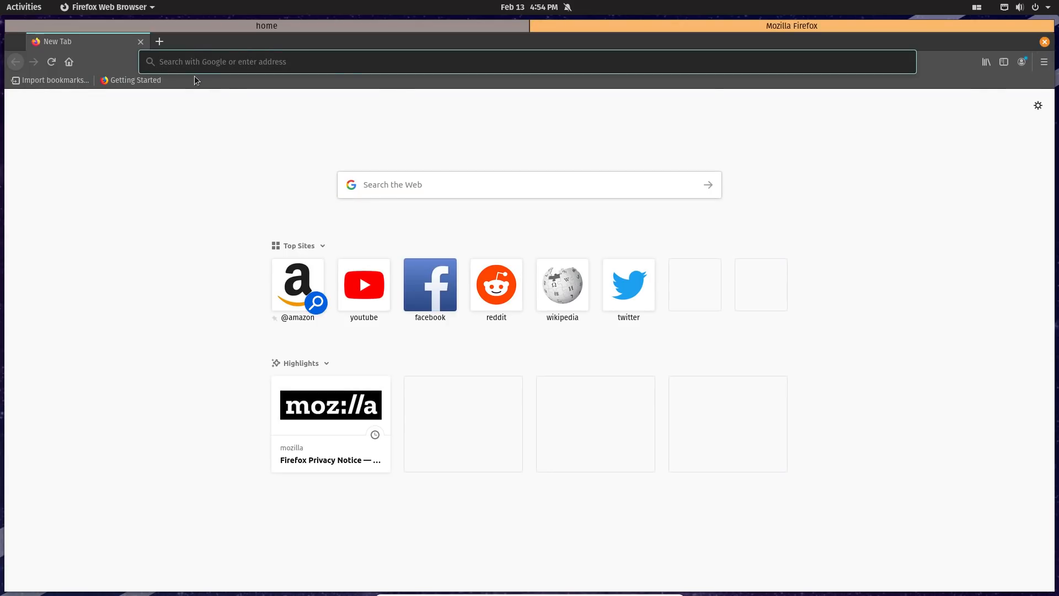
click(24, 7)
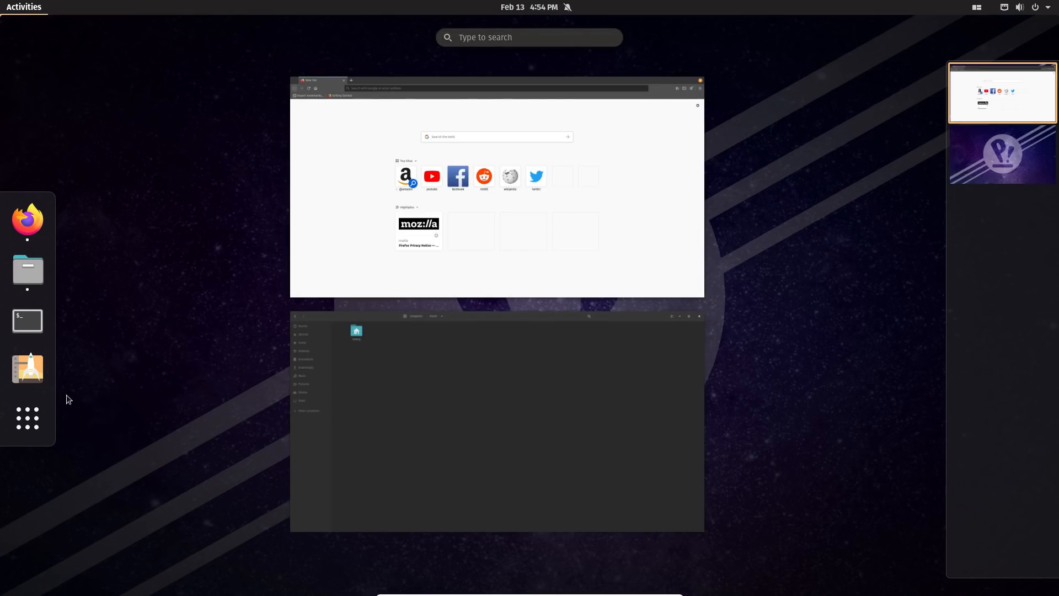
Launch Calculator and add it to Floating Window Exceptions with This App's Windows.
click(27, 418)
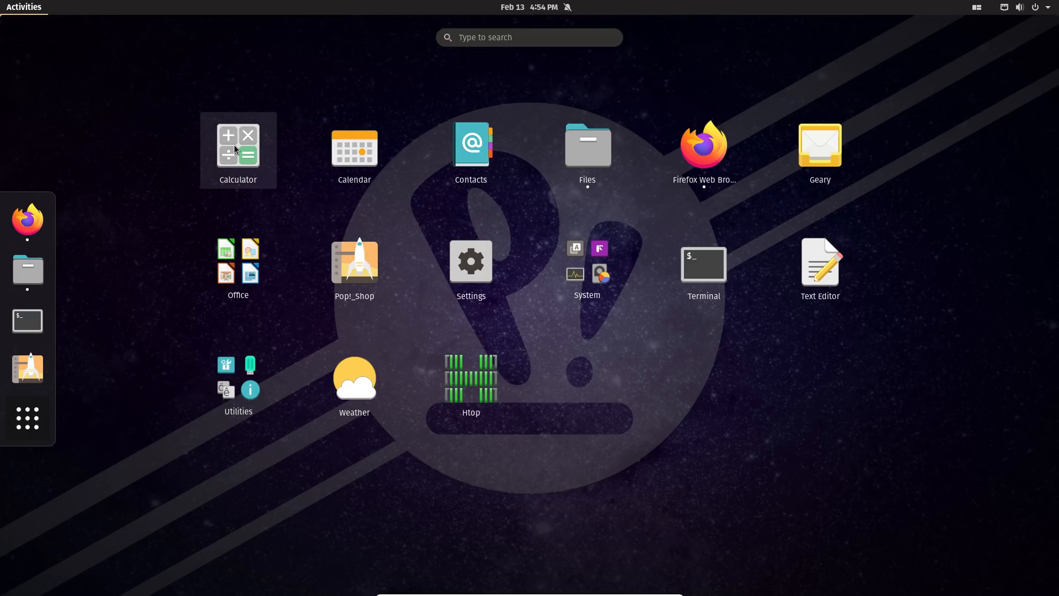
click(239, 148)
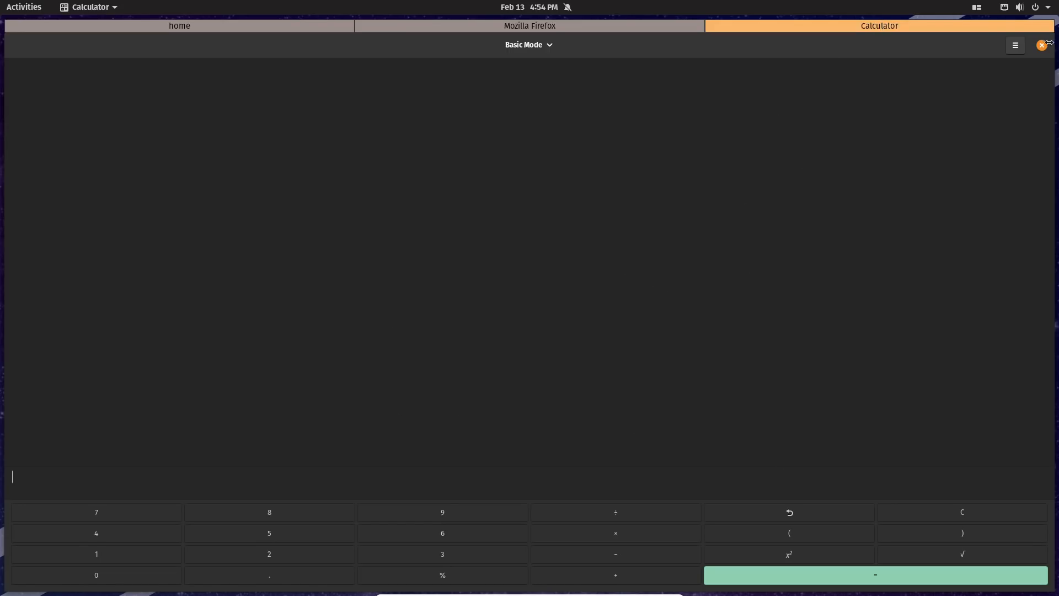
click(977, 6)
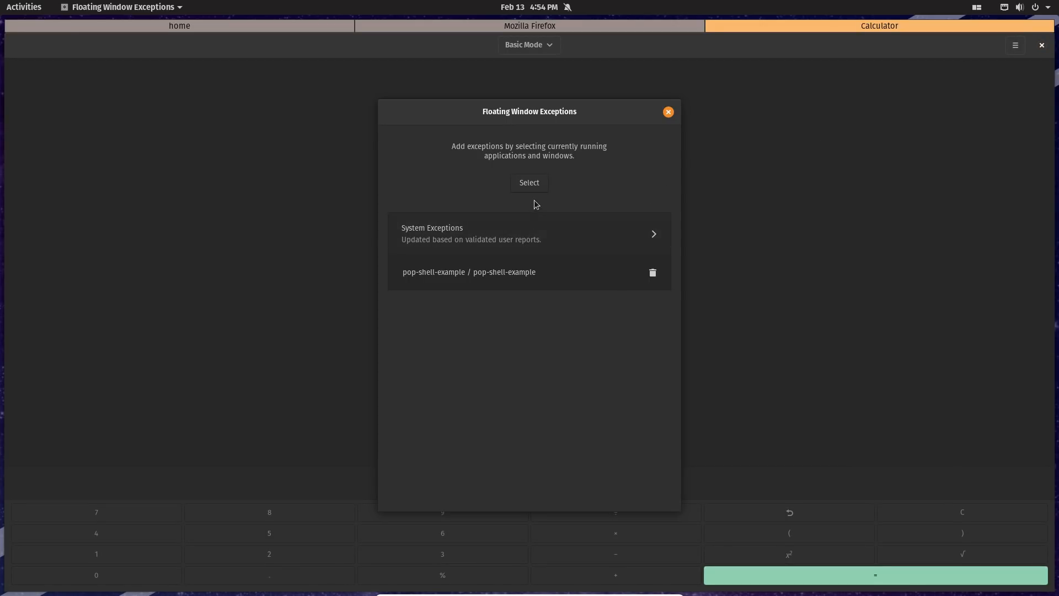
click(24, 7)
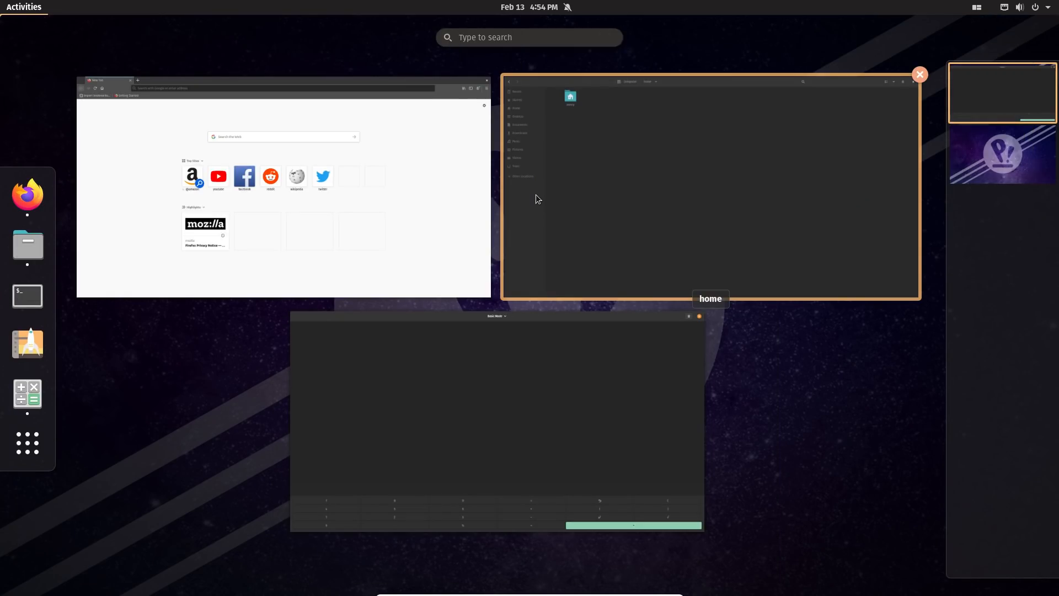
mouse_move(531, 376)
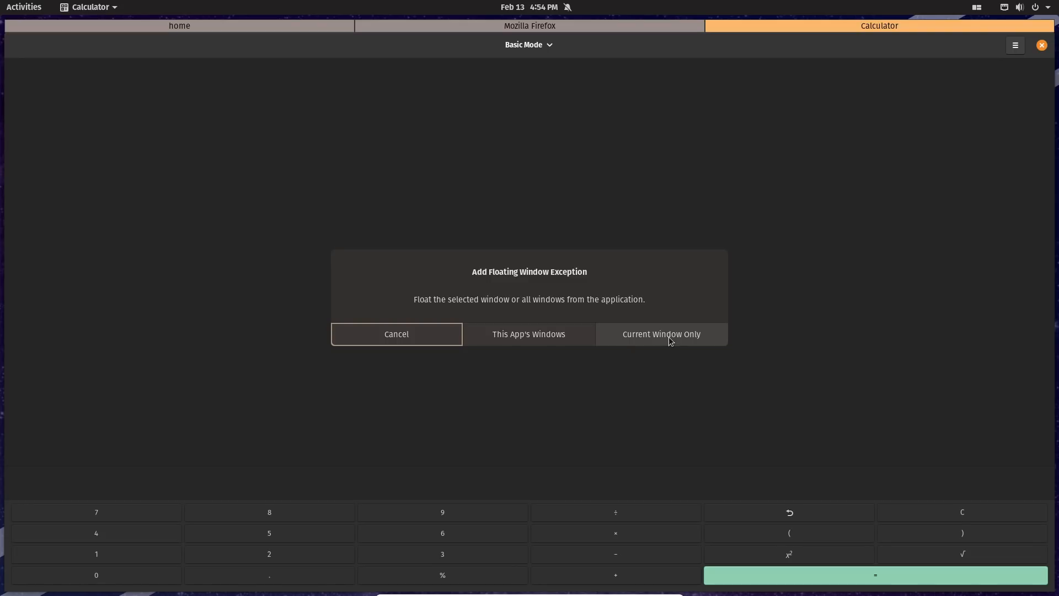
mouse_move(514, 343)
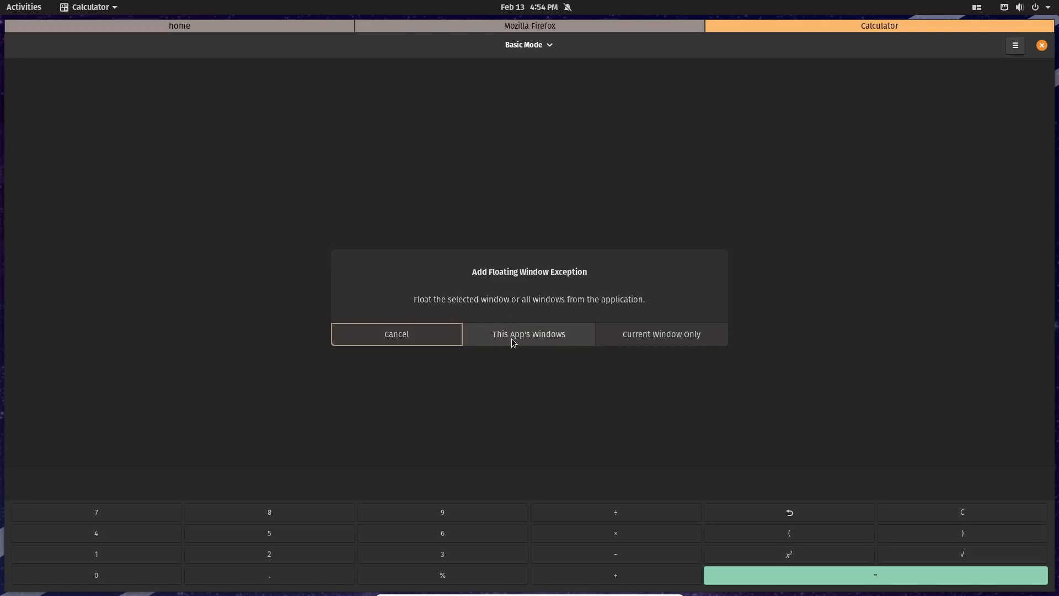
click(528, 333)
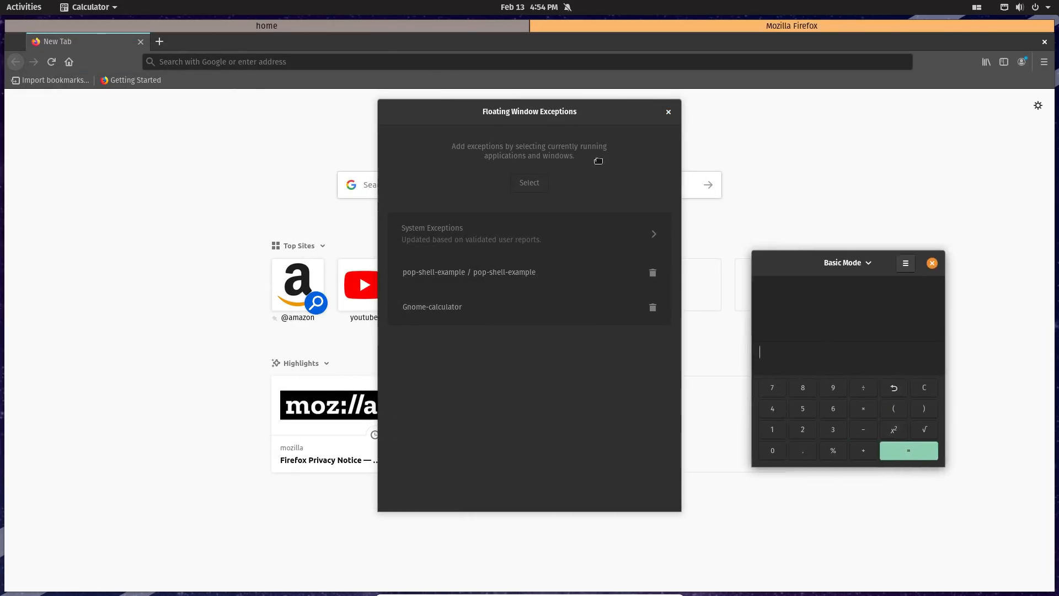
Move Calculator aside, view all Pop!_Shell keyboard shortcuts from the tiling menu, then dismiss the launcher.
drag(844, 263, 621, 251)
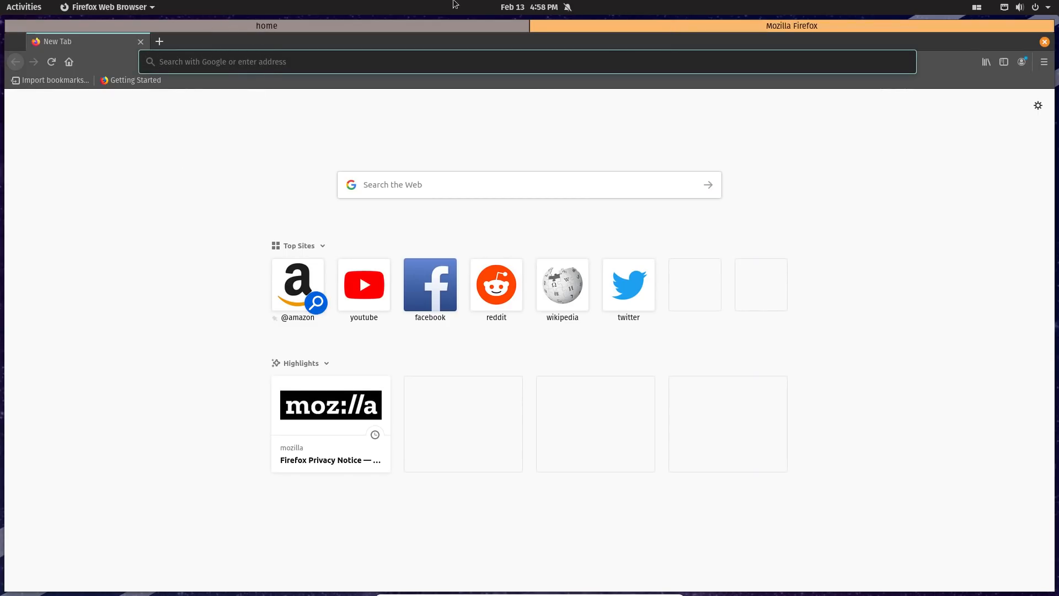
click(977, 6)
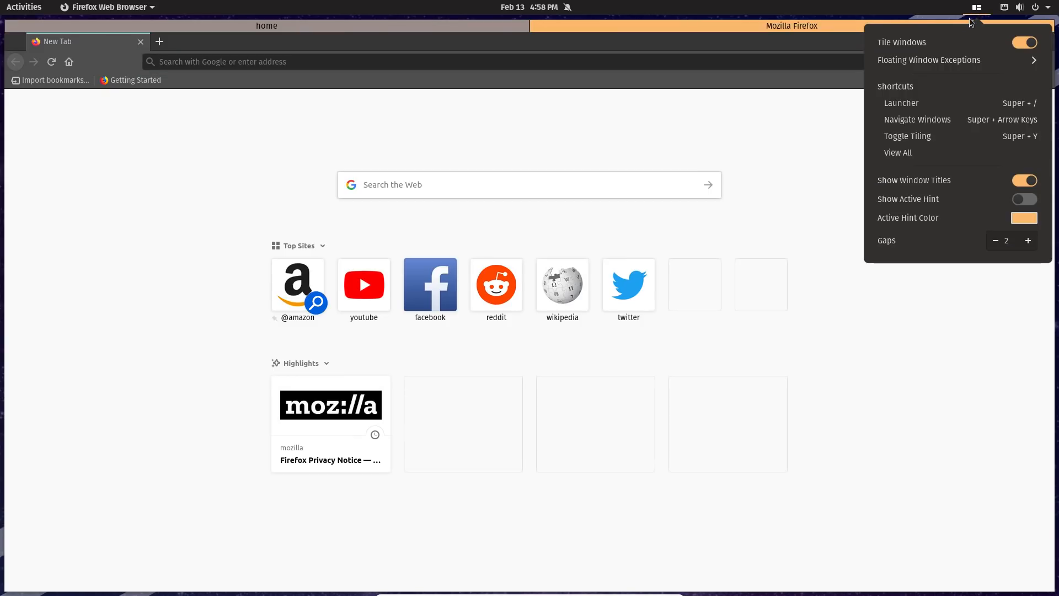
mouse_move(959, 81)
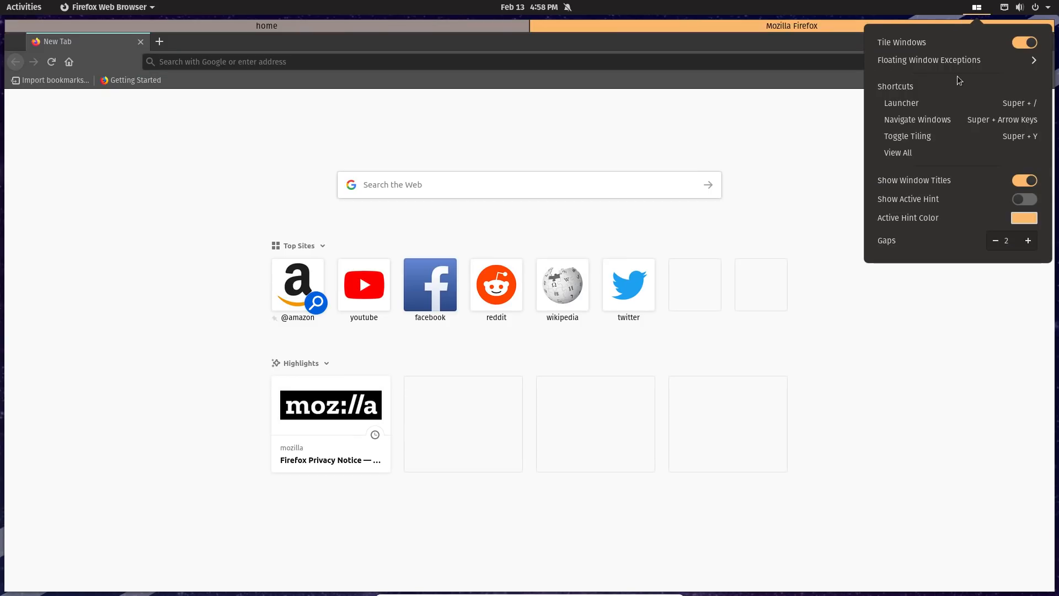
click(904, 159)
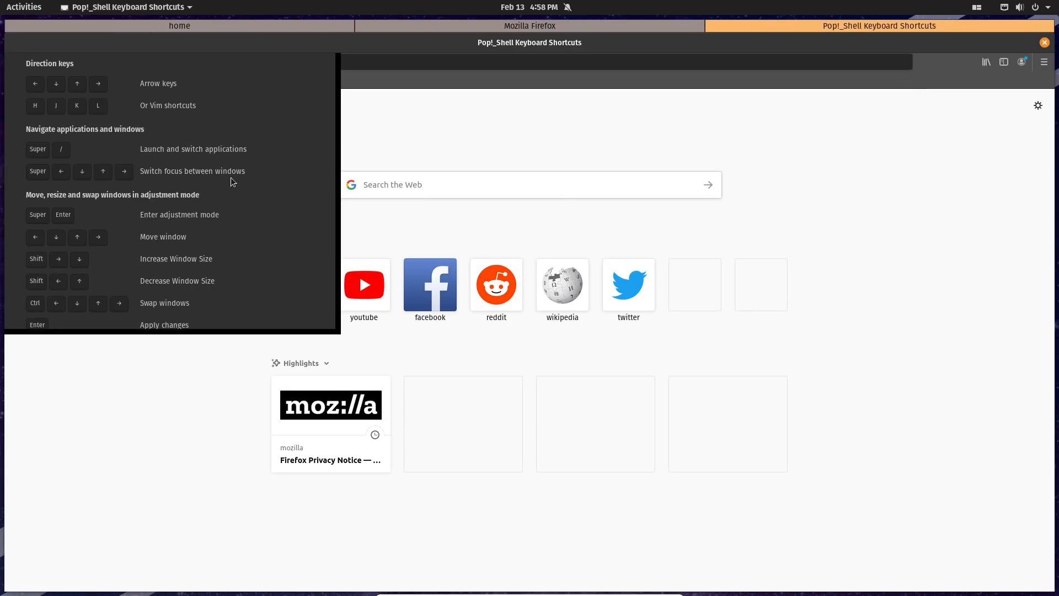
mouse_move(143, 174)
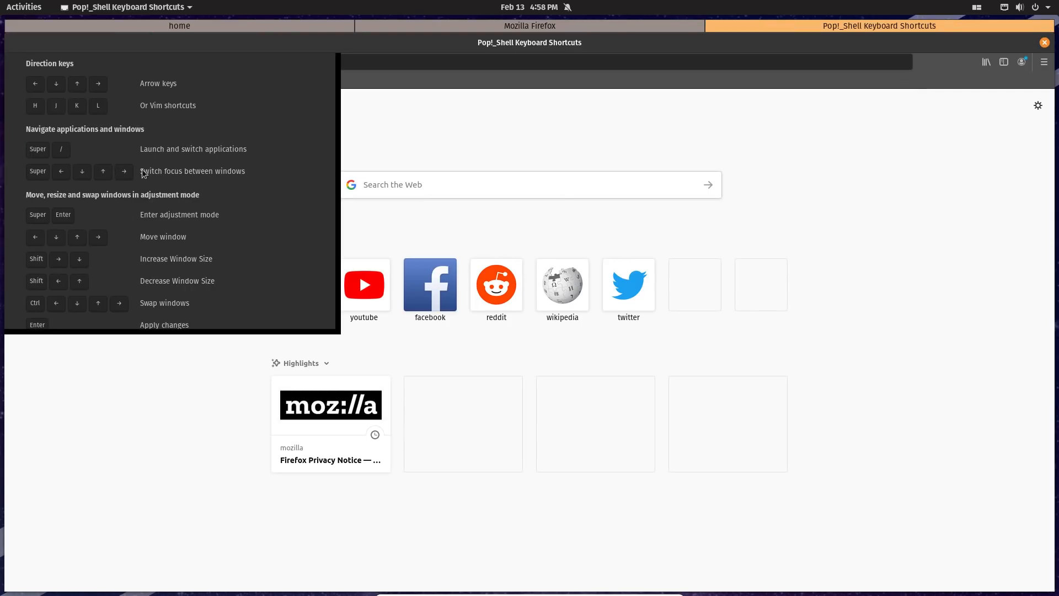
mouse_move(256, 165)
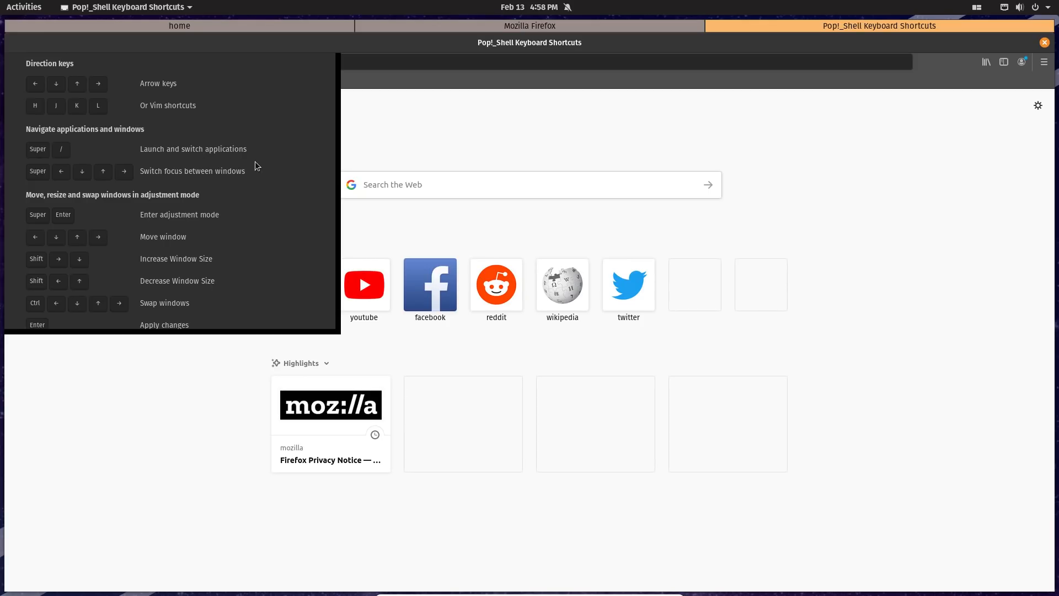
mouse_move(252, 146)
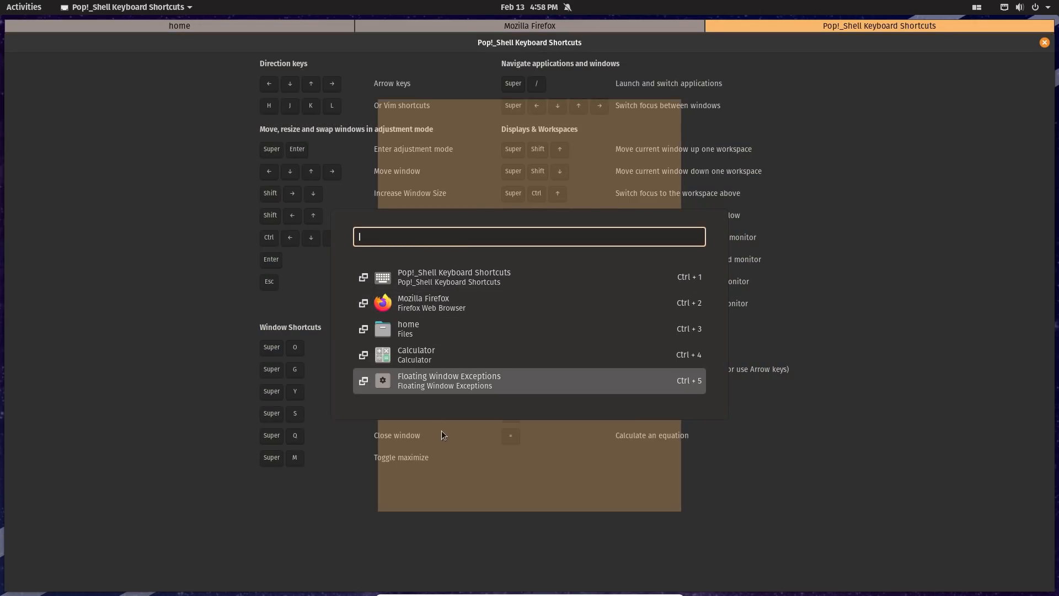
click(424, 302)
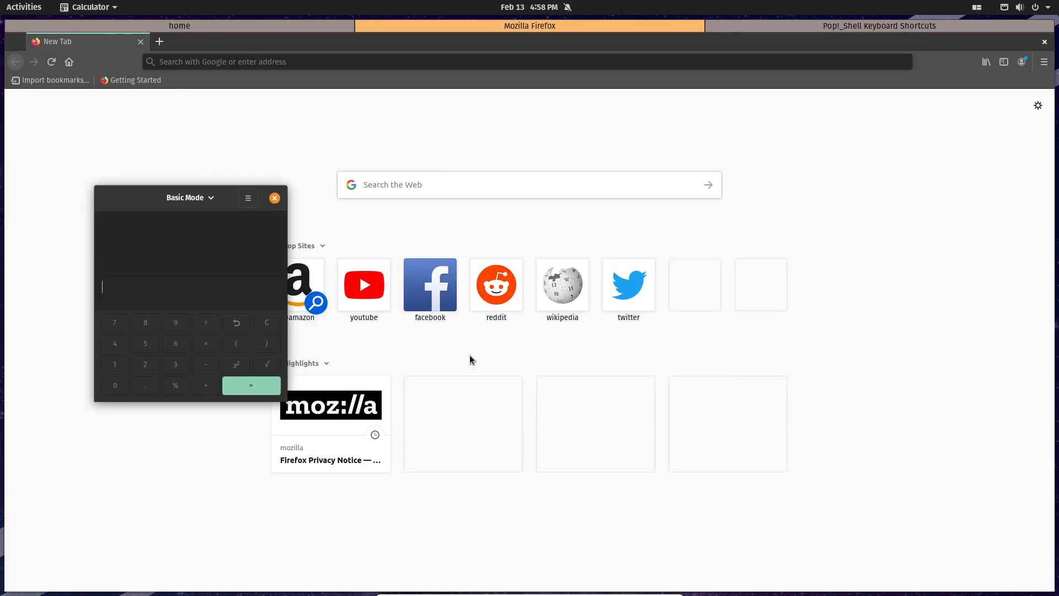
Drag the floating Calculator to the upper right over the page, then raise Firefox above it.
drag(190, 197, 755, 104)
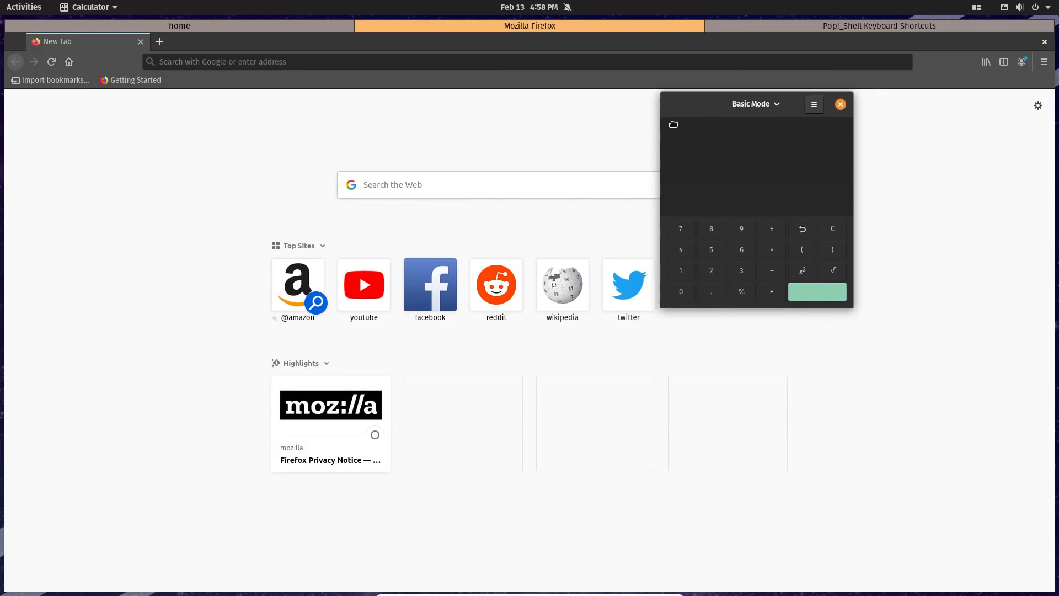
drag(752, 104, 680, 128)
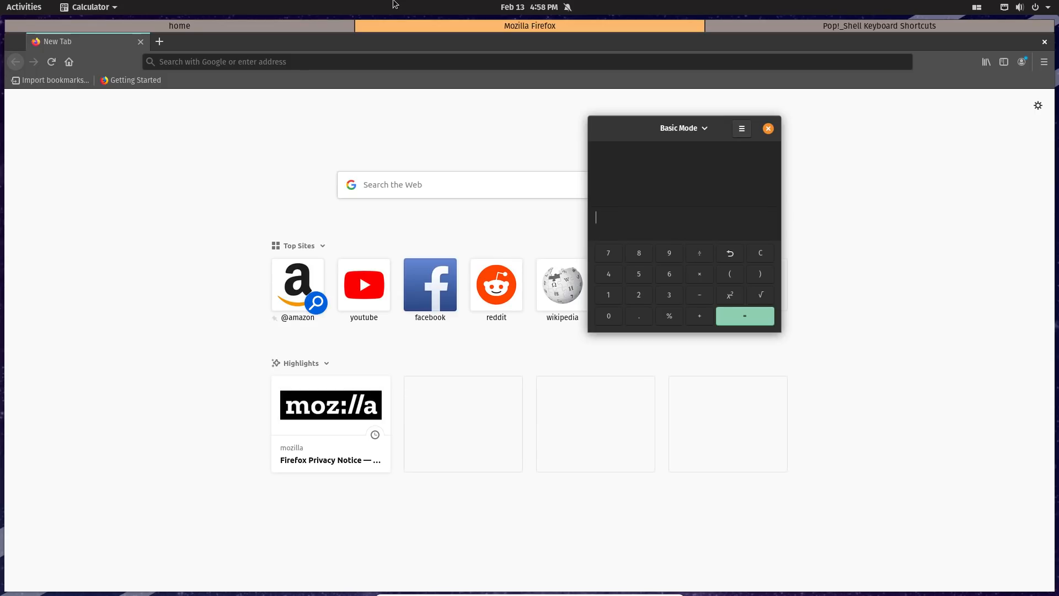
click(768, 128)
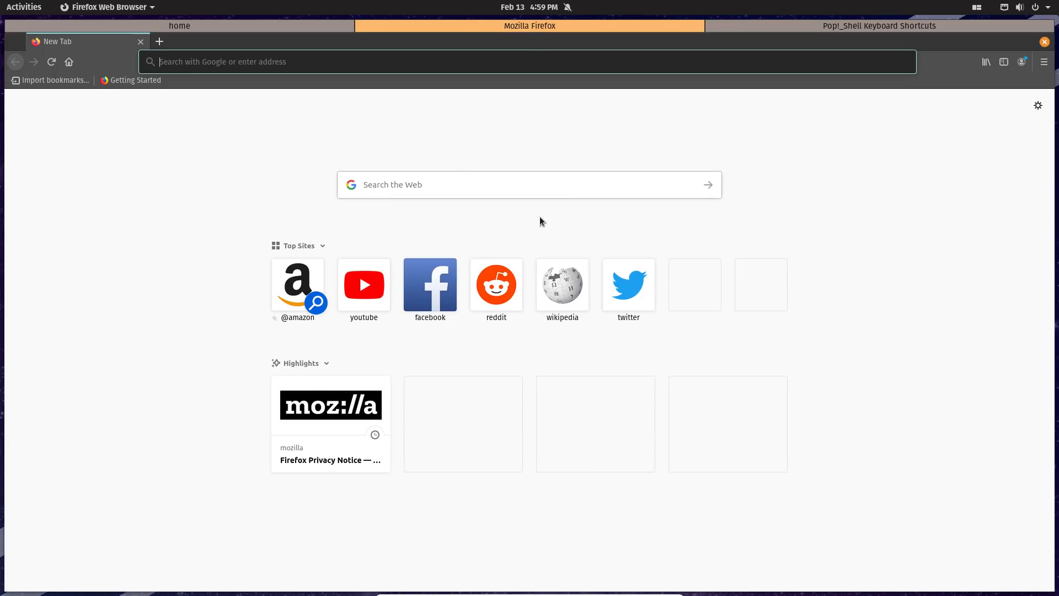